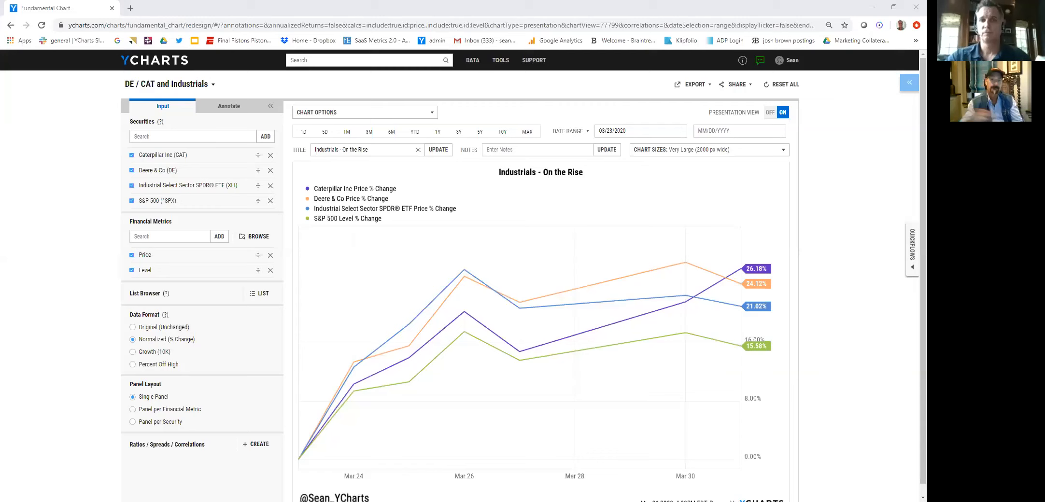
{"action": "mouse_move", "coordinate": [426, 239]}
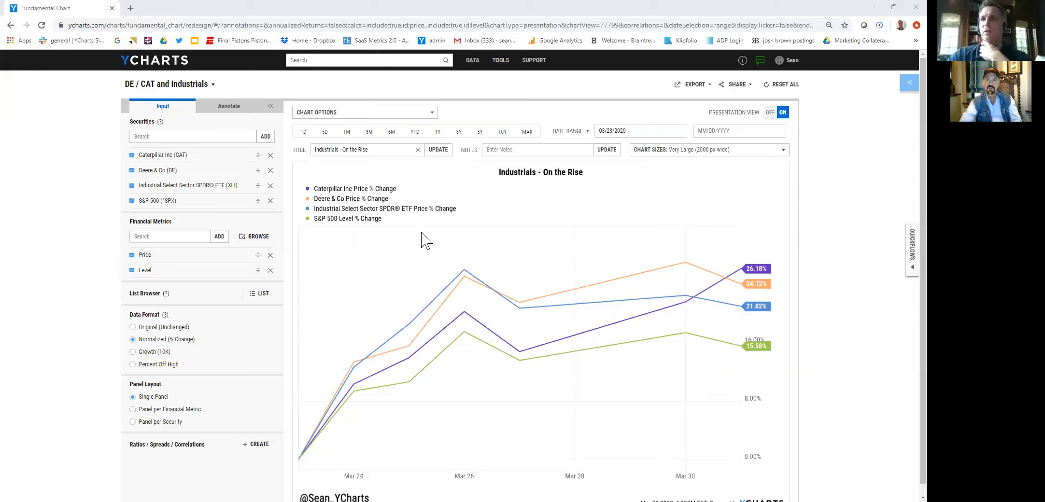
{"action": "mouse_move", "coordinate": [439, 237]}
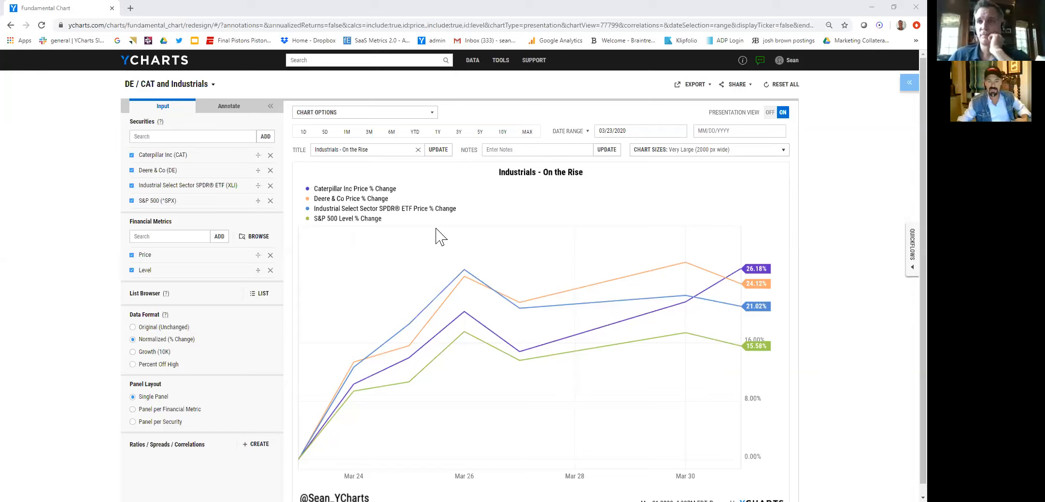
{"action": "mouse_move", "coordinate": [194, 372]}
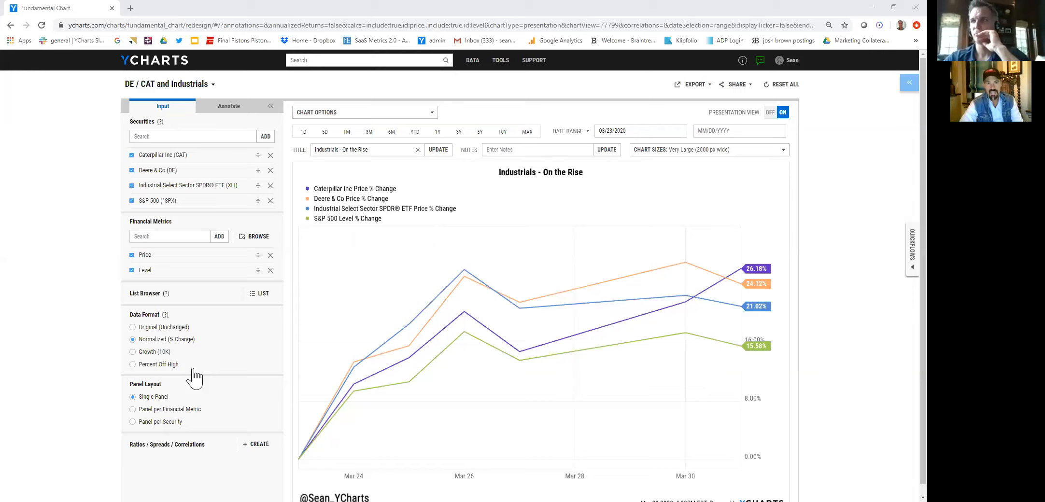
{"action": "mouse_move", "coordinate": [218, 356]}
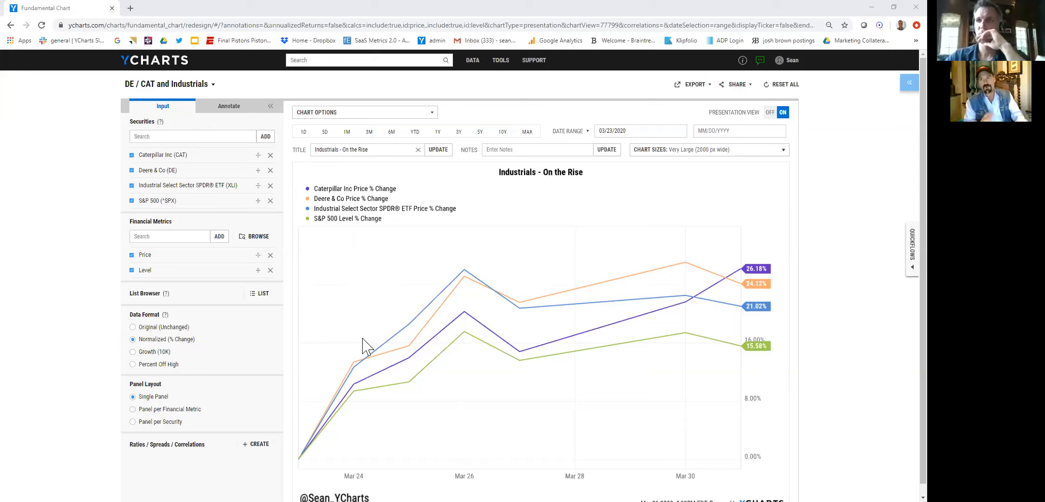
{"action": "mouse_move", "coordinate": [284, 384]}
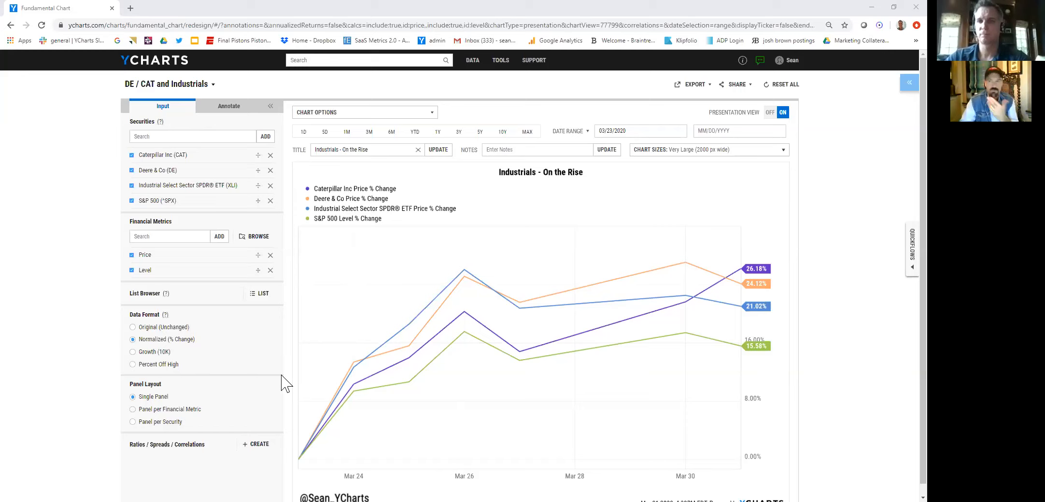
{"action": "mouse_move", "coordinate": [236, 379]}
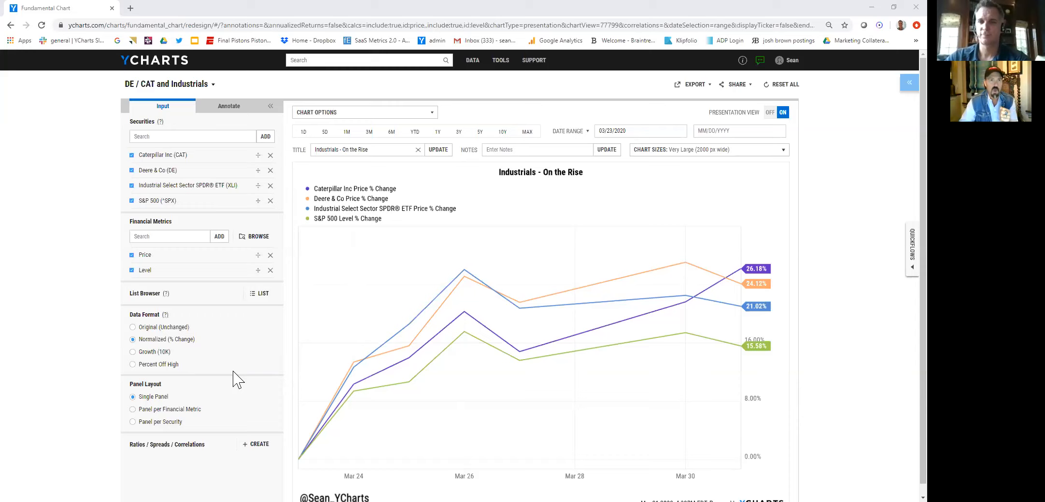
{"action": "mouse_move", "coordinate": [318, 325]}
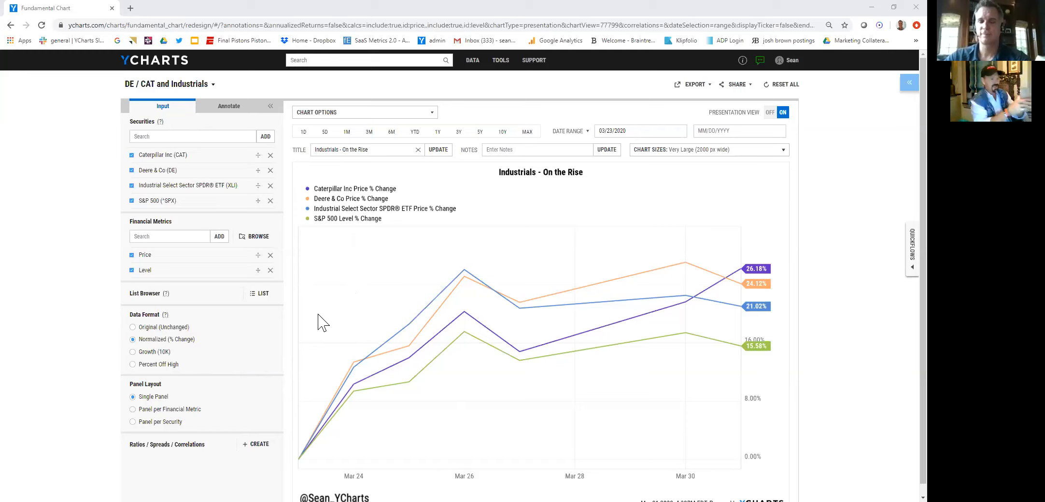
{"action": "mouse_move", "coordinate": [247, 342]}
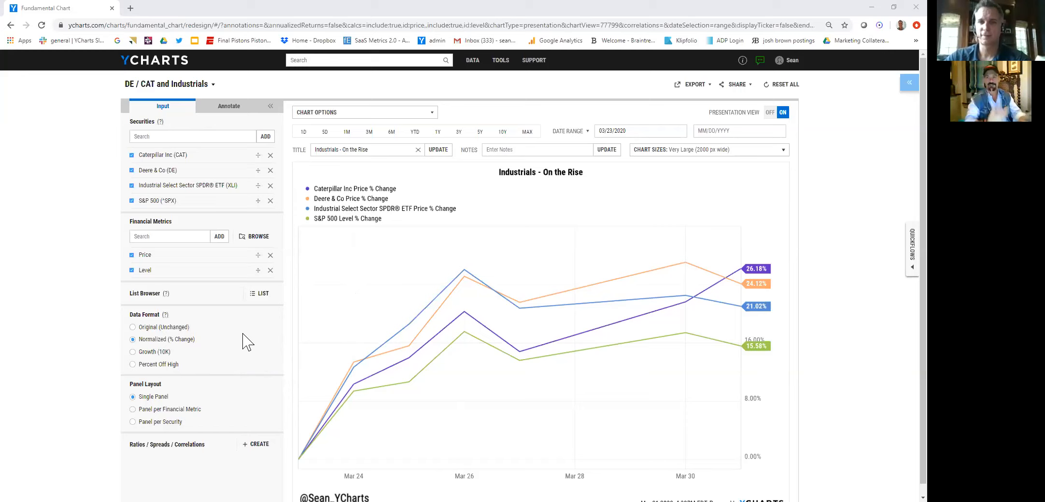
{"action": "mouse_move", "coordinate": [317, 289]}
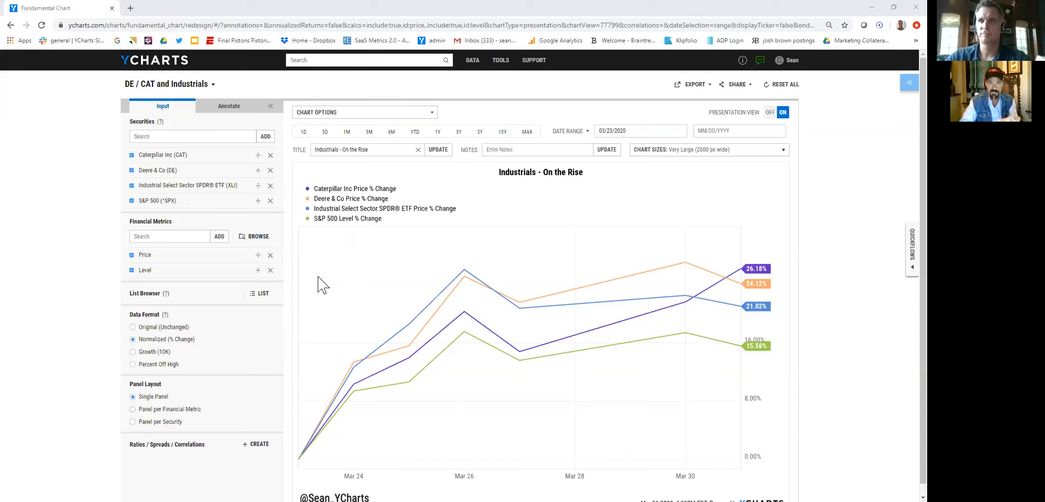
{"action": "mouse_move", "coordinate": [202, 315]}
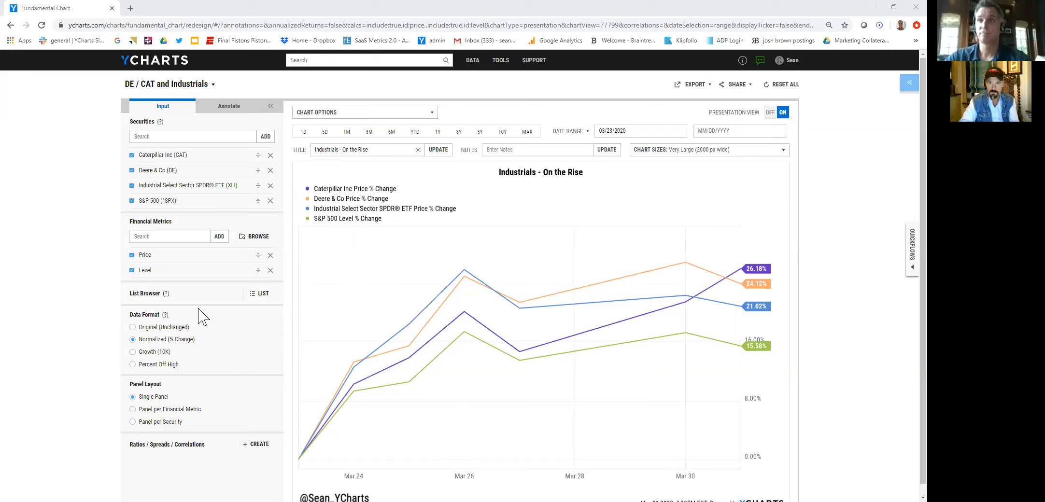
{"action": "mouse_move", "coordinate": [299, 290]}
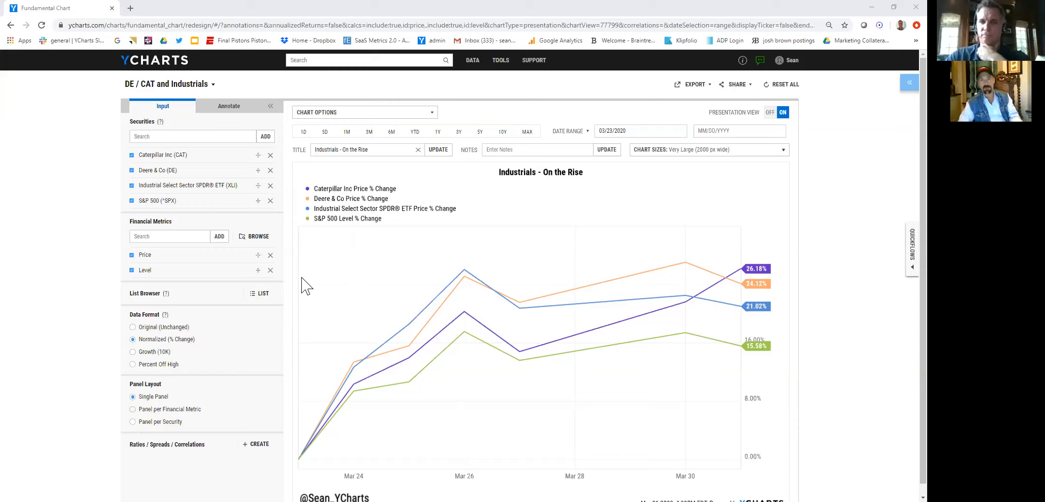
{"action": "mouse_move", "coordinate": [257, 215]}
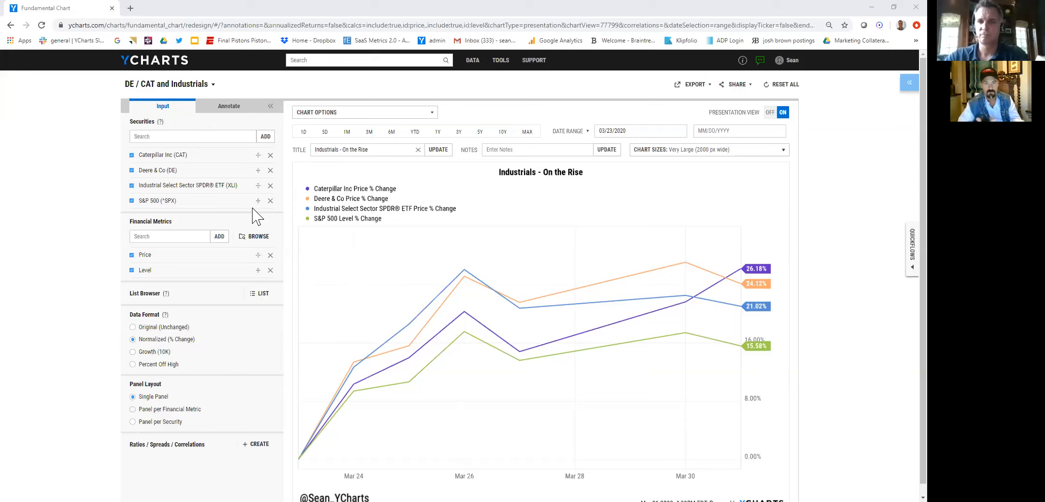
{"action": "mouse_move", "coordinate": [241, 207]}
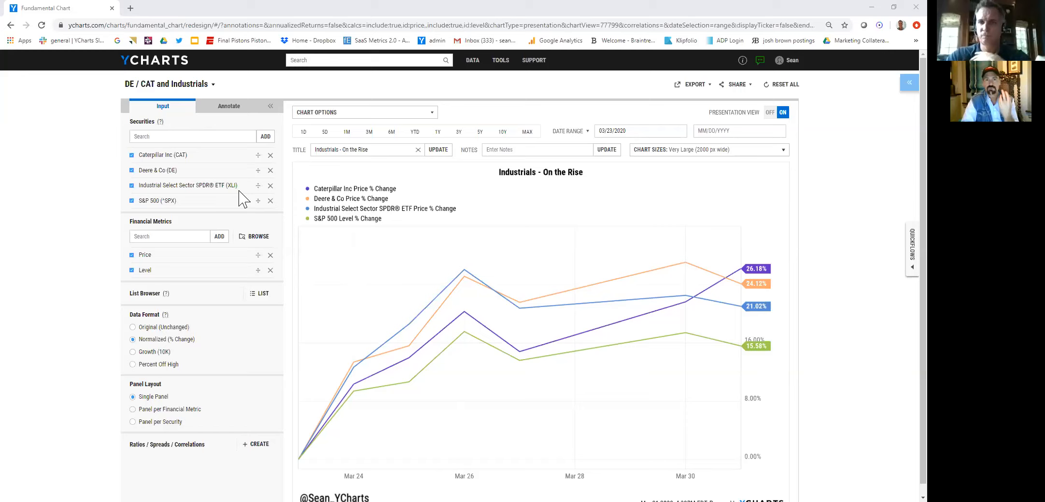
{"action": "mouse_move", "coordinate": [242, 194]}
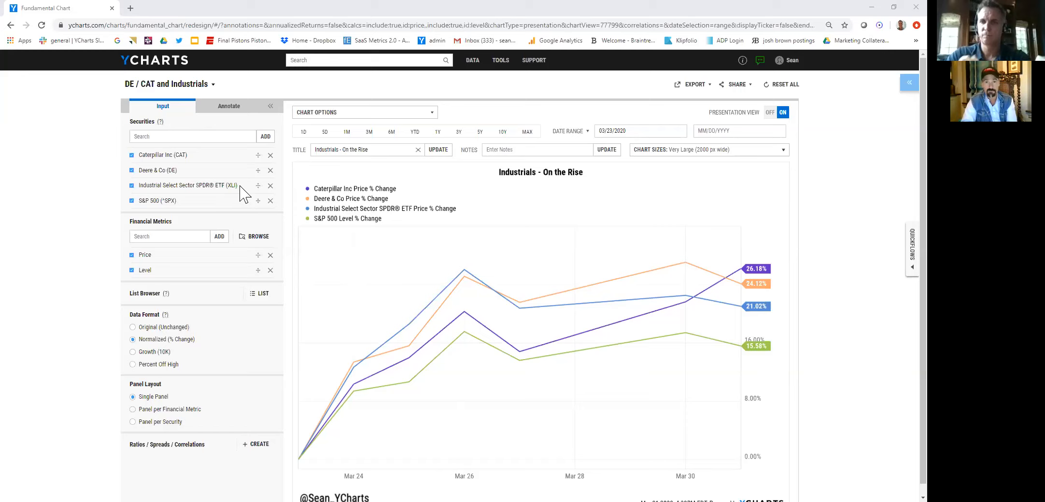
{"action": "mouse_move", "coordinate": [281, 223]}
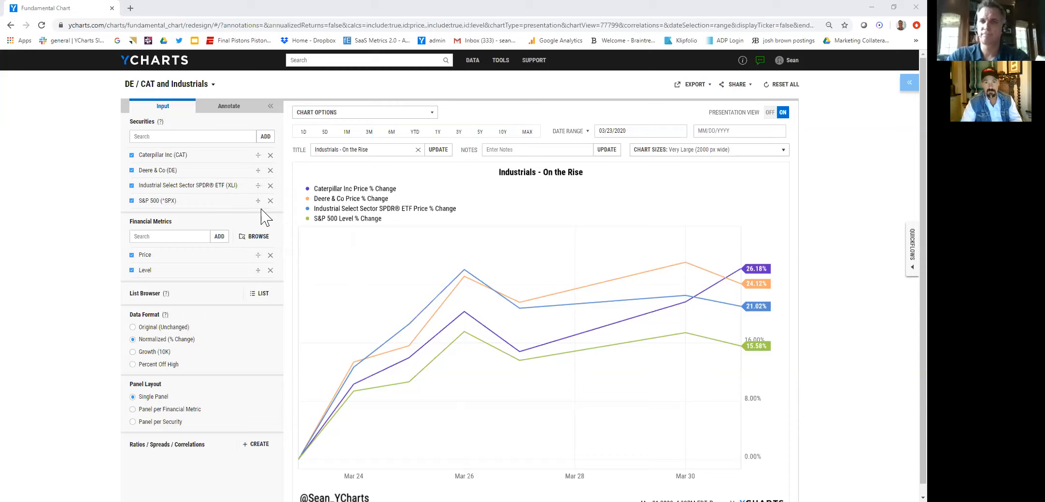
{"action": "mouse_move", "coordinate": [242, 214]}
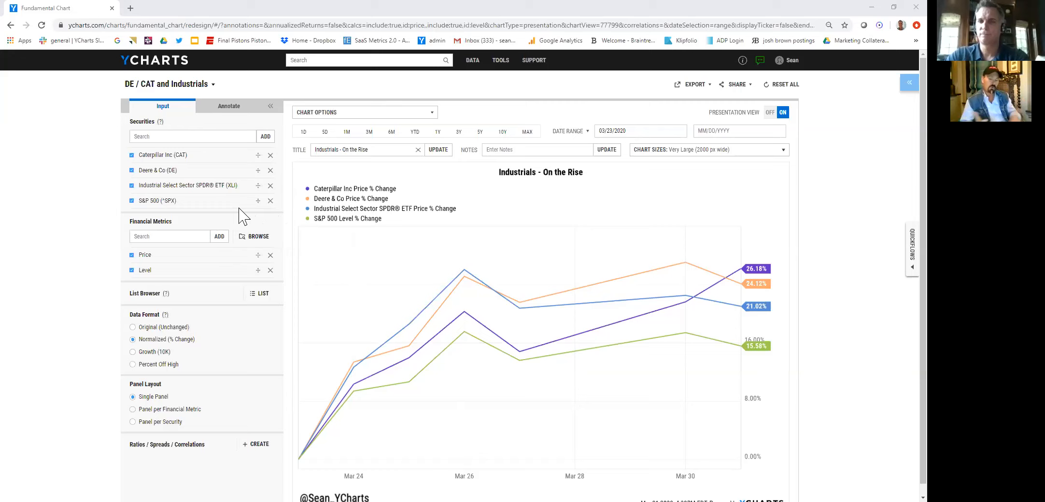
{"action": "mouse_move", "coordinate": [250, 214]}
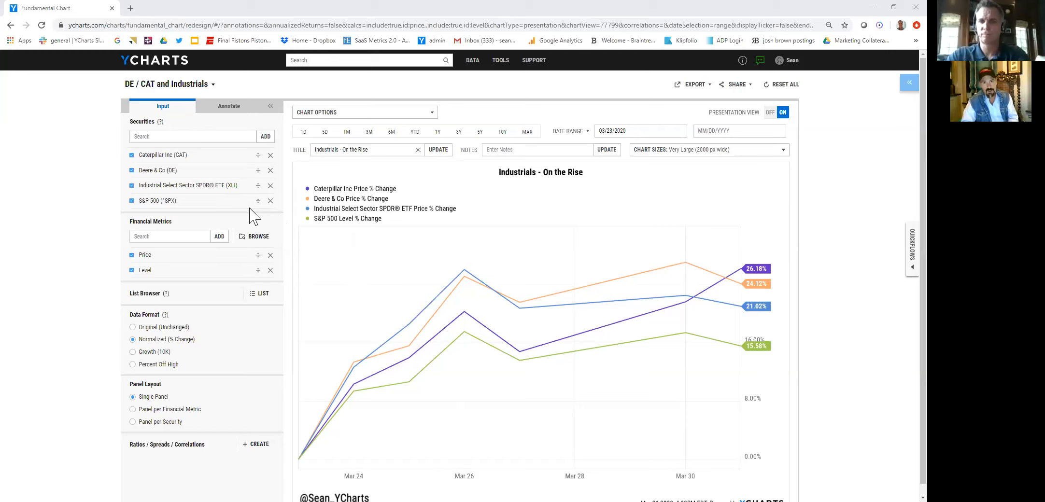
{"action": "mouse_move", "coordinate": [250, 227]}
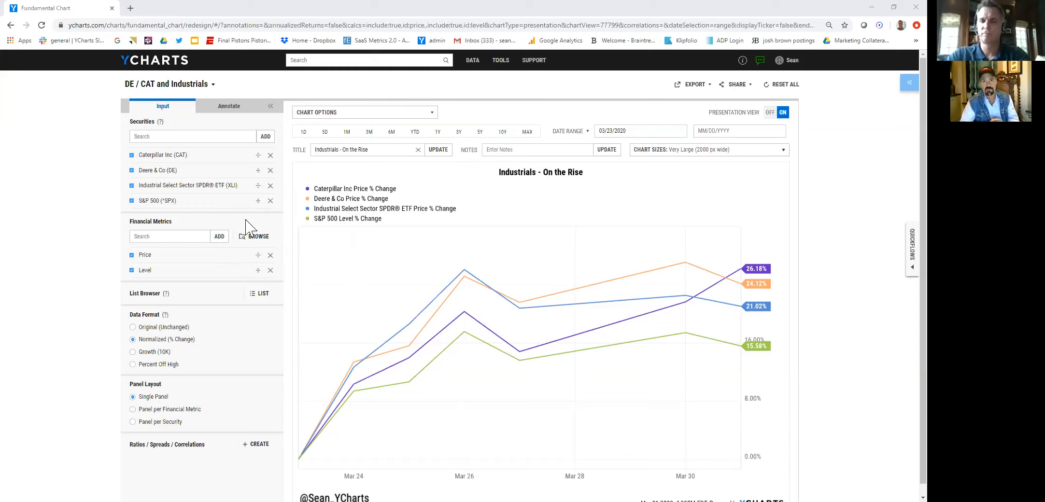
{"action": "mouse_move", "coordinate": [150, 303]}
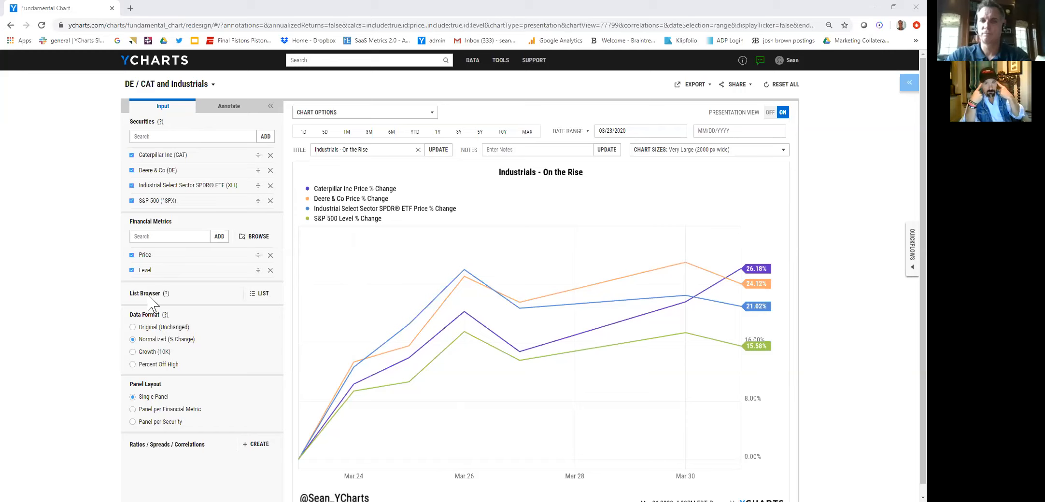
{"action": "mouse_move", "coordinate": [91, 358]}
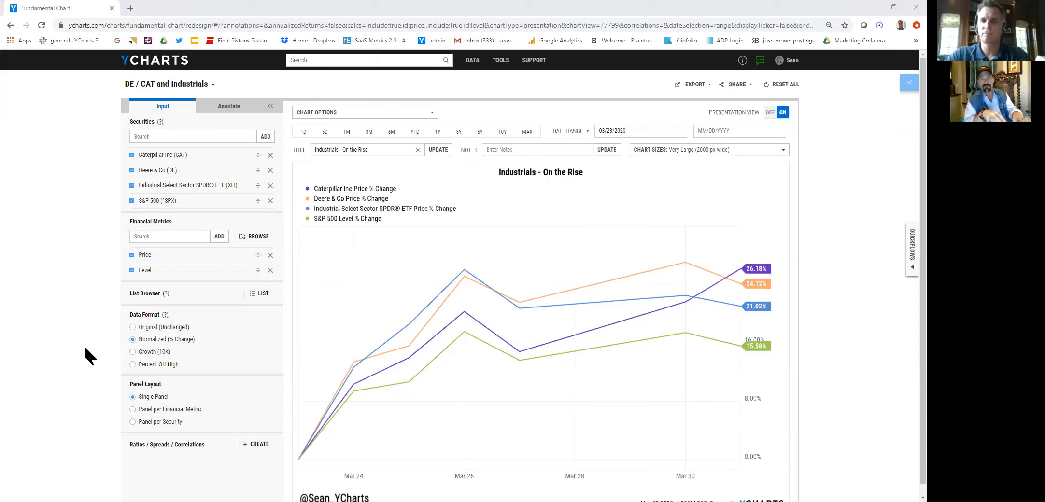
{"action": "mouse_move", "coordinate": [184, 316]}
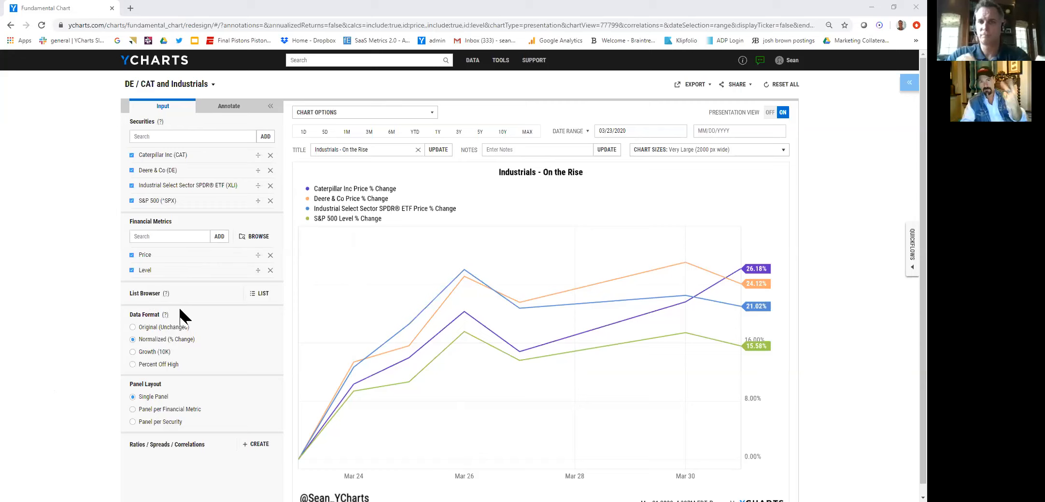
Set the Industrials chart to a 3-month range and list annotation options for each series
{"action": "left_click", "coordinate": [193, 136]}
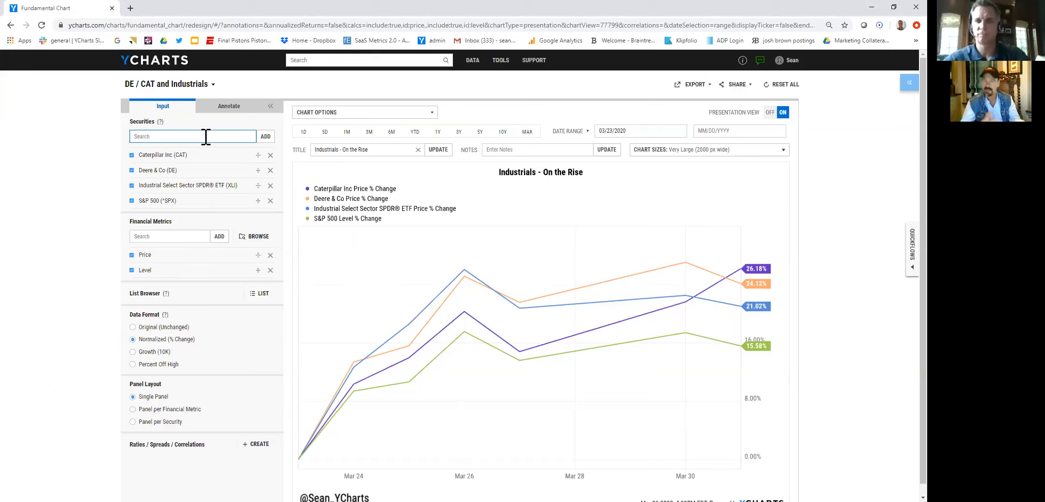
{"action": "mouse_move", "coordinate": [34, 425]}
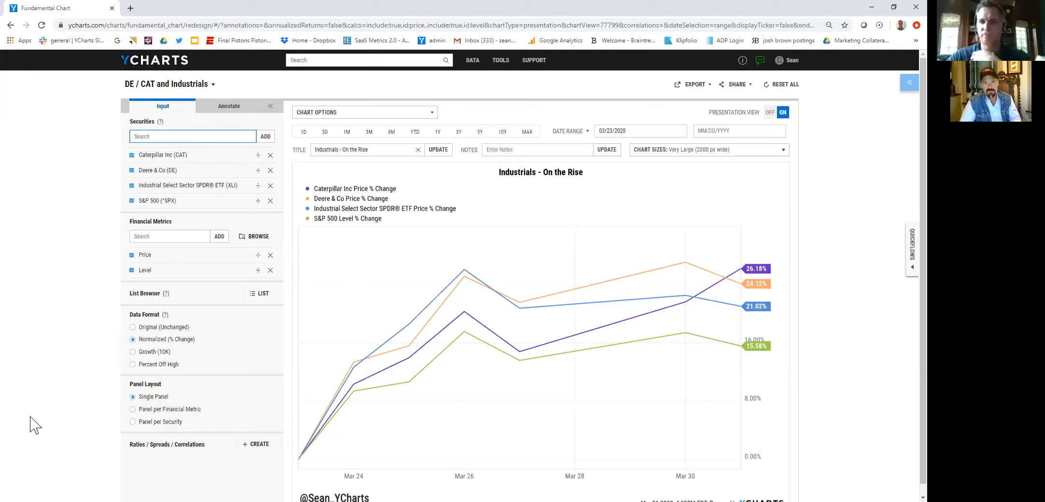
{"action": "left_click", "coordinate": [193, 136]}
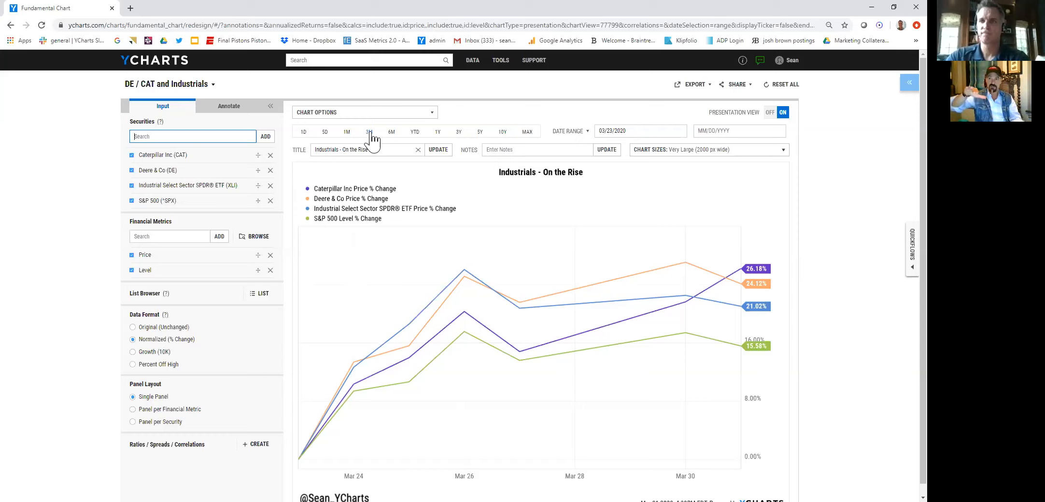
{"action": "left_click", "coordinate": [373, 131]}
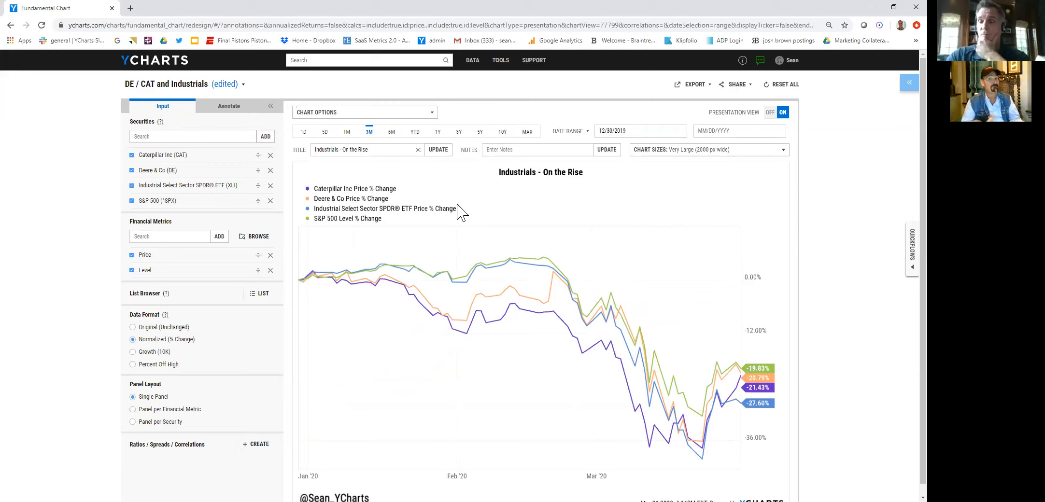
{"action": "mouse_move", "coordinate": [408, 181]}
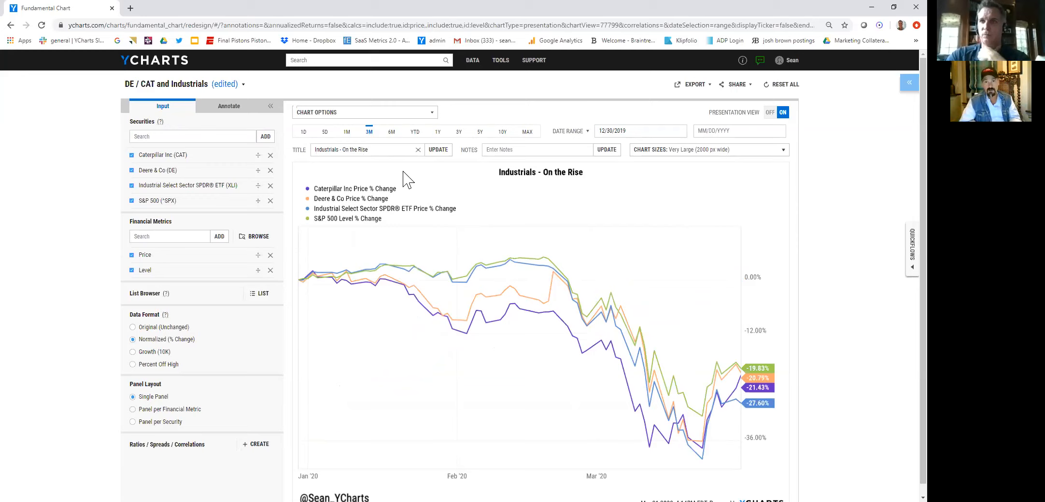
{"action": "mouse_move", "coordinate": [566, 316]}
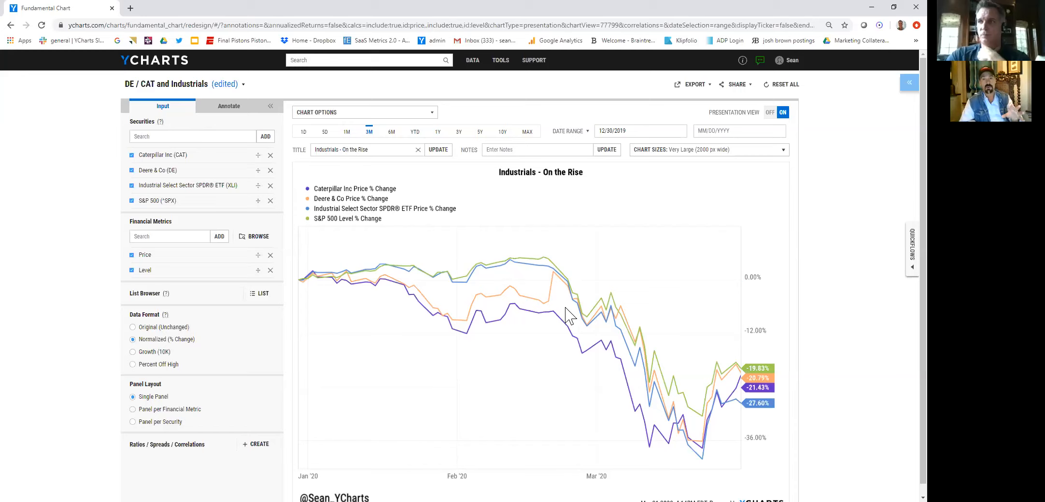
{"action": "mouse_move", "coordinate": [619, 385]}
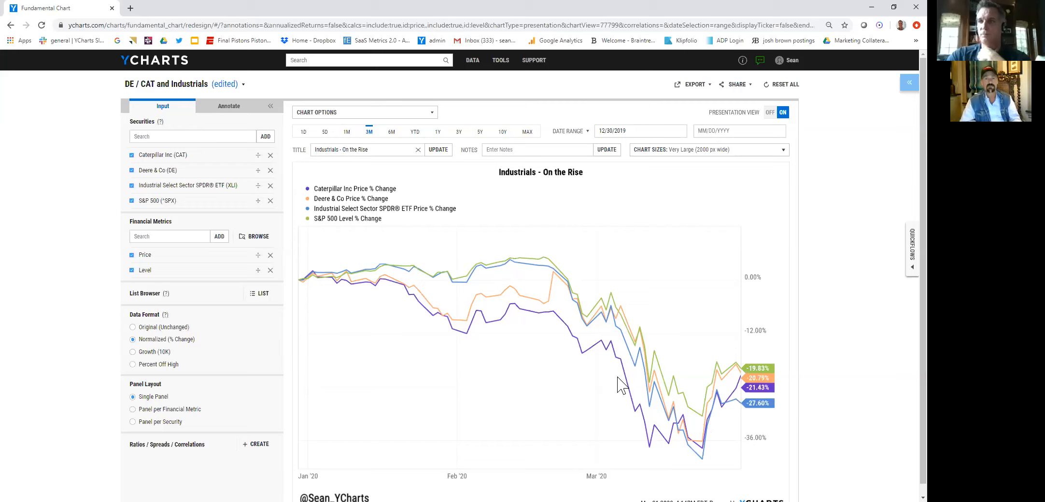
{"action": "left_click", "coordinate": [228, 106]}
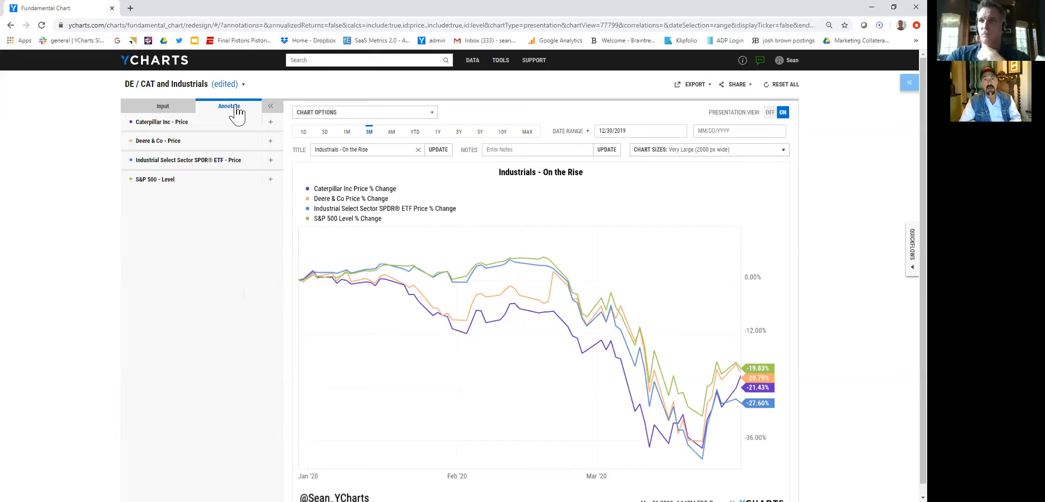
Add minimum-value lines for Deere & Co (-36.18%) and Caterpillar (-37.74%)
{"action": "left_click", "coordinate": [270, 140]}
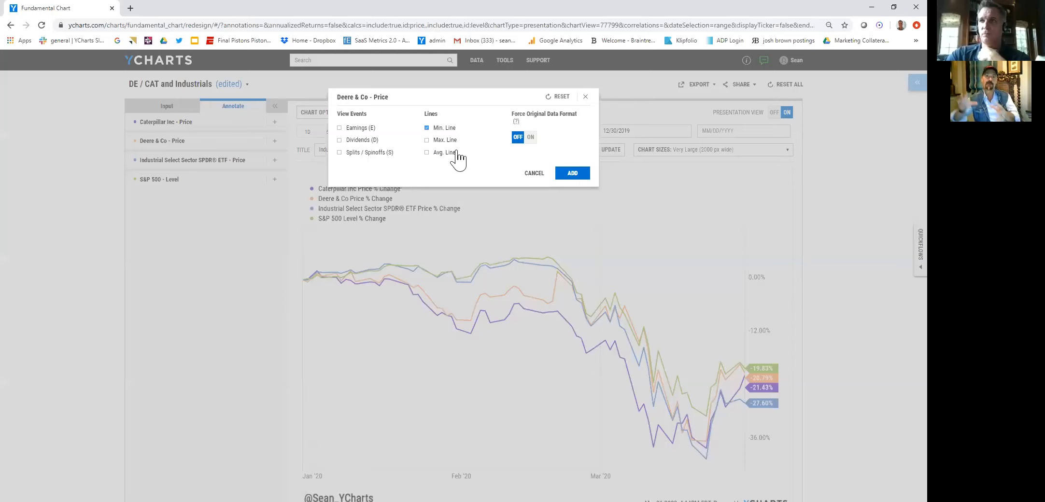
{"action": "left_click", "coordinate": [571, 172]}
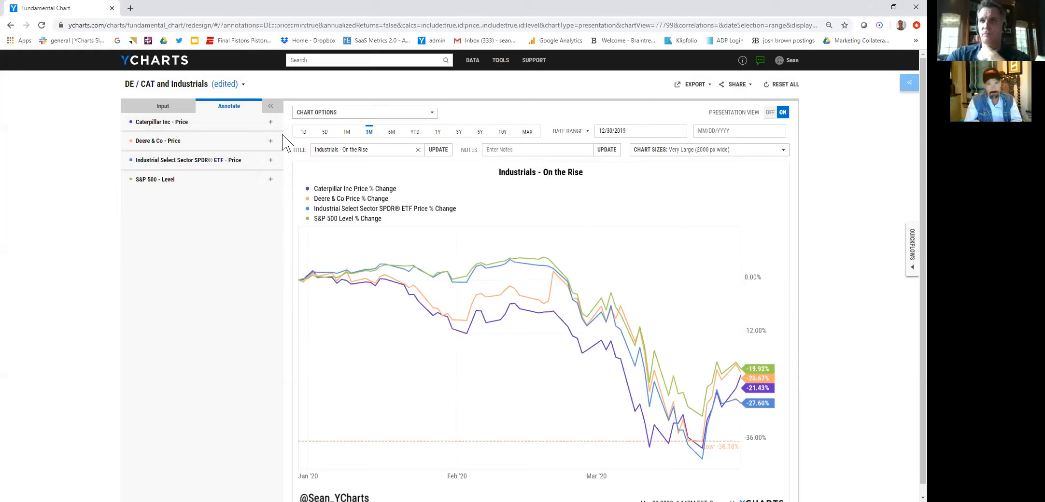
{"action": "left_click", "coordinate": [271, 122]}
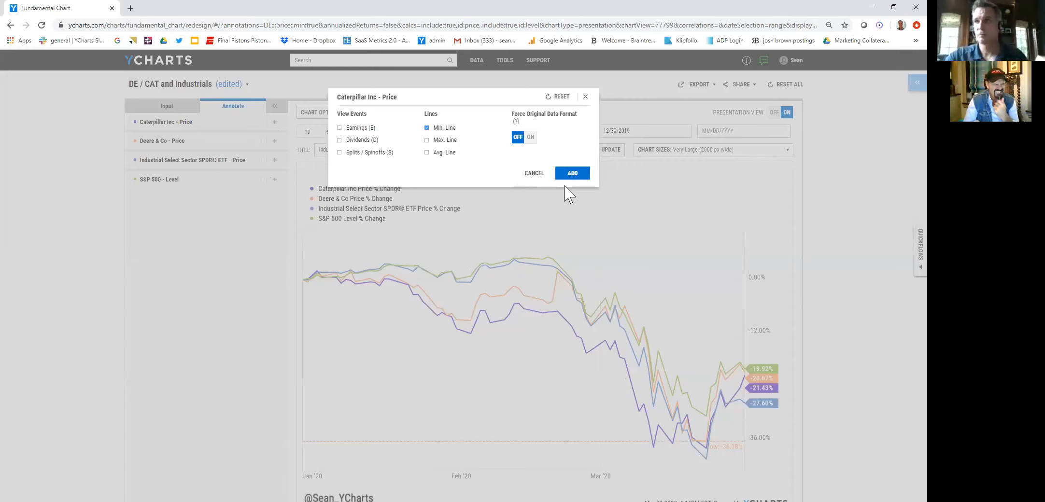
{"action": "left_click", "coordinate": [572, 172]}
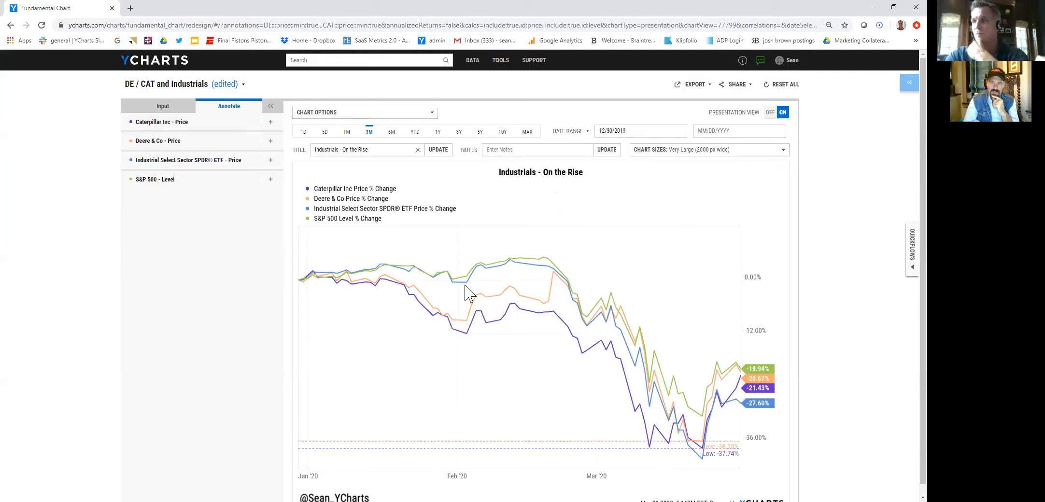
{"action": "mouse_move", "coordinate": [706, 465]}
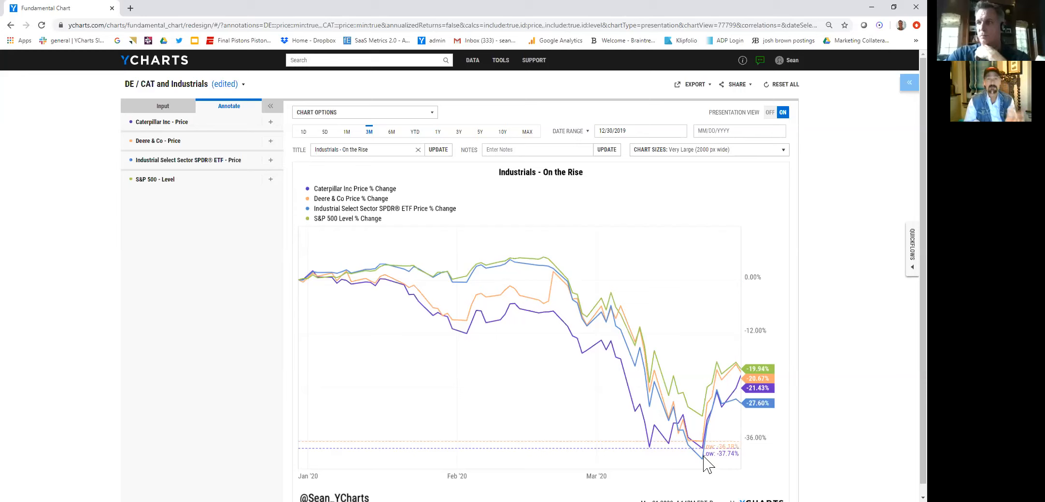
{"action": "mouse_move", "coordinate": [705, 463]}
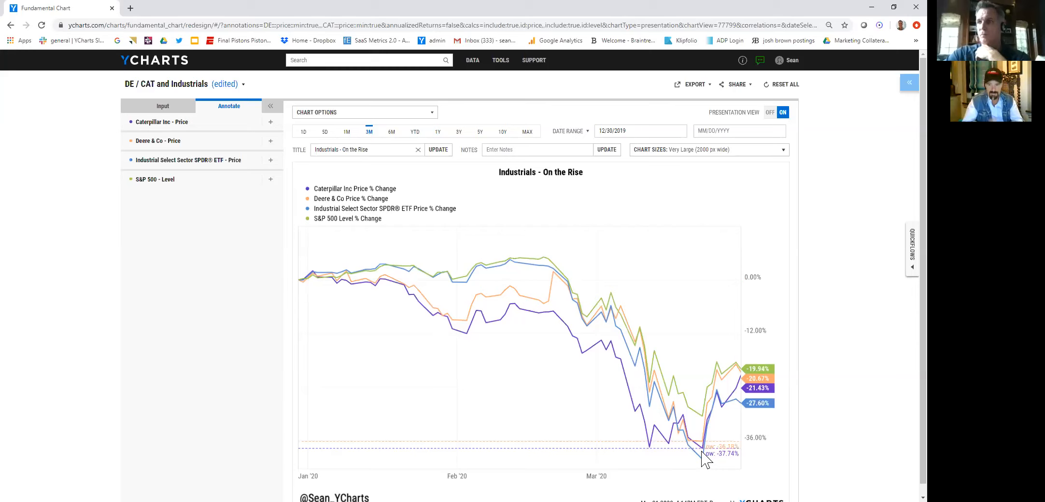
{"action": "mouse_move", "coordinate": [694, 434]}
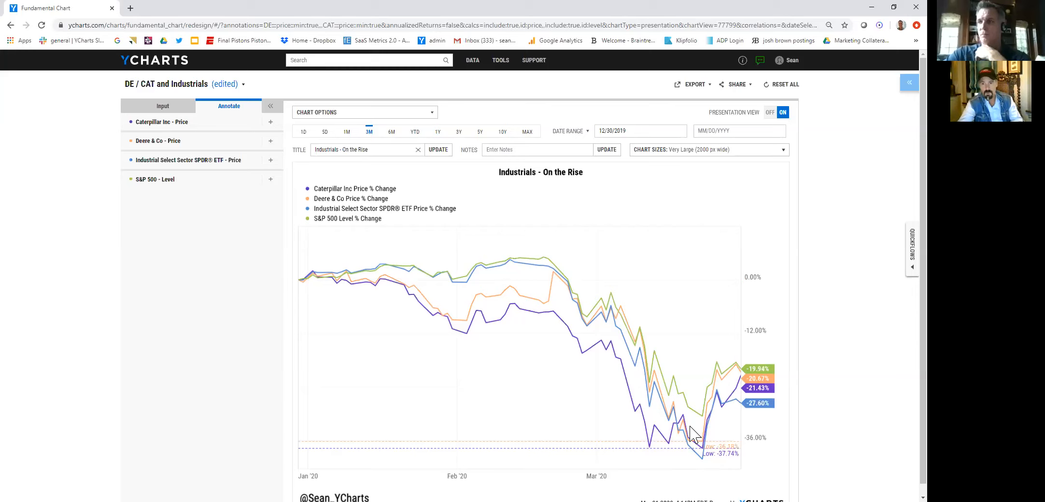
{"action": "mouse_move", "coordinate": [586, 420]}
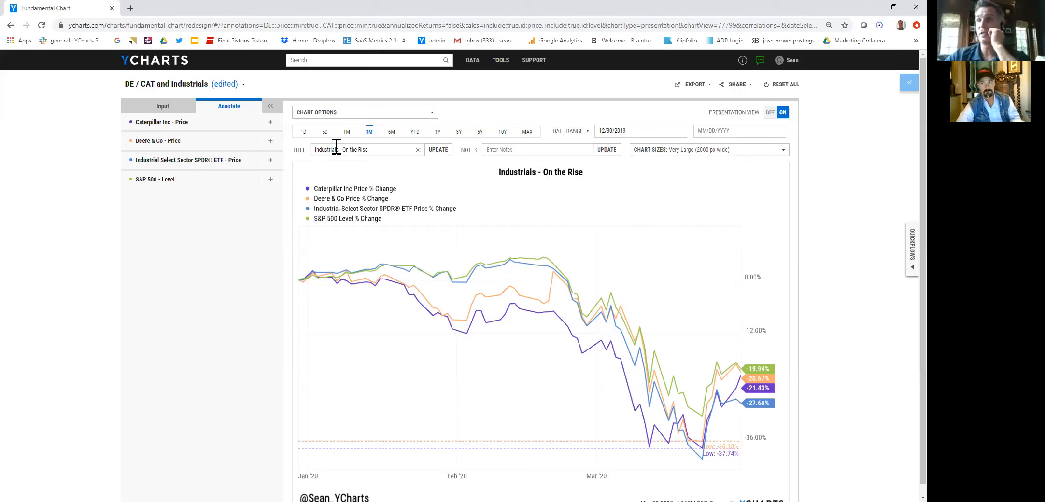
Switch the Industrials chart to the 1M range starting 02/28/2020, leaving the date unchanged
{"action": "left_click", "coordinate": [347, 131]}
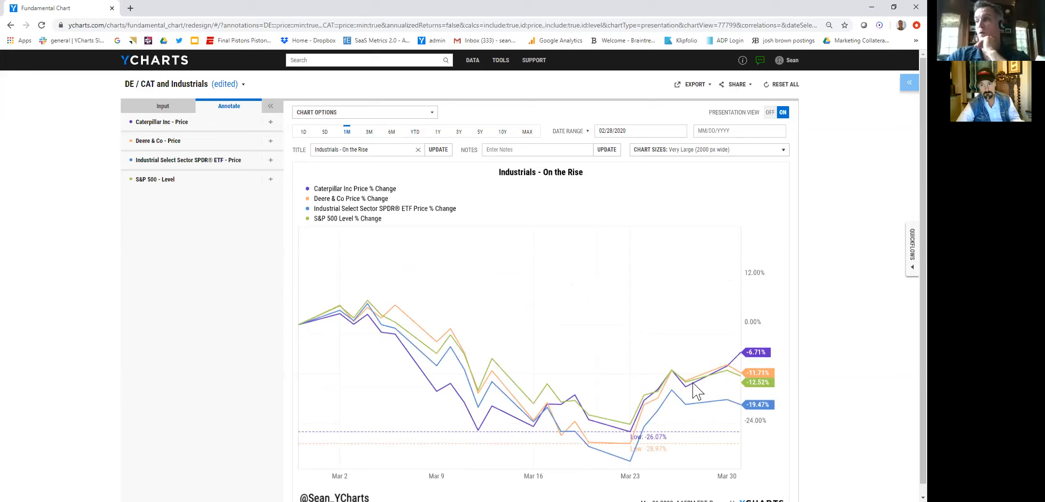
{"action": "left_click", "coordinate": [639, 131]}
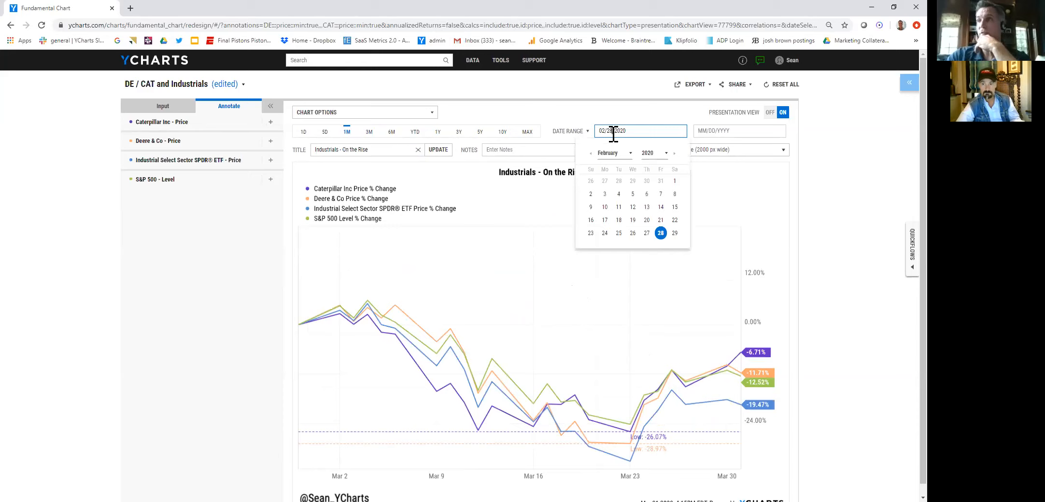
{"action": "left_click", "coordinate": [673, 153]}
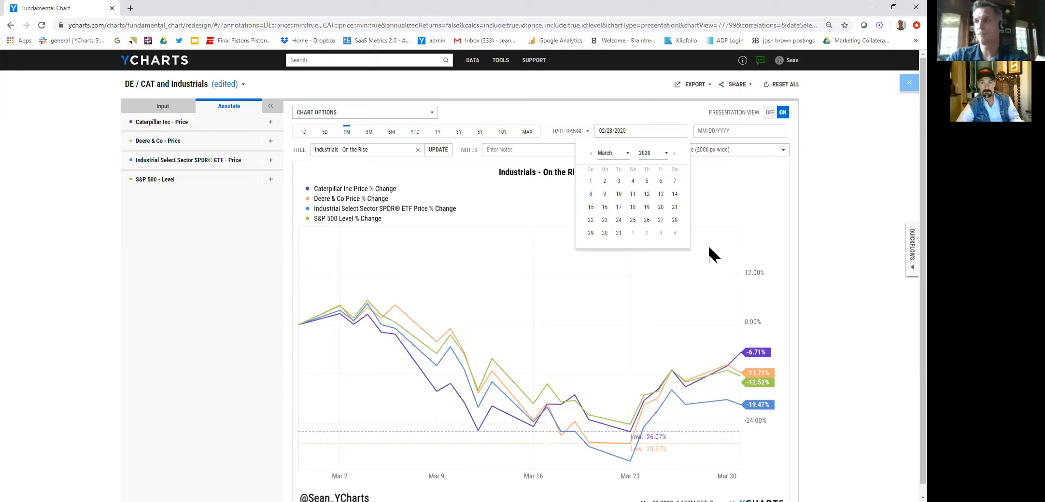
{"action": "left_click", "coordinate": [355, 200]}
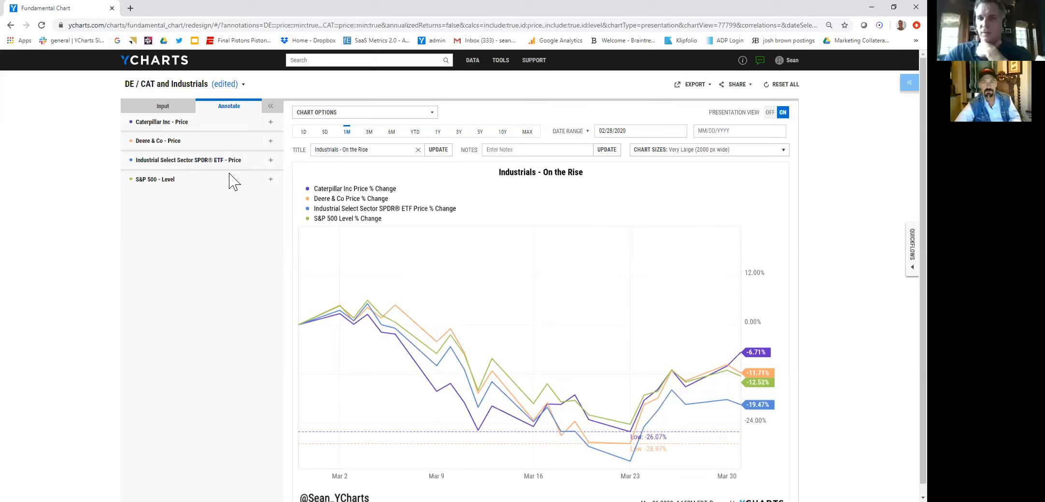
{"action": "mouse_move", "coordinate": [265, 142]}
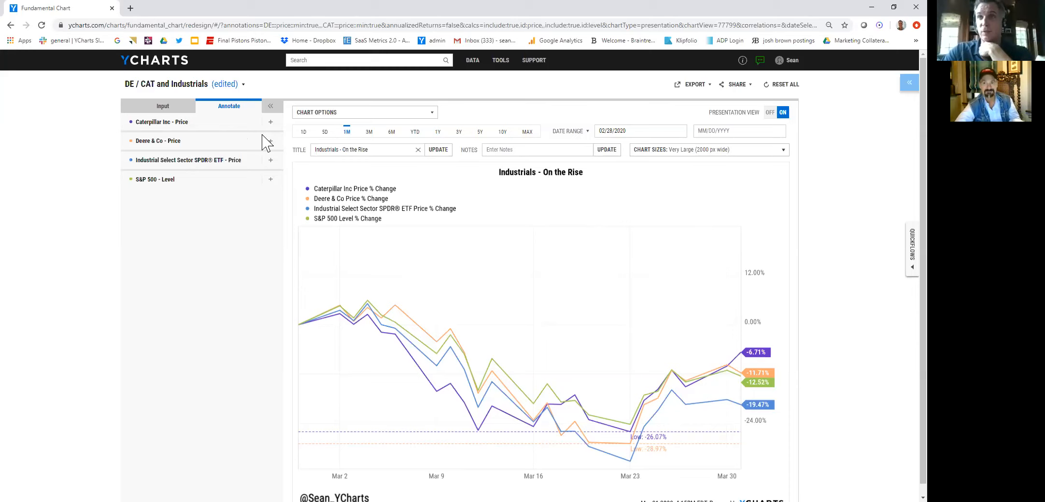
{"action": "mouse_move", "coordinate": [298, 179]}
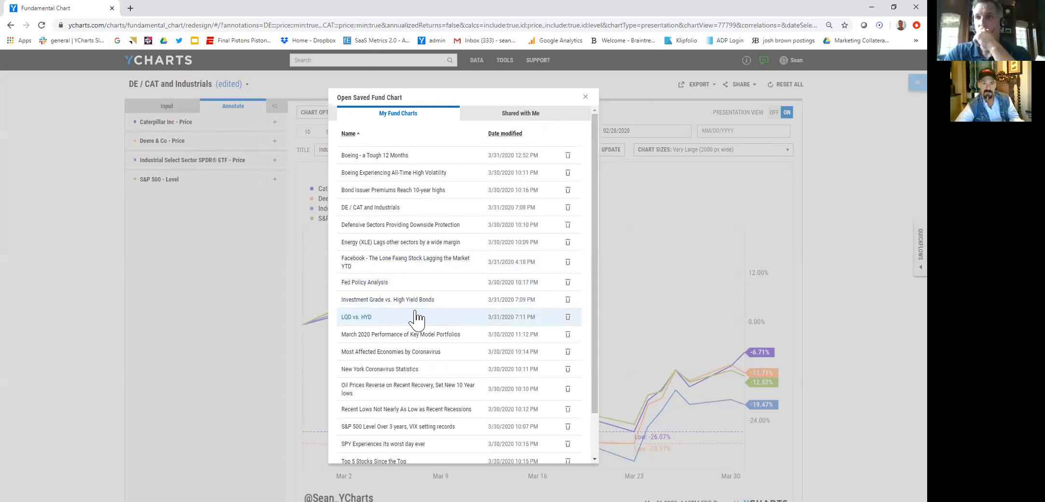
Open 'LQD vs. HYD' from the My Fund Charts list
{"action": "scroll", "scroll_direction": "down", "scroll_amount": 3}
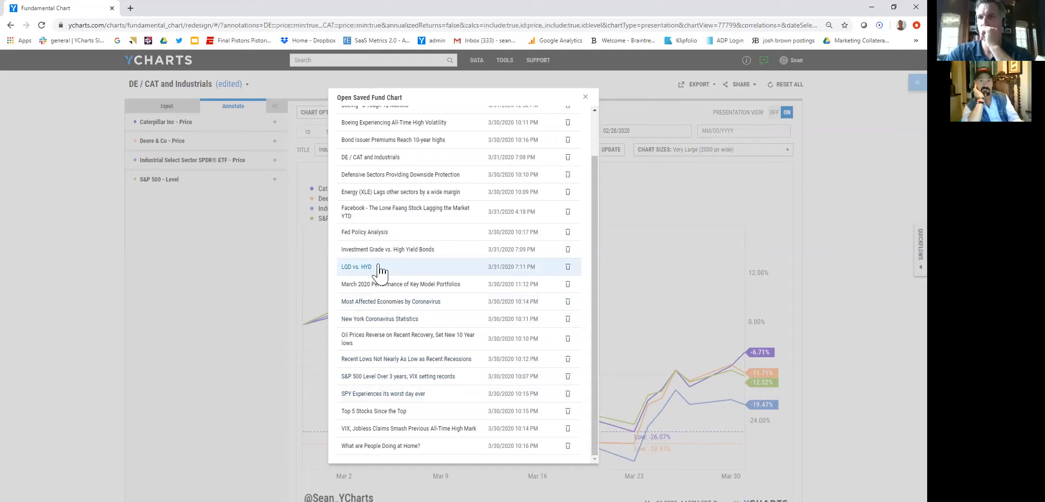
{"action": "left_click", "coordinate": [356, 266]}
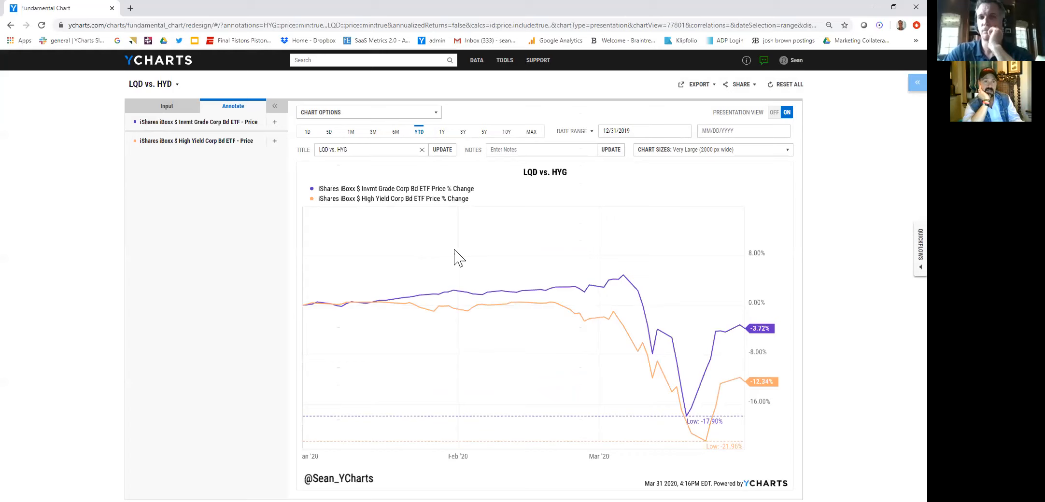
{"action": "mouse_move", "coordinate": [462, 255]}
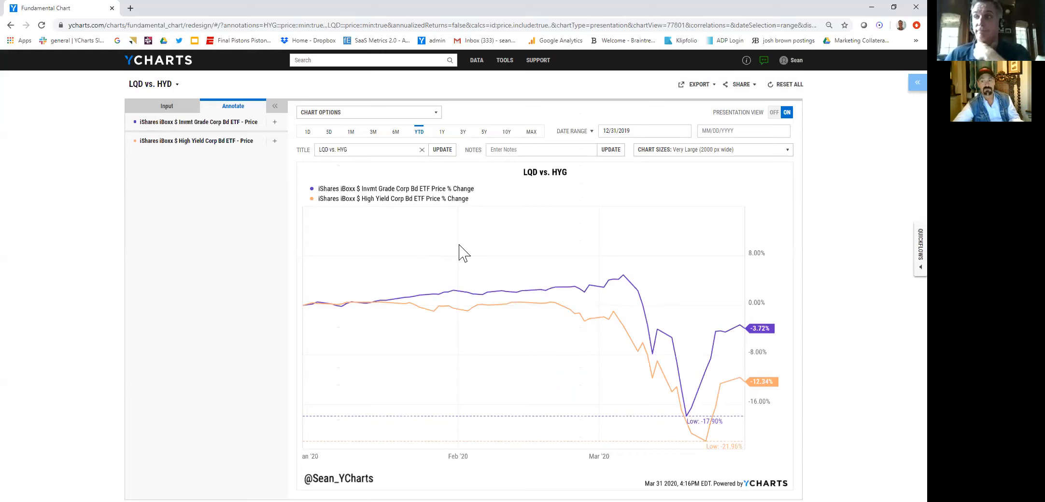
{"action": "mouse_move", "coordinate": [538, 286]}
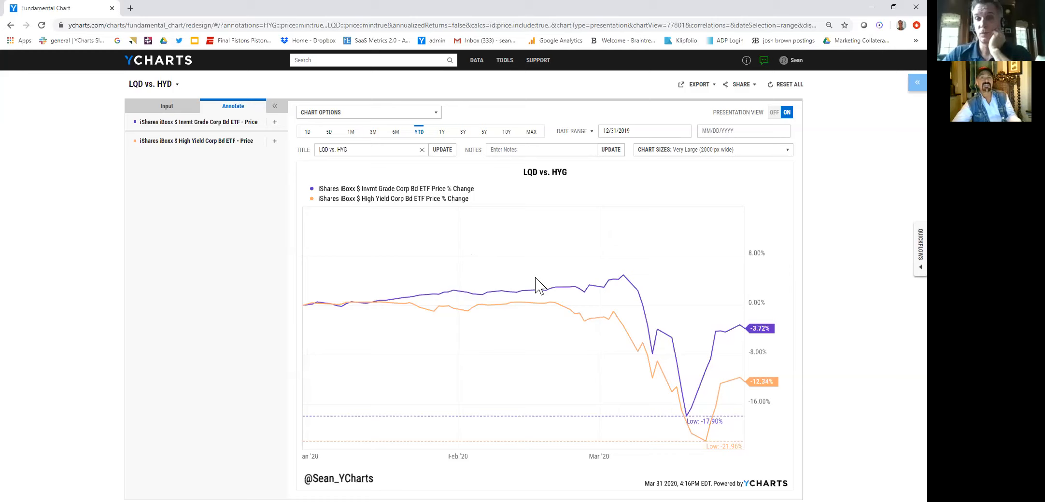
{"action": "mouse_move", "coordinate": [484, 277]}
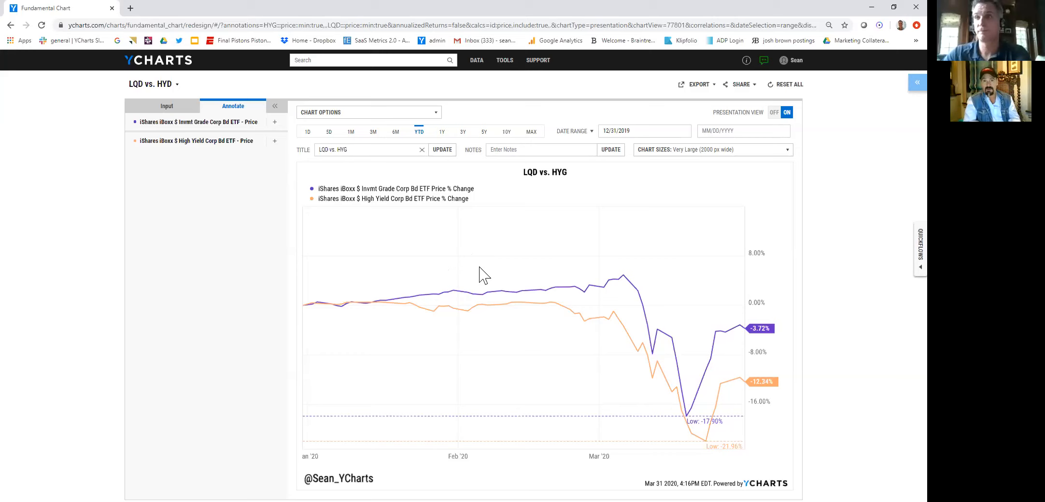
{"action": "mouse_move", "coordinate": [480, 249]}
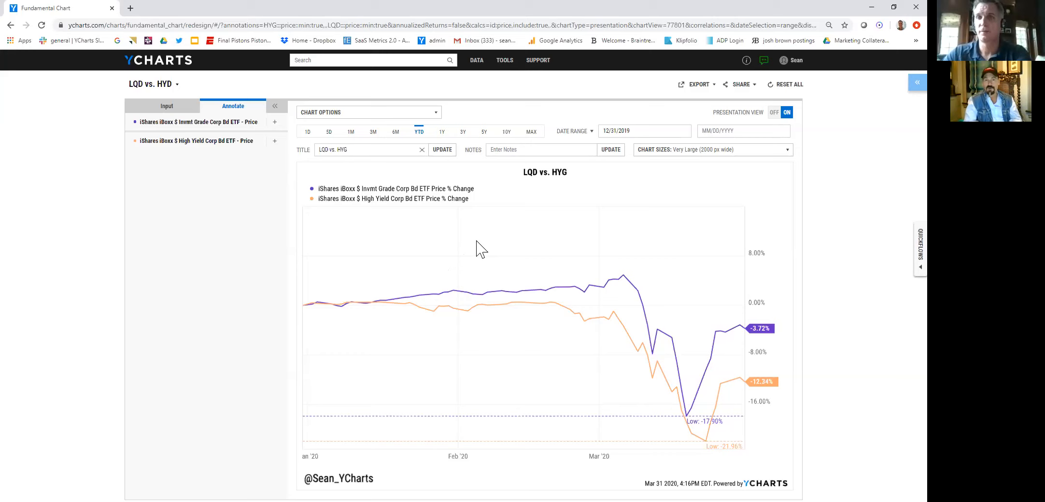
{"action": "mouse_move", "coordinate": [381, 271]}
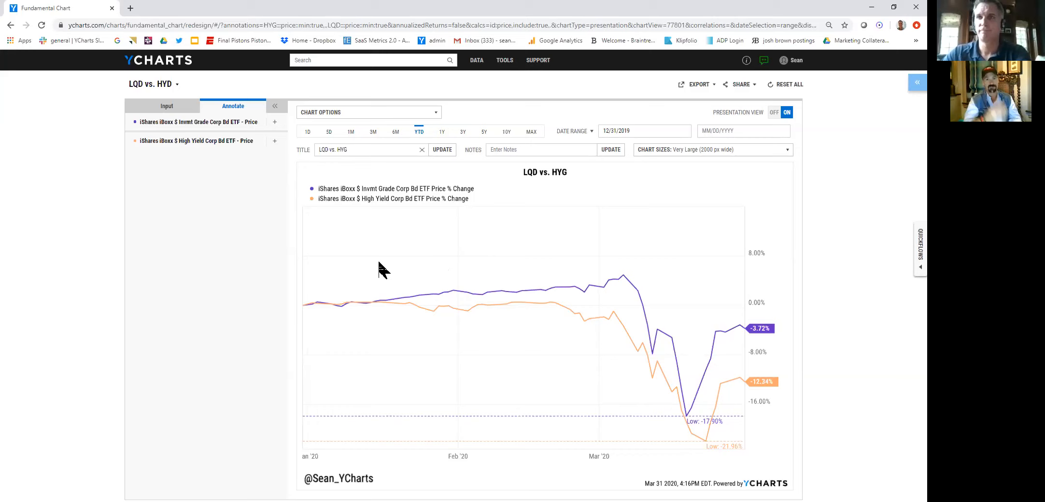
{"action": "mouse_move", "coordinate": [258, 309]}
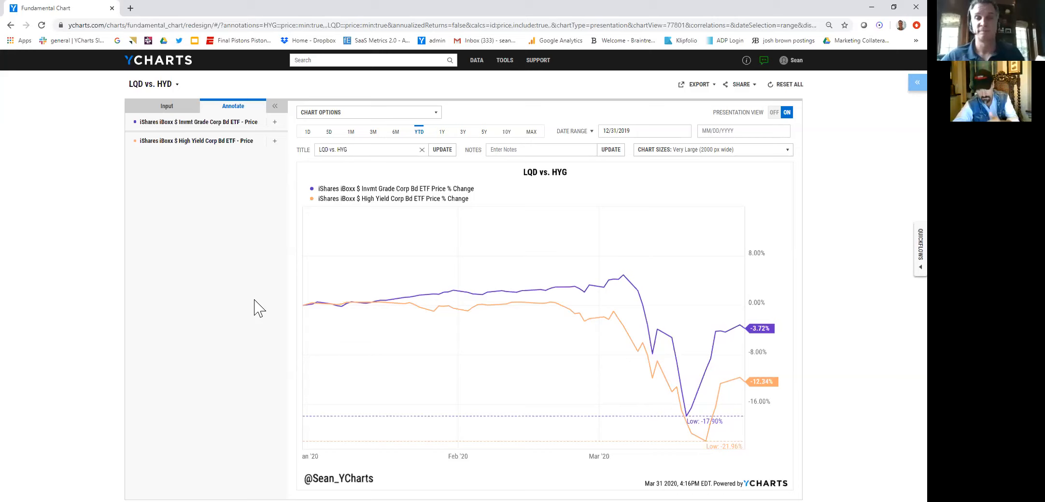
{"action": "mouse_move", "coordinate": [260, 260]}
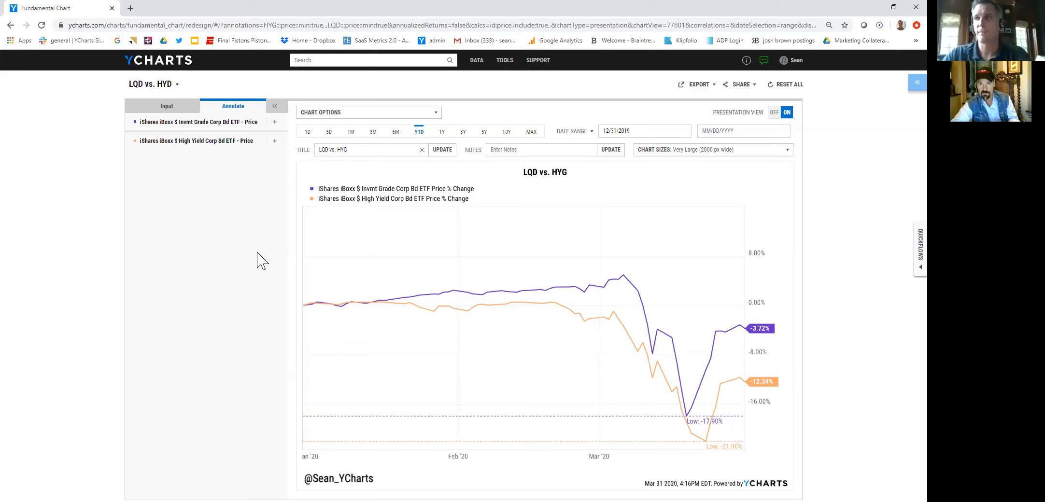
{"action": "mouse_move", "coordinate": [373, 252]}
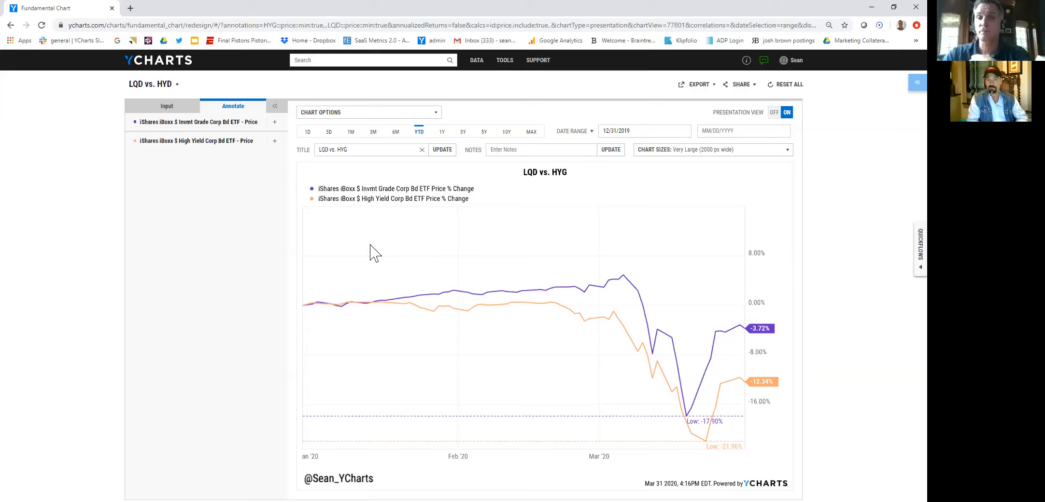
{"action": "mouse_move", "coordinate": [331, 228]}
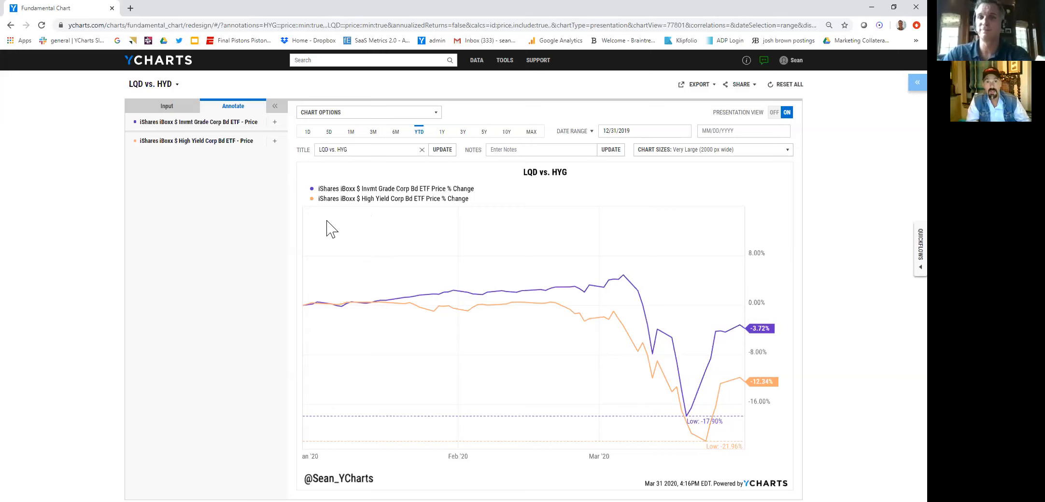
{"action": "mouse_move", "coordinate": [253, 206]}
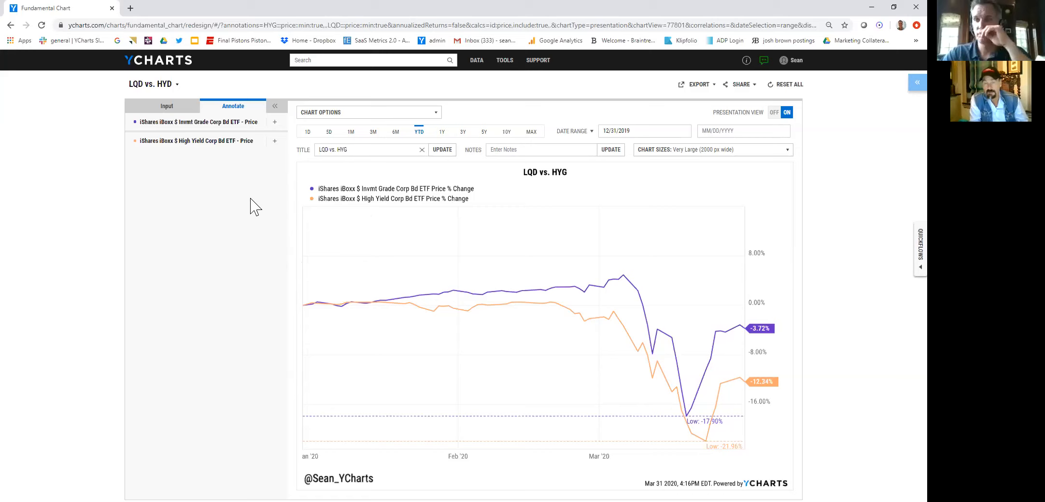
{"action": "mouse_move", "coordinate": [359, 259]}
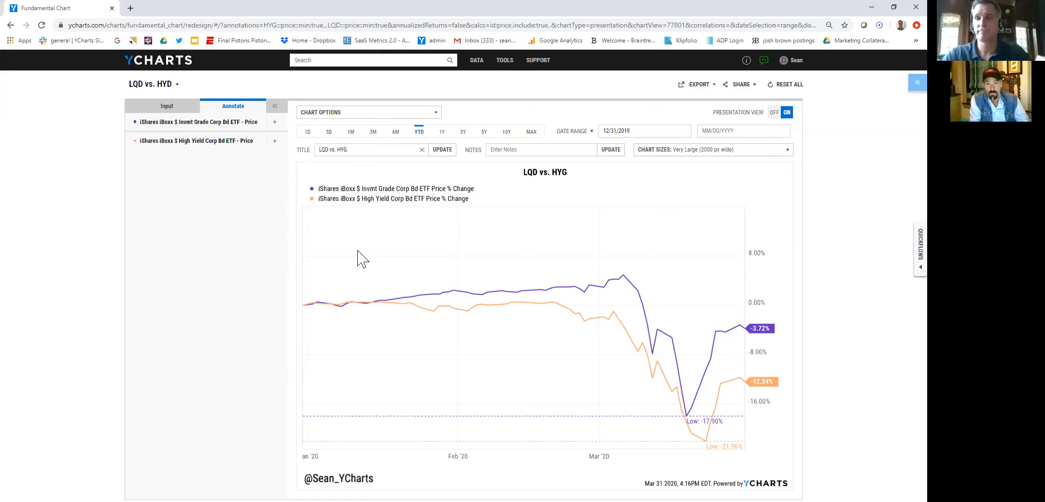
{"action": "mouse_move", "coordinate": [287, 274]}
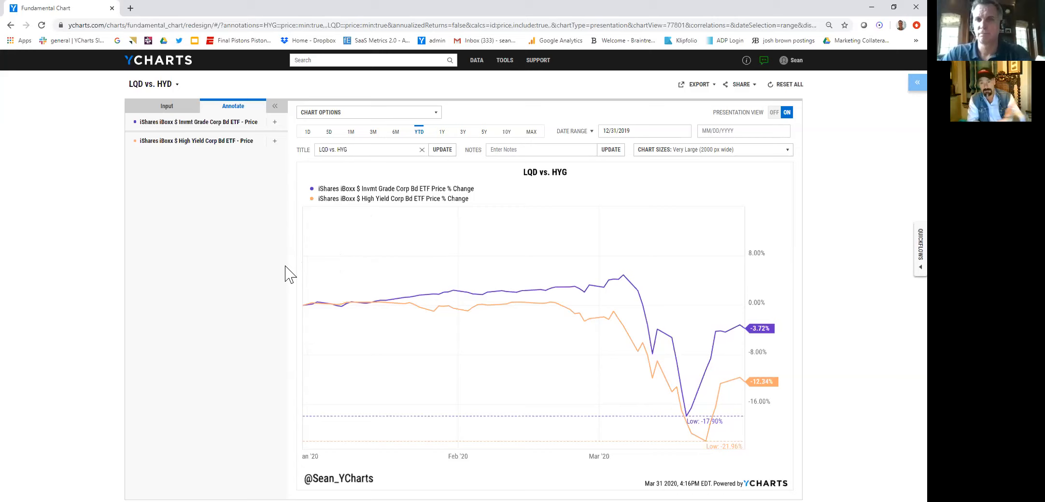
{"action": "mouse_move", "coordinate": [331, 242]}
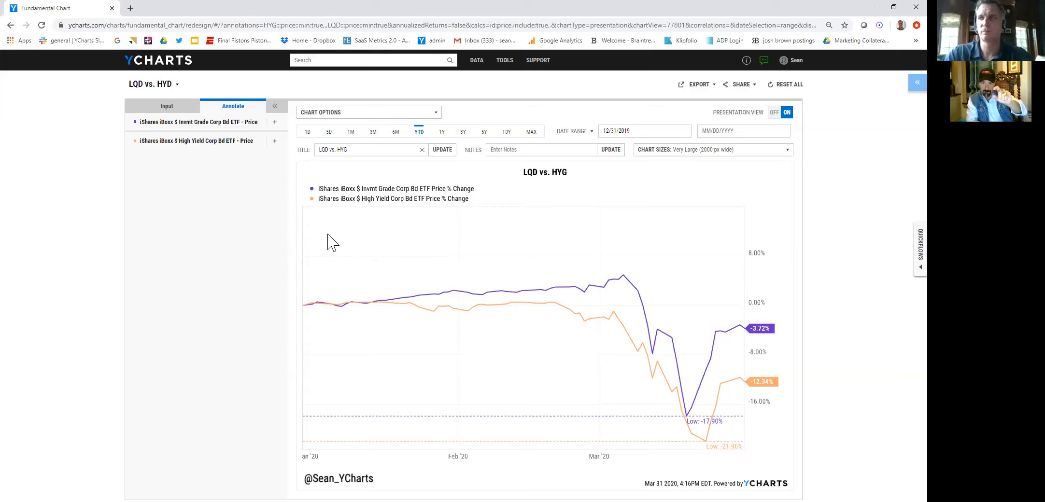
{"action": "mouse_move", "coordinate": [228, 283]}
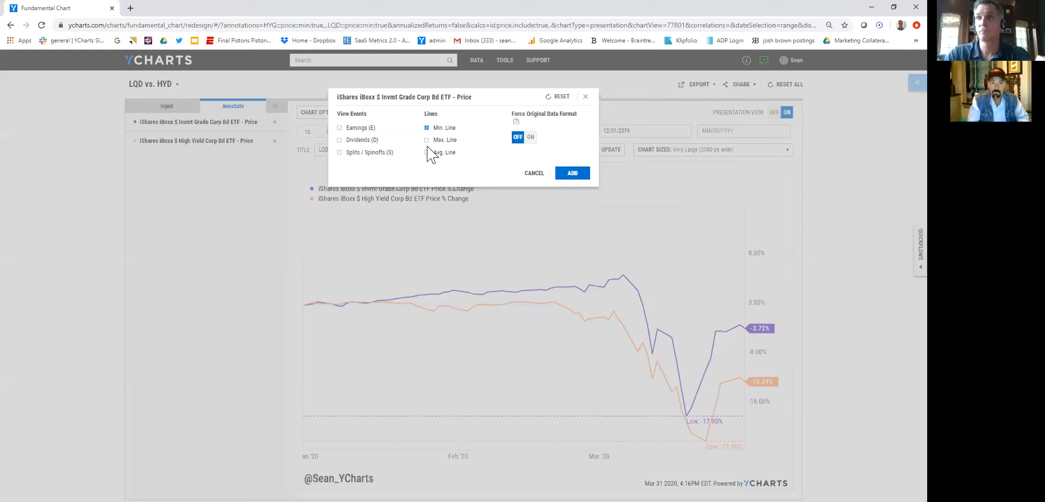
{"action": "left_click", "coordinate": [571, 173]}
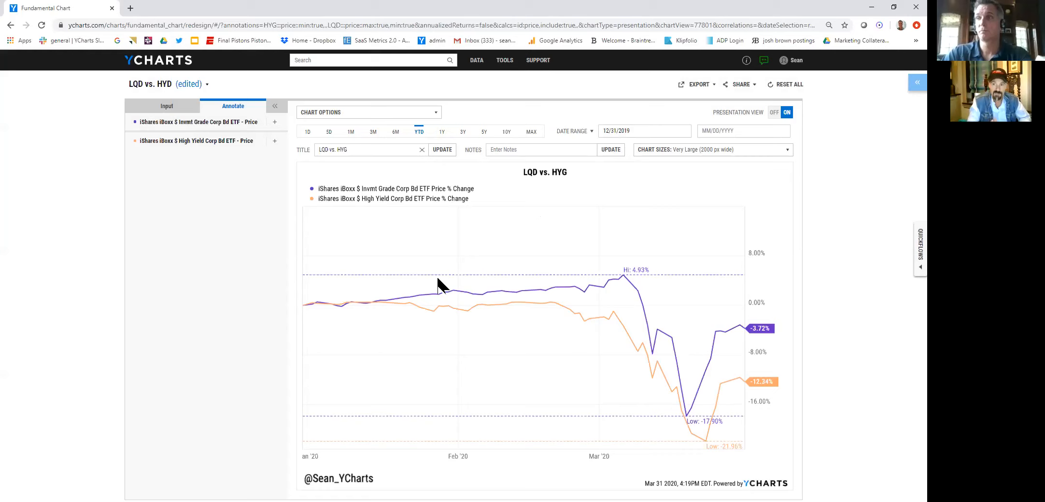
{"action": "mouse_move", "coordinate": [281, 149]}
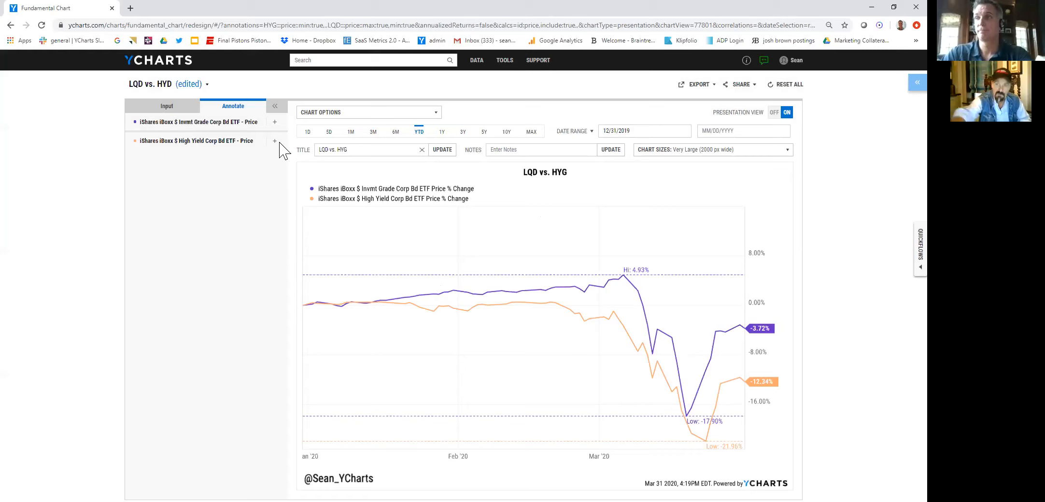
{"action": "mouse_move", "coordinate": [473, 245]}
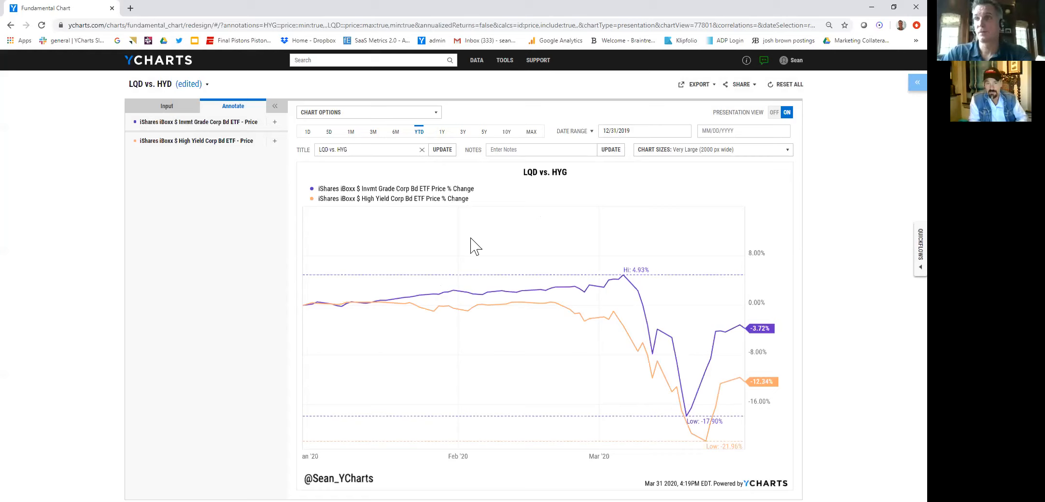
{"action": "mouse_move", "coordinate": [444, 140]}
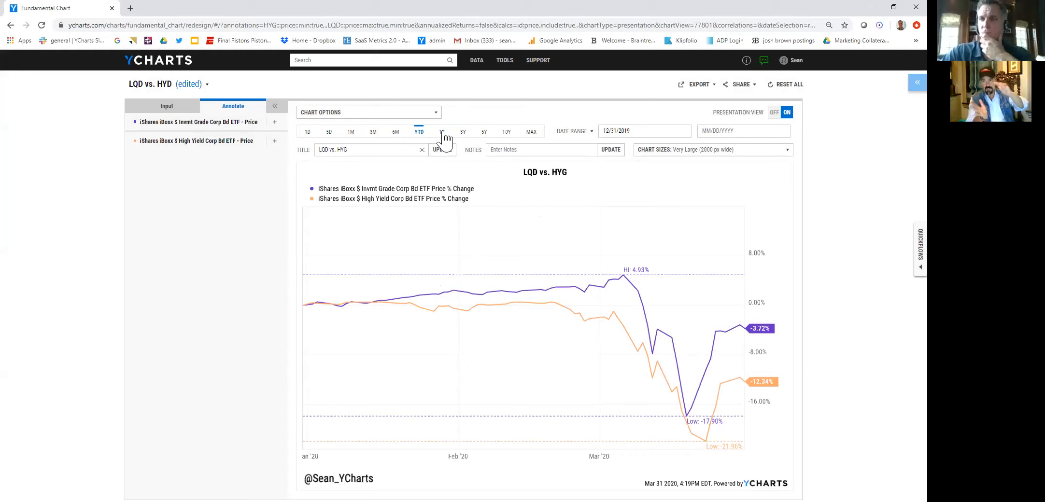
{"action": "mouse_move", "coordinate": [376, 140]}
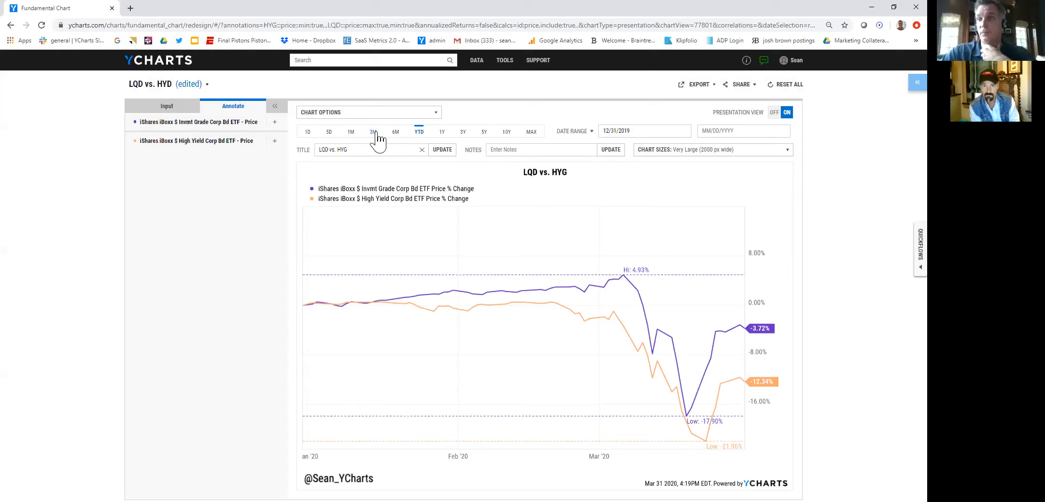
Try the 3M and 6M ranges, then settle on 1M from 02/28/2020
{"action": "left_click", "coordinate": [374, 131]}
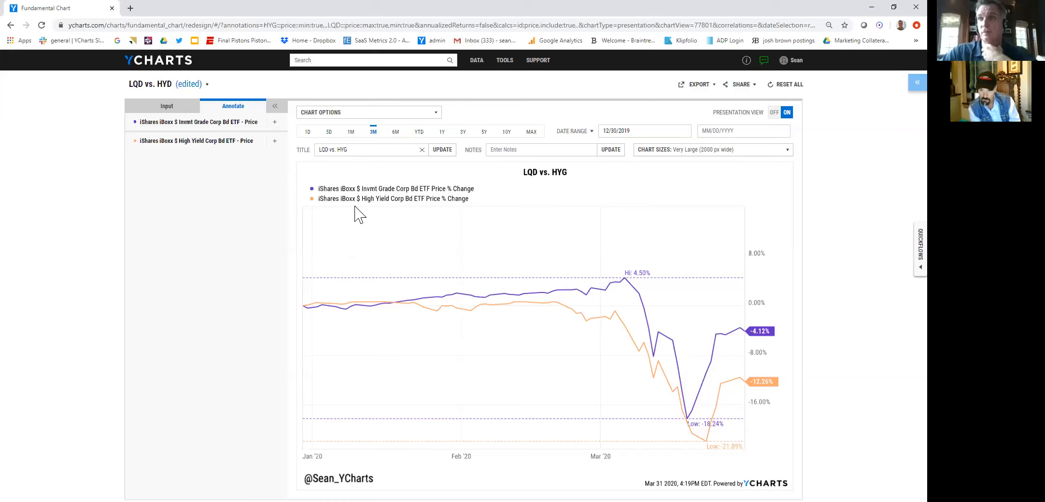
{"action": "mouse_move", "coordinate": [433, 311]}
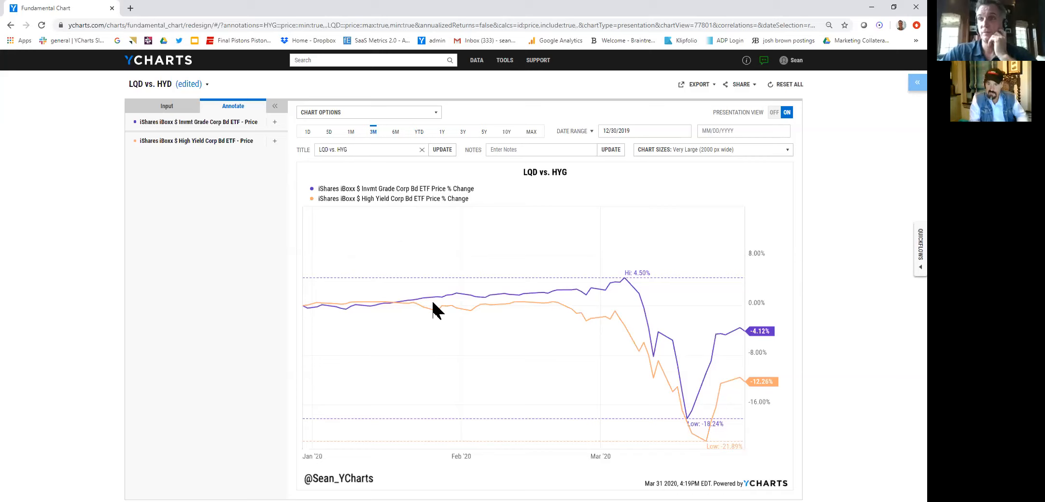
{"action": "mouse_move", "coordinate": [407, 309]}
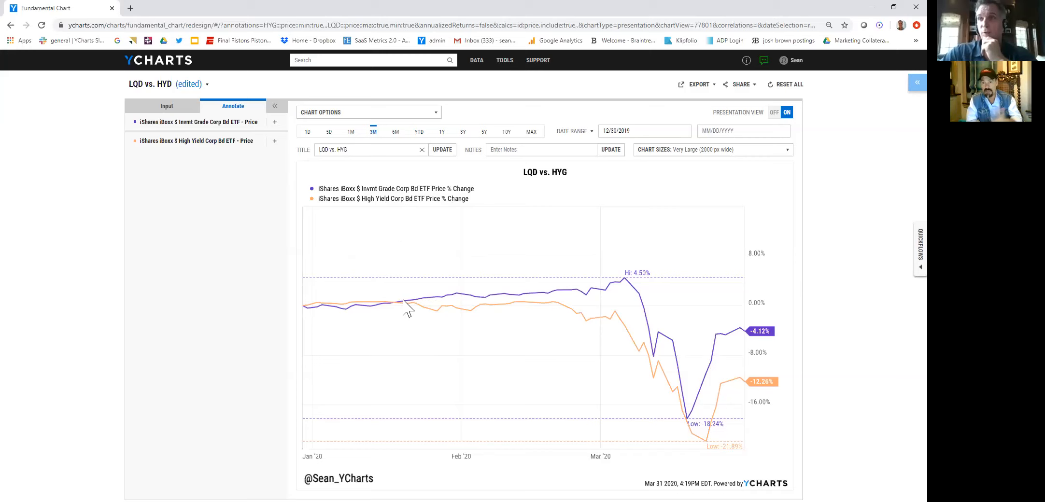
{"action": "mouse_move", "coordinate": [420, 339]}
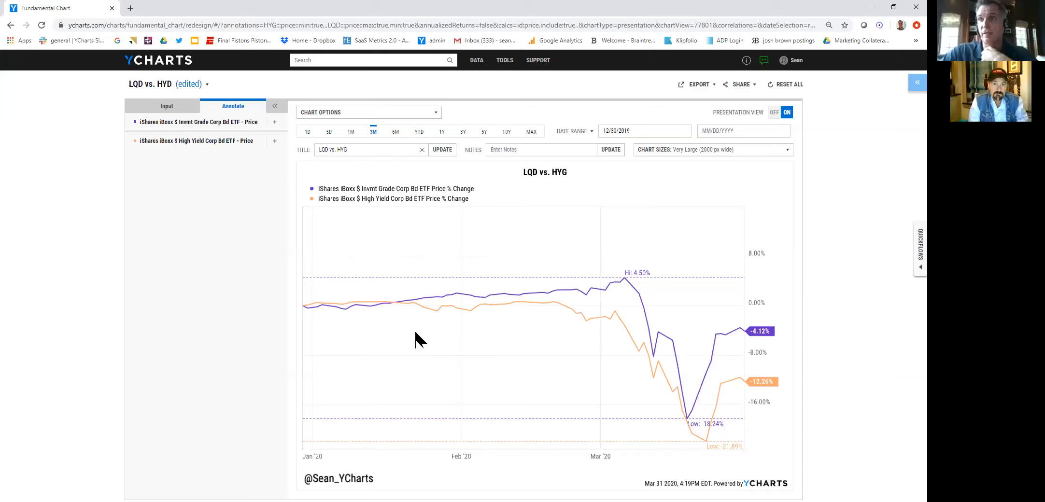
{"action": "mouse_move", "coordinate": [394, 139]}
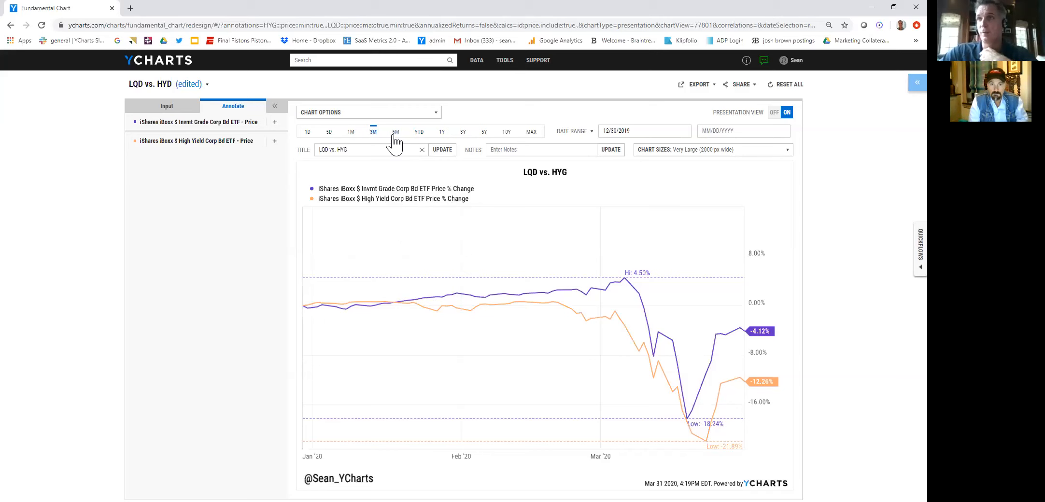
{"action": "left_click", "coordinate": [395, 131]}
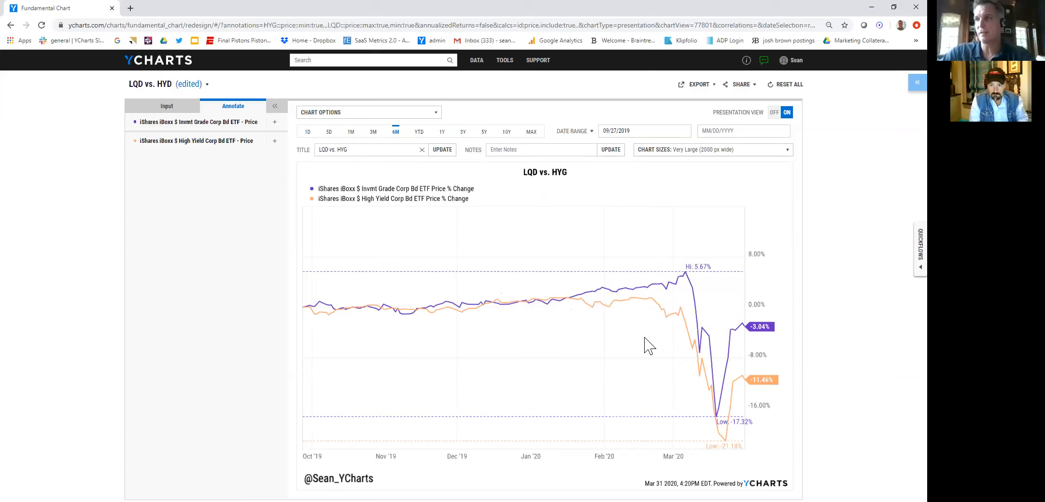
{"action": "left_click", "coordinate": [351, 131]}
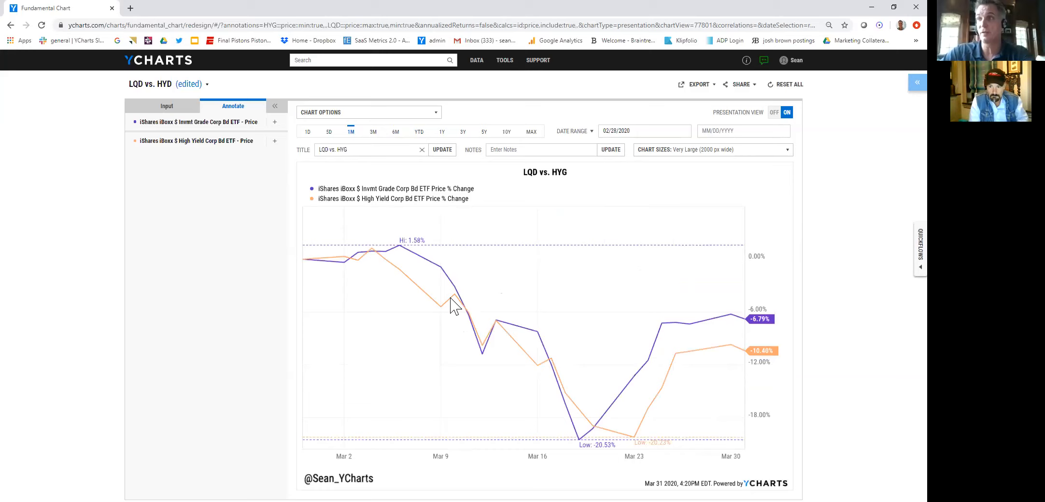
{"action": "left_click", "coordinate": [342, 149]}
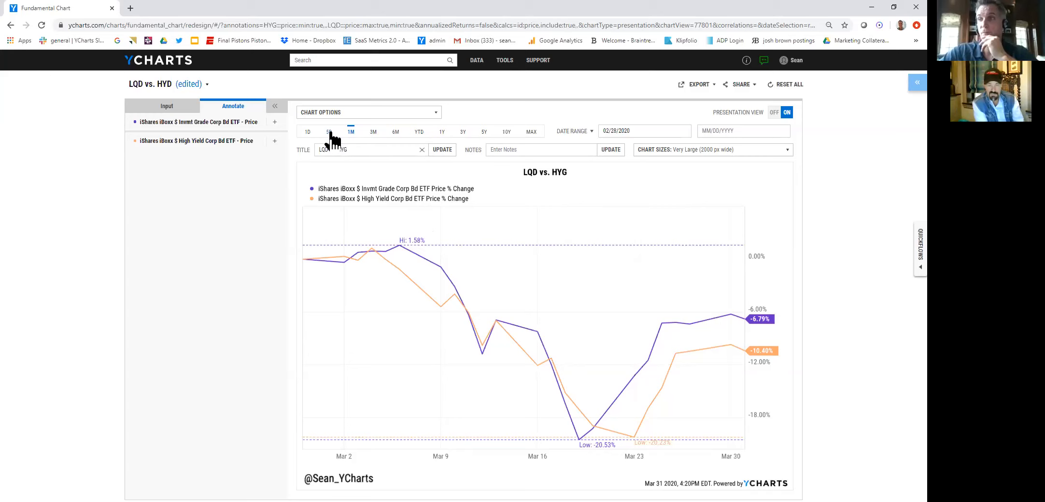
Set the LQD vs. HYG chart to the 5D range from 03/25/2020
{"action": "left_click", "coordinate": [328, 131]}
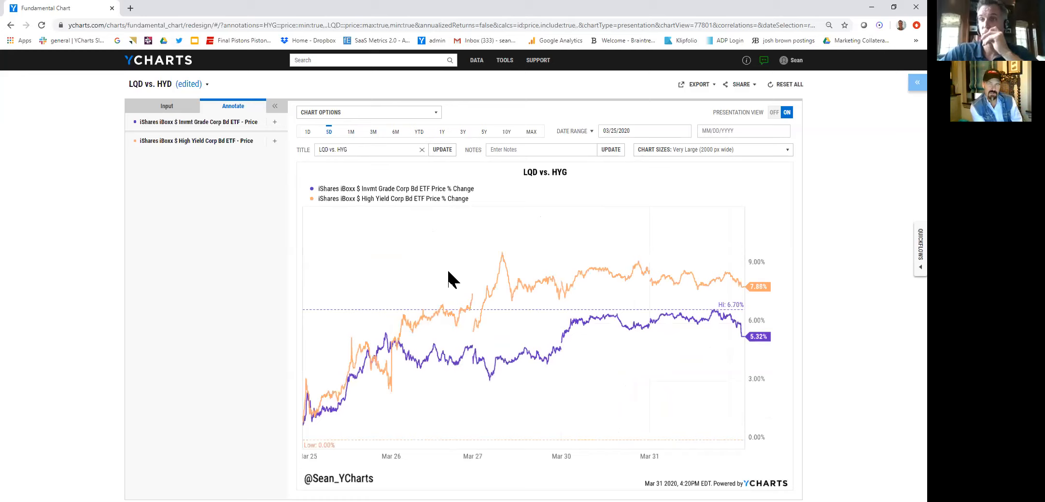
{"action": "mouse_move", "coordinate": [453, 98]}
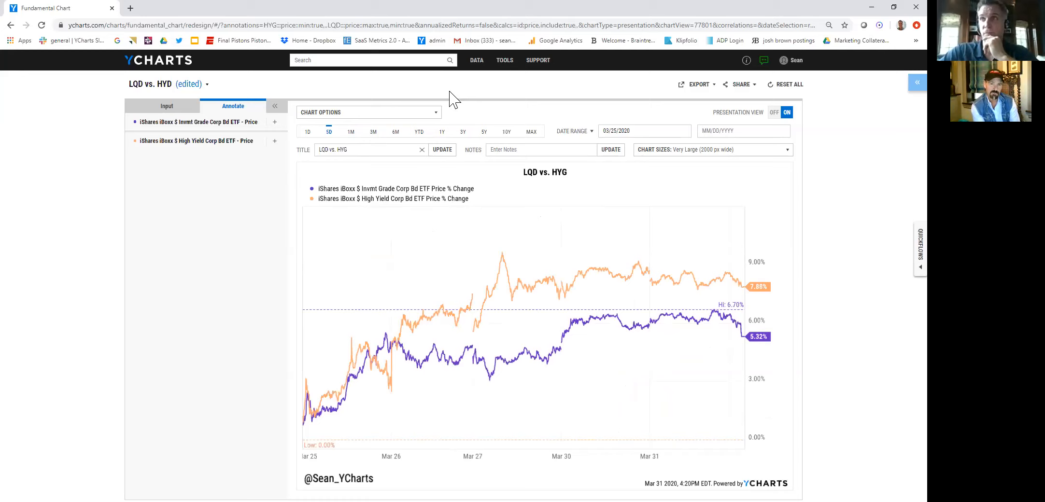
{"action": "mouse_move", "coordinate": [596, 100]}
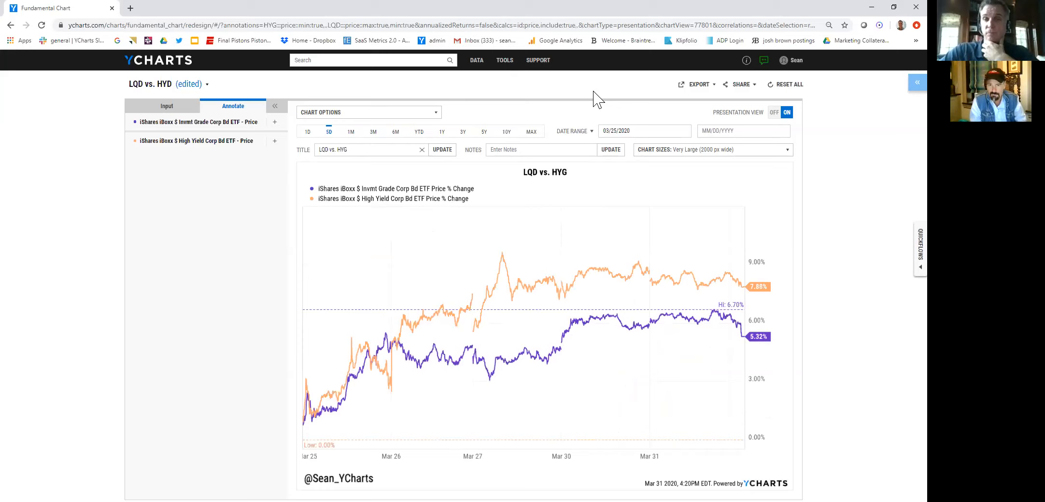
{"action": "mouse_move", "coordinate": [565, 121]}
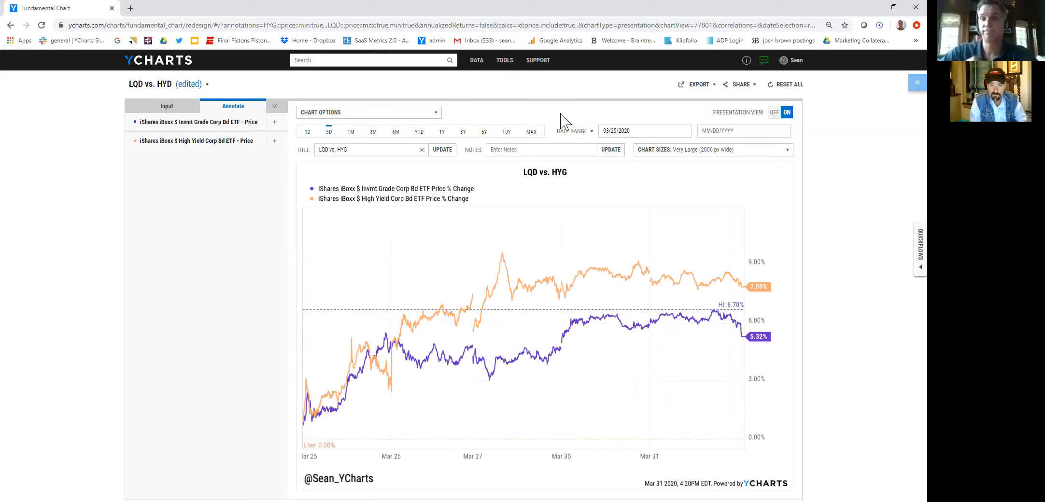
{"action": "mouse_move", "coordinate": [443, 175]}
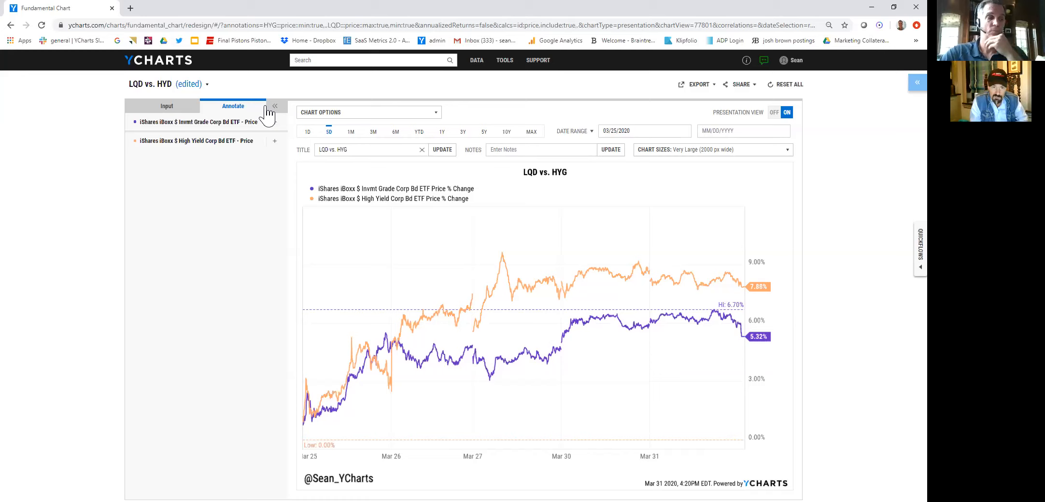
{"action": "mouse_move", "coordinate": [336, 130]}
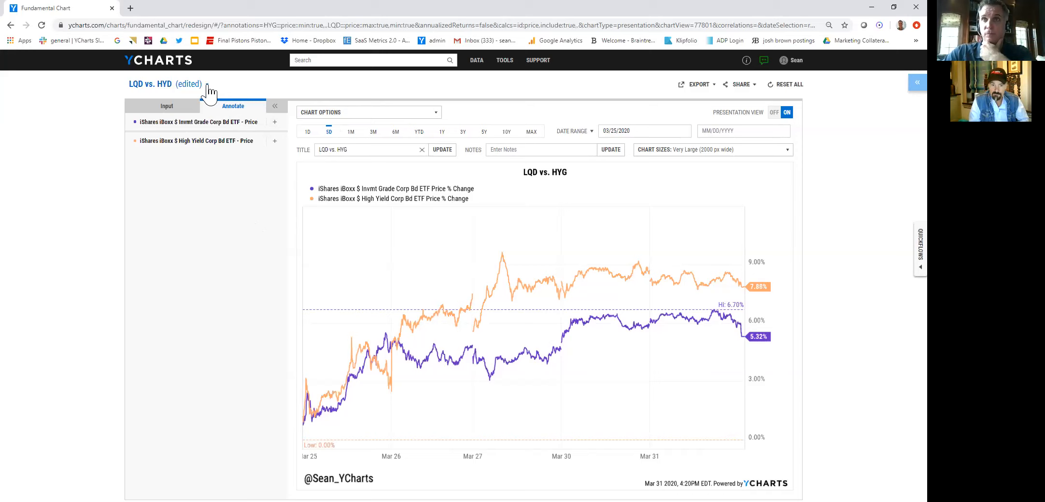
Show the file menu for 'LQD vs. HYD (edited)' with open, save, save as and rename
{"action": "left_click", "coordinate": [208, 86]}
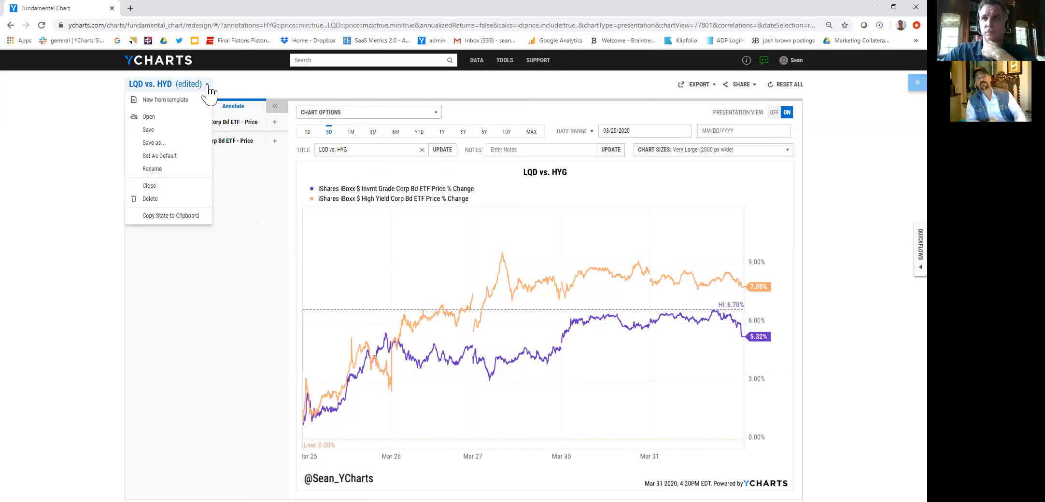
{"action": "mouse_move", "coordinate": [238, 98]}
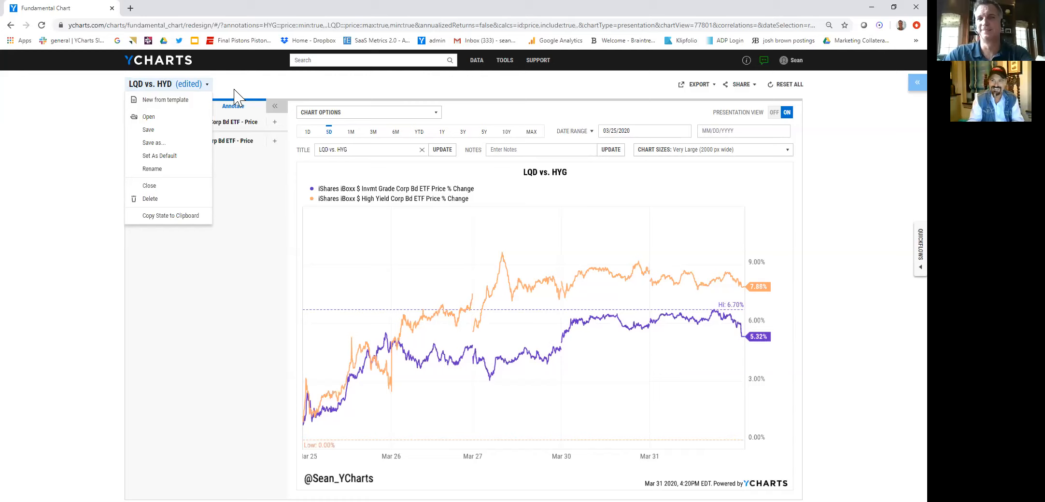
{"action": "mouse_move", "coordinate": [232, 89]}
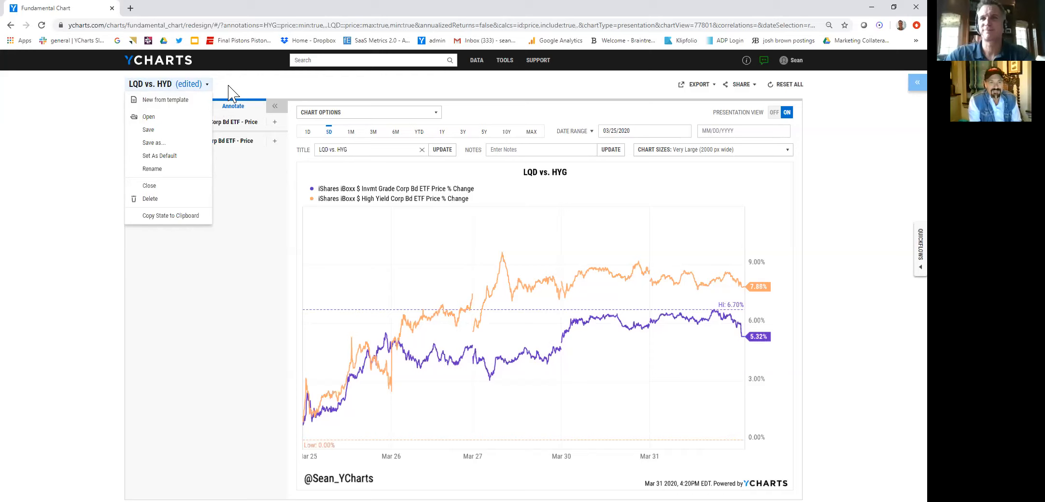
{"action": "mouse_move", "coordinate": [219, 108]}
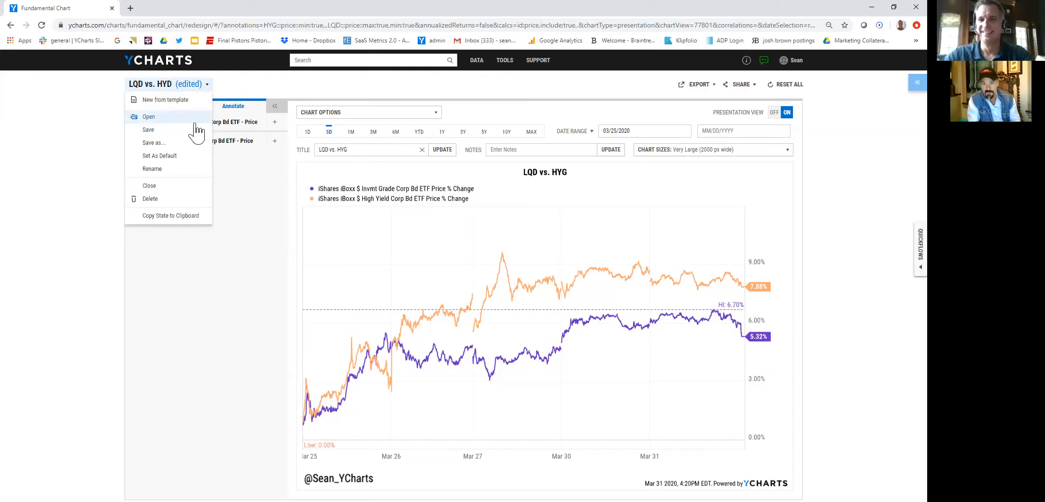
{"action": "mouse_move", "coordinate": [232, 93]}
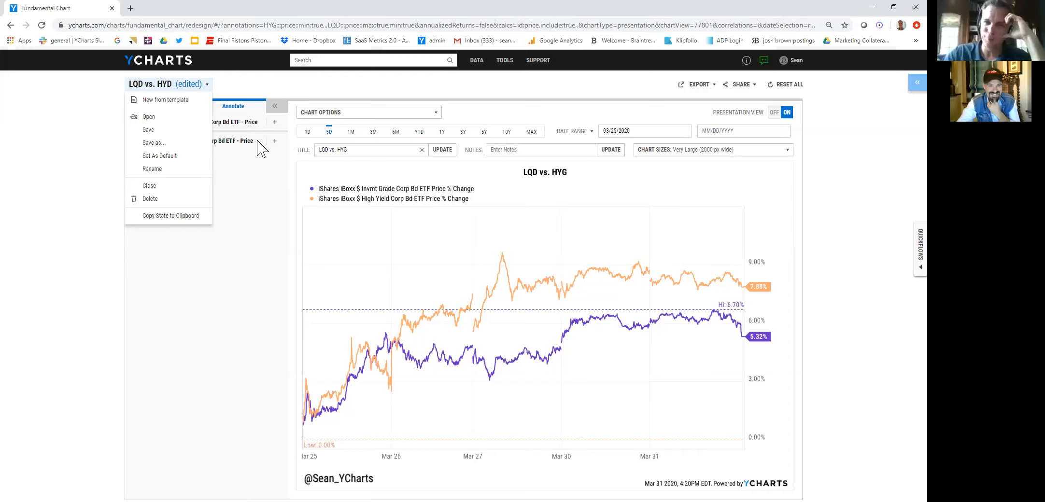
{"action": "mouse_move", "coordinate": [150, 295]}
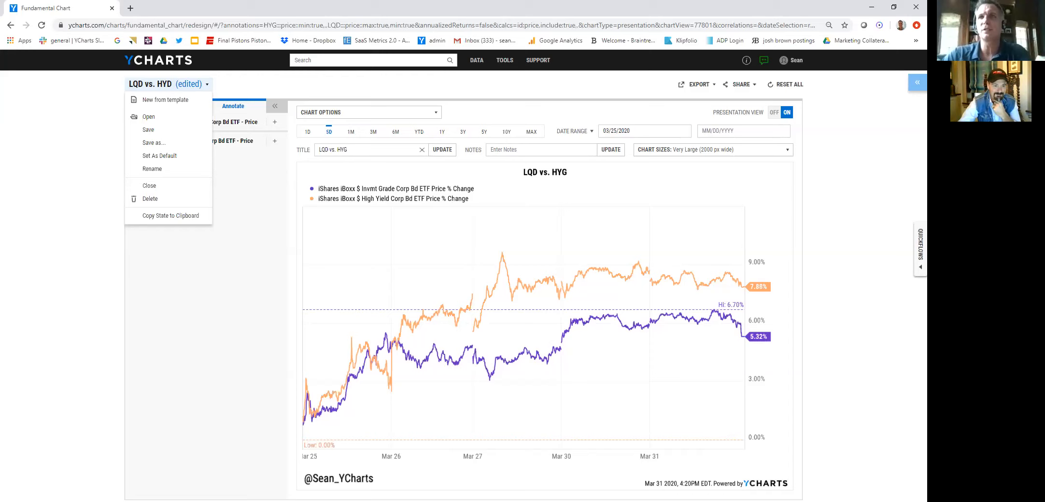
{"action": "mouse_move", "coordinate": [207, 93]}
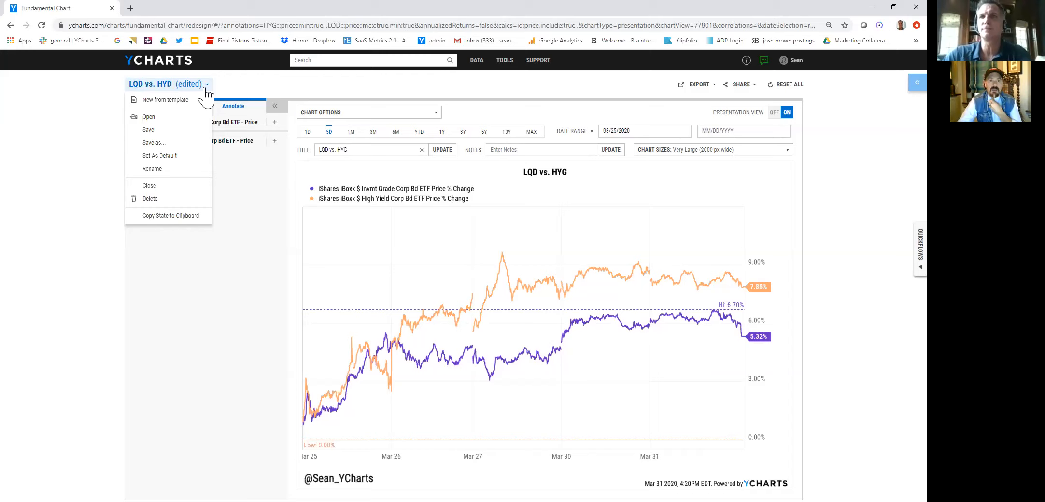
{"action": "mouse_move", "coordinate": [176, 121]}
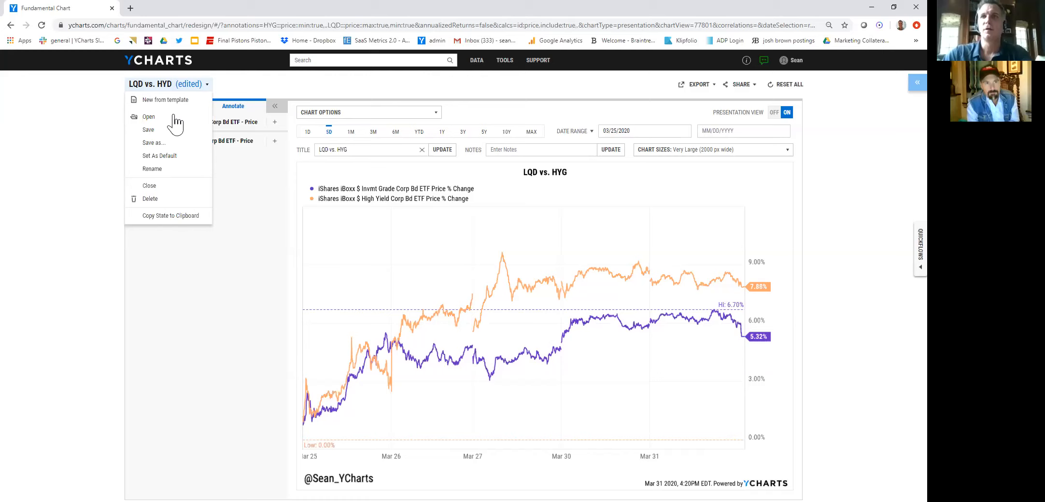
Open the saved chart 'S&P 500 Level Over 3 years, VIX setting records'
{"action": "left_click", "coordinate": [148, 117]}
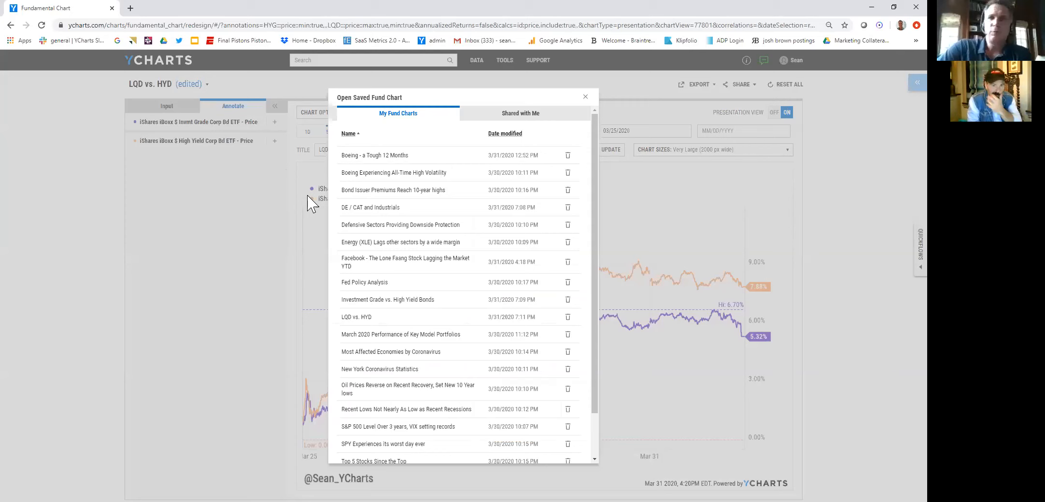
{"action": "scroll", "scroll_direction": "down", "scroll_amount": 3}
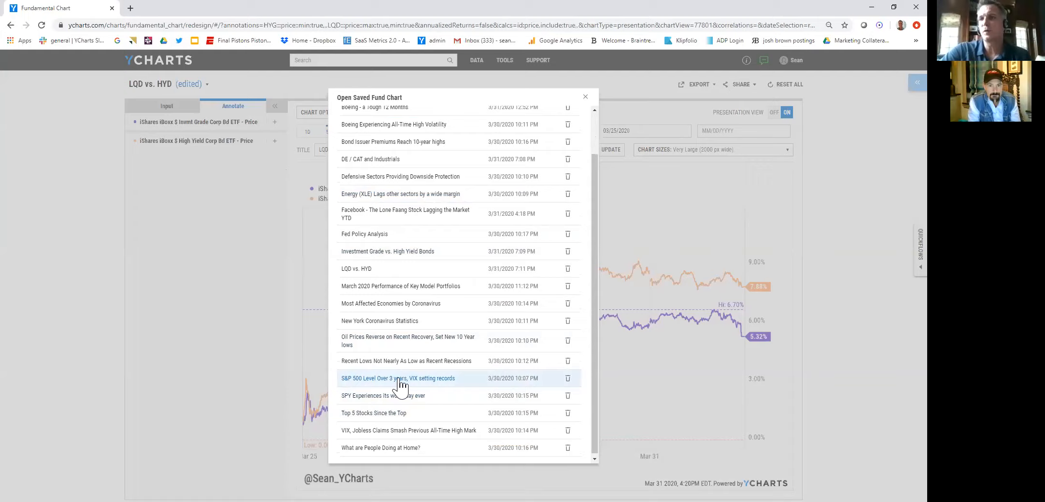
{"action": "left_click", "coordinate": [398, 378]}
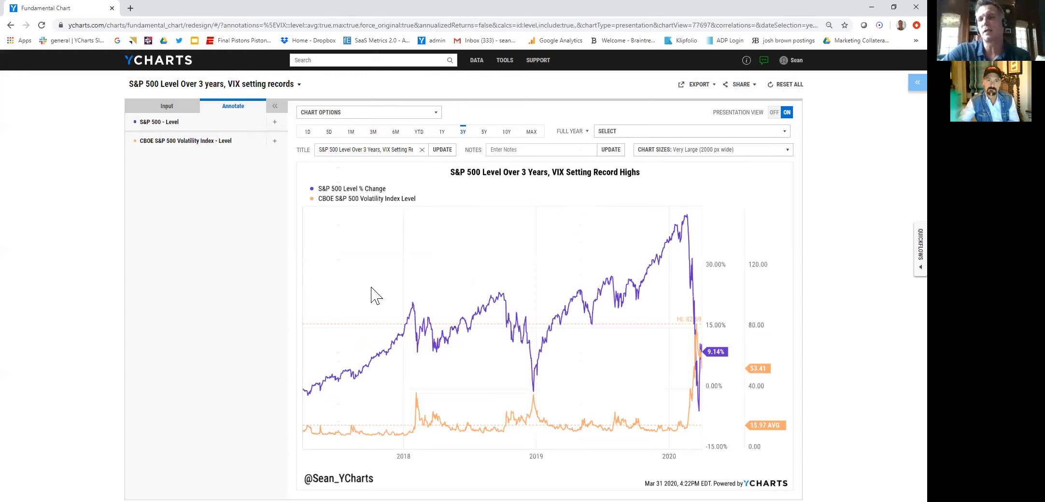
{"action": "mouse_move", "coordinate": [429, 380]}
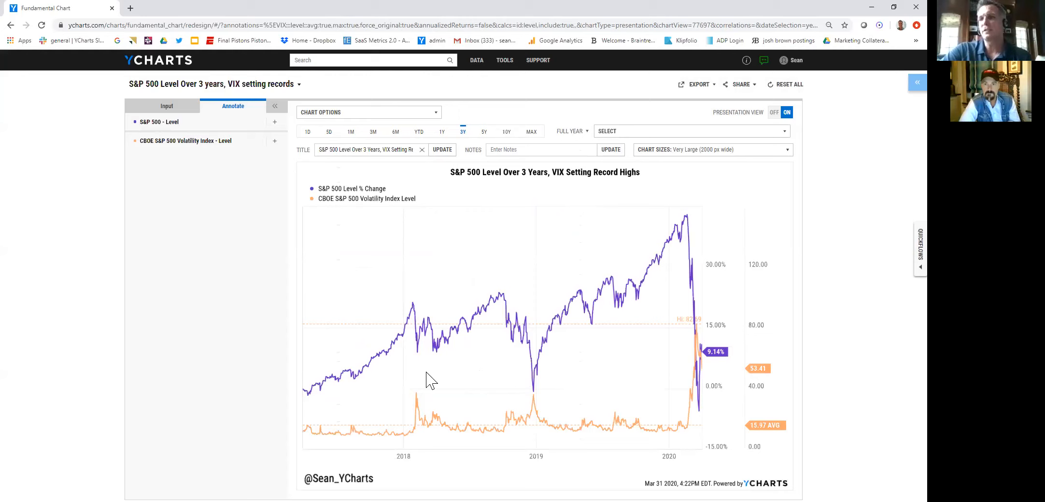
{"action": "mouse_move", "coordinate": [472, 390]}
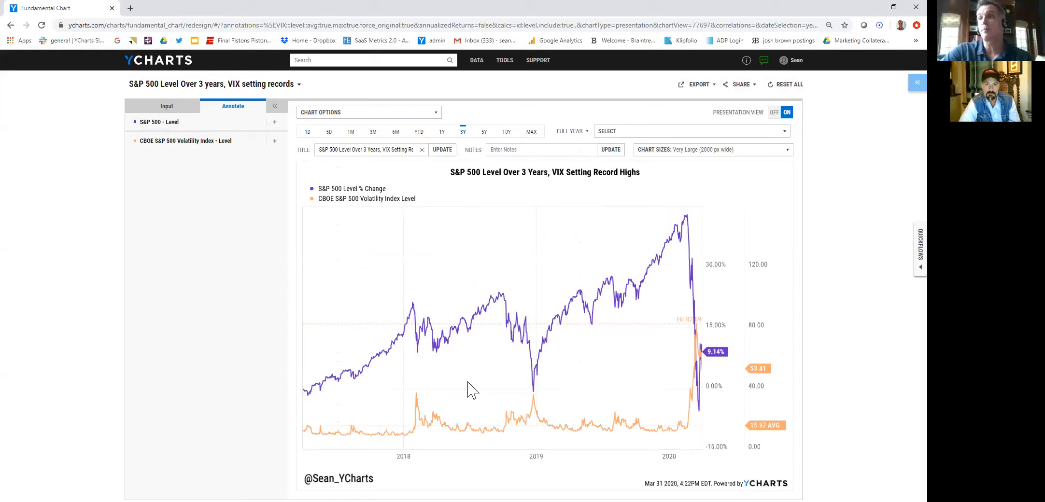
{"action": "mouse_move", "coordinate": [505, 431]}
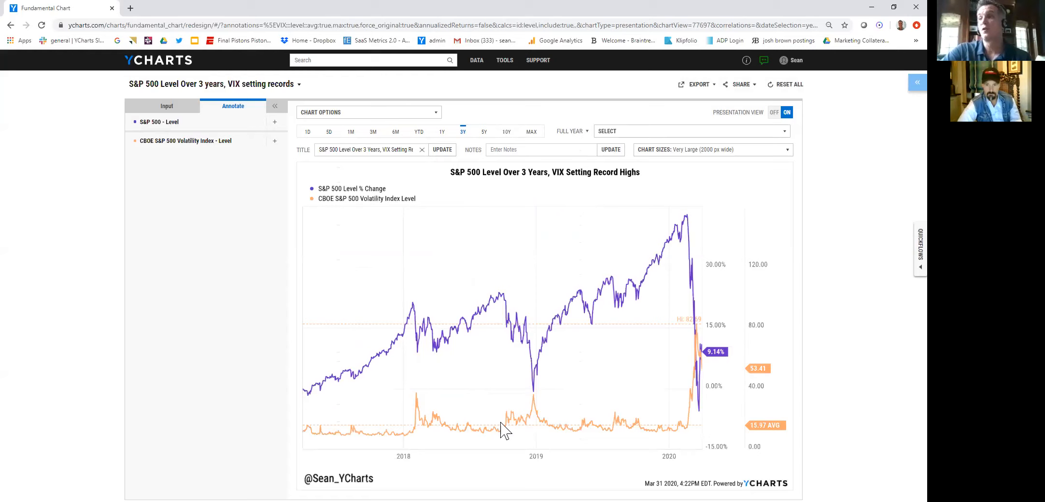
{"action": "mouse_move", "coordinate": [676, 363]}
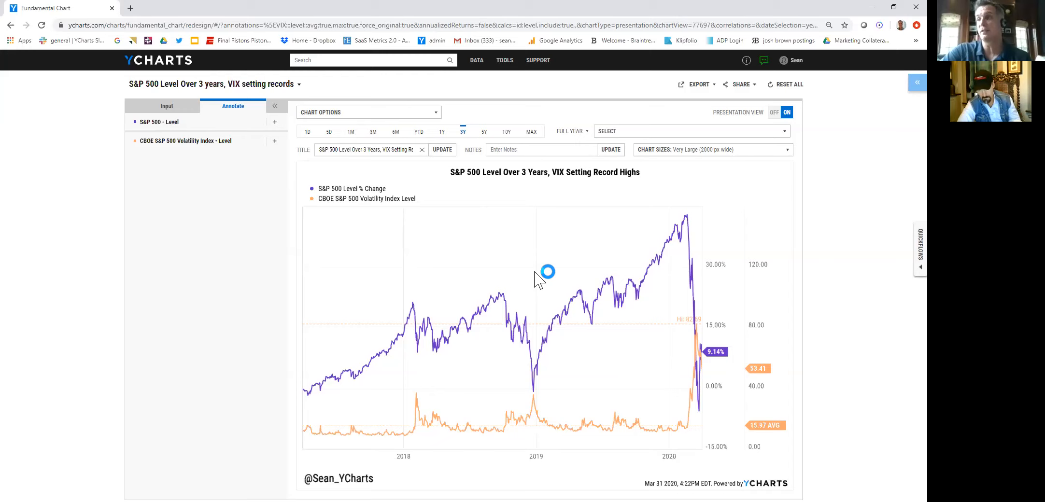
Open the saved chart 'Recent Lows Not Nearly As Low as Recent Recessions'
{"action": "left_click", "coordinate": [298, 84]}
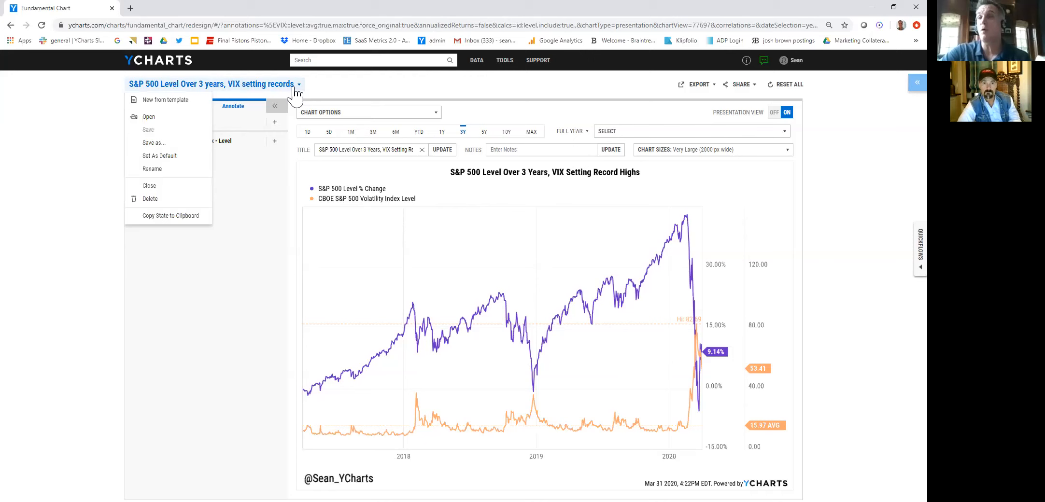
{"action": "left_click", "coordinate": [148, 116]}
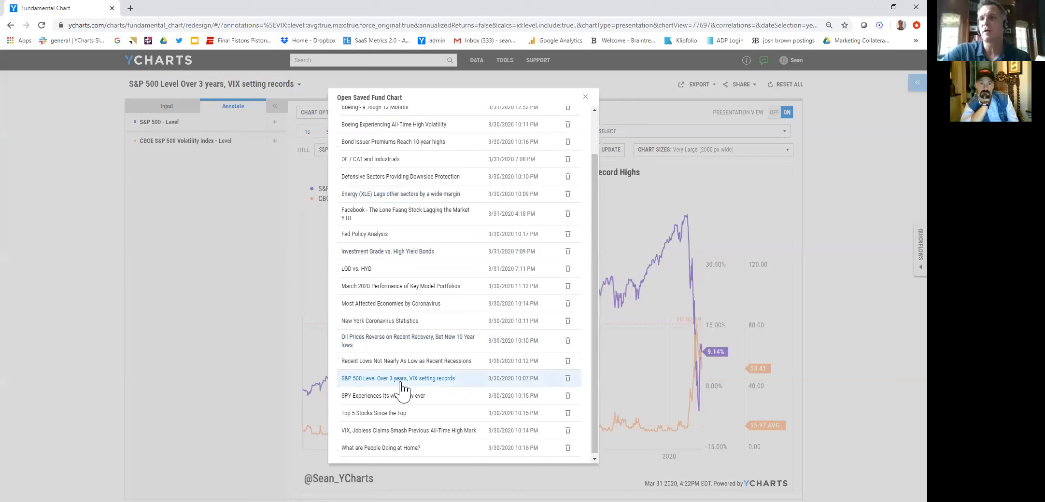
{"action": "left_click", "coordinate": [407, 360]}
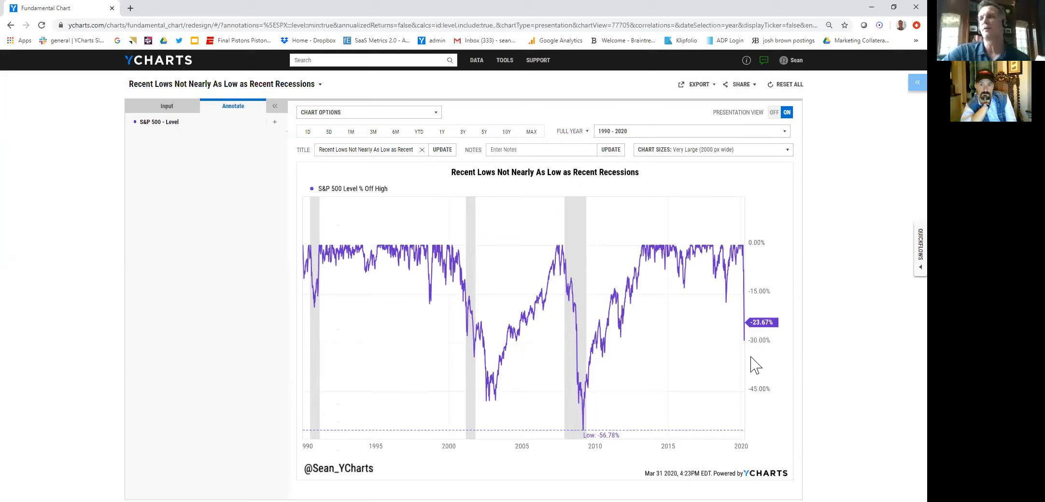
{"action": "mouse_move", "coordinate": [753, 342]}
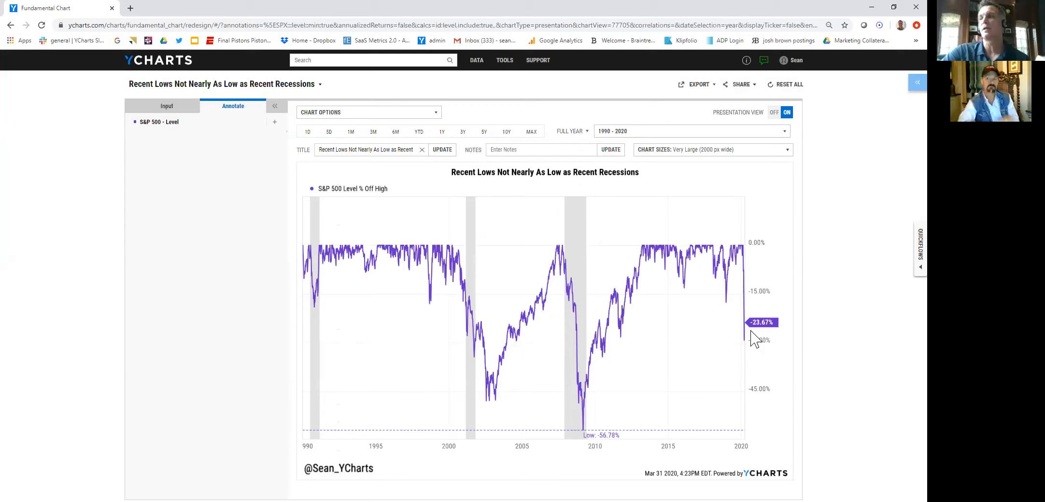
{"action": "mouse_move", "coordinate": [577, 439]}
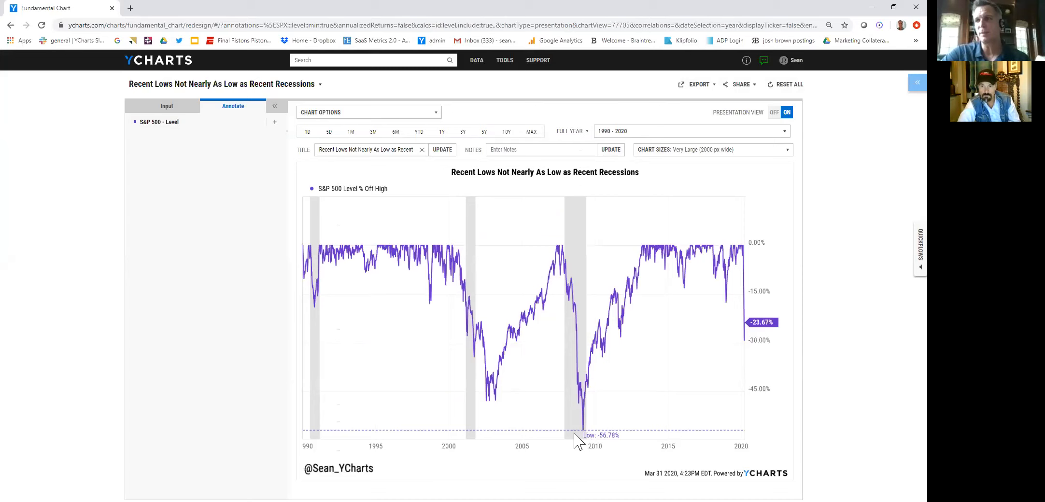
{"action": "mouse_move", "coordinate": [596, 430]}
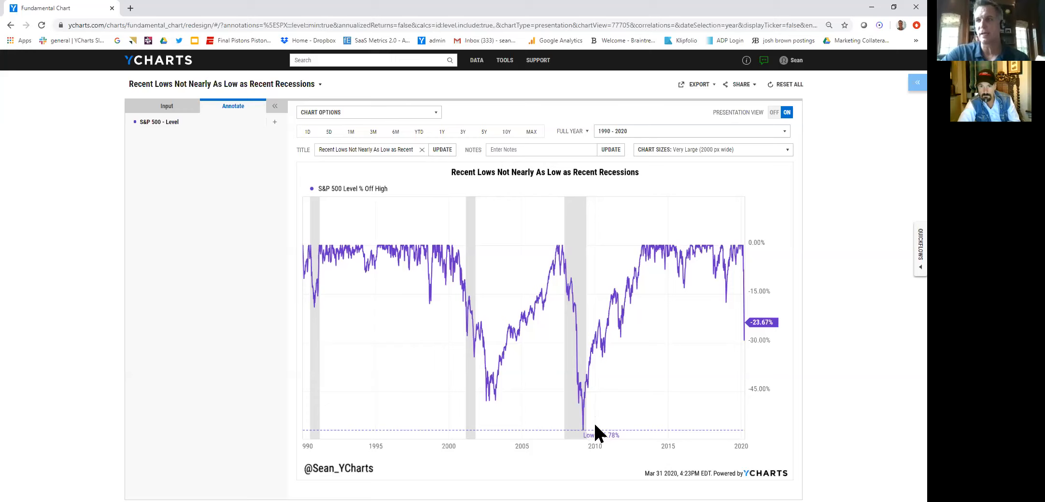
{"action": "mouse_move", "coordinate": [592, 440]}
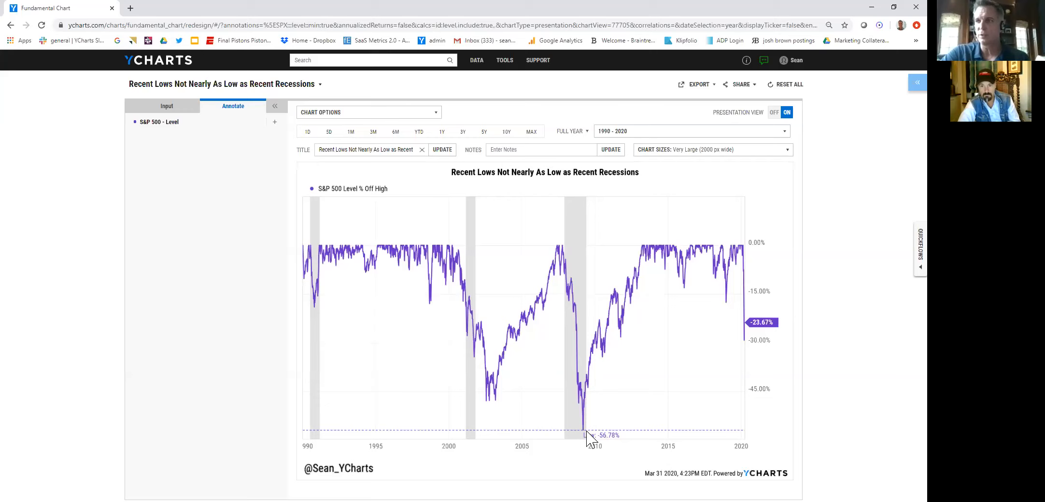
{"action": "mouse_move", "coordinate": [499, 396]}
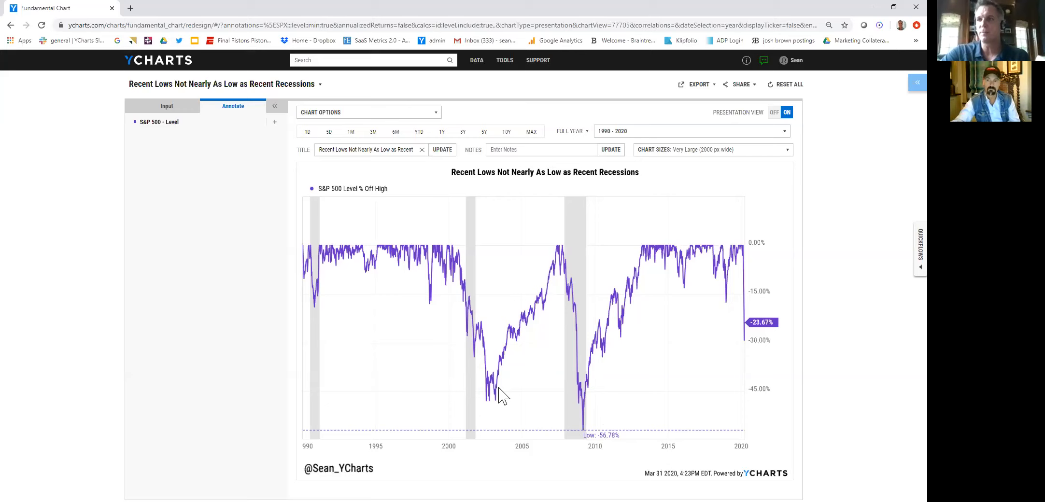
{"action": "mouse_move", "coordinate": [322, 288]}
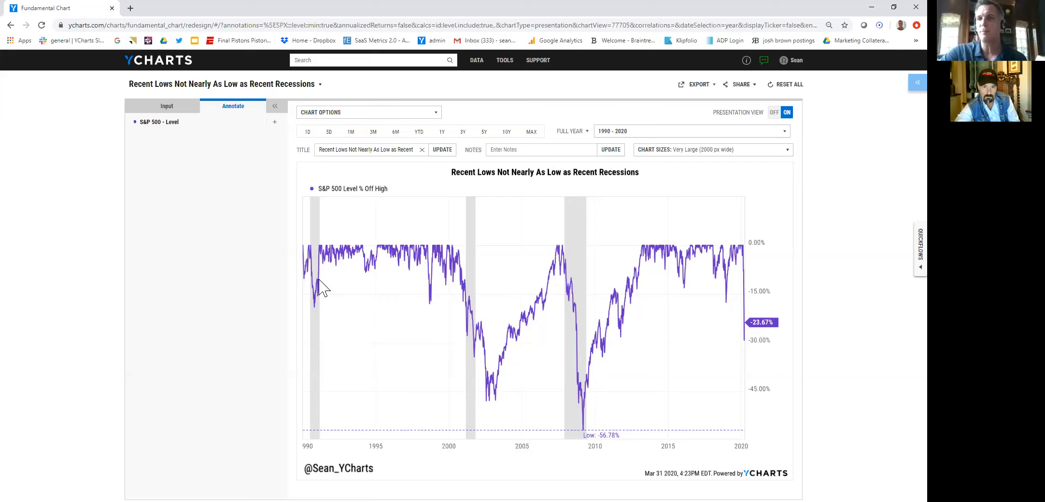
{"action": "mouse_move", "coordinate": [425, 322]}
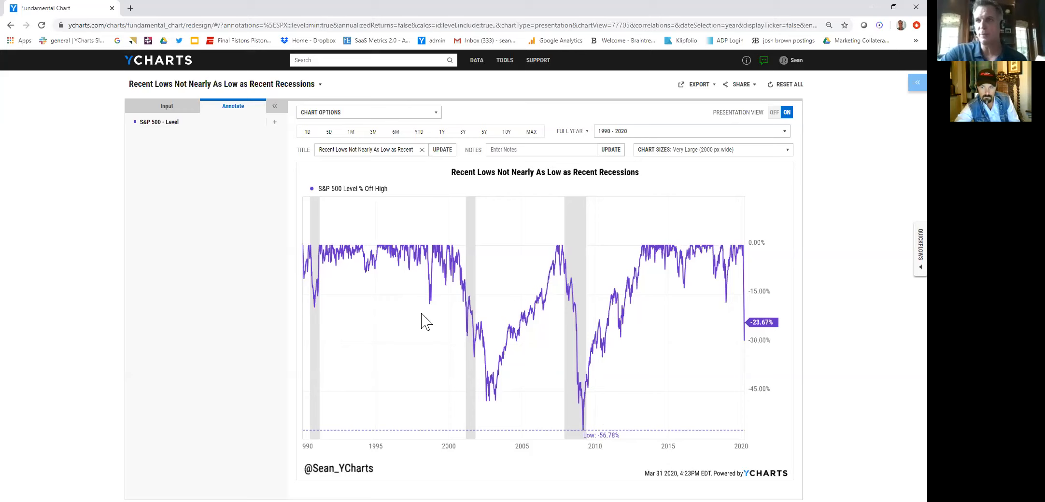
{"action": "mouse_move", "coordinate": [452, 265]}
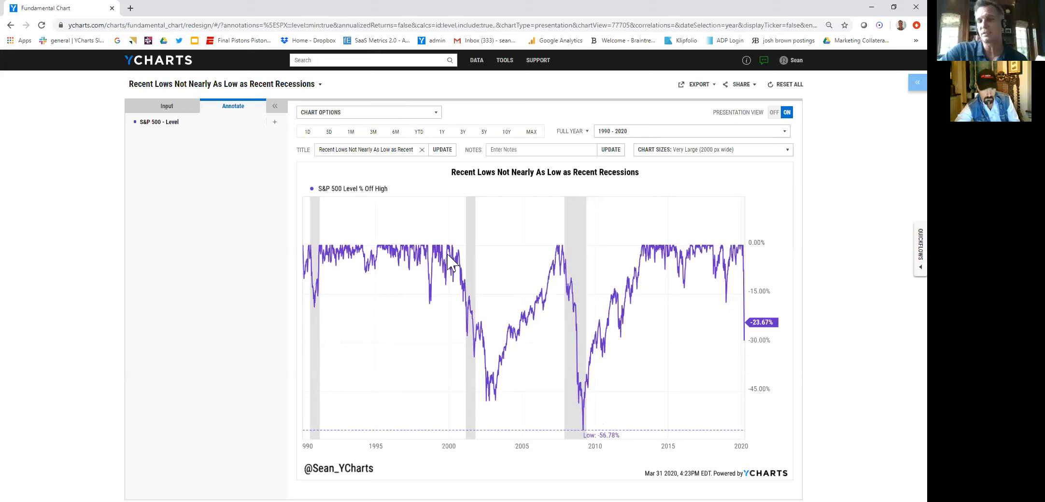
{"action": "mouse_move", "coordinate": [330, 95]}
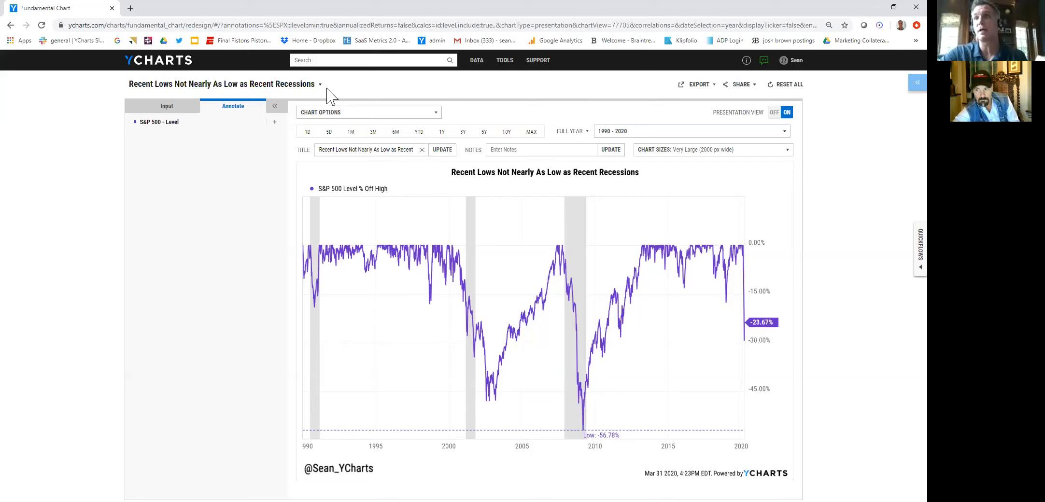
{"action": "mouse_move", "coordinate": [326, 93]}
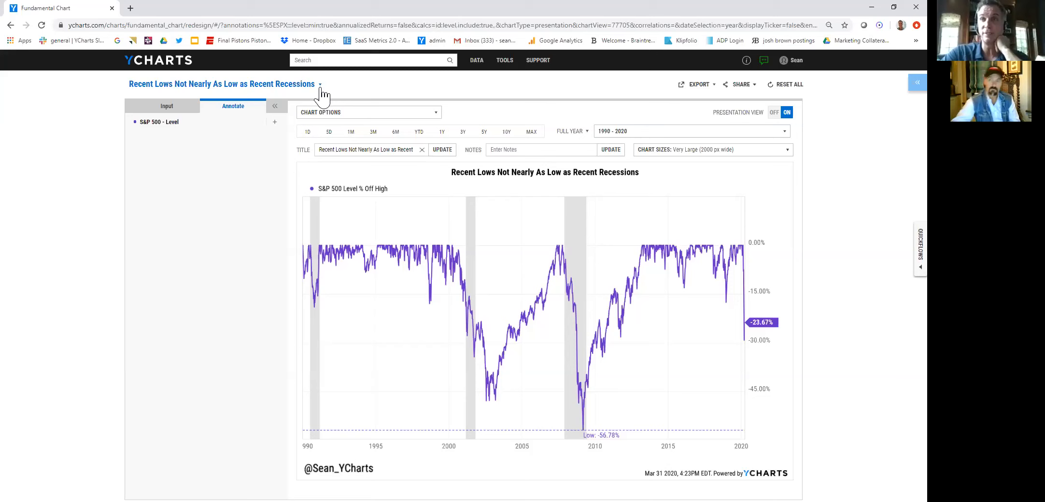
Show the chart title dropdown options to switch to 'SPY Experiences its worst day ever'
{"action": "left_click", "coordinate": [320, 84]}
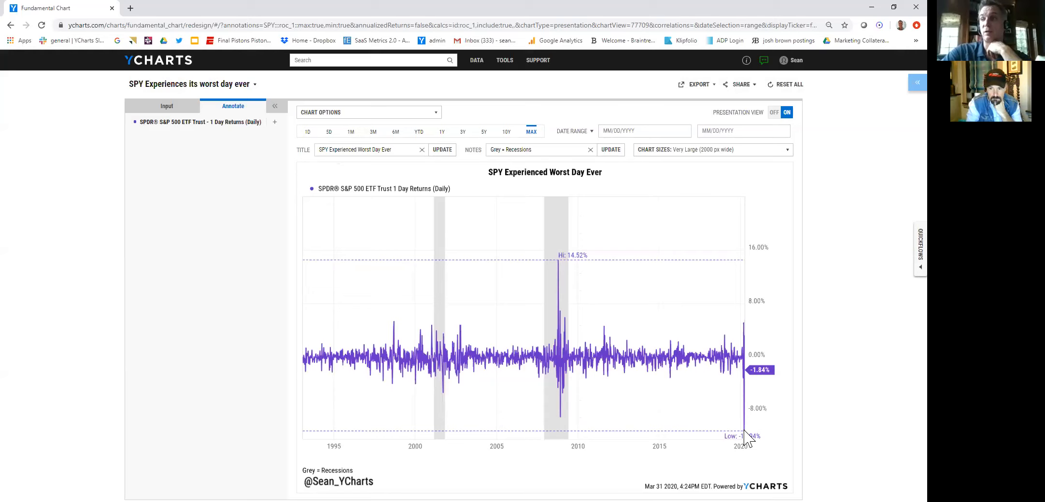
{"action": "mouse_move", "coordinate": [563, 267]}
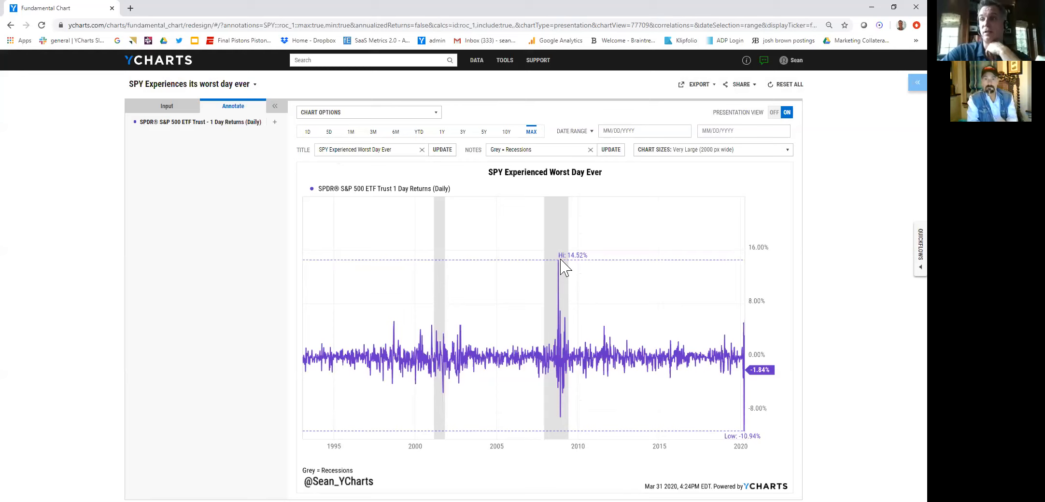
{"action": "mouse_move", "coordinate": [571, 265]}
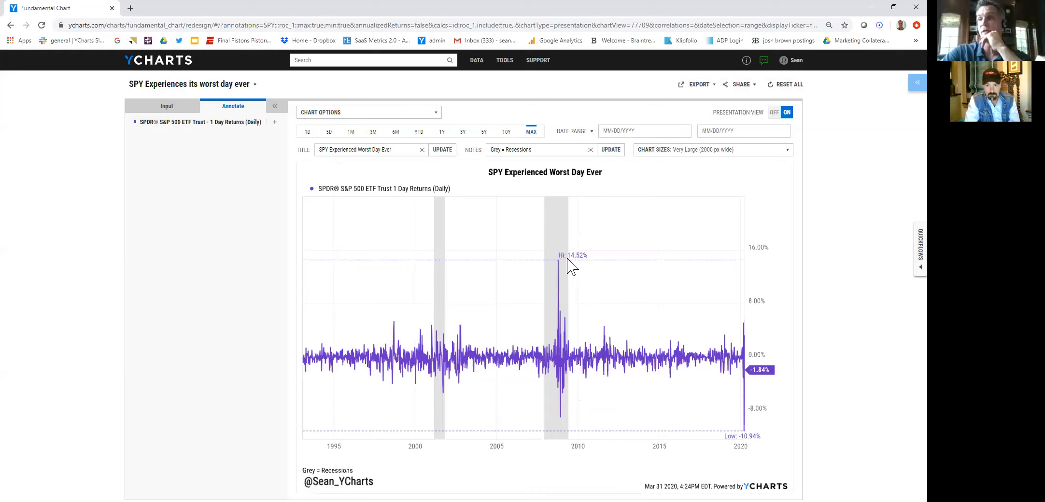
{"action": "mouse_move", "coordinate": [745, 440]}
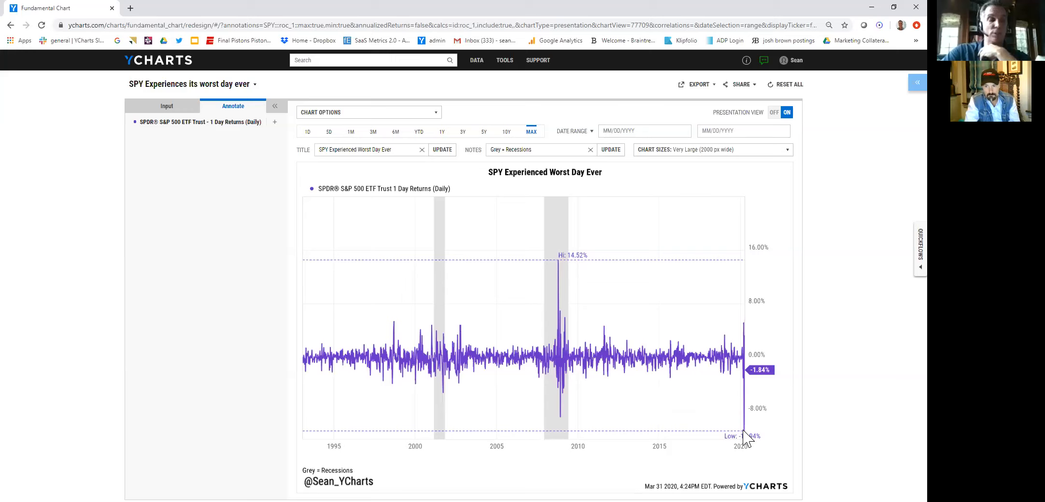
{"action": "mouse_move", "coordinate": [267, 148]}
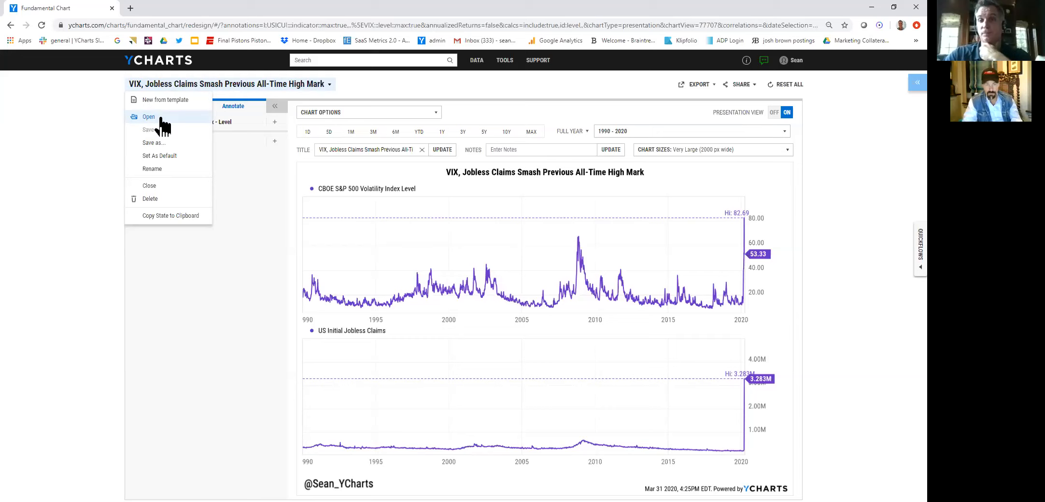
Bring up the saved fund charts list to find Most Affected Economies by Coronavirus
{"action": "left_click", "coordinate": [147, 117]}
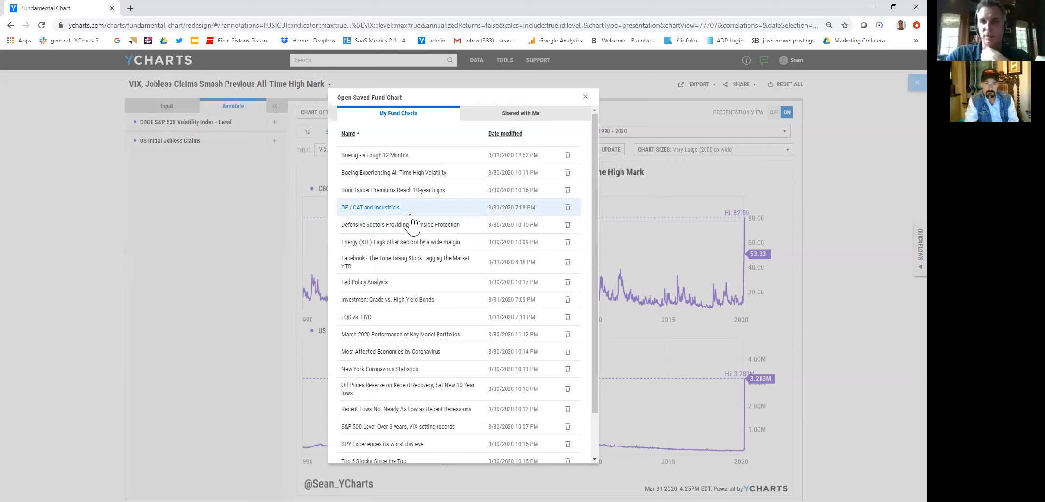
{"action": "mouse_move", "coordinate": [419, 207]}
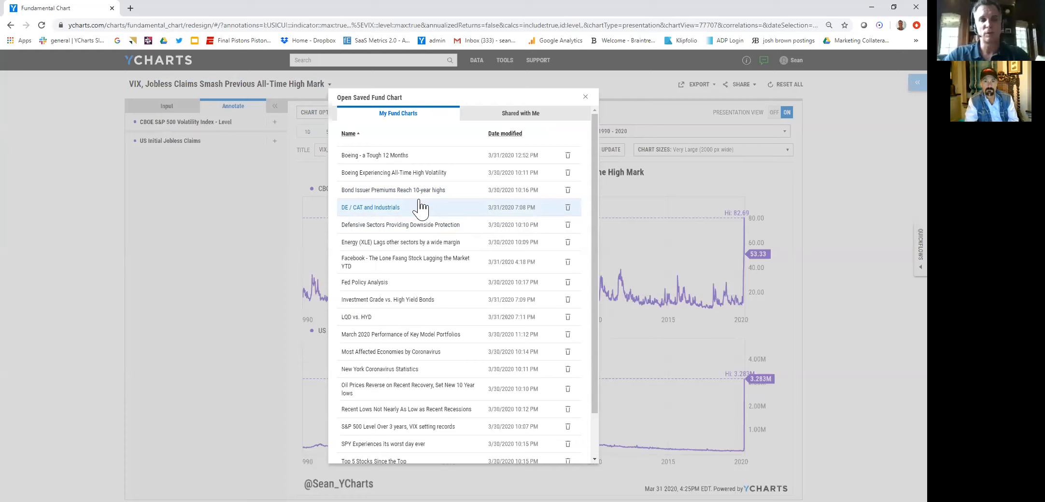
{"action": "mouse_move", "coordinate": [380, 208]}
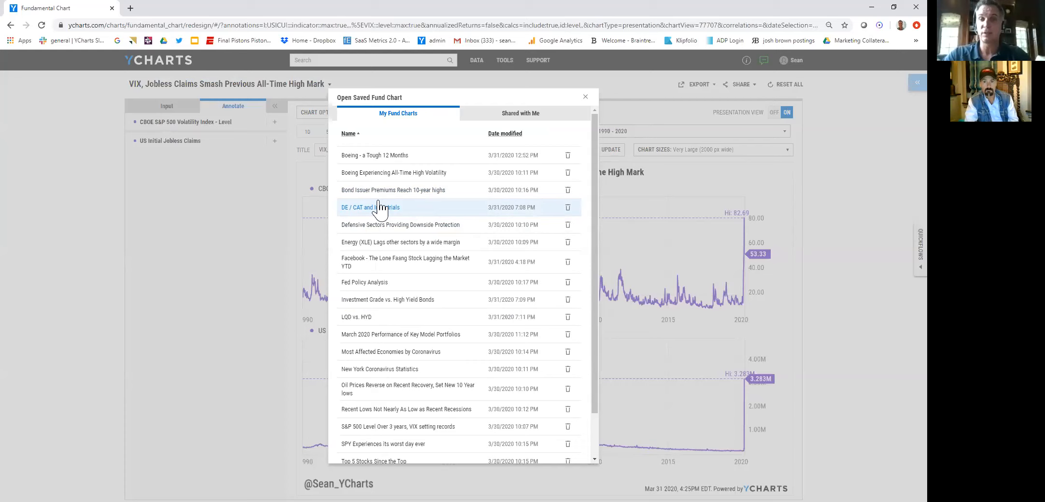
{"action": "mouse_move", "coordinate": [392, 218]}
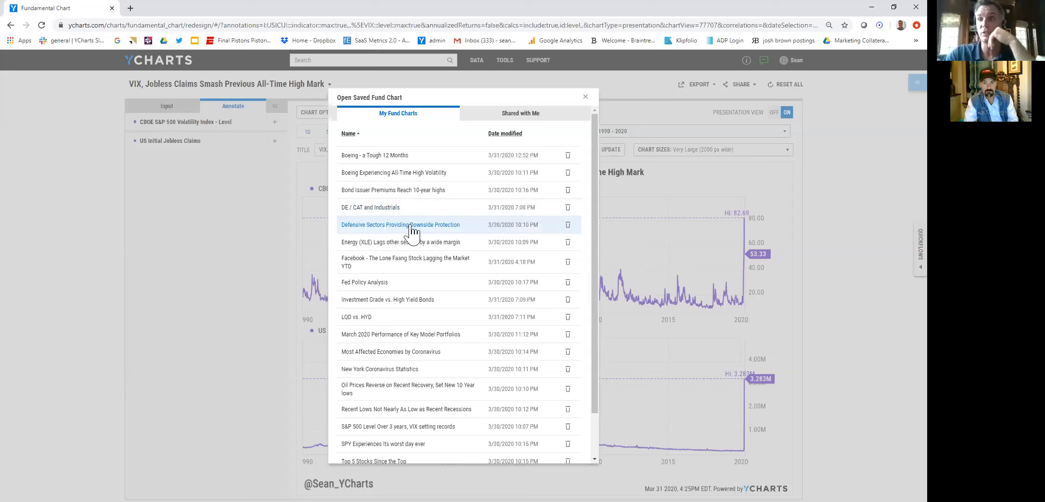
{"action": "mouse_move", "coordinate": [413, 242]}
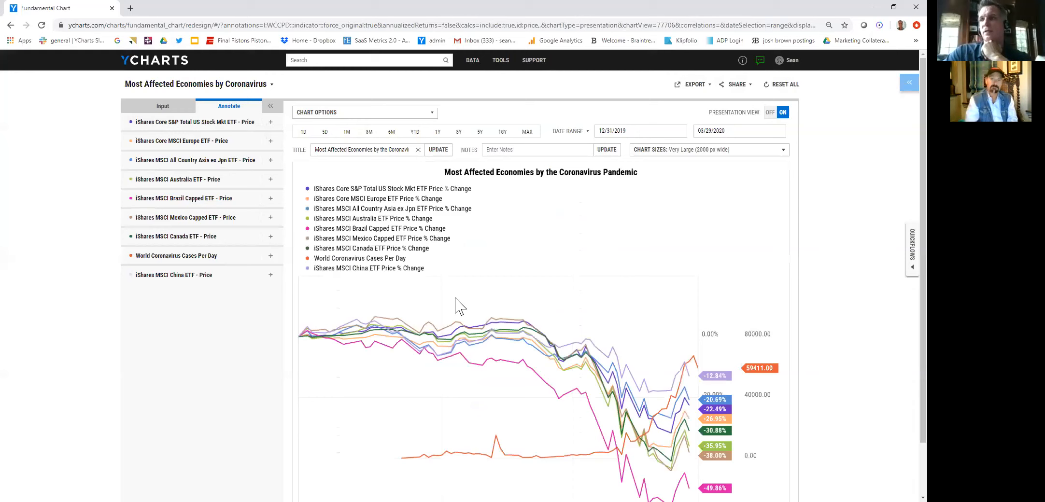
{"action": "scroll", "scroll_direction": "down", "scroll_amount": 3}
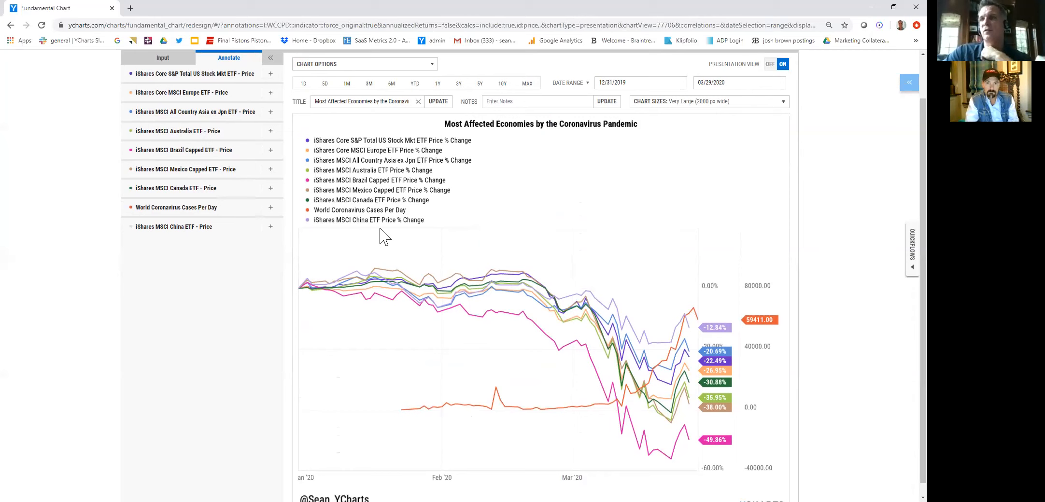
{"action": "mouse_move", "coordinate": [683, 442]}
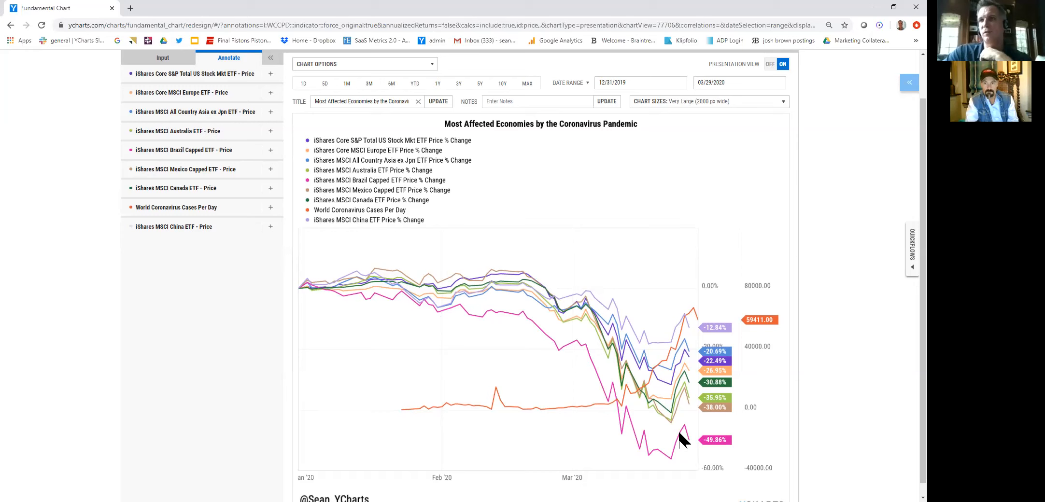
{"action": "mouse_move", "coordinate": [385, 225]}
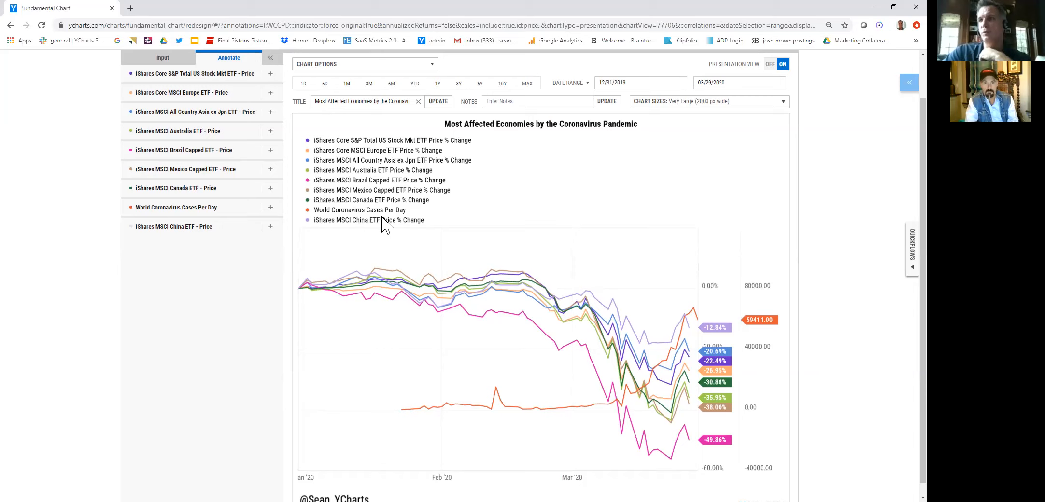
{"action": "mouse_move", "coordinate": [722, 342]}
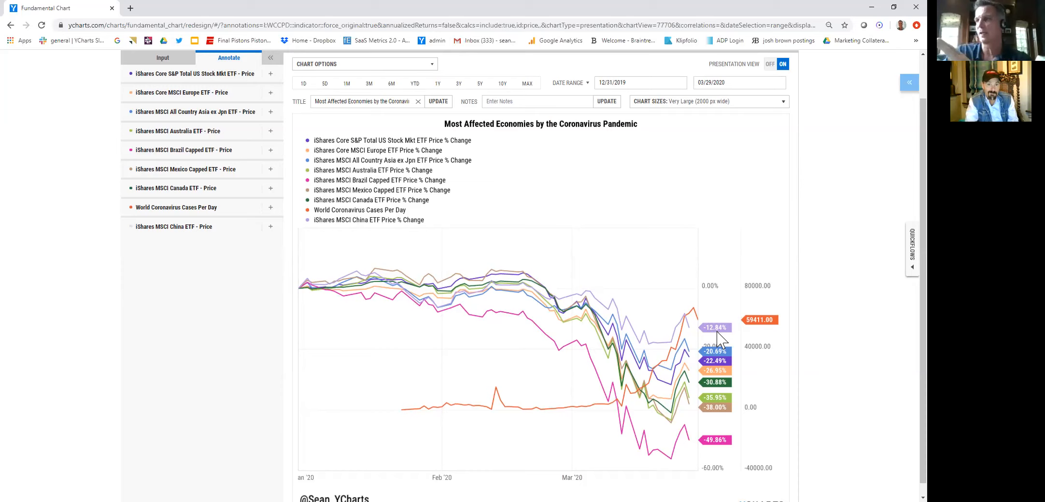
{"action": "mouse_move", "coordinate": [721, 339]}
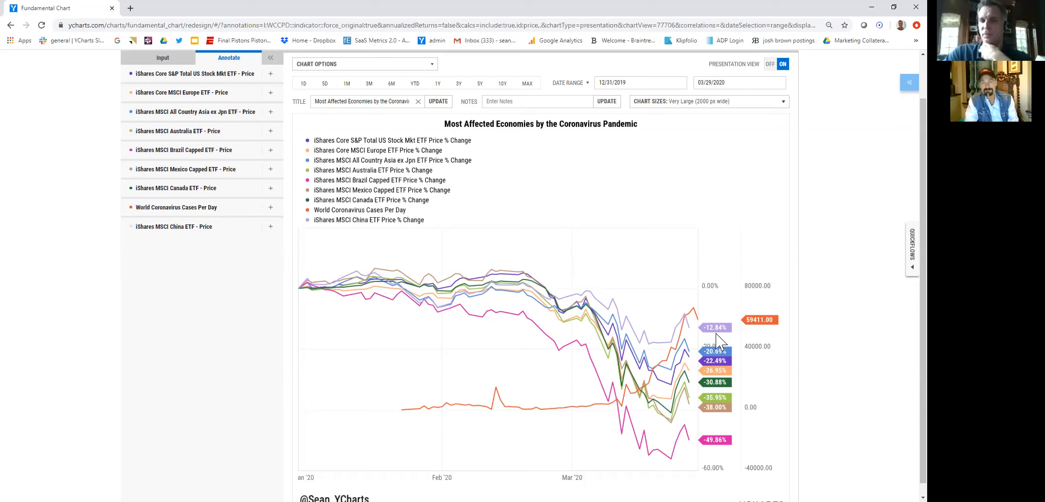
{"action": "mouse_move", "coordinate": [691, 338]}
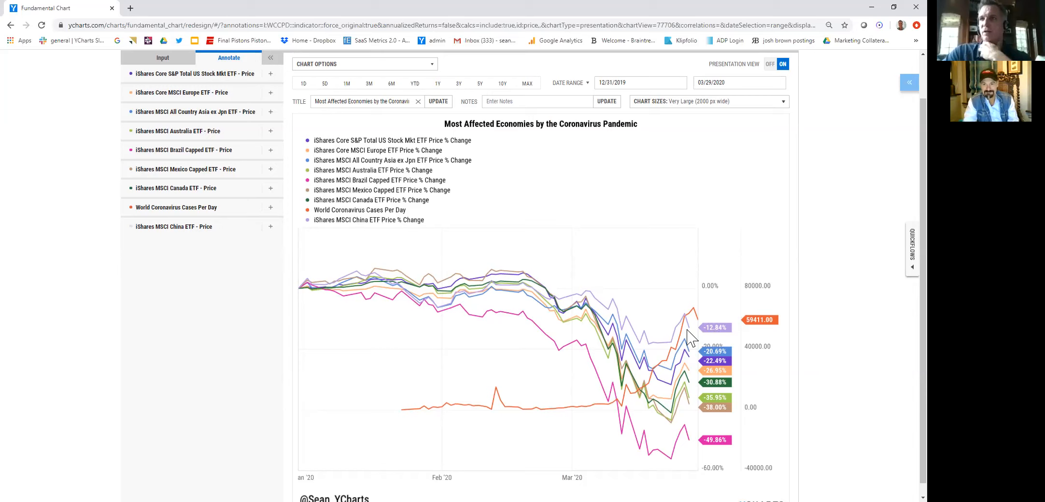
{"action": "mouse_move", "coordinate": [663, 302]}
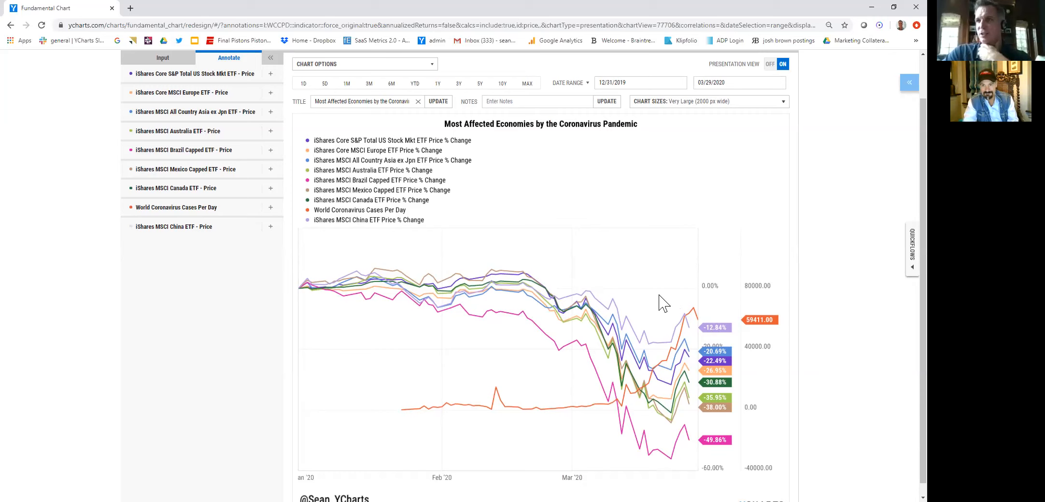
{"action": "mouse_move", "coordinate": [380, 172]}
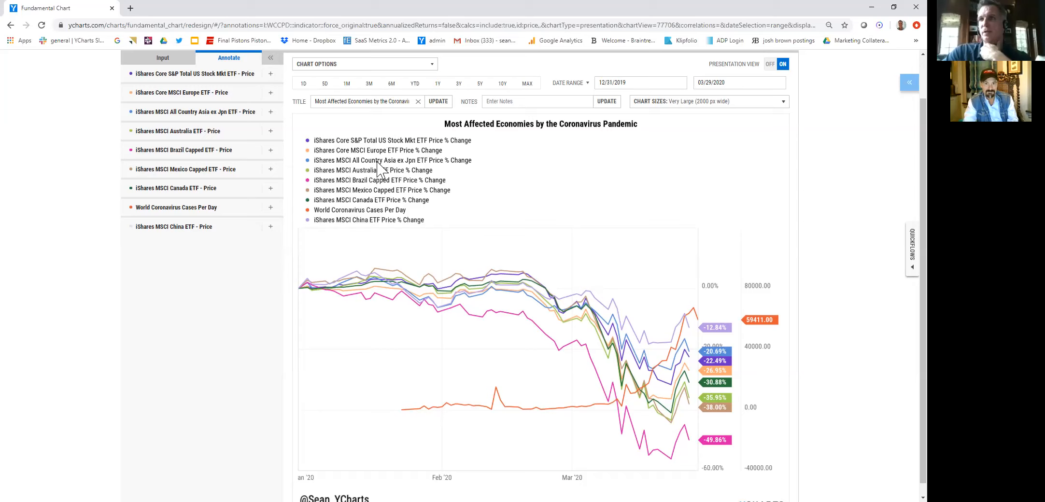
{"action": "mouse_move", "coordinate": [611, 260]}
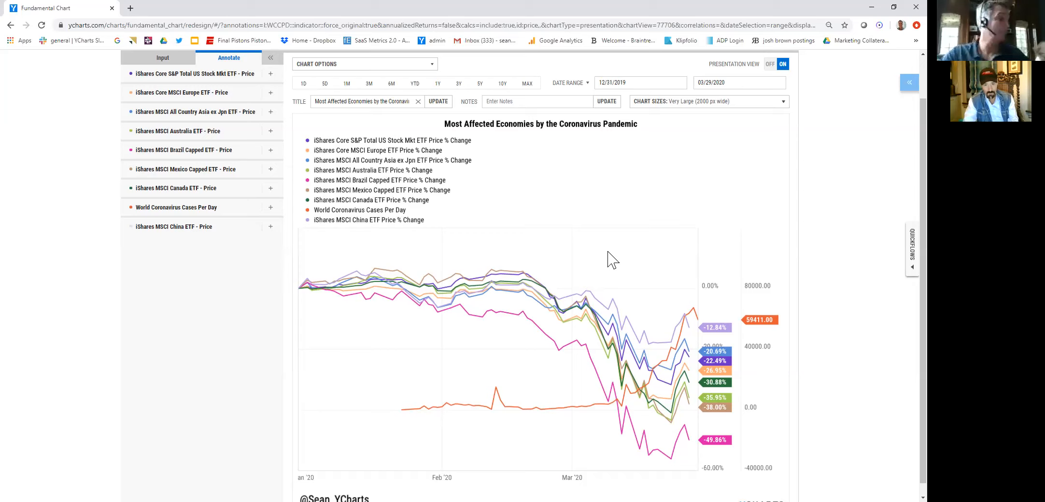
{"action": "mouse_move", "coordinate": [471, 201]}
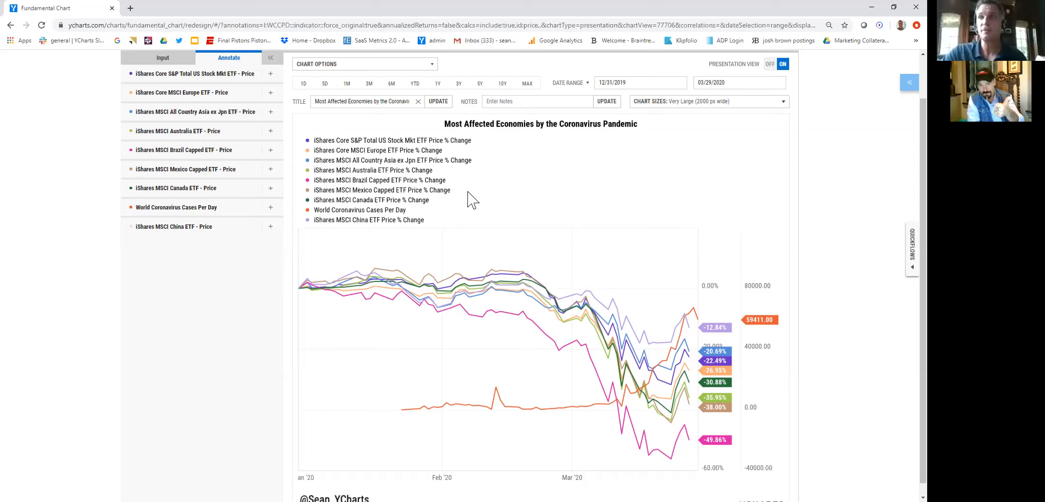
{"action": "mouse_move", "coordinate": [597, 285]}
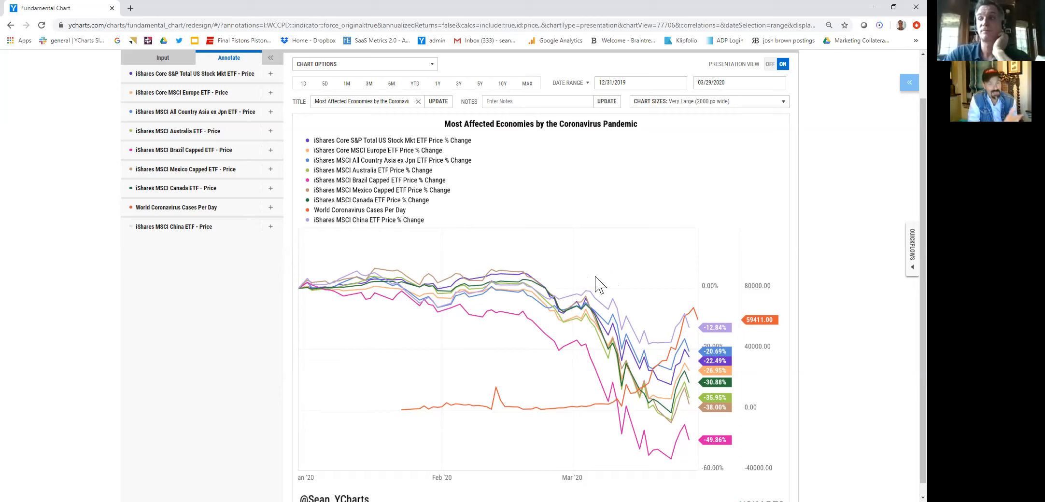
{"action": "scroll", "scroll_direction": "up", "scroll_amount": 3}
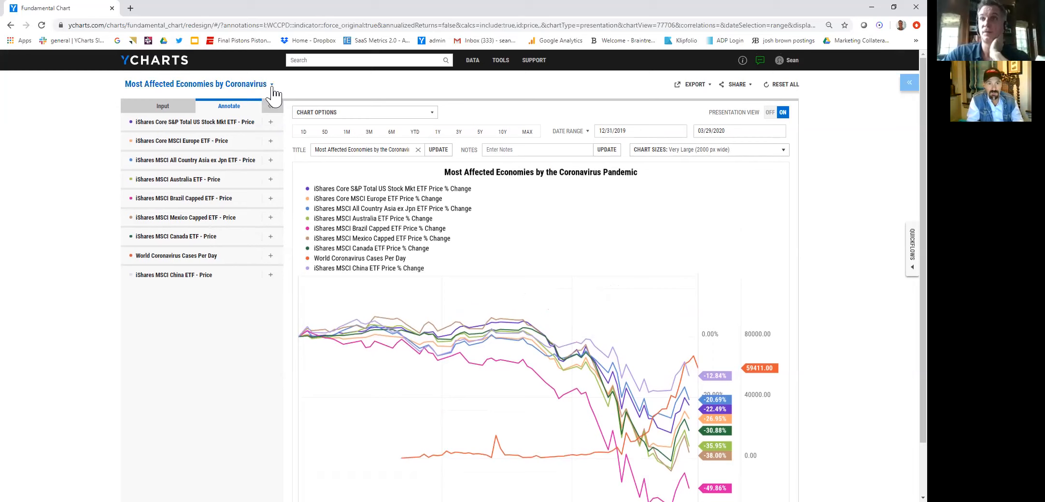
{"action": "left_click", "coordinate": [272, 86]}
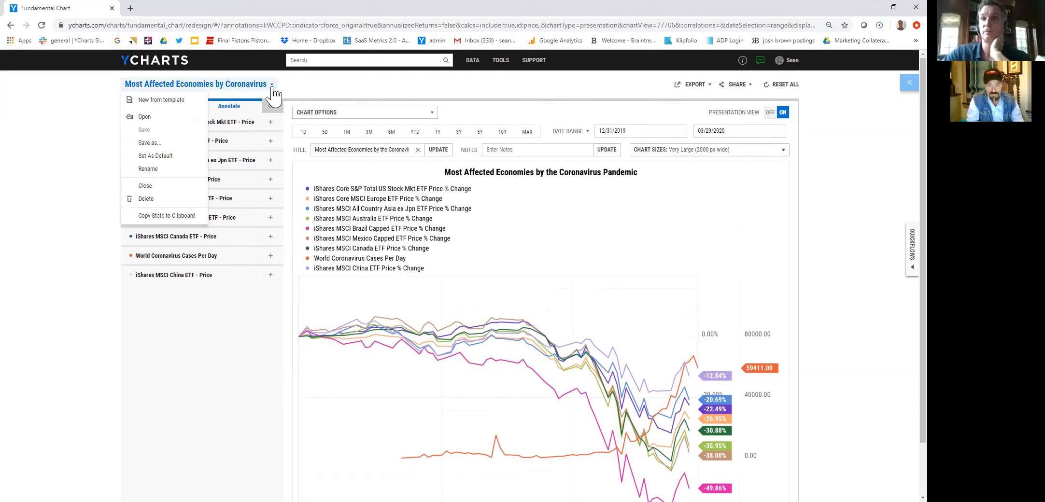
{"action": "left_click", "coordinate": [144, 116]}
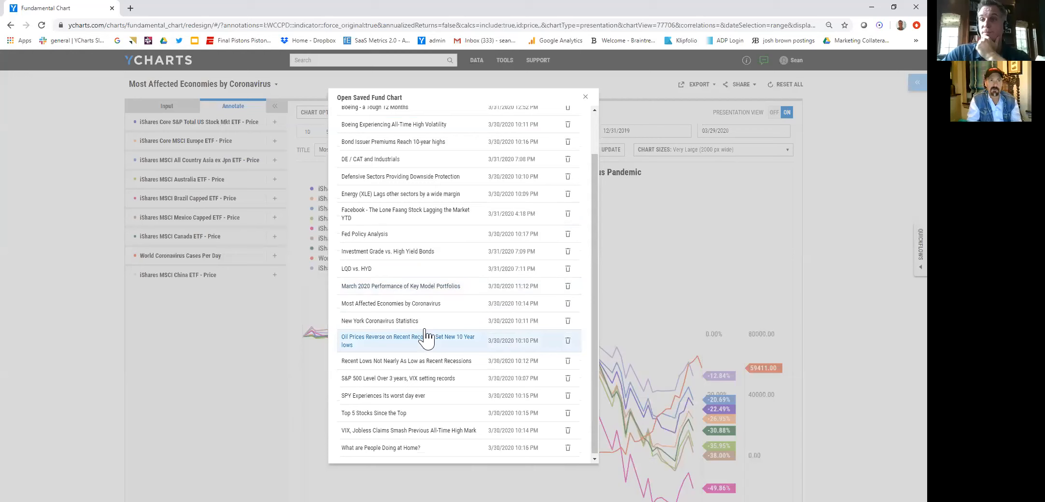
{"action": "scroll", "scroll_direction": "up", "scroll_amount": 3}
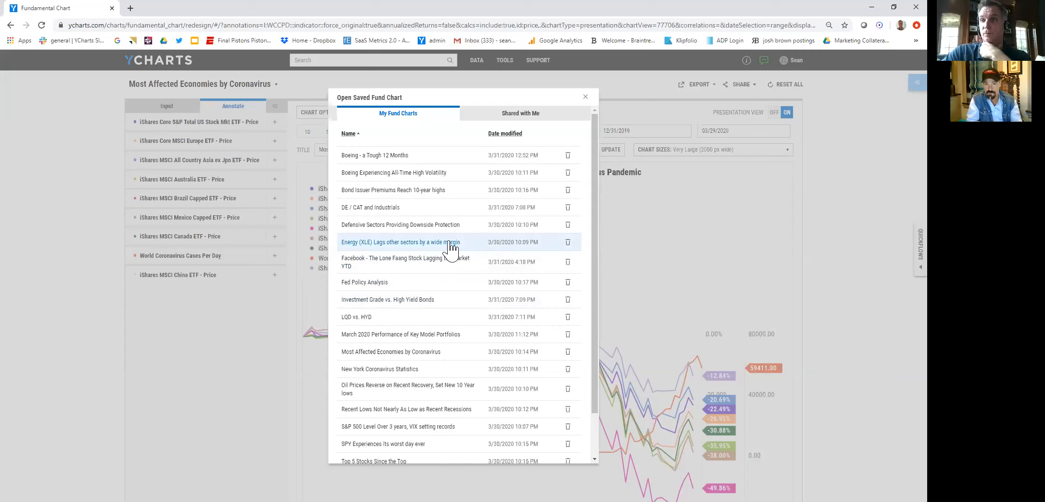
{"action": "mouse_move", "coordinate": [478, 233]}
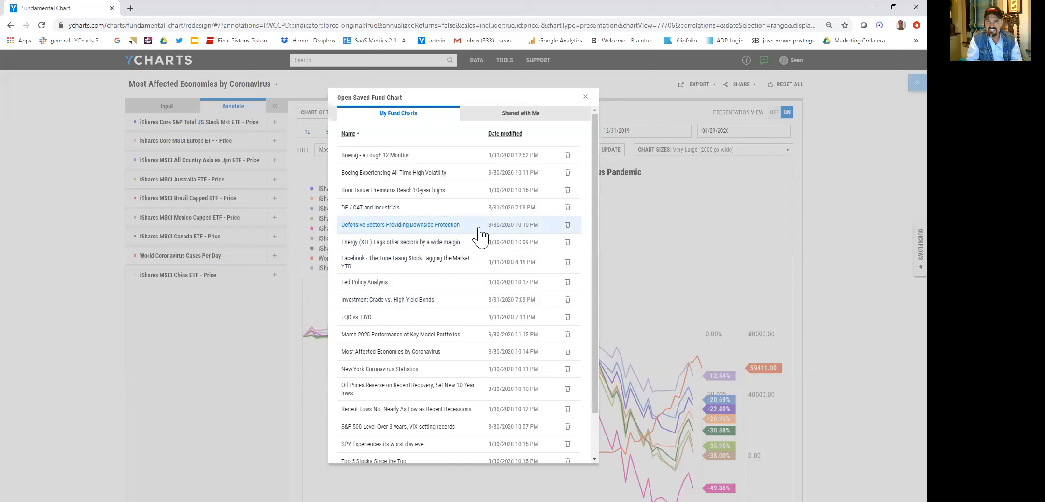
{"action": "scroll", "scroll_direction": "down", "scroll_amount": 3}
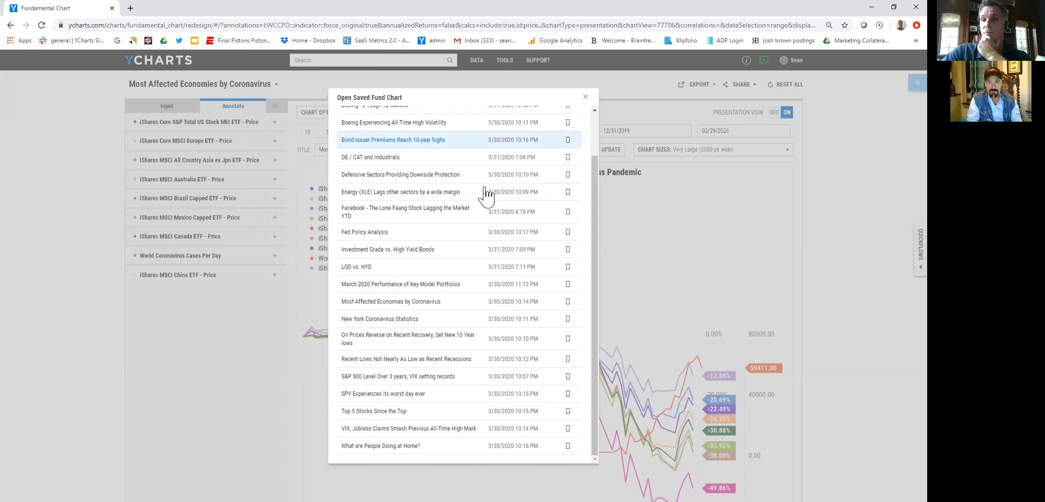
{"action": "left_click", "coordinate": [500, 60]}
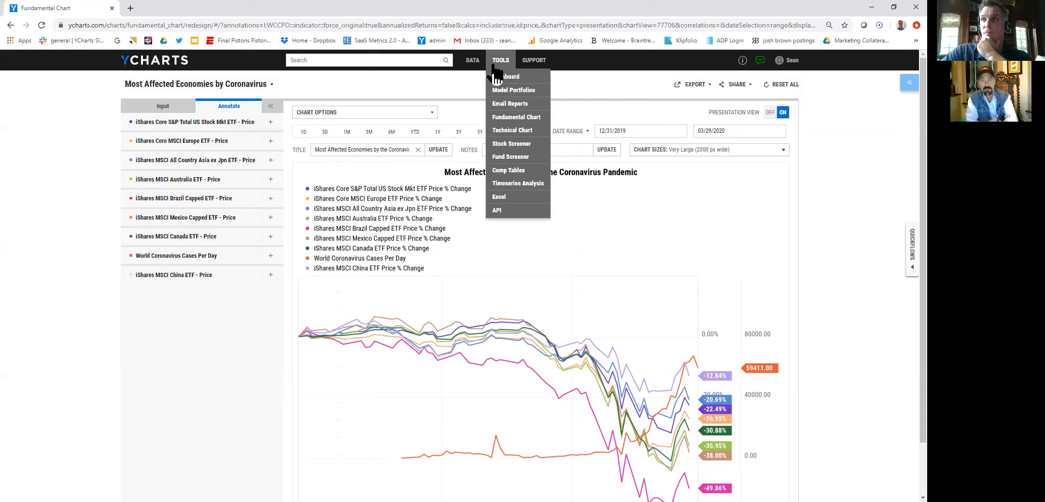
{"action": "mouse_move", "coordinate": [516, 117]}
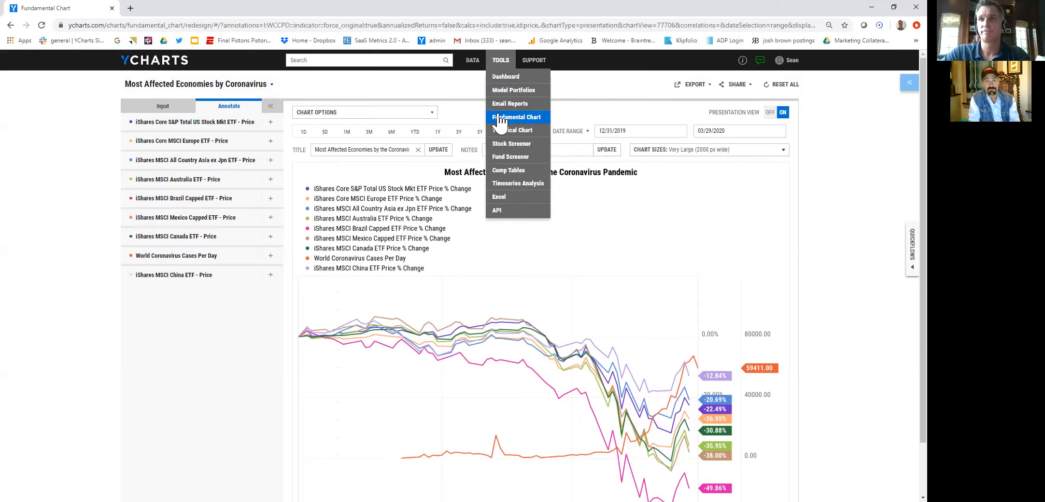
Pick Fundamental Chart from the Tools menu for a new chart
{"action": "left_click", "coordinate": [342, 104]}
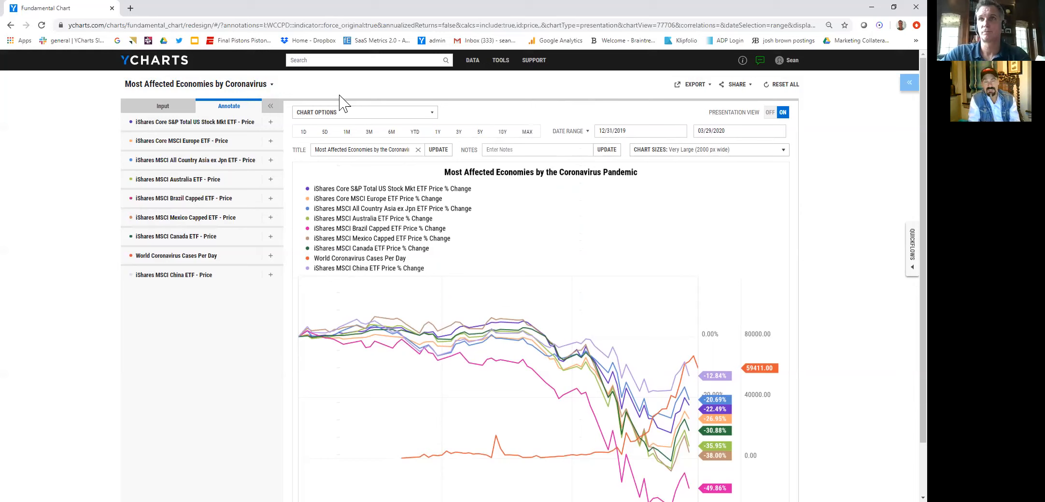
Add US, Italy and Spain Coronavirus Cases series next to China's
{"action": "left_click", "coordinate": [366, 59]}
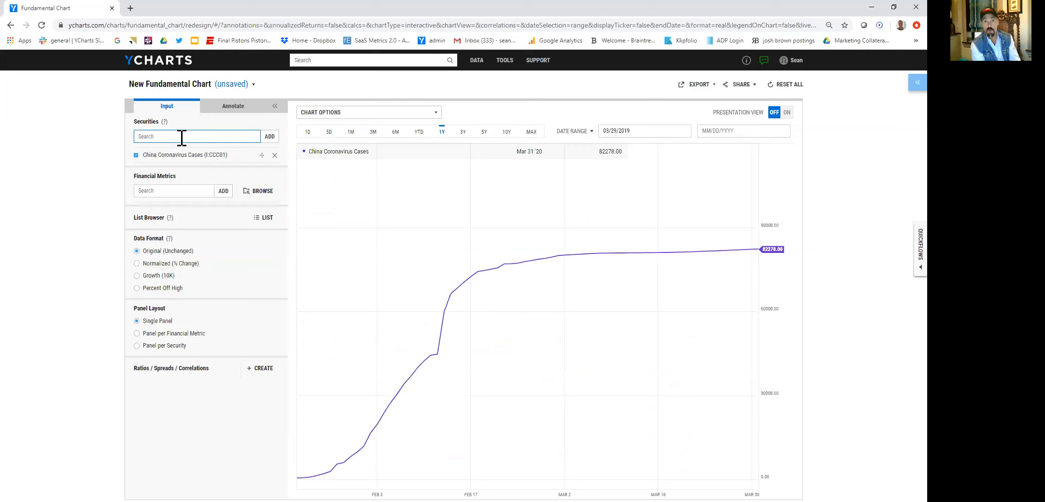
{"action": "type", "text": "us coron"}
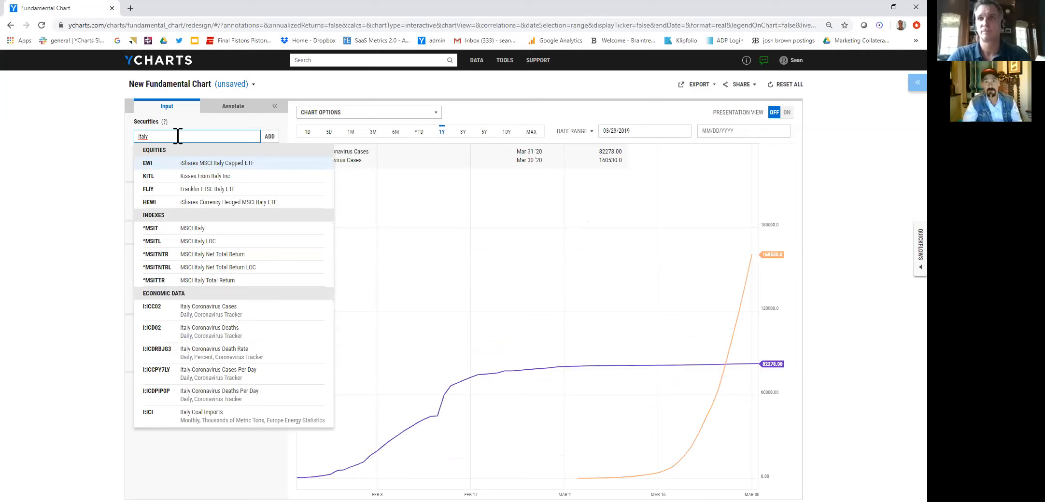
{"action": "left_click", "coordinate": [209, 310]}
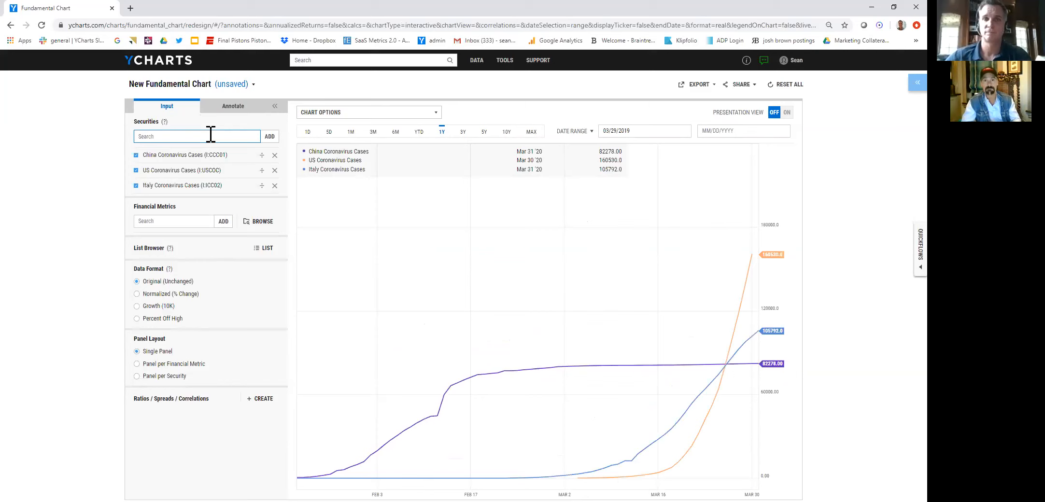
{"action": "type", "text": "spain"}
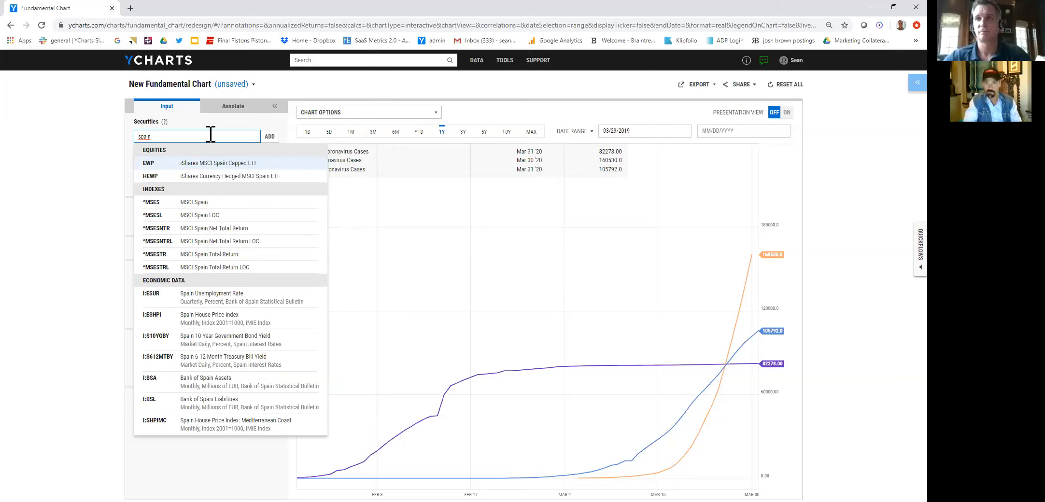
{"action": "type", "text": "c"}
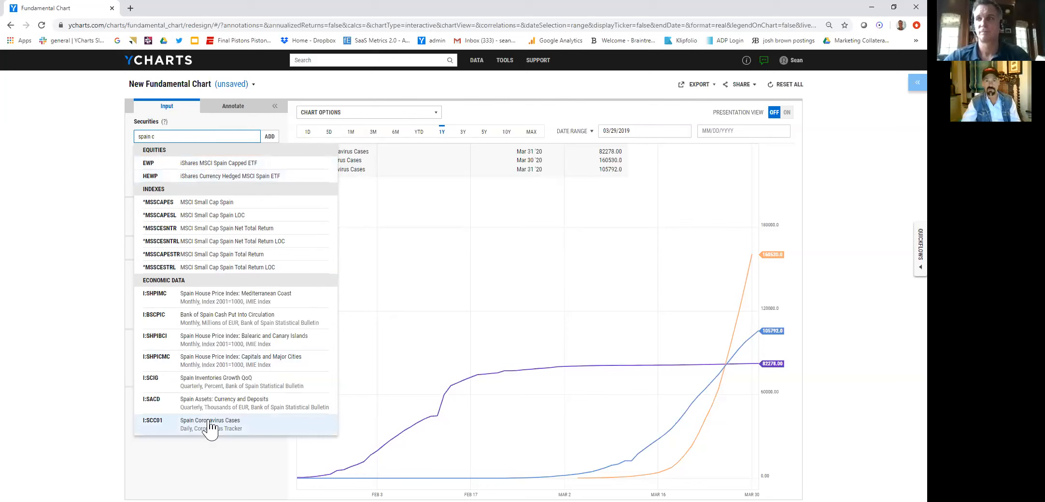
{"action": "left_click", "coordinate": [210, 423]}
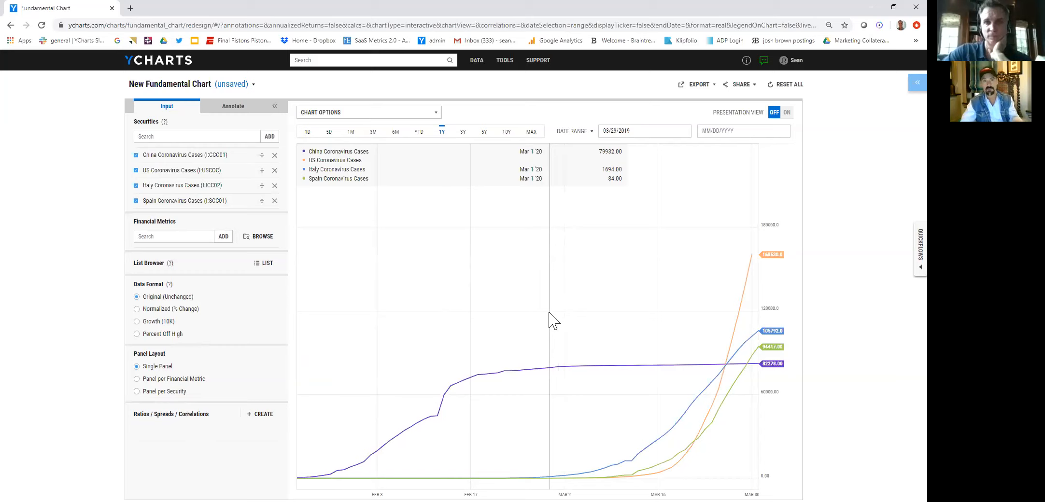
{"action": "mouse_move", "coordinate": [420, 249]}
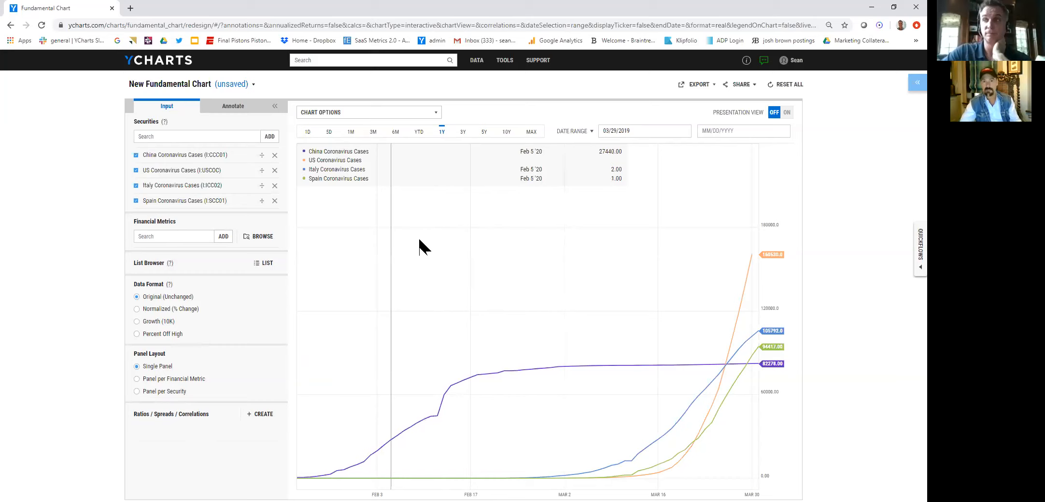
{"action": "mouse_move", "coordinate": [399, 253]}
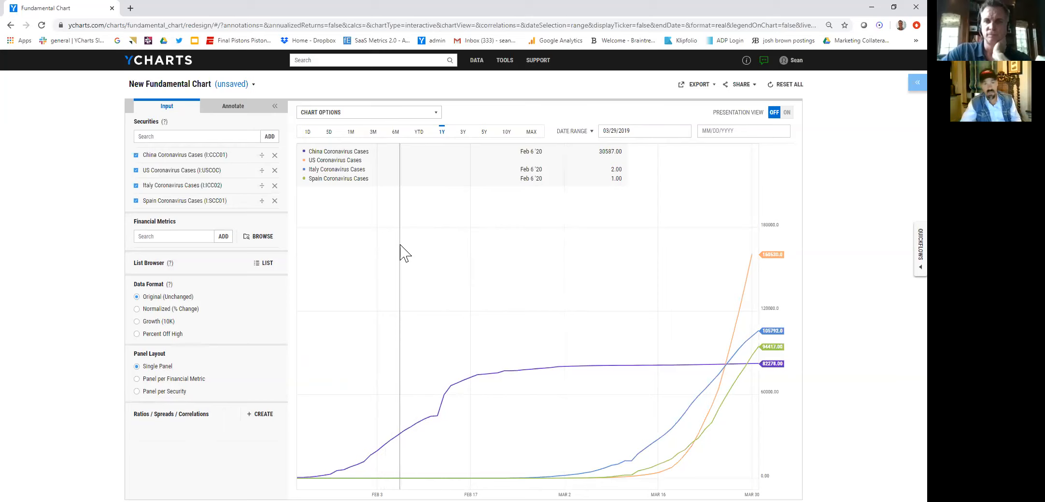
{"action": "mouse_move", "coordinate": [392, 257]}
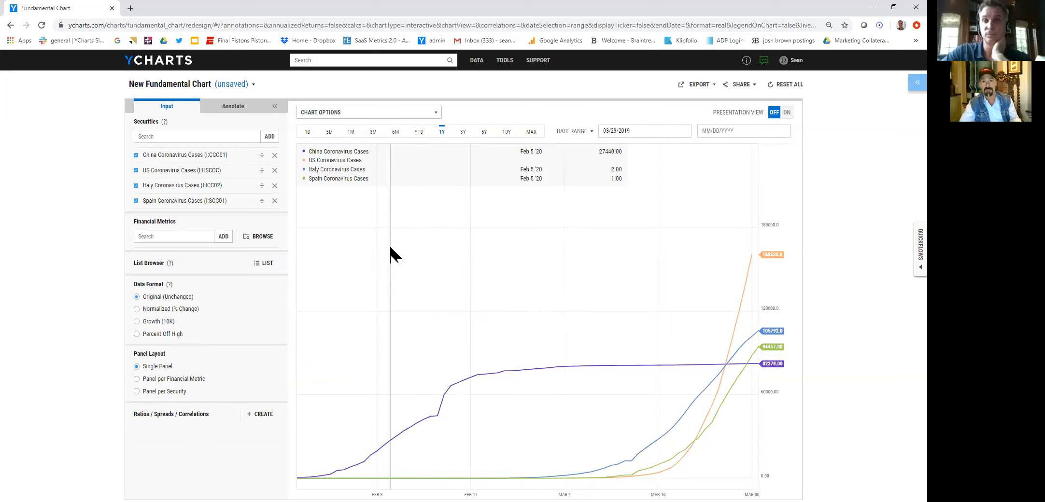
{"action": "mouse_move", "coordinate": [400, 259]}
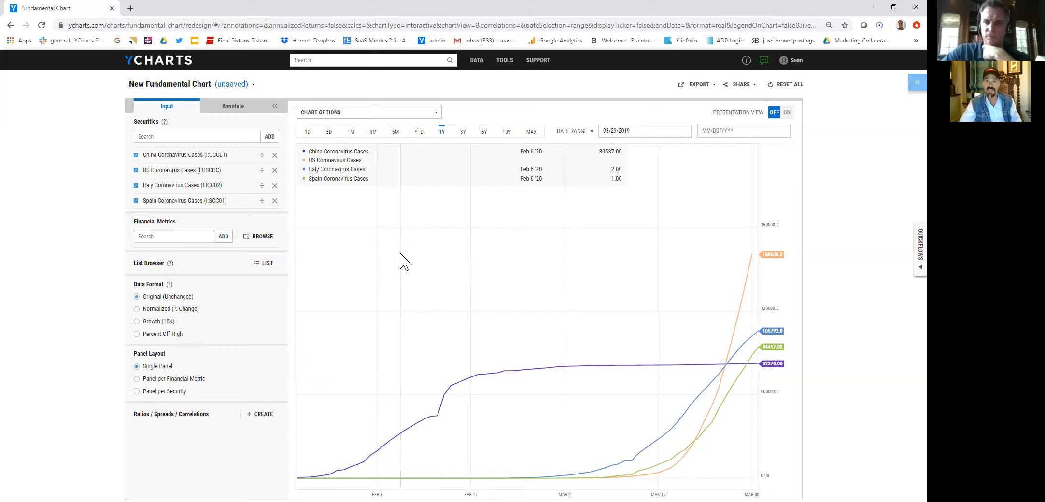
{"action": "mouse_move", "coordinate": [360, 267]}
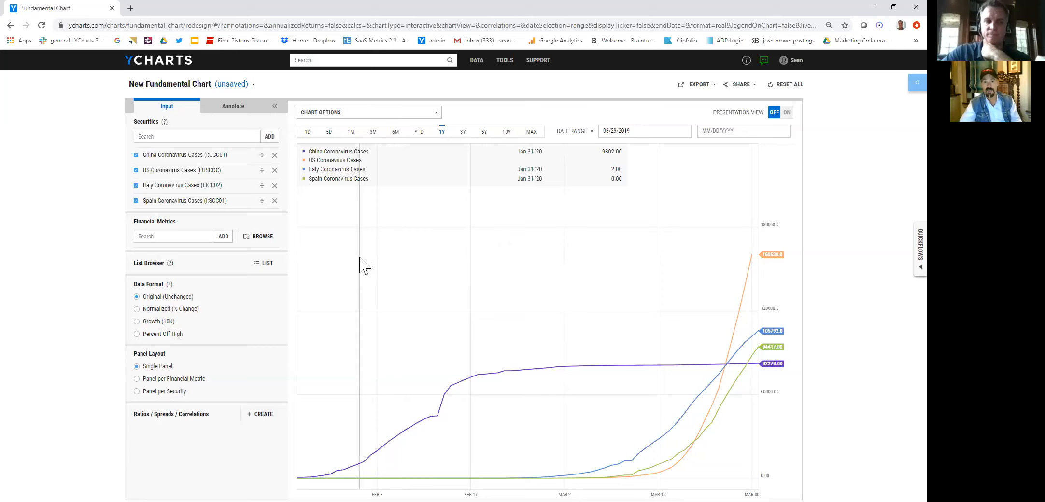
{"action": "mouse_move", "coordinate": [380, 267]}
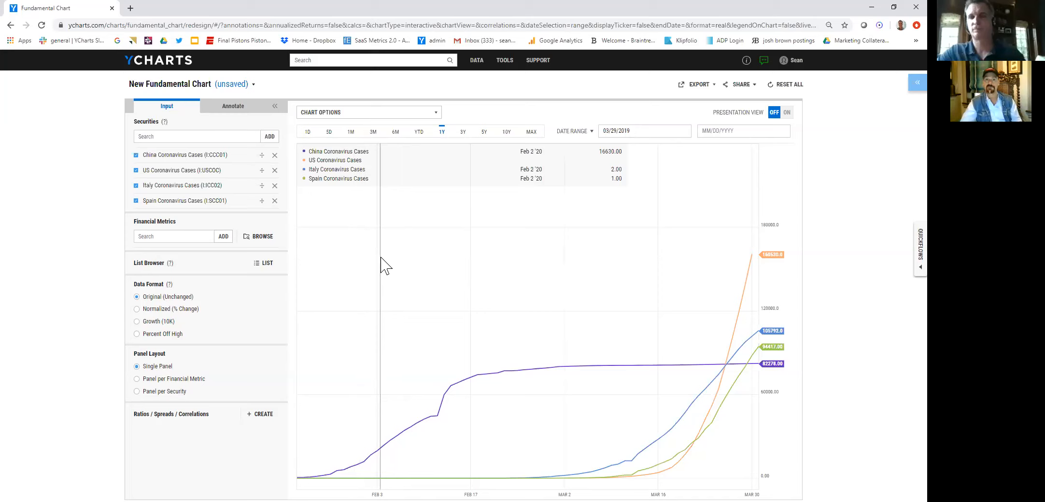
{"action": "mouse_move", "coordinate": [596, 320]}
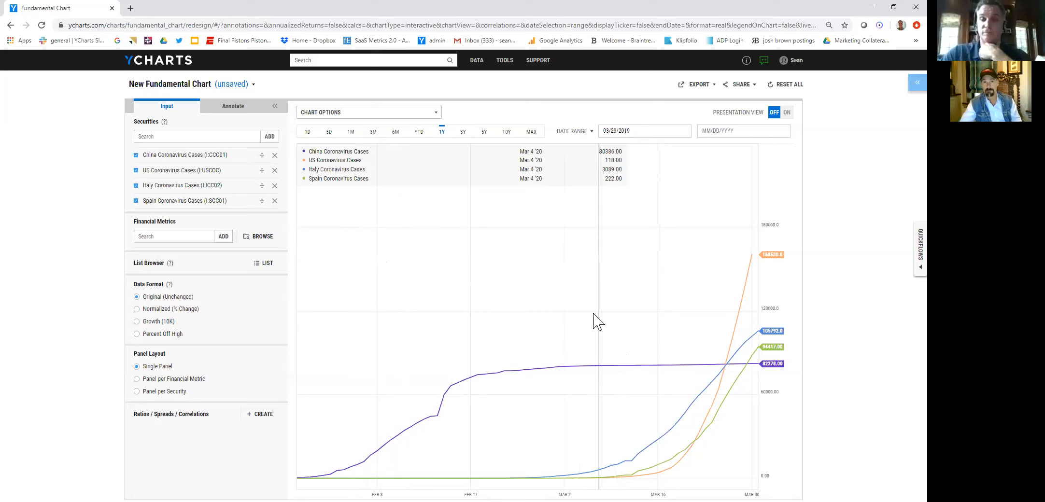
{"action": "mouse_move", "coordinate": [417, 341]}
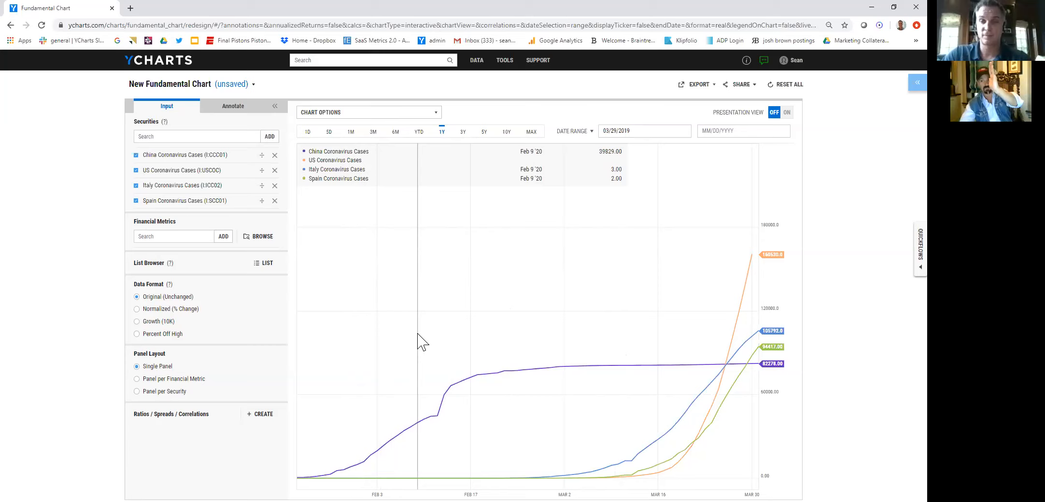
{"action": "mouse_move", "coordinate": [440, 279]}
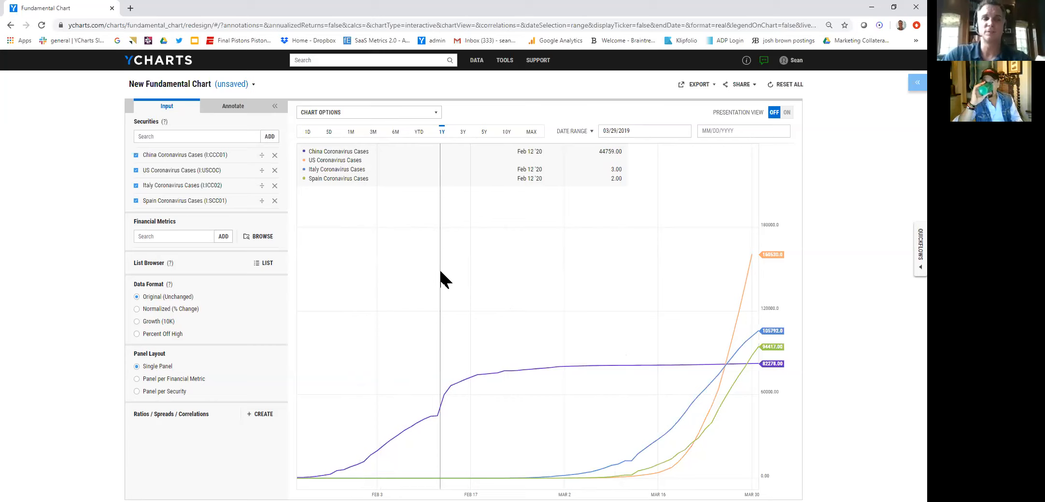
{"action": "mouse_move", "coordinate": [522, 376]}
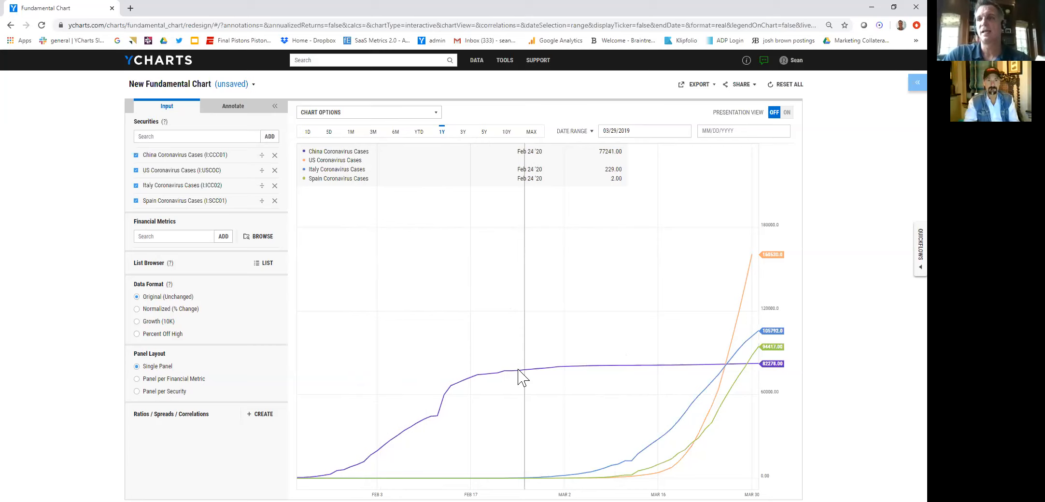
{"action": "mouse_move", "coordinate": [503, 321]}
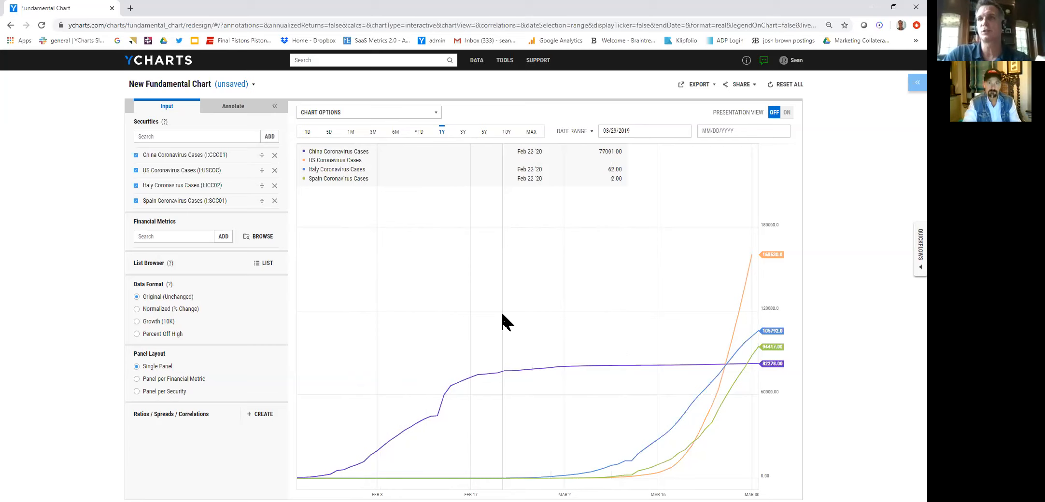
{"action": "mouse_move", "coordinate": [538, 326]}
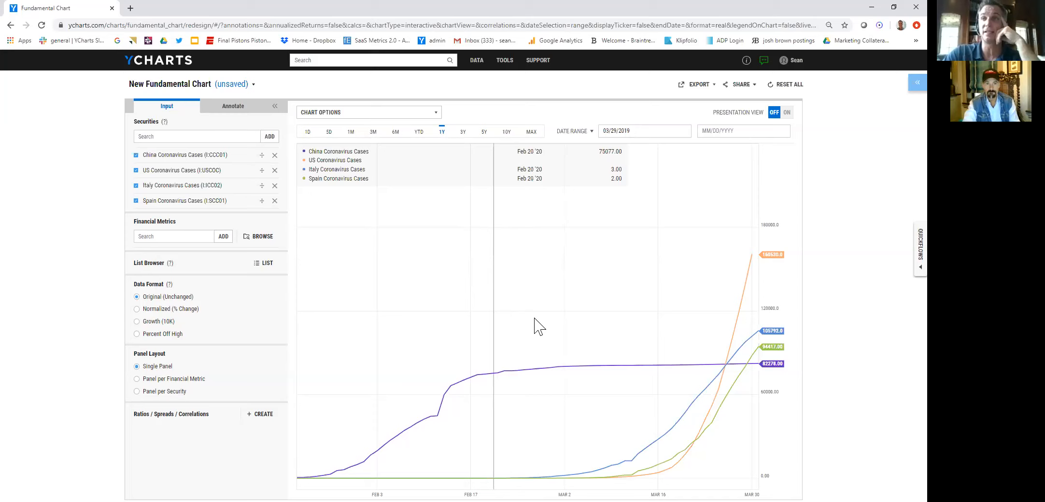
{"action": "mouse_move", "coordinate": [753, 269]}
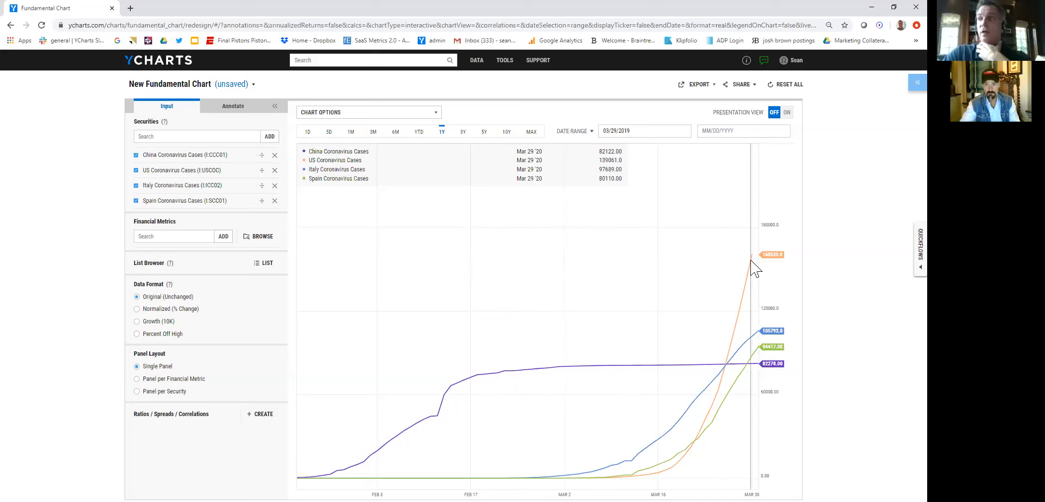
{"action": "mouse_move", "coordinate": [753, 379]}
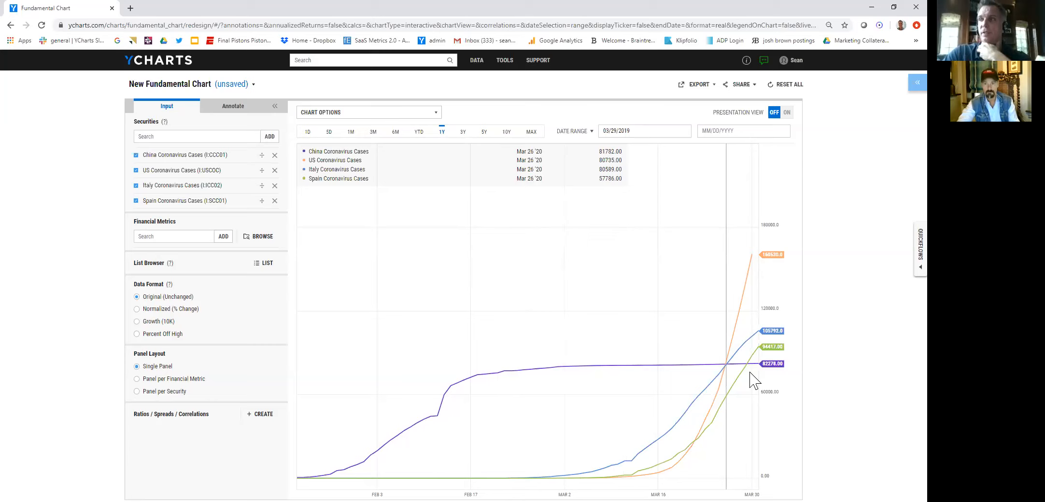
{"action": "mouse_move", "coordinate": [569, 283]}
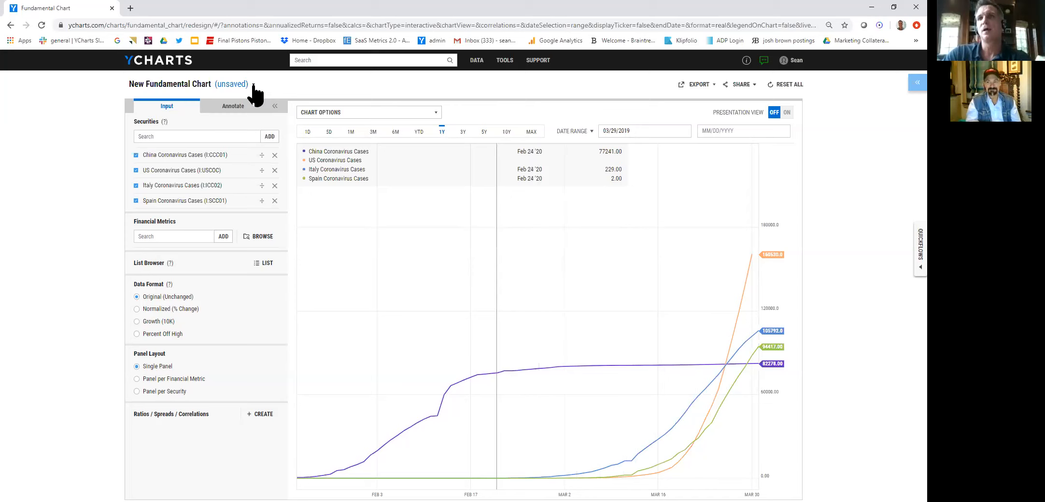
Open the saved 'Boeing - a Tough 12 Months' chart from the title dropdown
{"action": "left_click", "coordinate": [252, 84]}
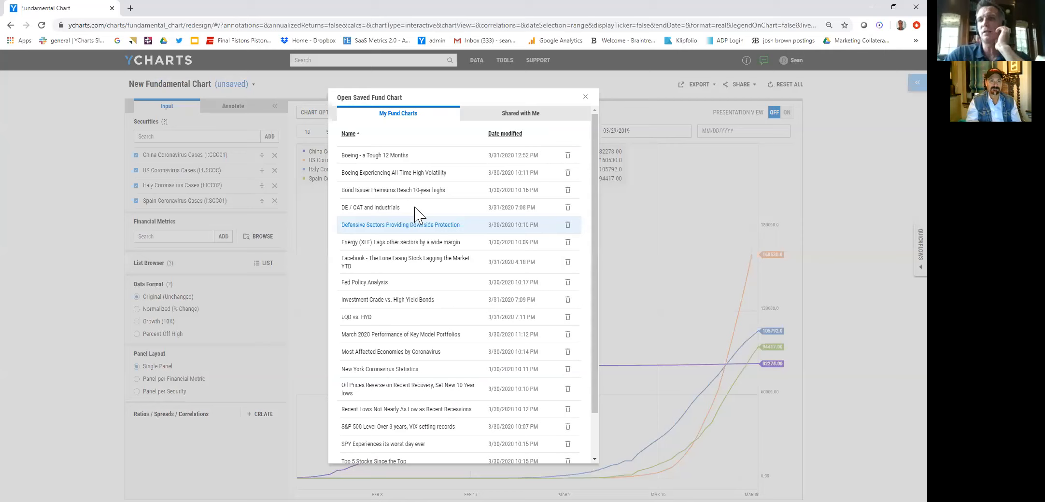
{"action": "left_click", "coordinate": [374, 155]}
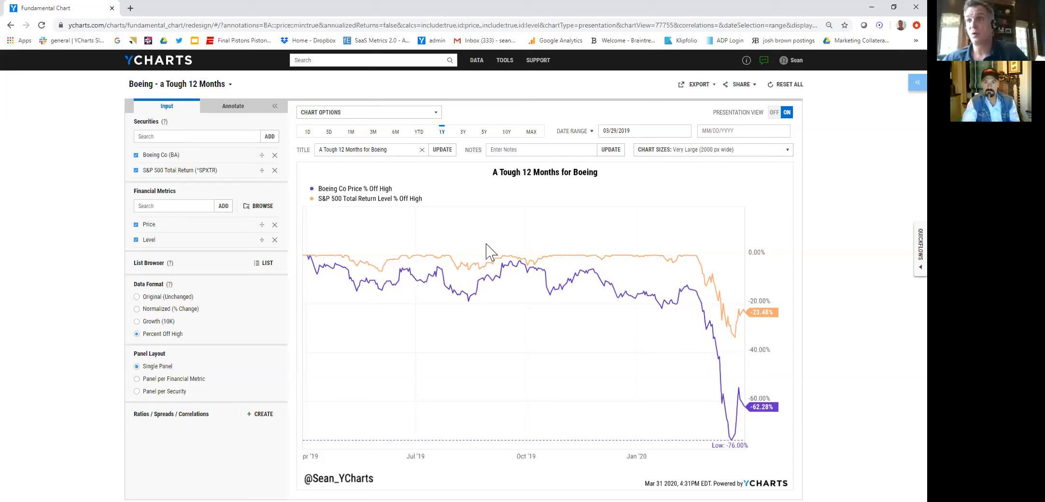
{"action": "mouse_move", "coordinate": [726, 447]}
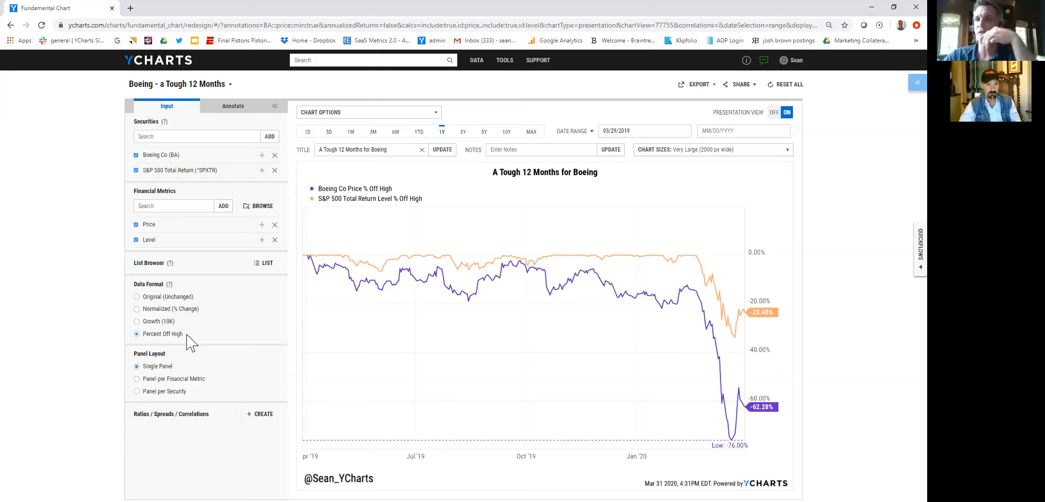
{"action": "mouse_move", "coordinate": [733, 442]}
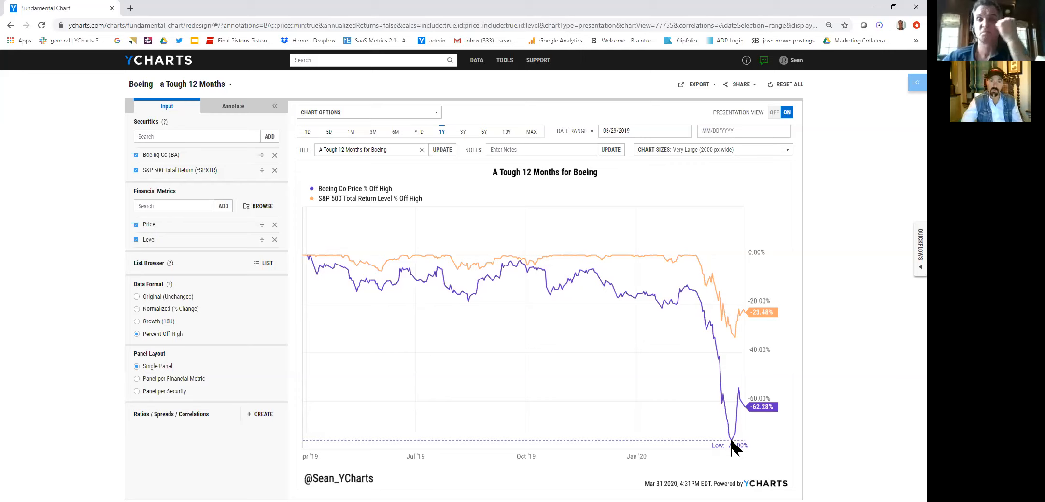
{"action": "mouse_move", "coordinate": [354, 221]}
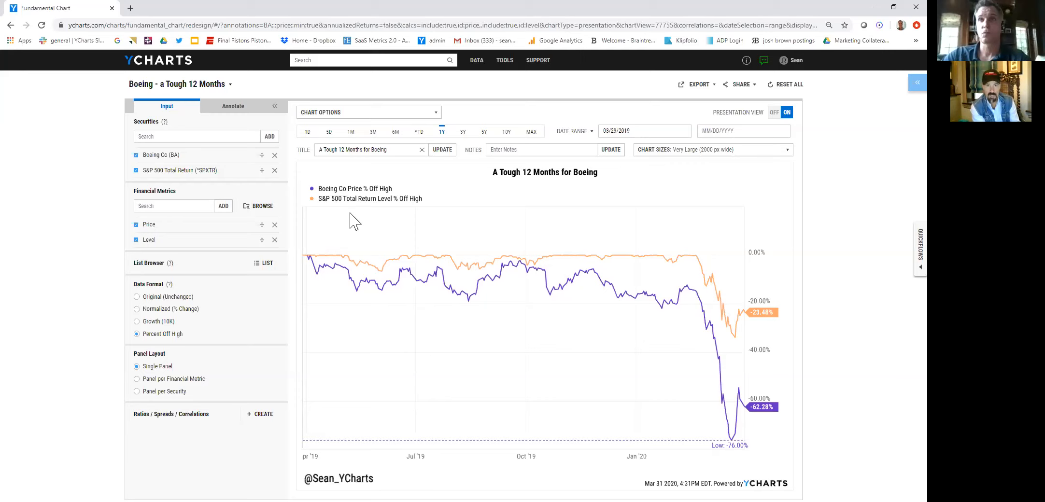
{"action": "mouse_move", "coordinate": [365, 216]}
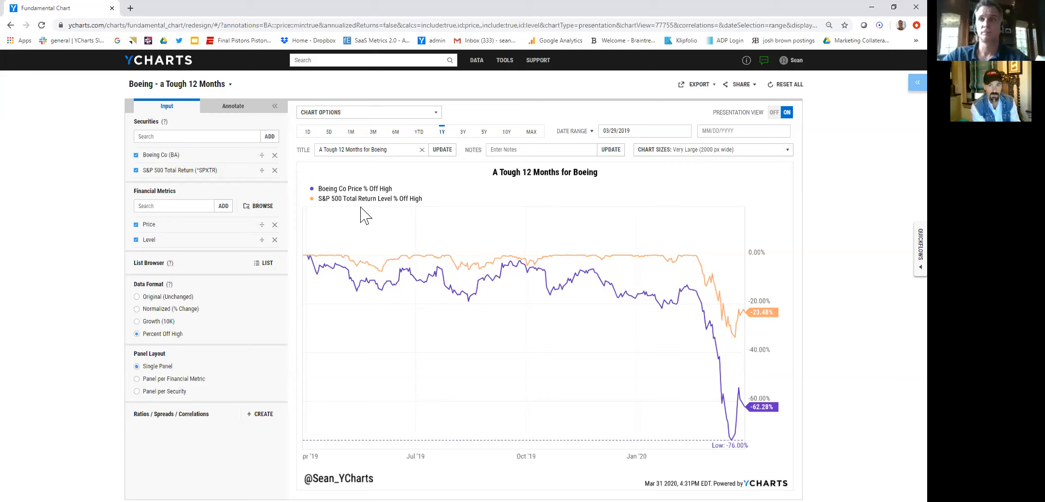
{"action": "mouse_move", "coordinate": [191, 306]}
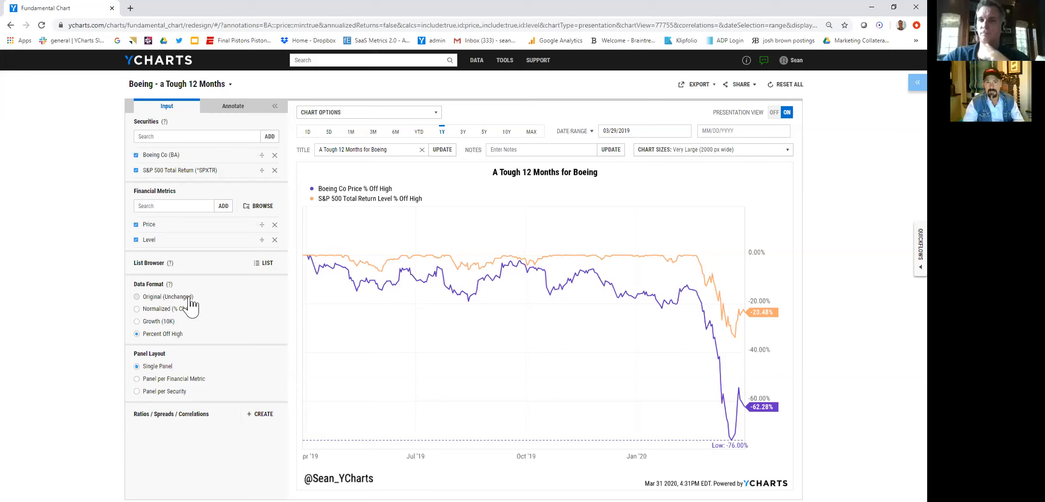
{"action": "mouse_move", "coordinate": [262, 300]}
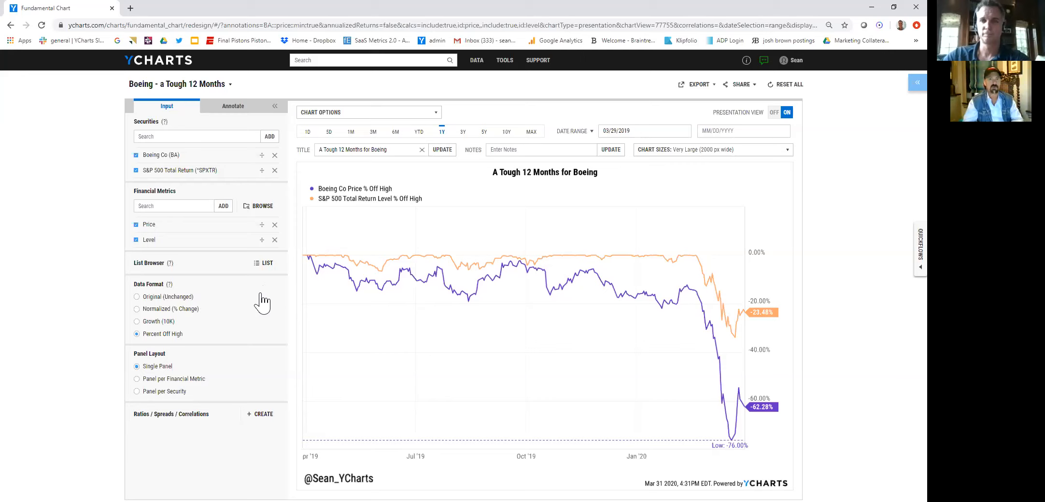
{"action": "mouse_move", "coordinate": [305, 305]}
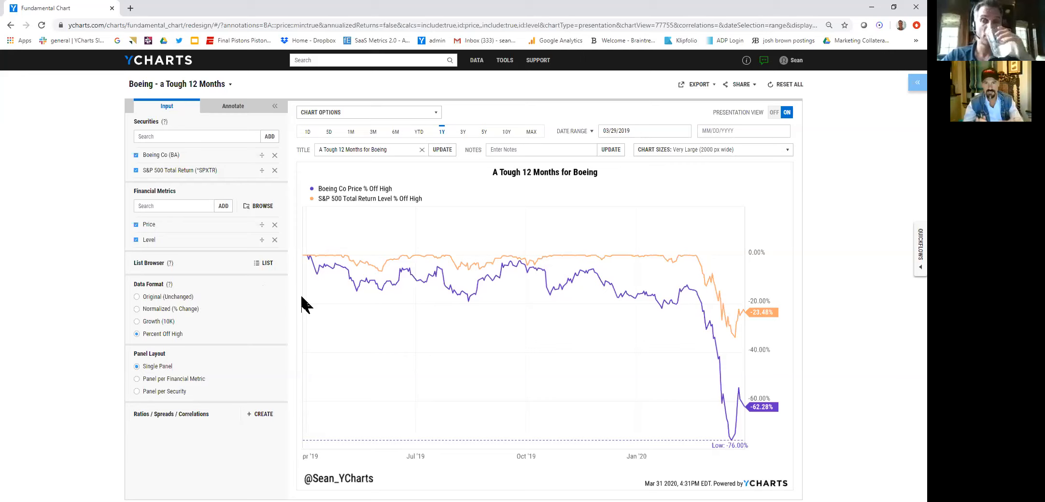
{"action": "mouse_move", "coordinate": [304, 296]}
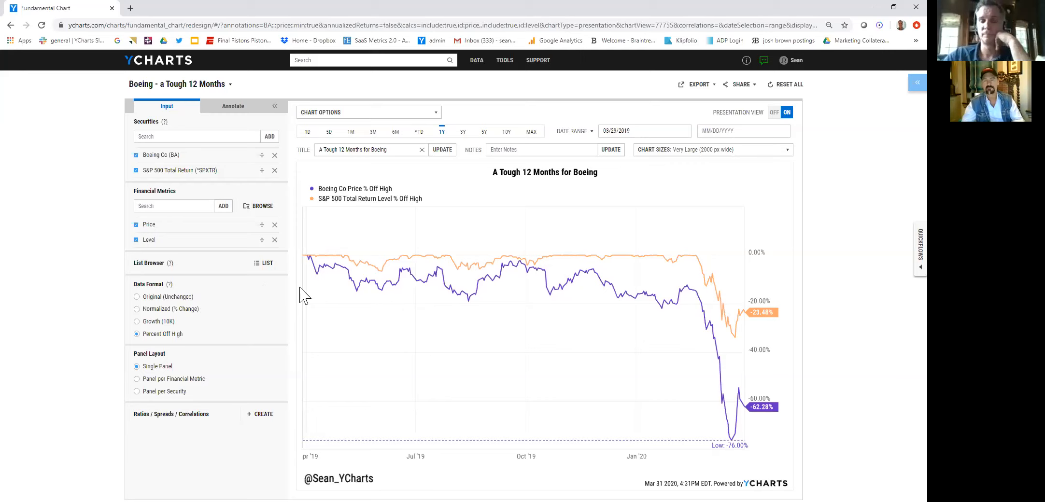
{"action": "mouse_move", "coordinate": [307, 318]}
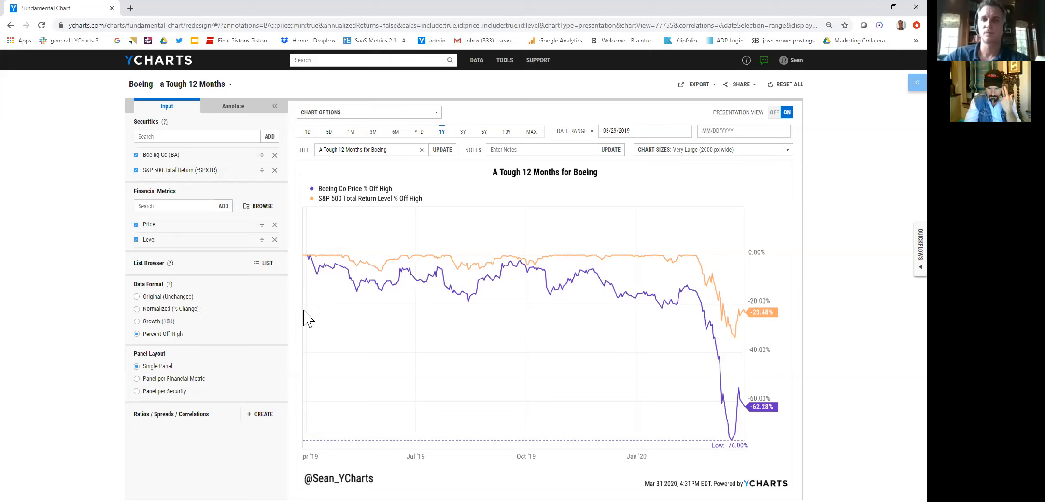
{"action": "mouse_move", "coordinate": [186, 313]}
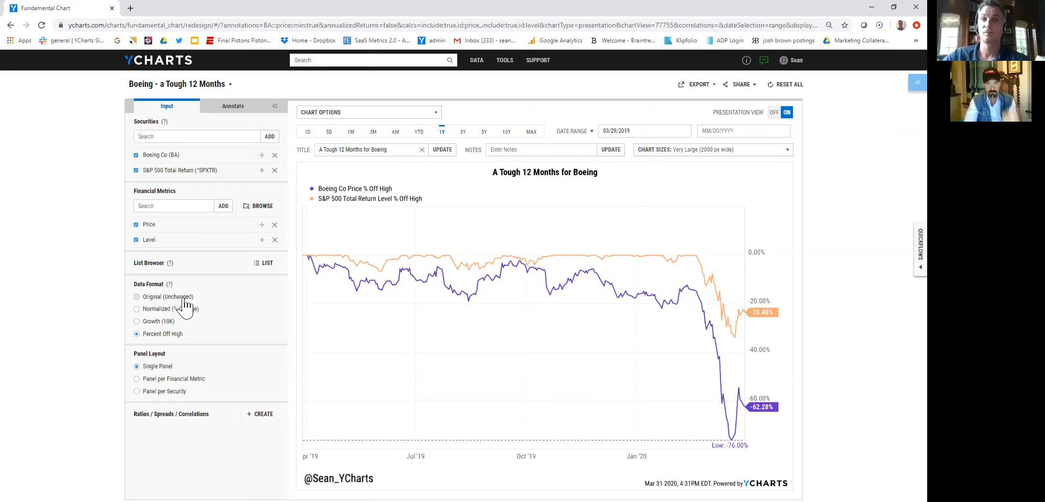
Set Data Format to Original (Unchanged) for Boeing and the S&P 500
{"action": "left_click", "coordinate": [137, 296]}
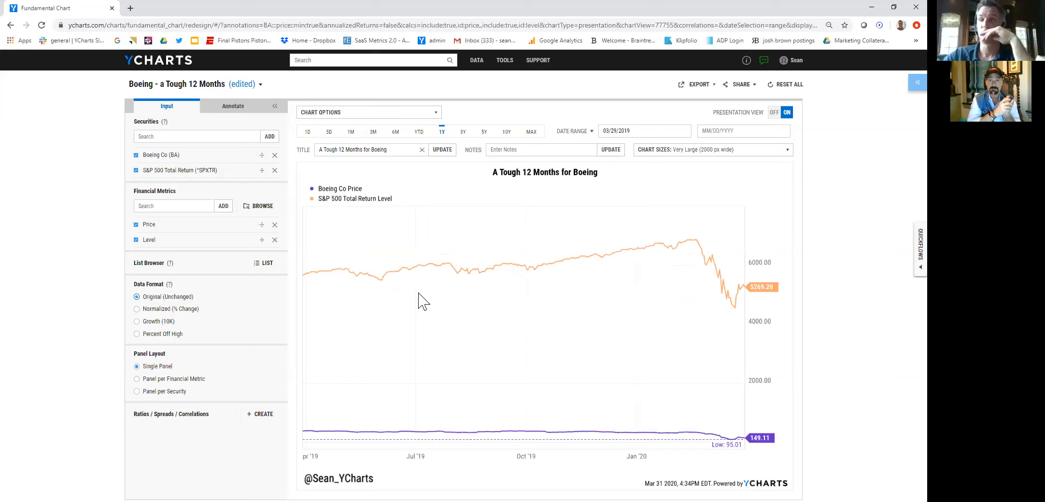
{"action": "mouse_move", "coordinate": [190, 387]}
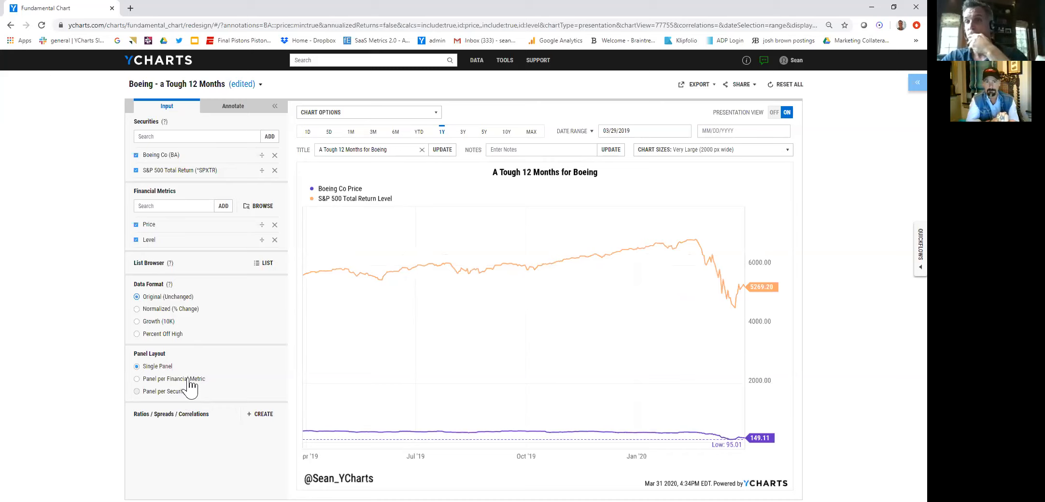
Set Panel Layout to Panel per Security for Boeing and the S&P 500
{"action": "left_click", "coordinate": [137, 391]}
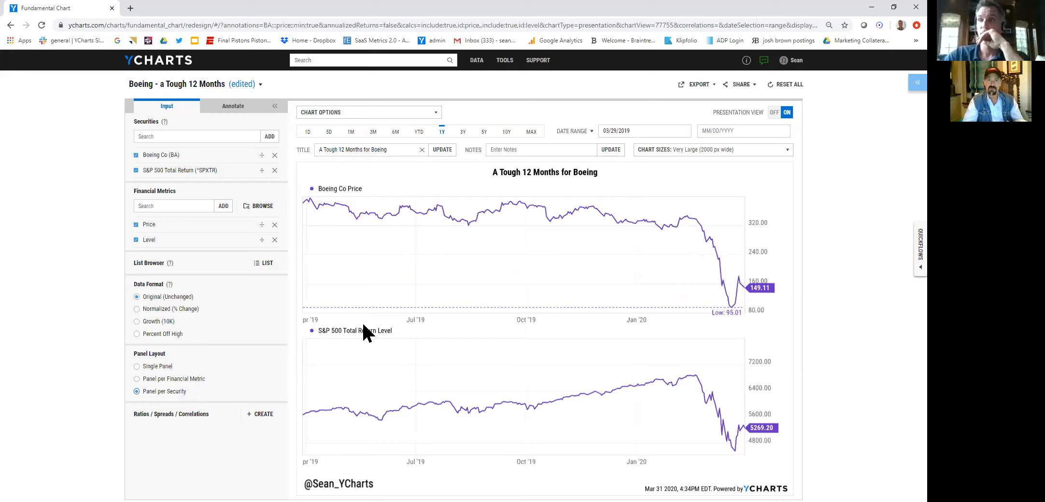
{"action": "mouse_move", "coordinate": [403, 237]}
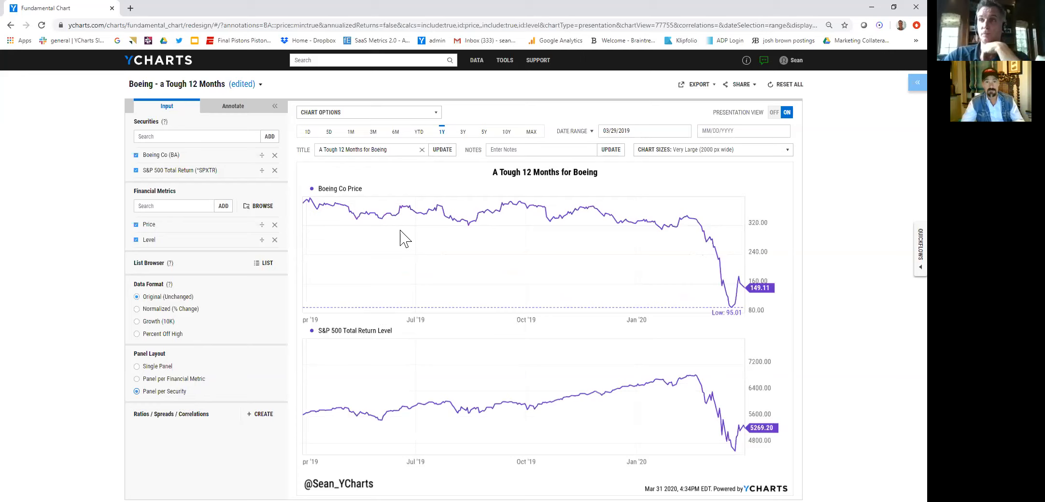
{"action": "mouse_move", "coordinate": [410, 203]}
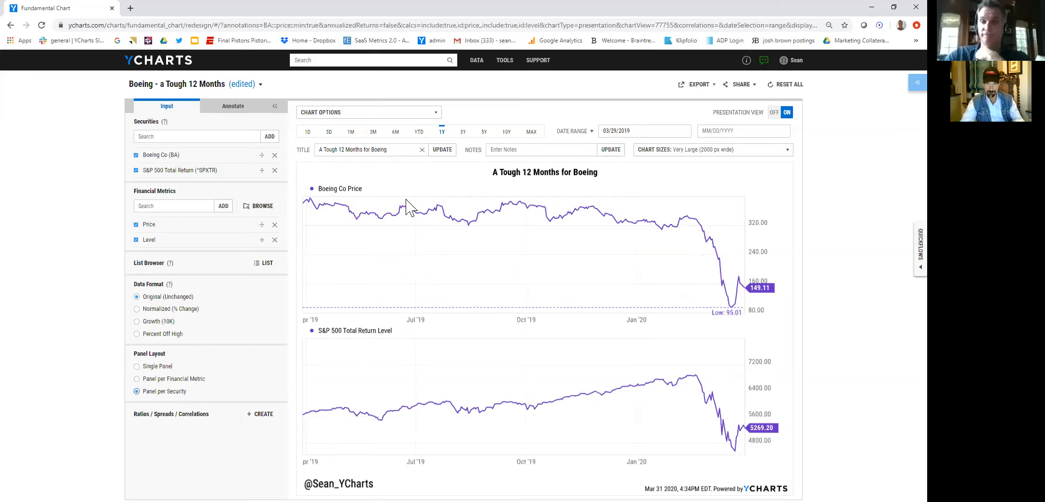
{"action": "mouse_move", "coordinate": [433, 206]}
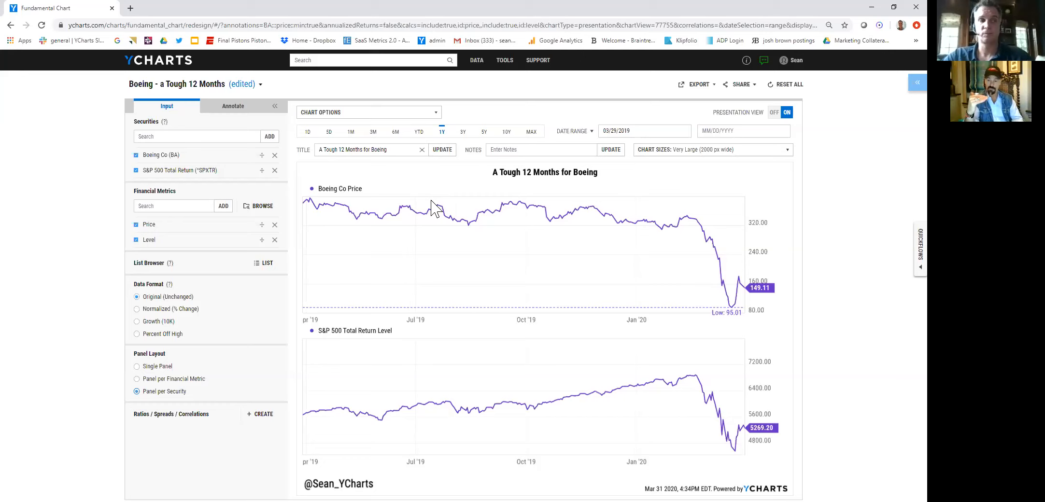
{"action": "mouse_move", "coordinate": [282, 165]}
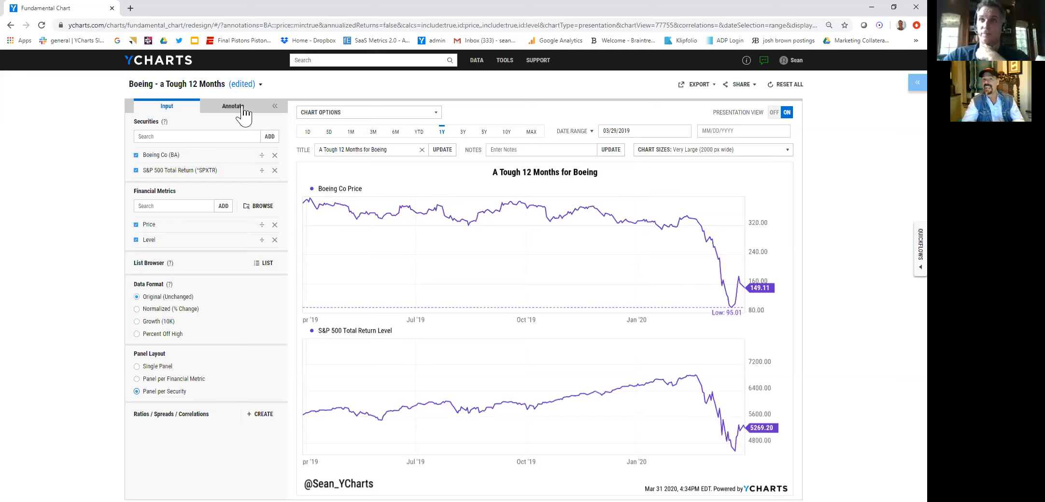
Open the saved 'Boeing Experiencing All-Time High Volatility' chart via the title dropdown
{"action": "left_click", "coordinate": [260, 84]}
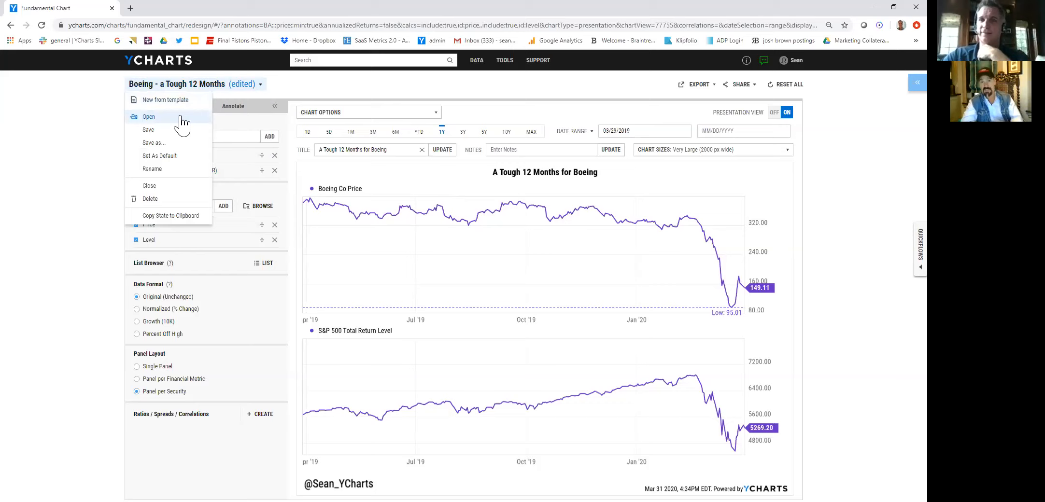
{"action": "left_click", "coordinate": [149, 116]}
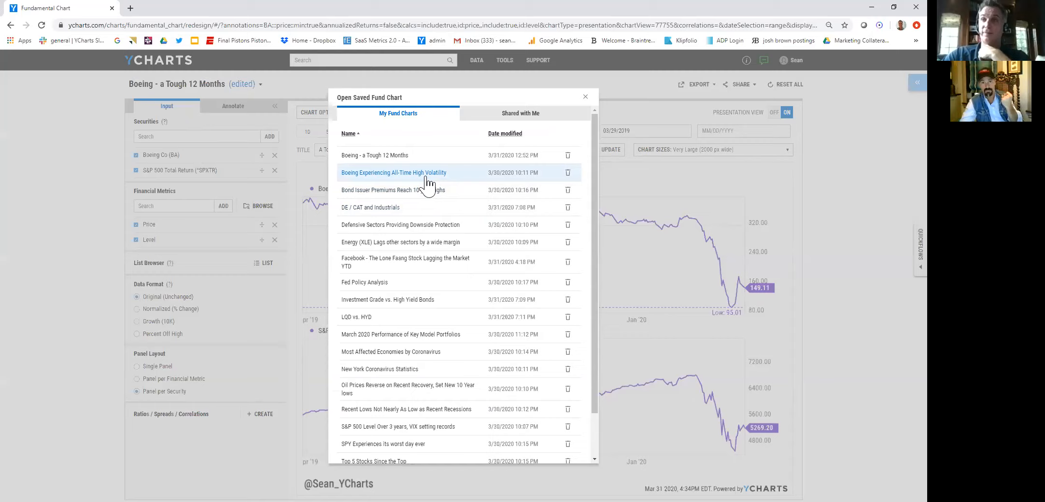
{"action": "left_click", "coordinate": [394, 173]}
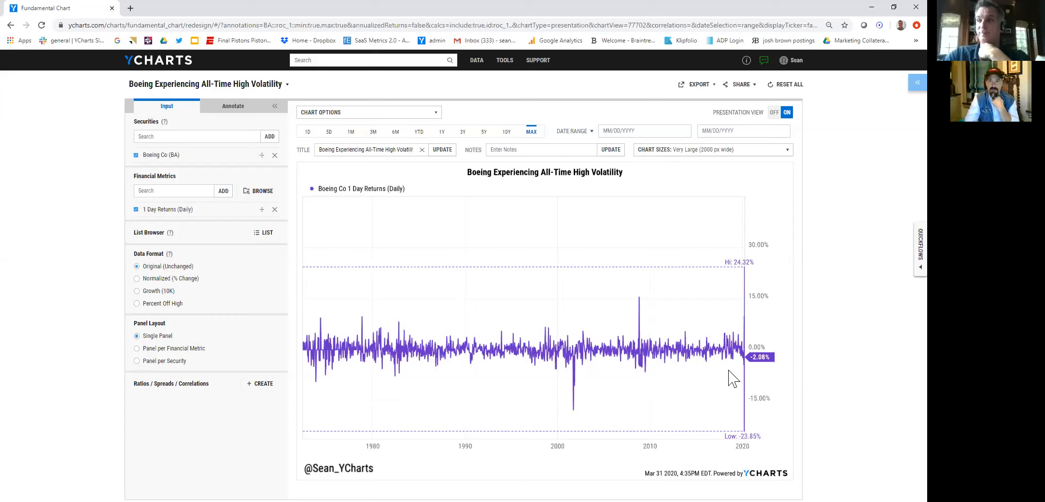
{"action": "mouse_move", "coordinate": [594, 427]}
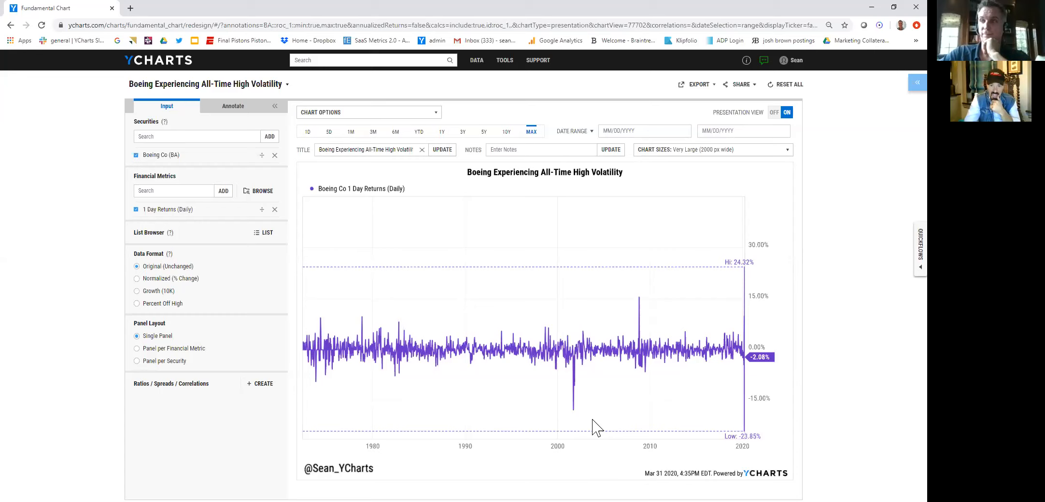
{"action": "mouse_move", "coordinate": [483, 195]}
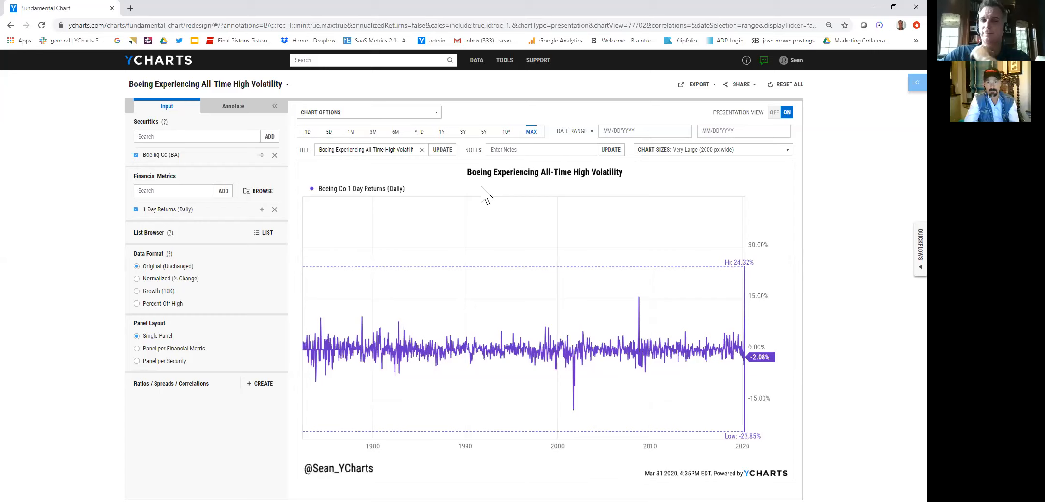
{"action": "mouse_move", "coordinate": [538, 183]}
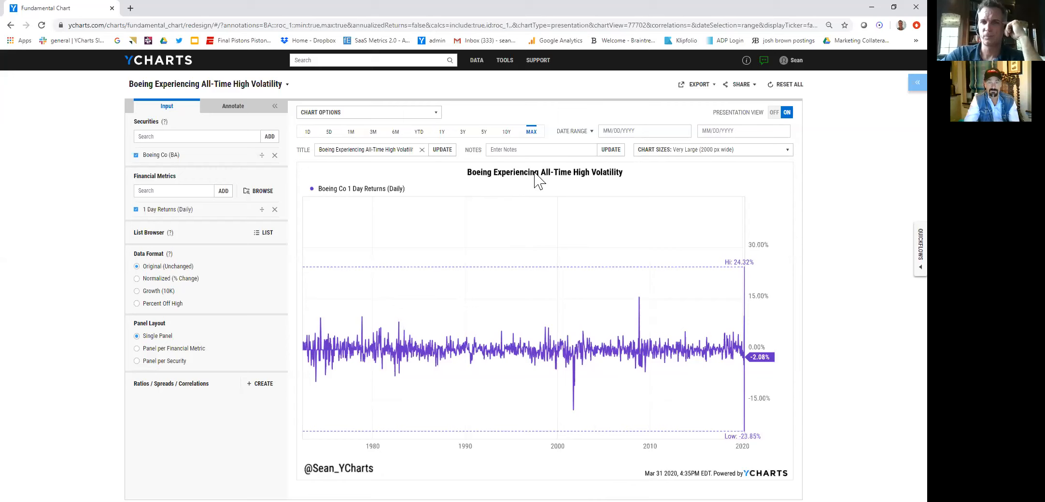
{"action": "mouse_move", "coordinate": [466, 217]}
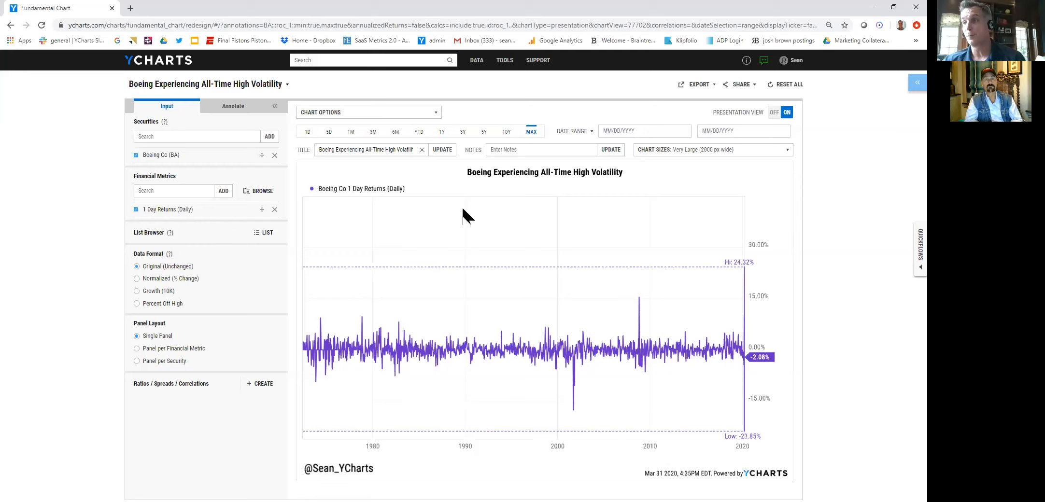
{"action": "mouse_move", "coordinate": [741, 400]}
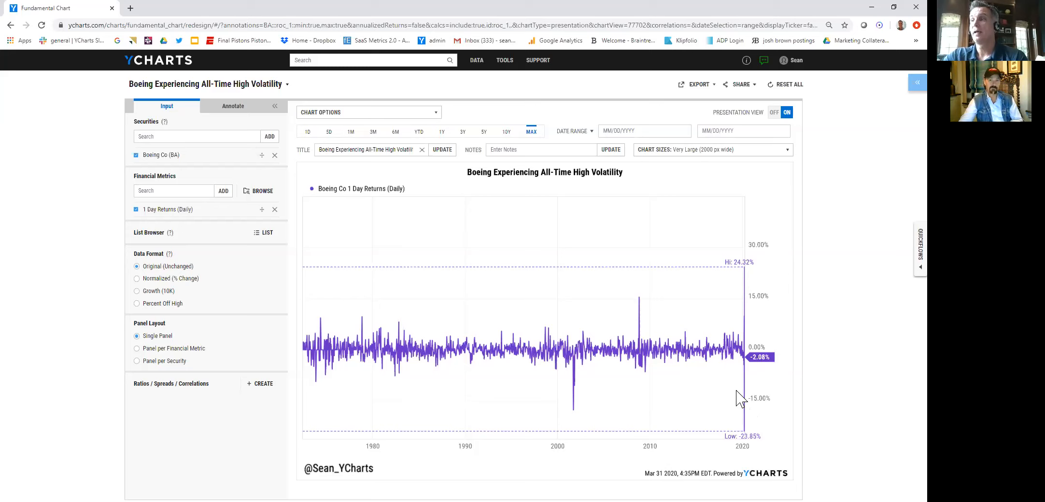
{"action": "mouse_move", "coordinate": [745, 276]}
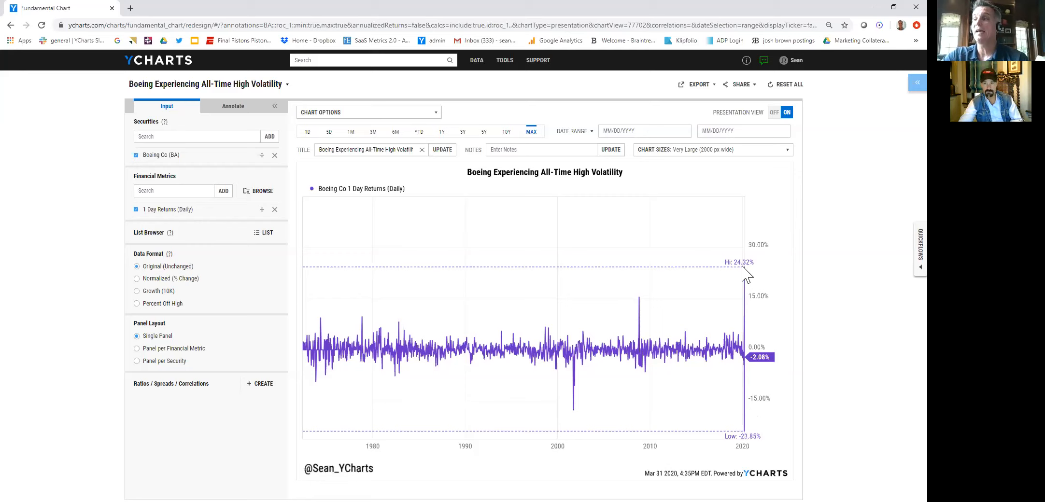
{"action": "mouse_move", "coordinate": [746, 438]}
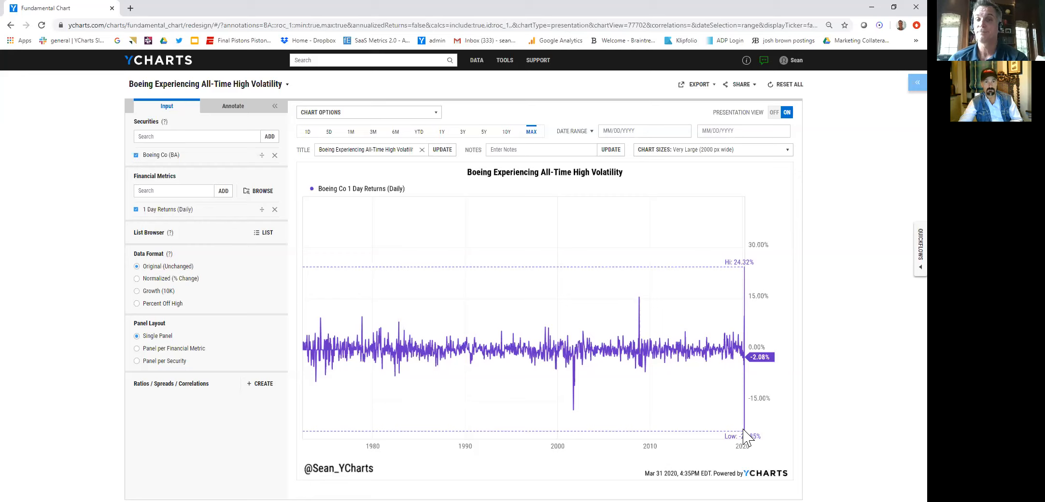
Show the title dropdown's file options: New from template, Open, Save as, Rename
{"action": "left_click", "coordinate": [287, 84]}
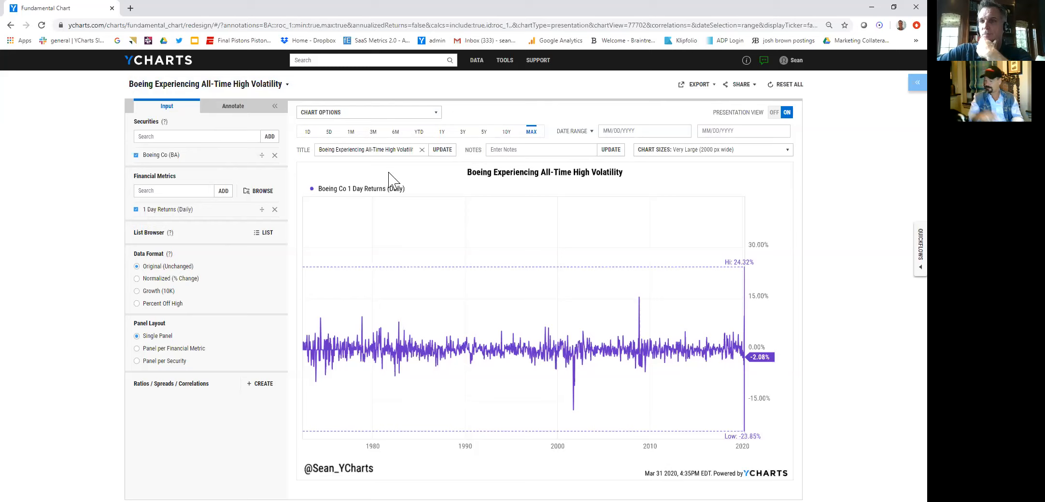
{"action": "left_click", "coordinate": [287, 84]}
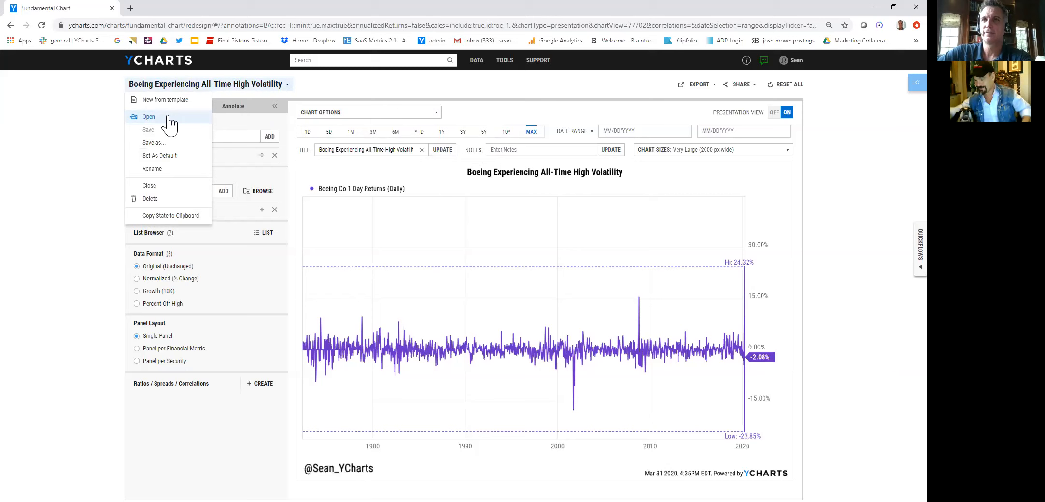
Open 'Facebook - The Lone Faang Stock Lagging the Market YTD' from My Fund Charts
{"action": "left_click", "coordinate": [148, 117]}
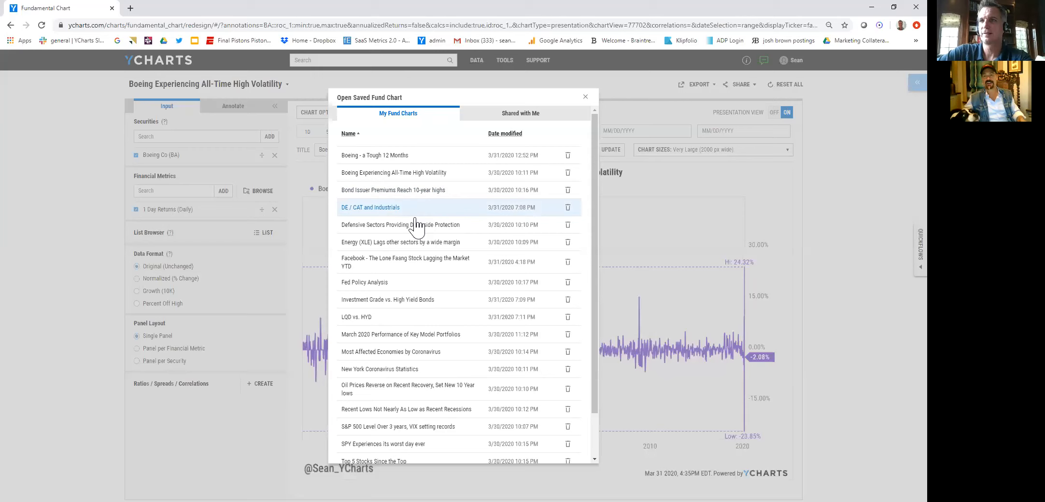
{"action": "mouse_move", "coordinate": [429, 261]}
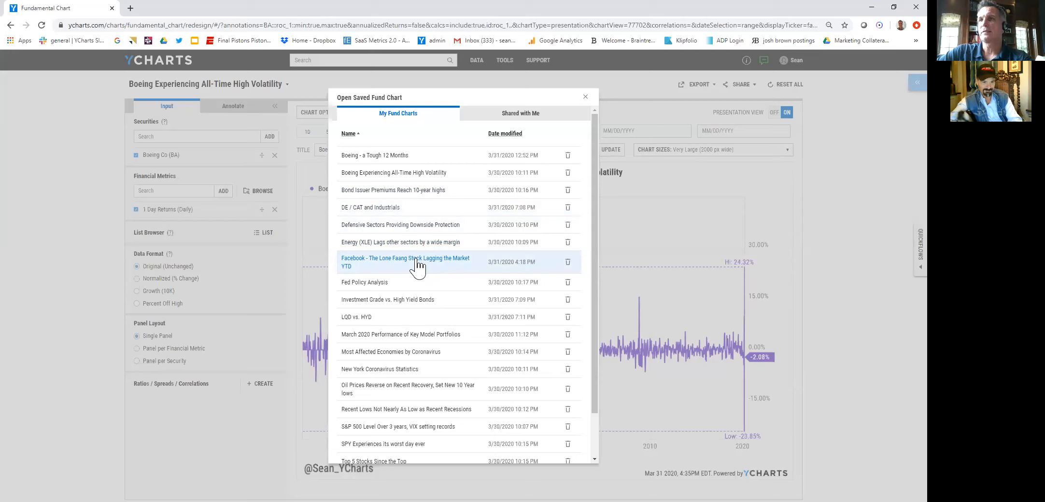
{"action": "left_click", "coordinate": [405, 263]}
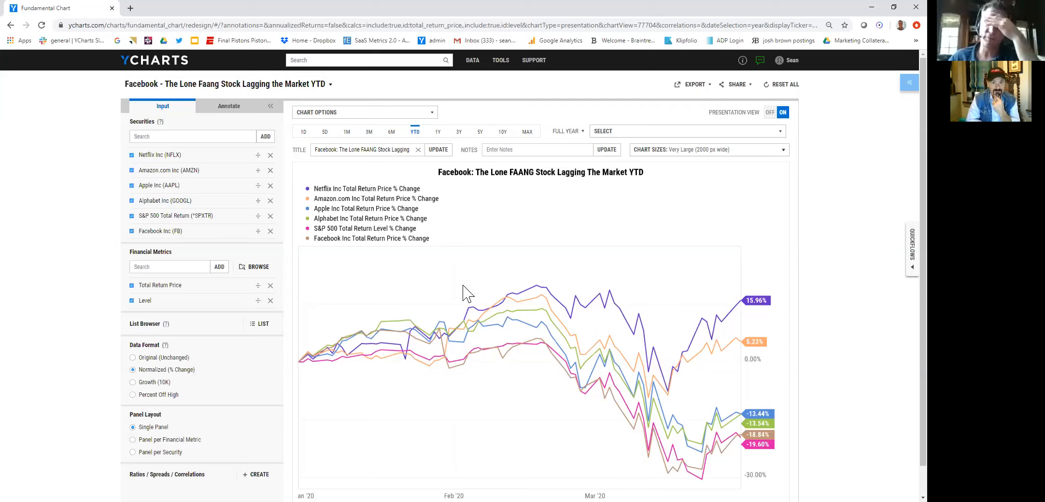
{"action": "mouse_move", "coordinate": [390, 138]}
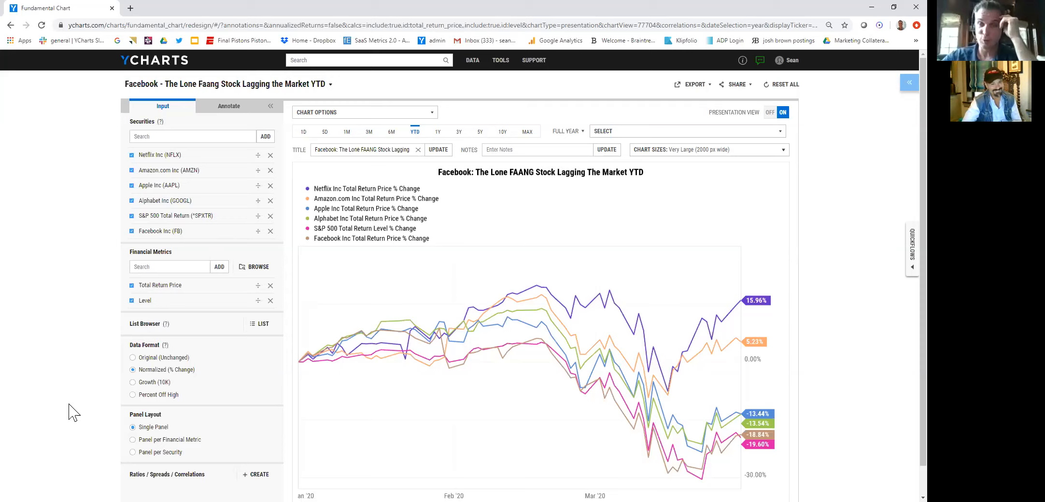
{"action": "mouse_move", "coordinate": [189, 348]}
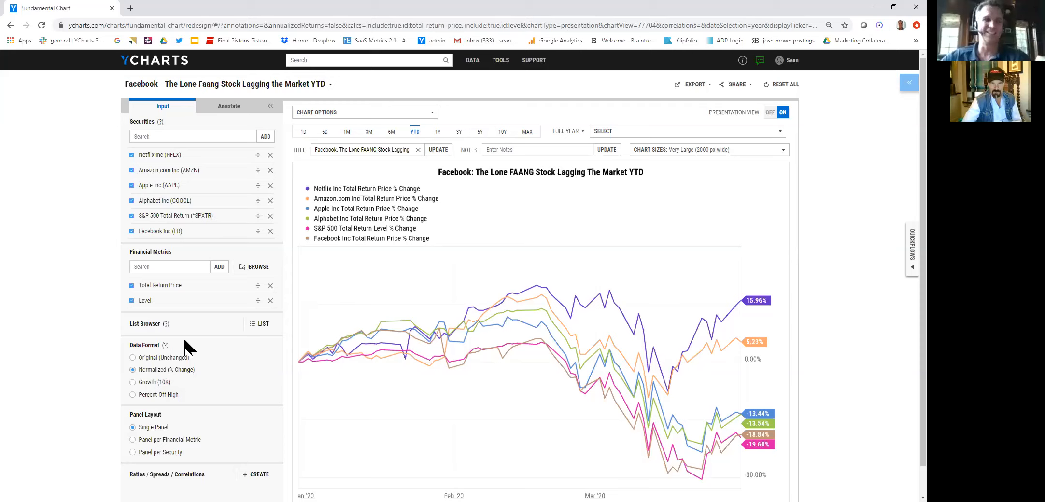
{"action": "mouse_move", "coordinate": [228, 106]}
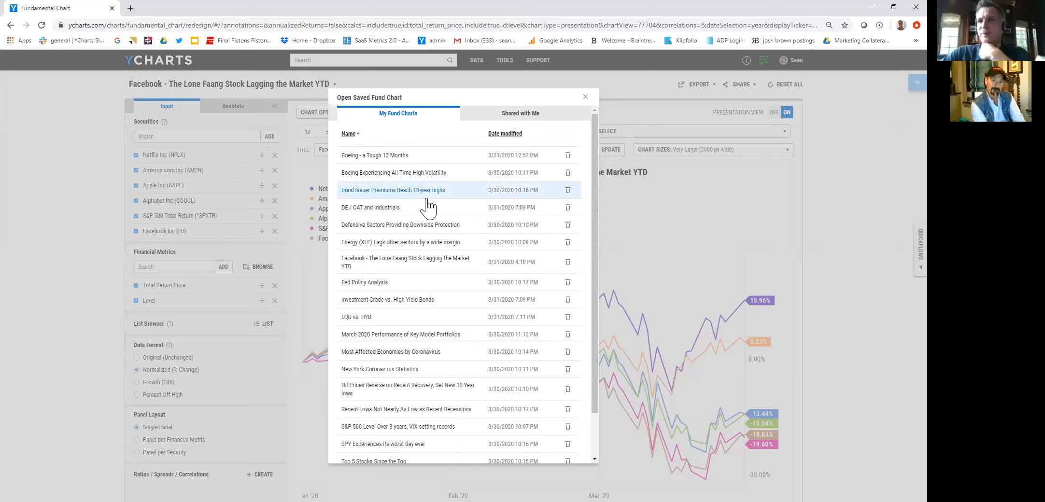
Pick 'Energy (XLE) Lags Other Sectors By A Wide Margin' from My Fund Charts
{"action": "left_click", "coordinate": [402, 242]}
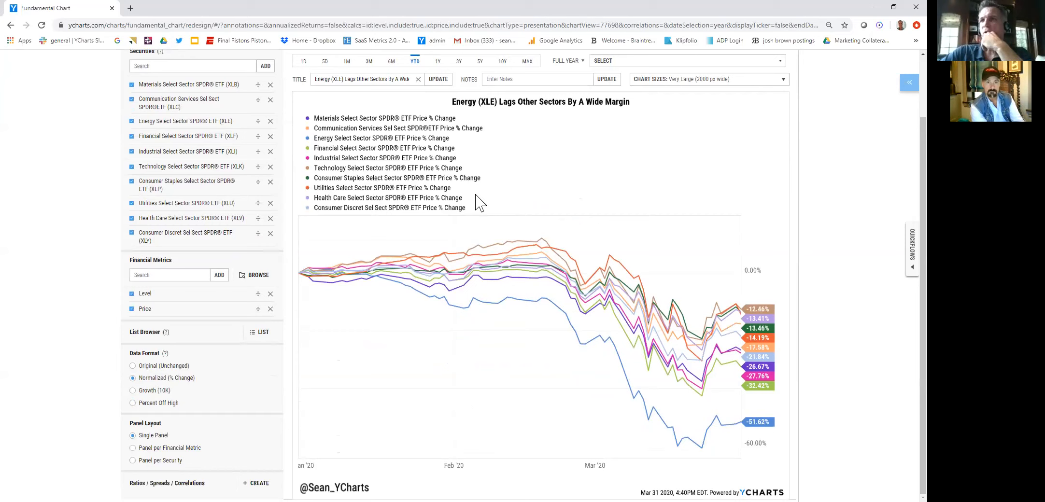
{"action": "mouse_move", "coordinate": [505, 192]}
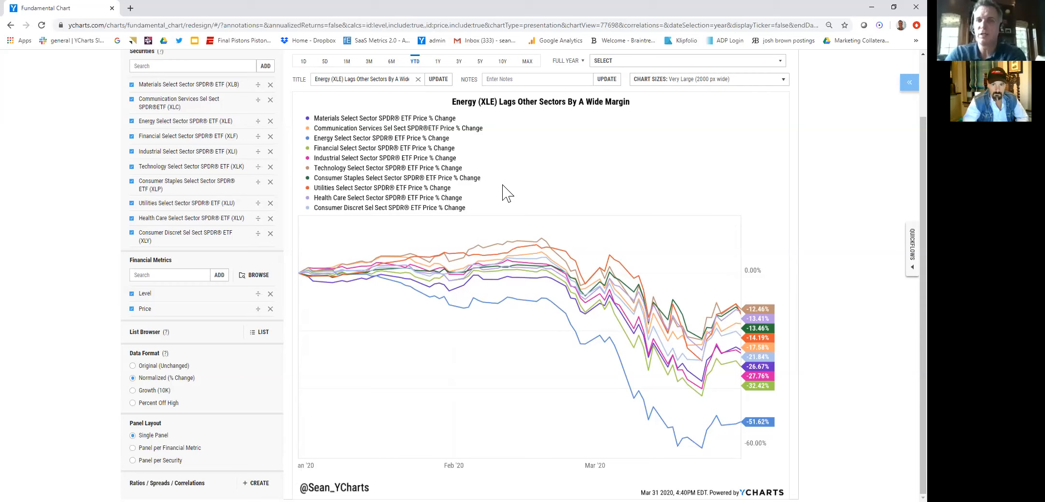
{"action": "mouse_move", "coordinate": [410, 189]}
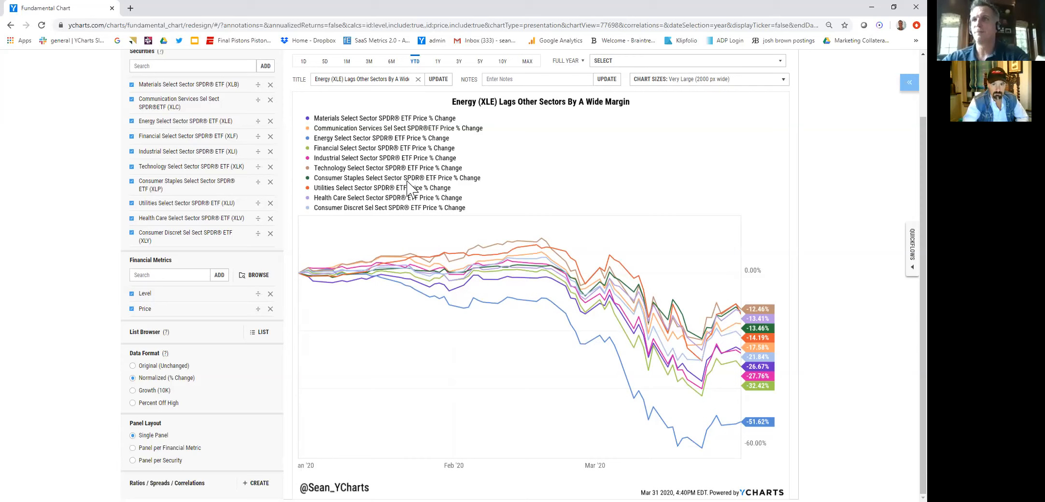
{"action": "mouse_move", "coordinate": [725, 434]}
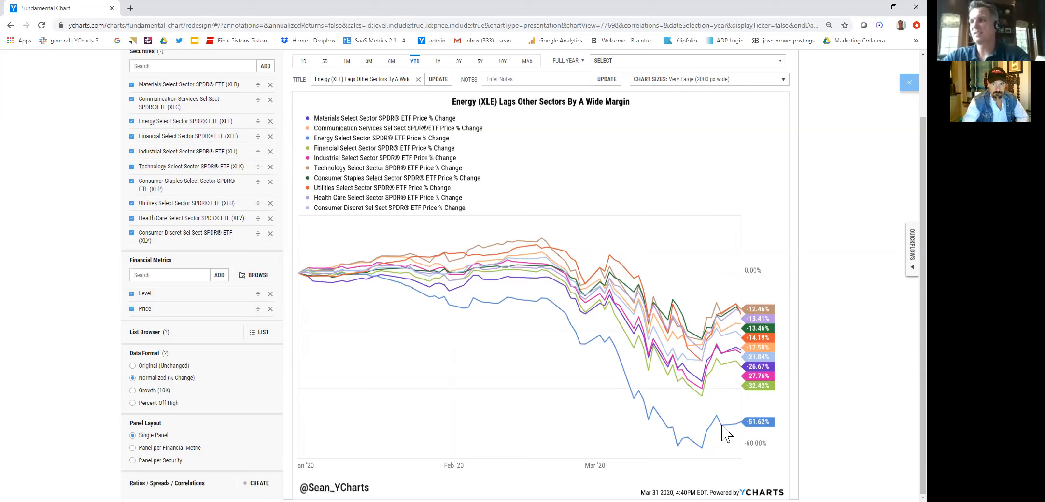
{"action": "mouse_move", "coordinate": [693, 418]}
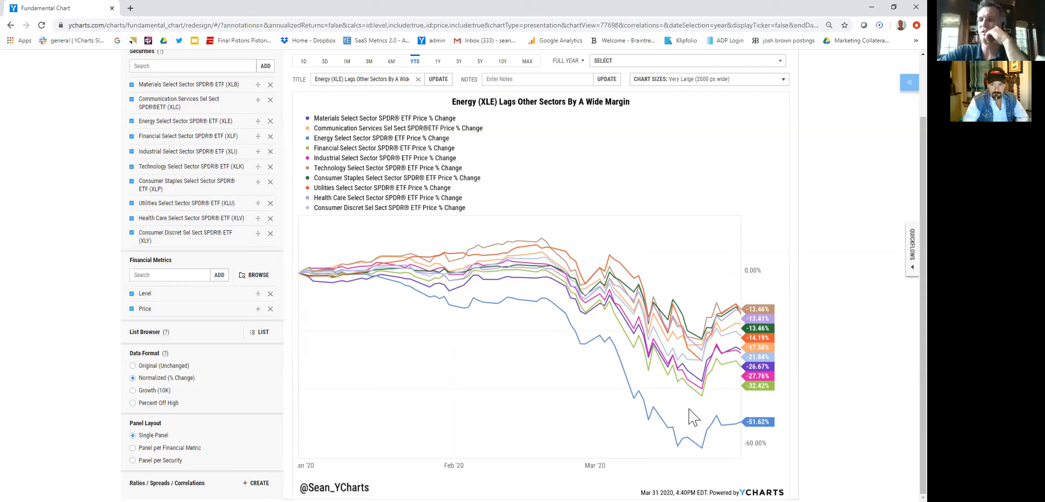
{"action": "mouse_move", "coordinate": [535, 252]}
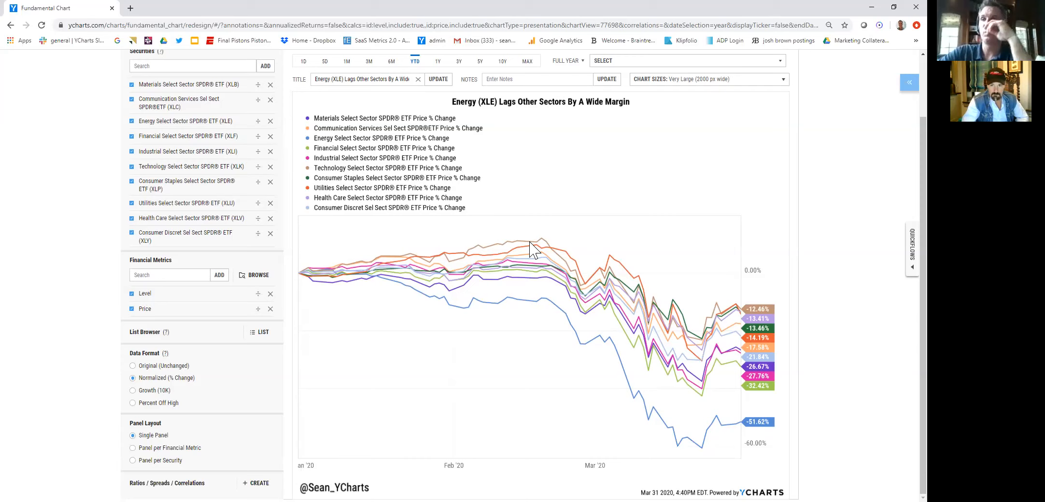
{"action": "mouse_move", "coordinate": [557, 231]}
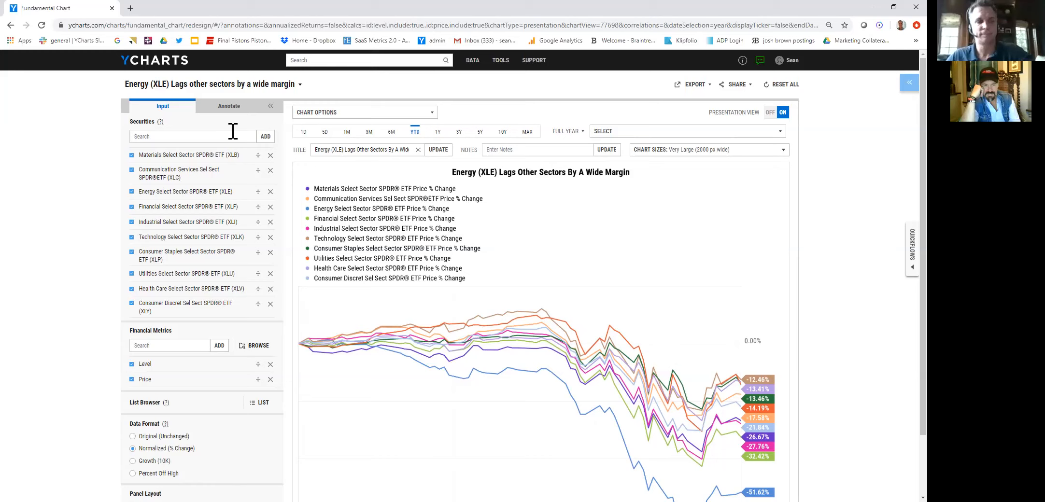
{"action": "mouse_move", "coordinate": [282, 99]}
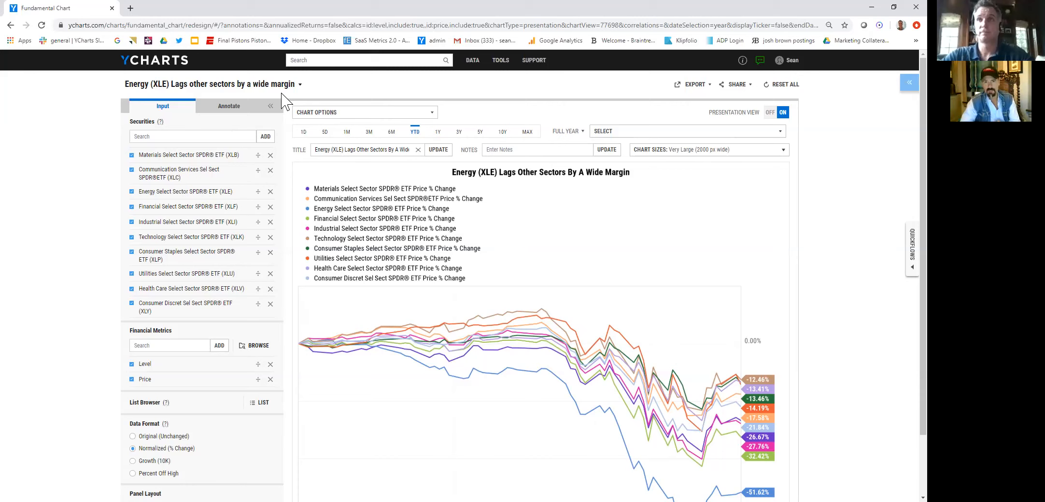
{"action": "mouse_move", "coordinate": [293, 84]}
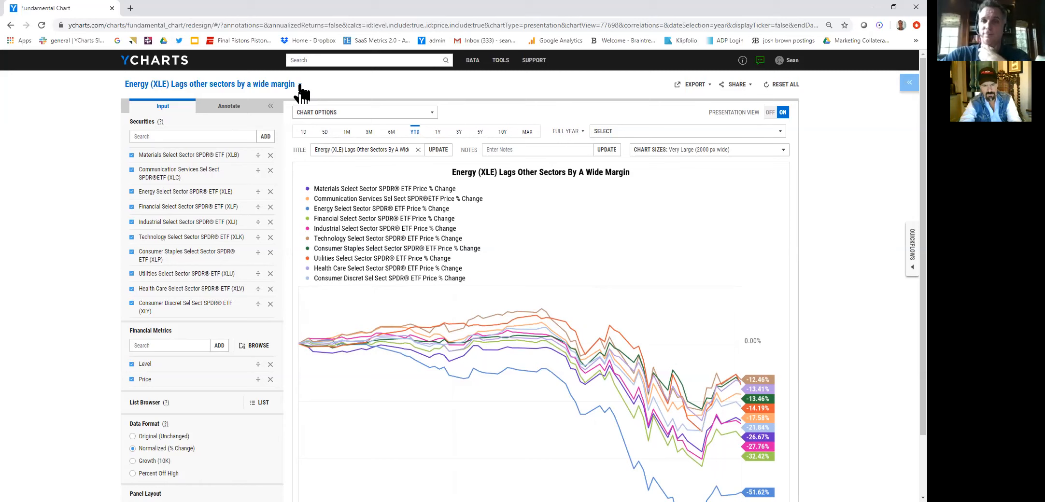
Open the file options menu from the 'Energy (XLE) Lags other sectors' chart title
{"action": "left_click", "coordinate": [300, 84]}
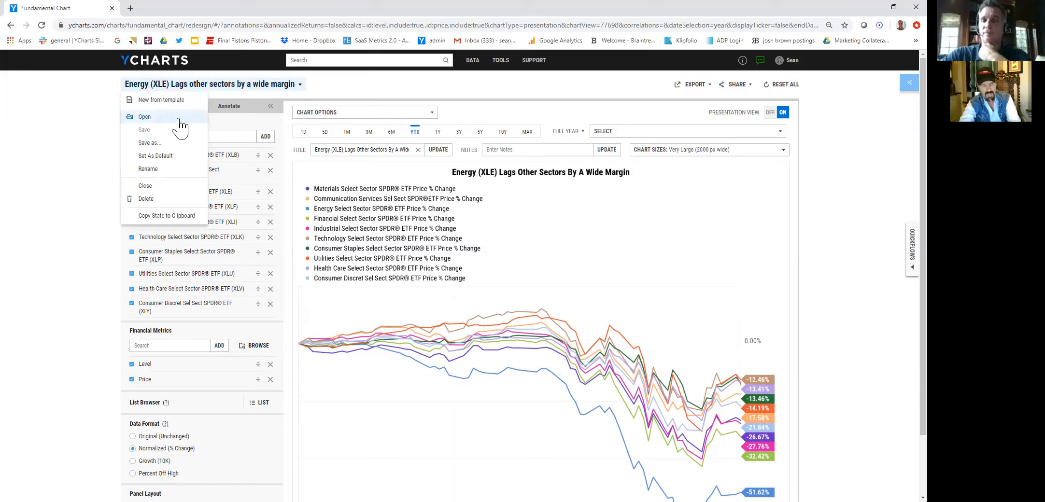
{"action": "left_click", "coordinate": [144, 116]}
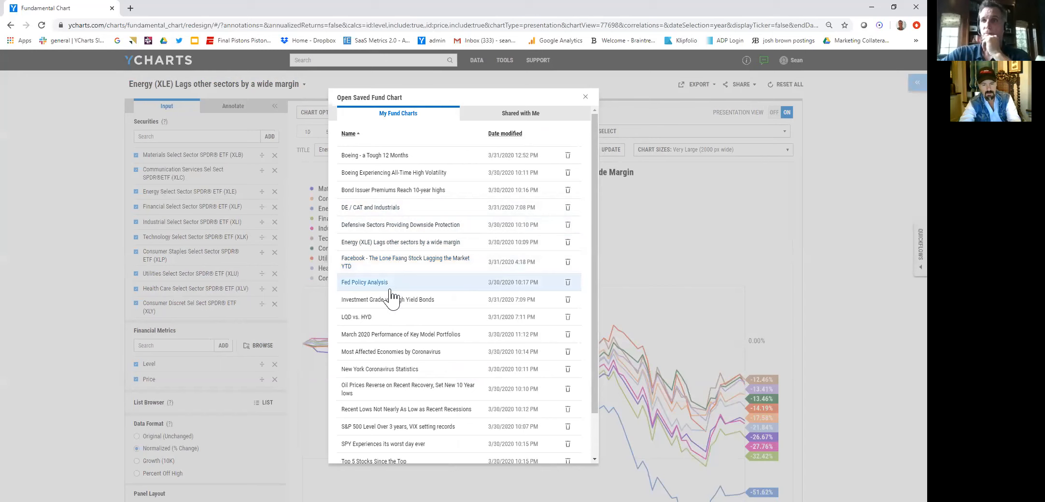
{"action": "left_click", "coordinate": [400, 388]}
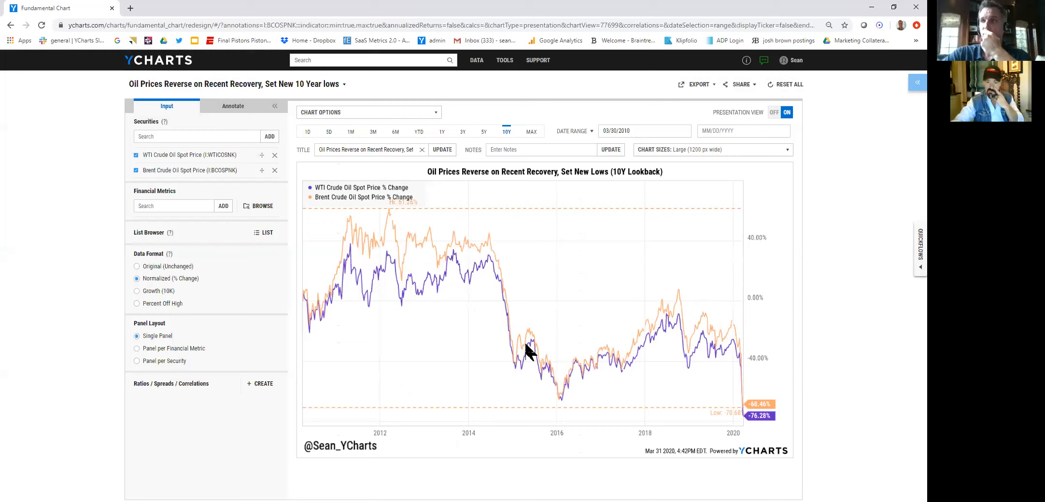
{"action": "mouse_move", "coordinate": [183, 278]}
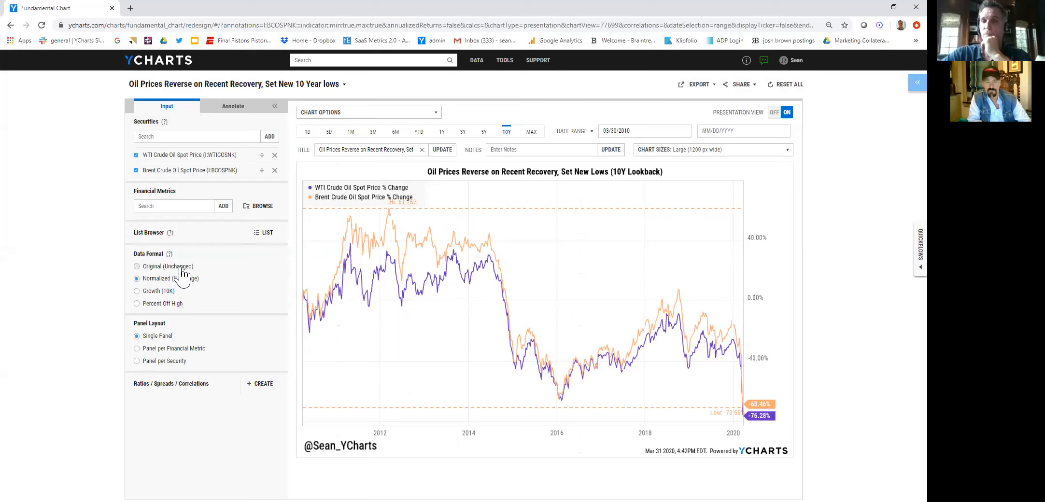
{"action": "mouse_move", "coordinate": [223, 258]}
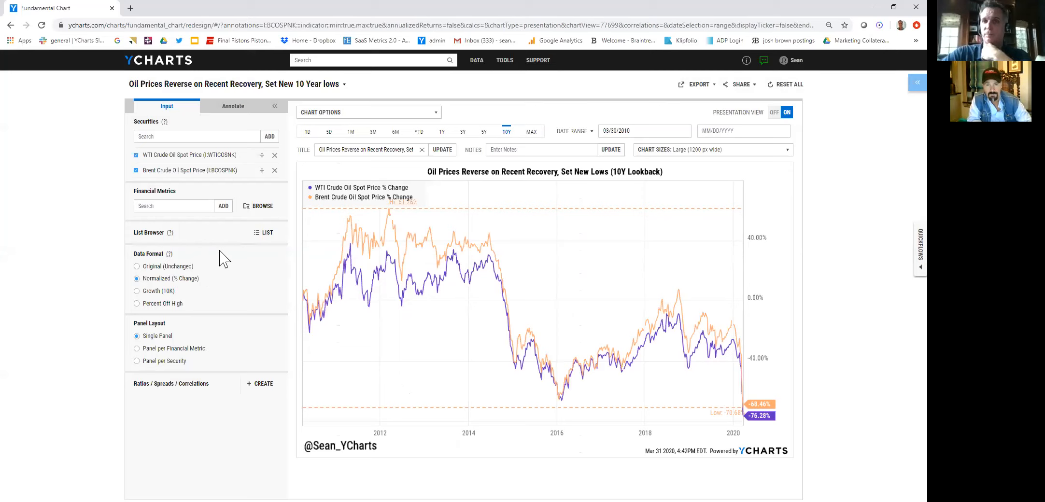
{"action": "mouse_move", "coordinate": [233, 260]}
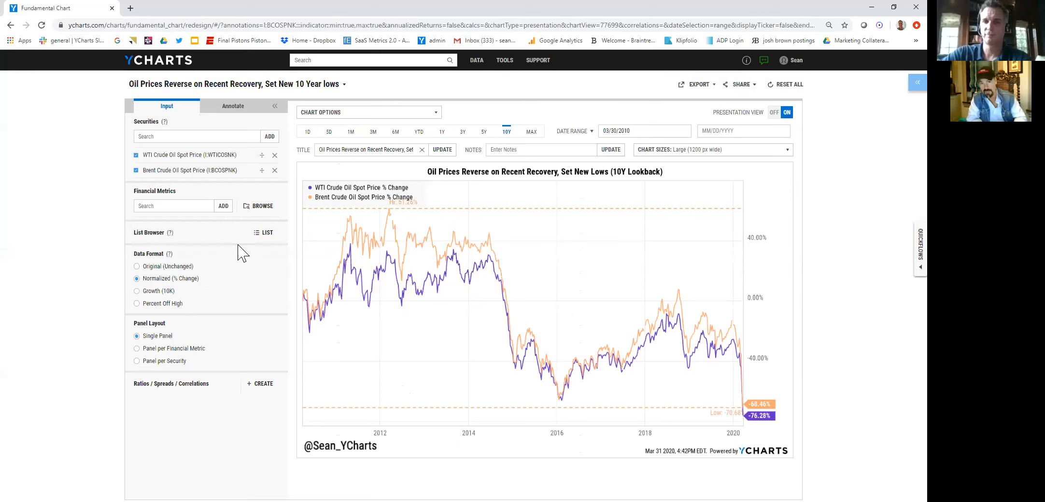
{"action": "mouse_move", "coordinate": [231, 194]}
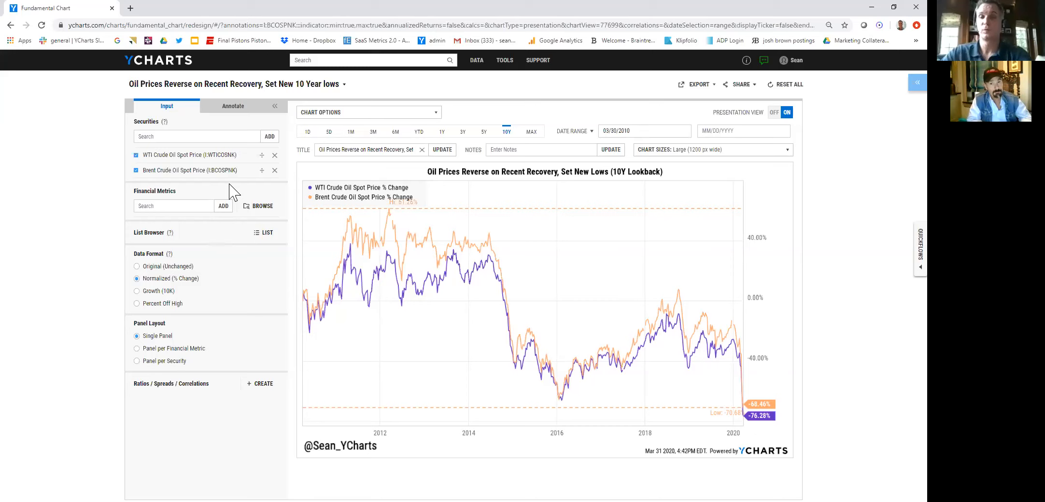
{"action": "mouse_move", "coordinate": [242, 185]}
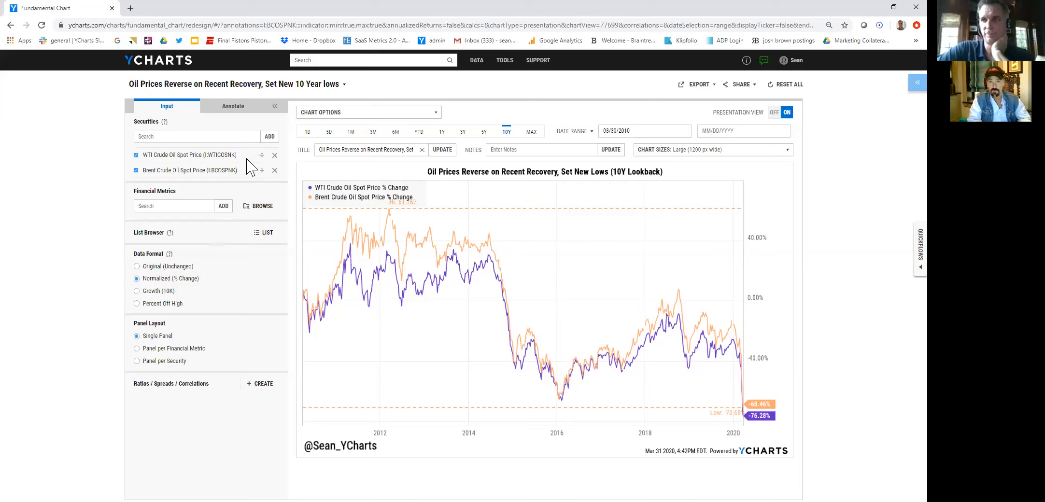
{"action": "mouse_move", "coordinate": [372, 314]}
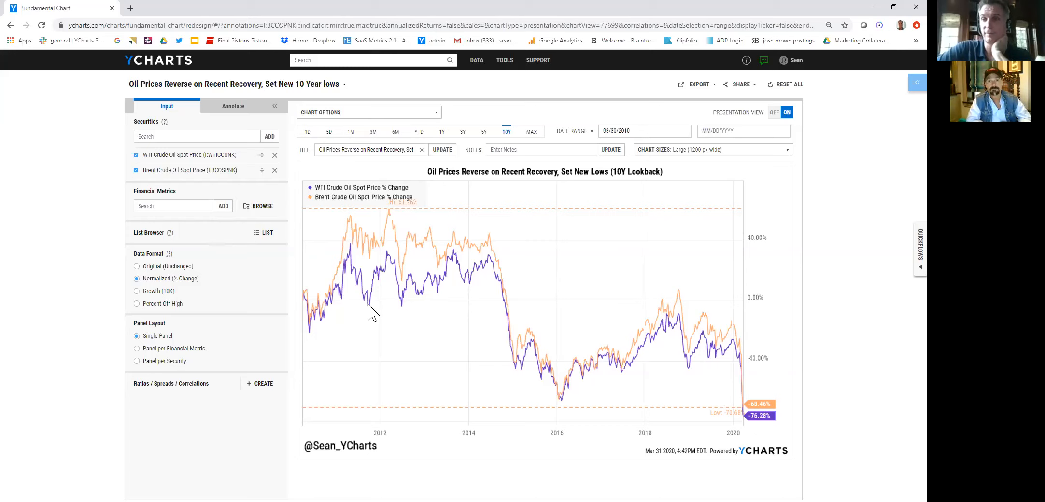
{"action": "mouse_move", "coordinate": [330, 239]}
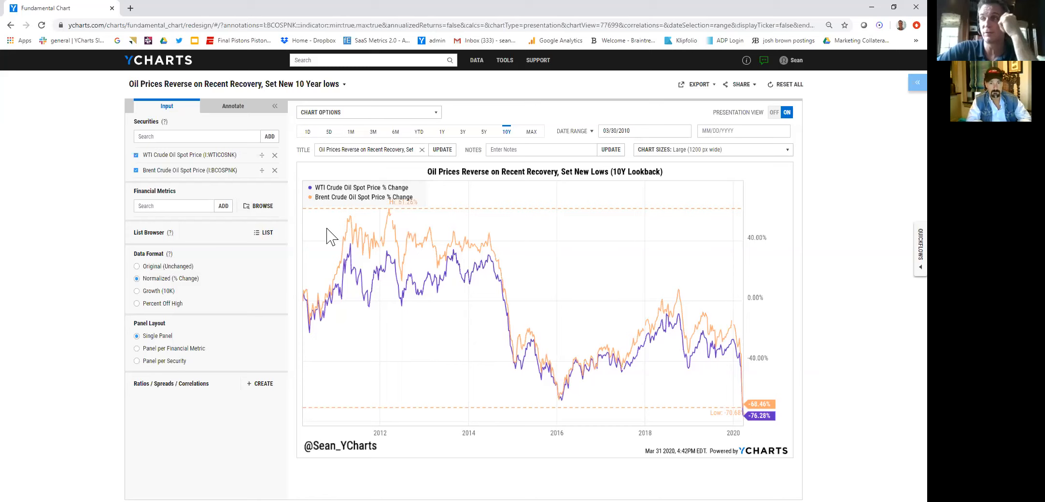
{"action": "mouse_move", "coordinate": [343, 90]}
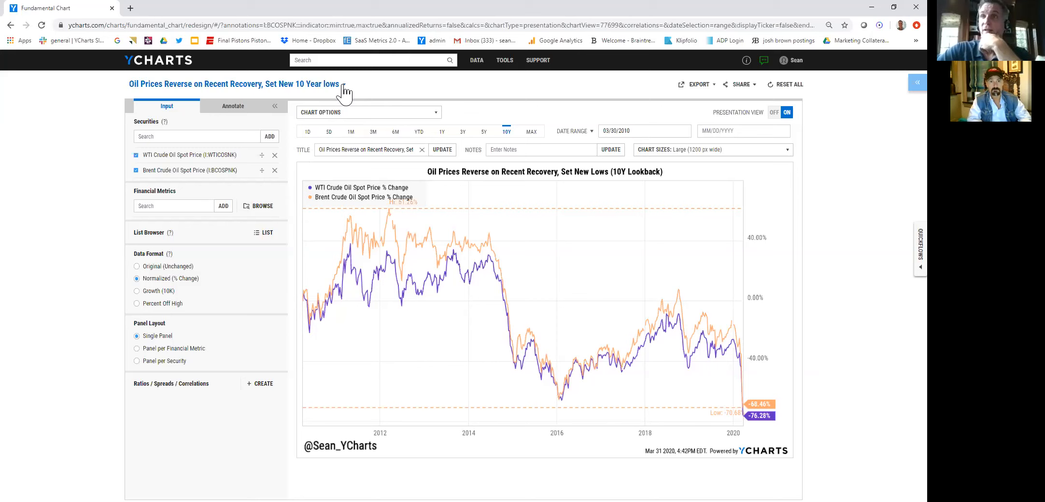
{"action": "left_click", "coordinate": [343, 84]}
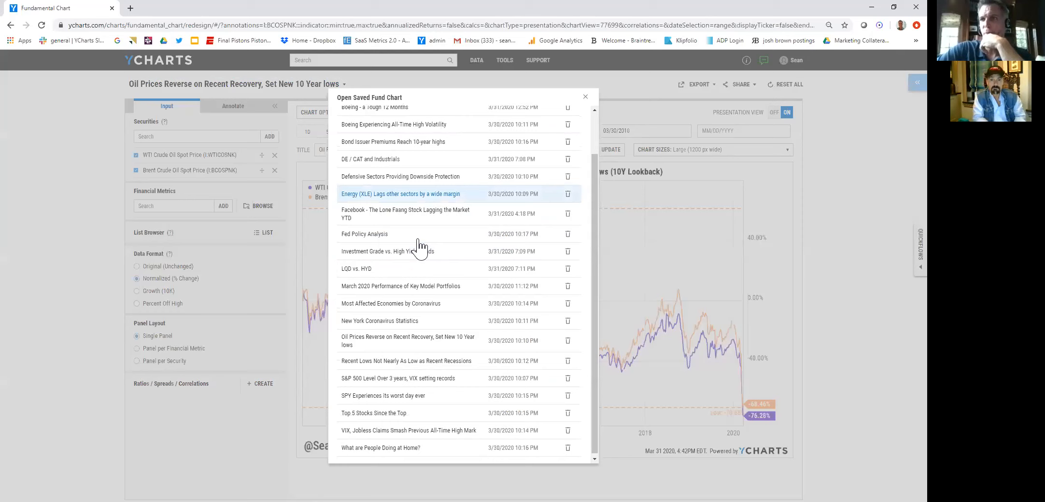
{"action": "left_click", "coordinate": [375, 413]}
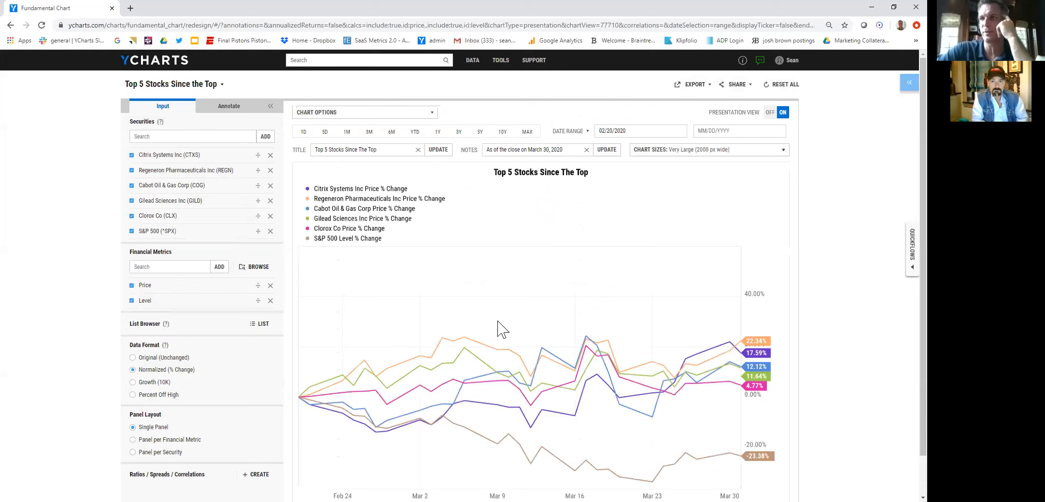
{"action": "scroll", "scroll_direction": "down", "scroll_amount": 3}
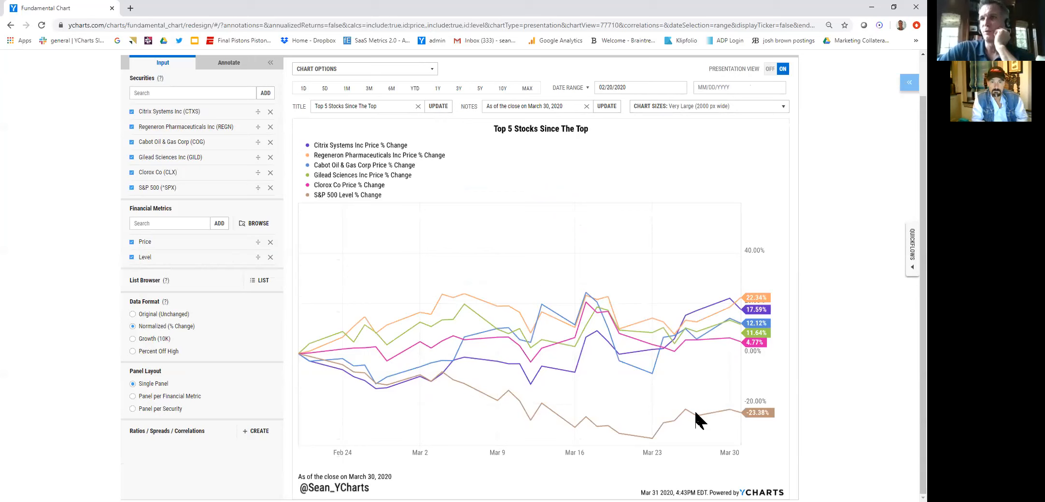
{"action": "mouse_move", "coordinate": [386, 180]}
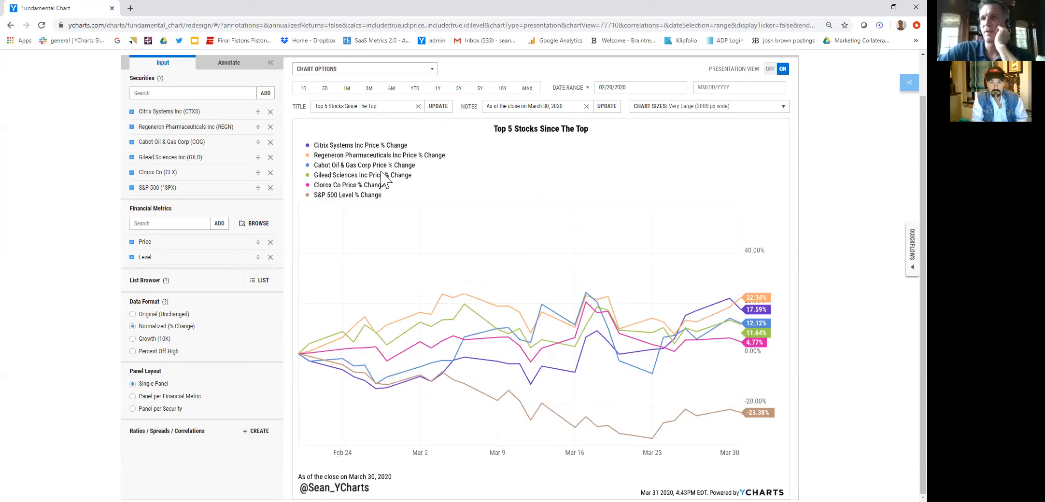
{"action": "mouse_move", "coordinate": [764, 334]}
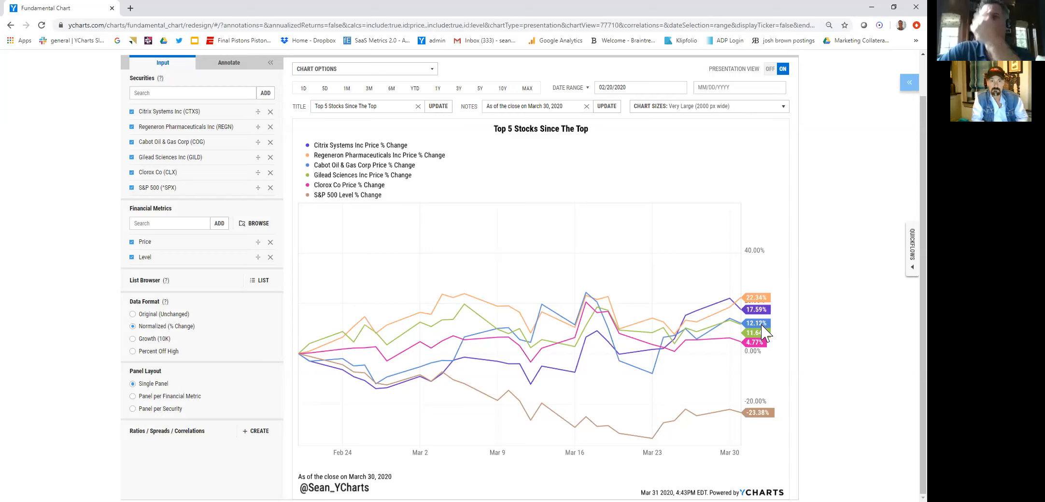
{"action": "mouse_move", "coordinate": [756, 333]}
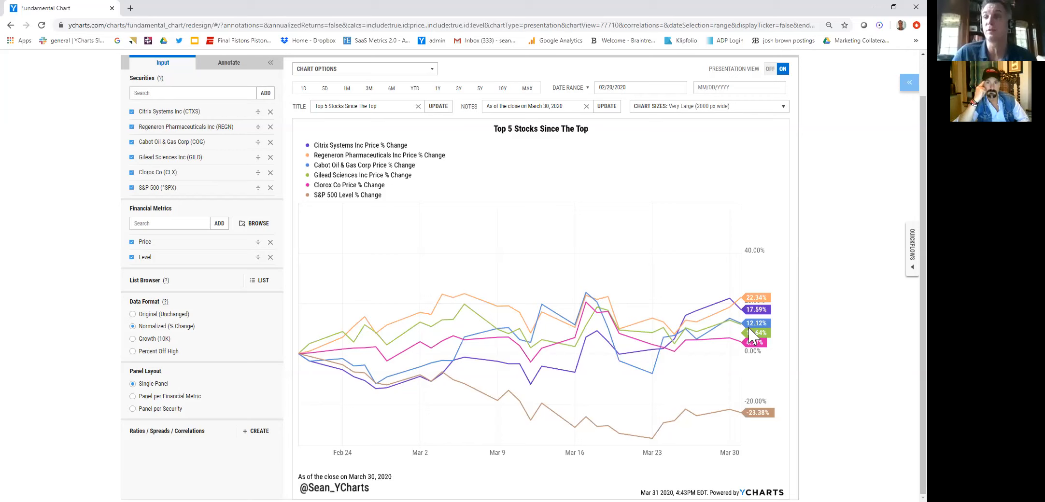
{"action": "mouse_move", "coordinate": [485, 200]}
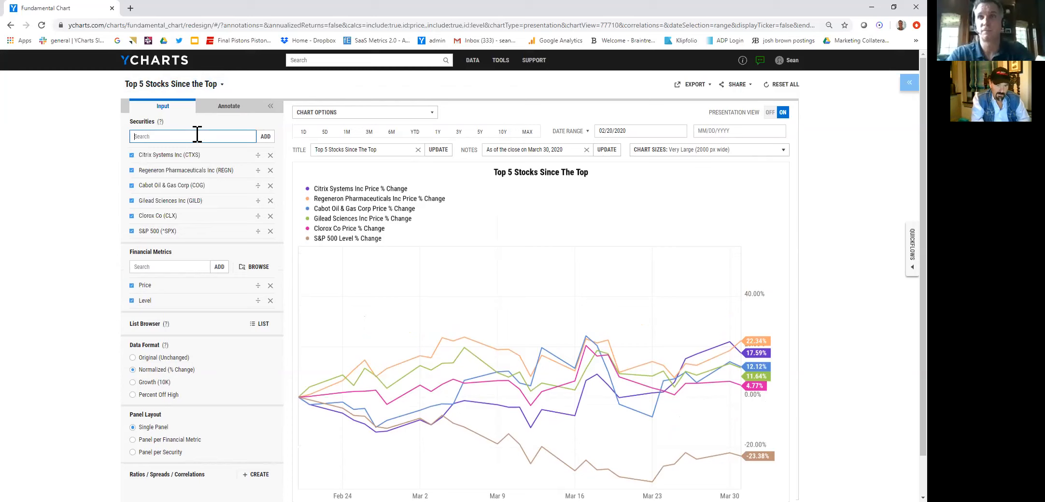
{"action": "left_click", "coordinate": [265, 136]}
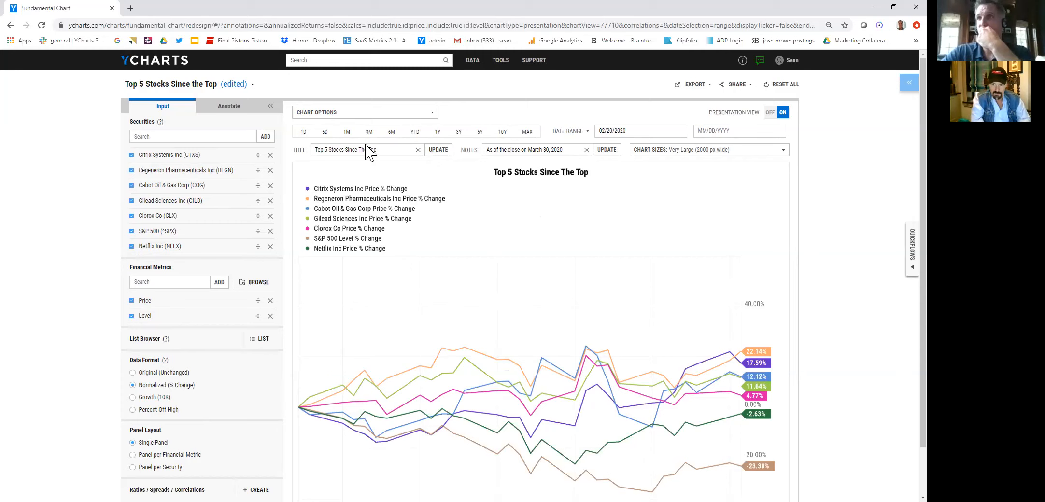
Search the Securities box for 'zm' and then 'zoom' to find the Zoom companies
{"action": "type", "text": "zm"}
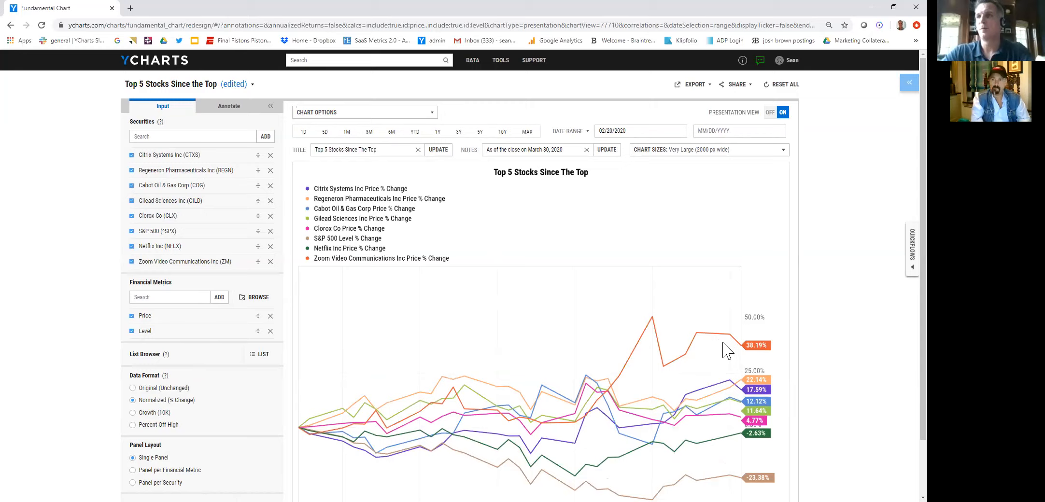
{"action": "scroll", "scroll_direction": "down", "scroll_amount": 3}
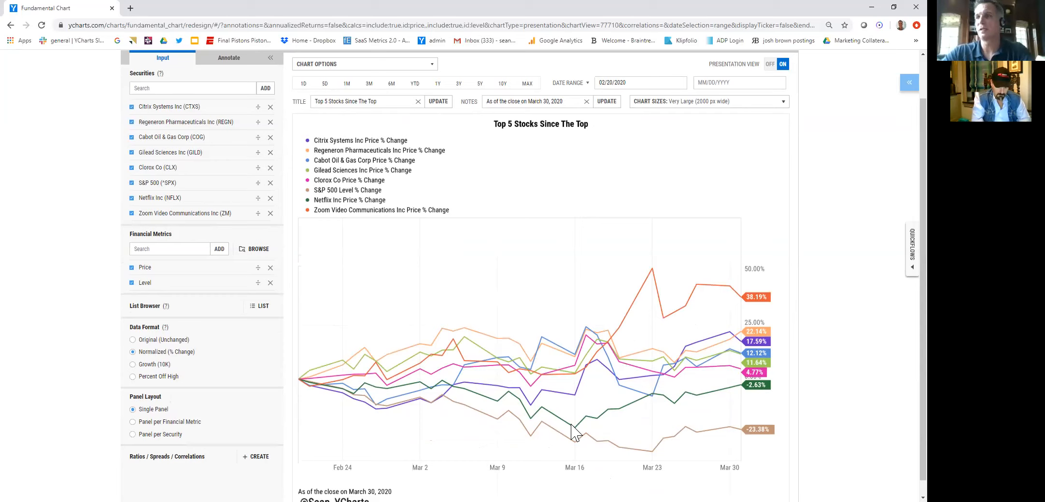
{"action": "mouse_move", "coordinate": [756, 400]}
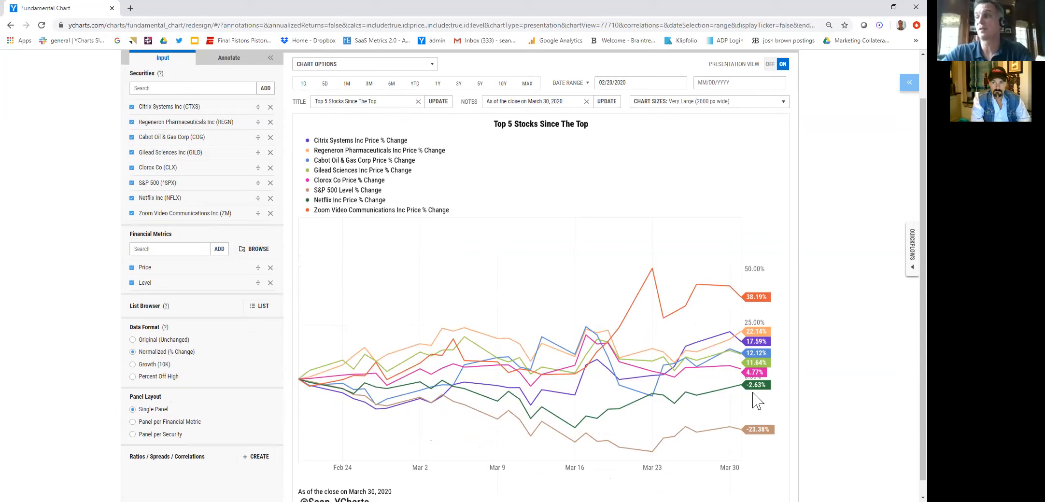
{"action": "type", "text": "zoom"}
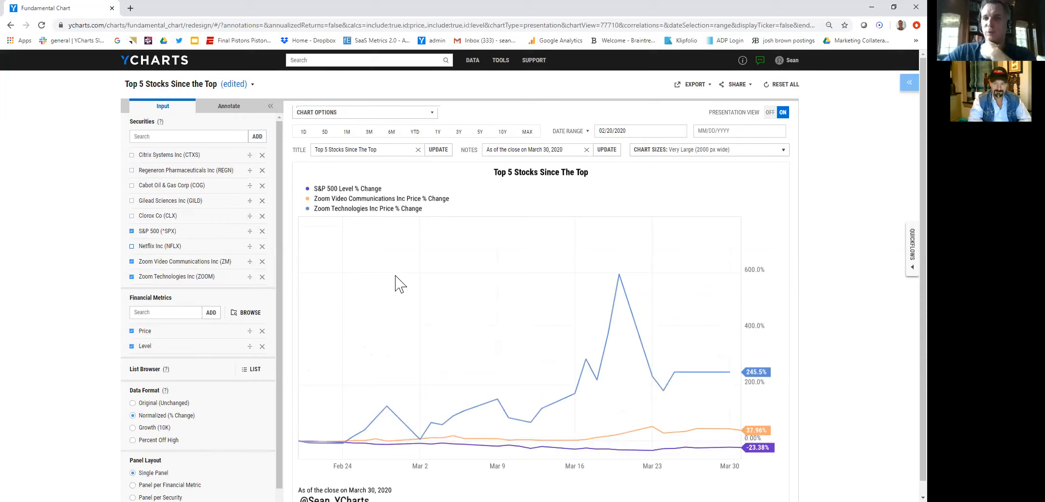
{"action": "mouse_move", "coordinate": [640, 357]}
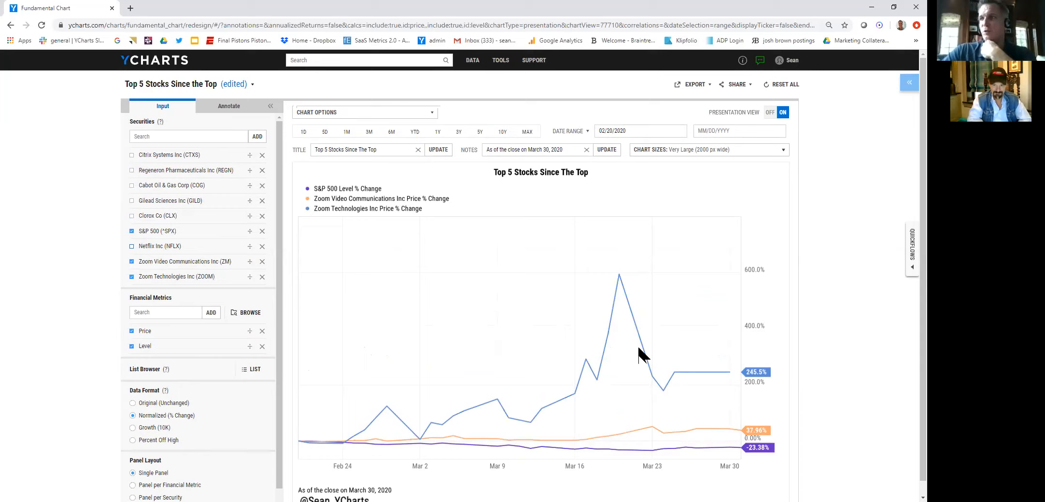
{"action": "mouse_move", "coordinate": [459, 138]}
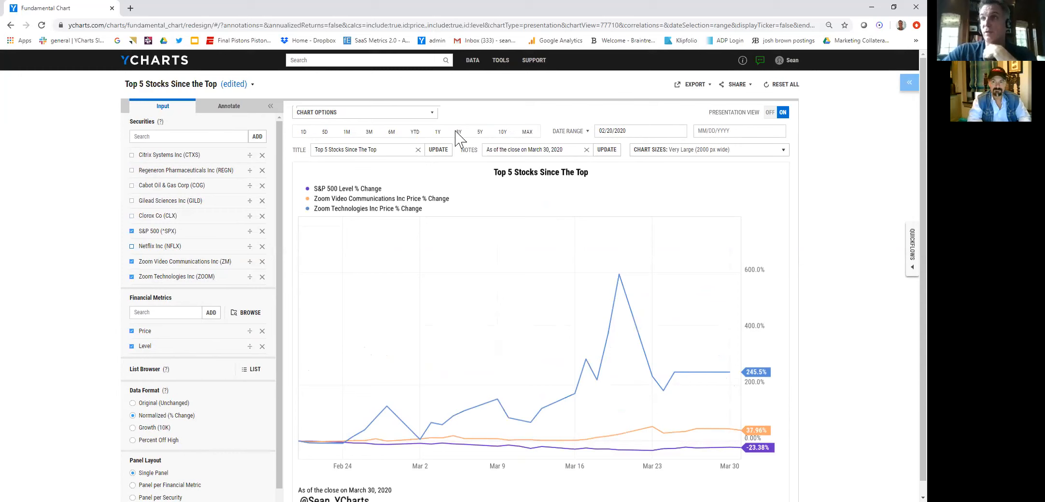
Limit the Zoom comparison chart to the past month
{"action": "left_click", "coordinate": [347, 131]}
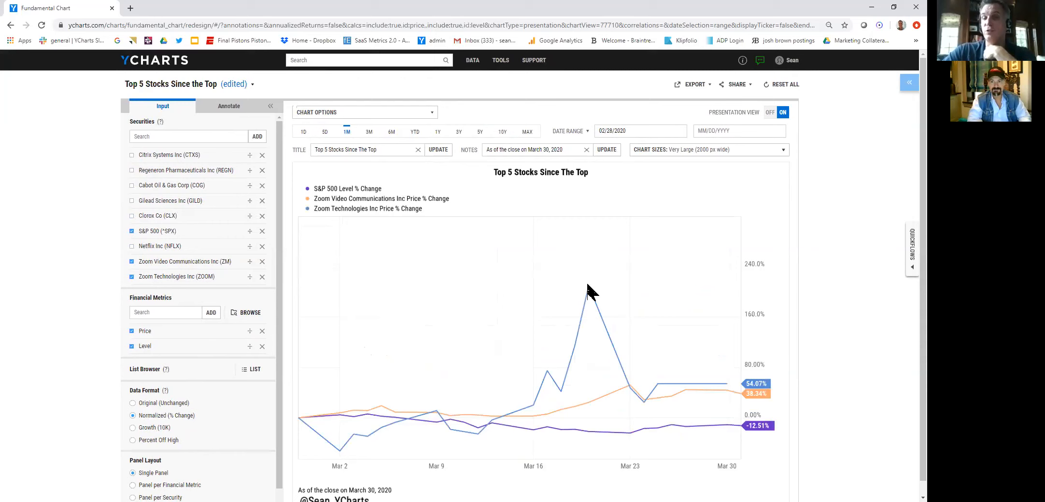
{"action": "mouse_move", "coordinate": [489, 278]}
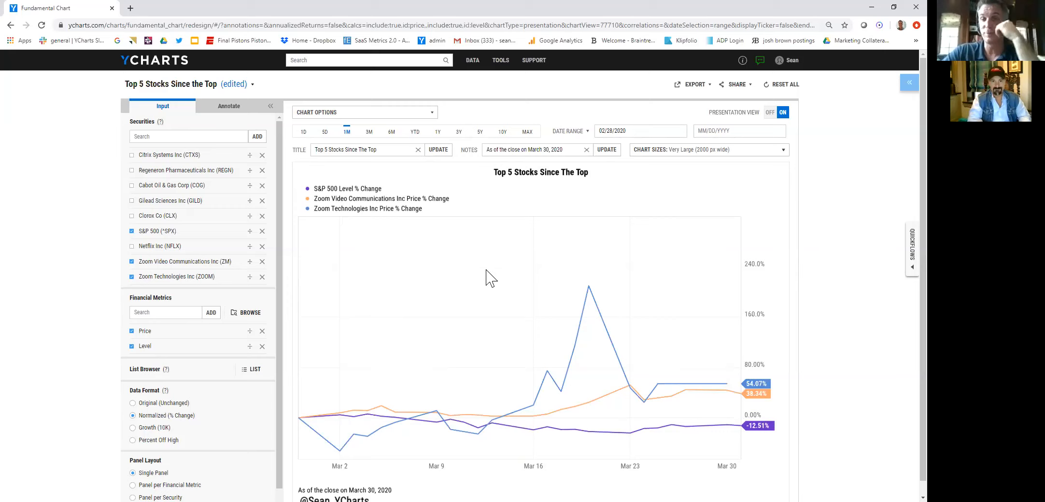
{"action": "mouse_move", "coordinate": [493, 306]}
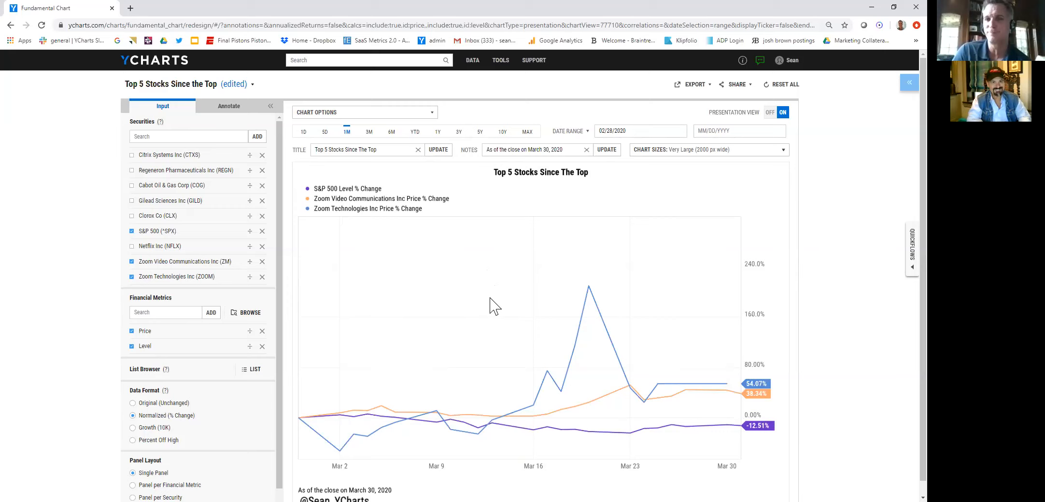
Open the file options menu for the one-month Zoom comparison chart
{"action": "left_click", "coordinate": [252, 84]}
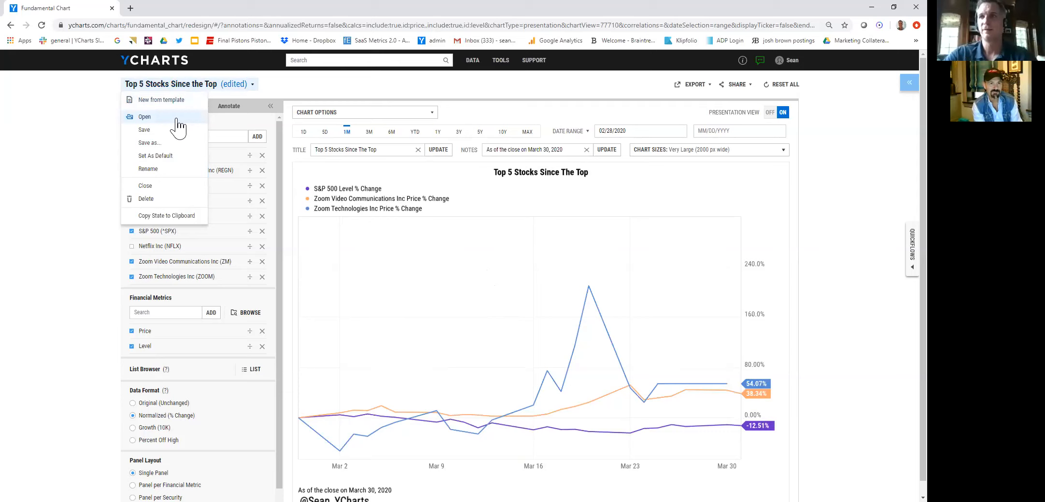
Browse and dismiss the saved charts list, then reopen the chart's file options
{"action": "left_click", "coordinate": [145, 117]}
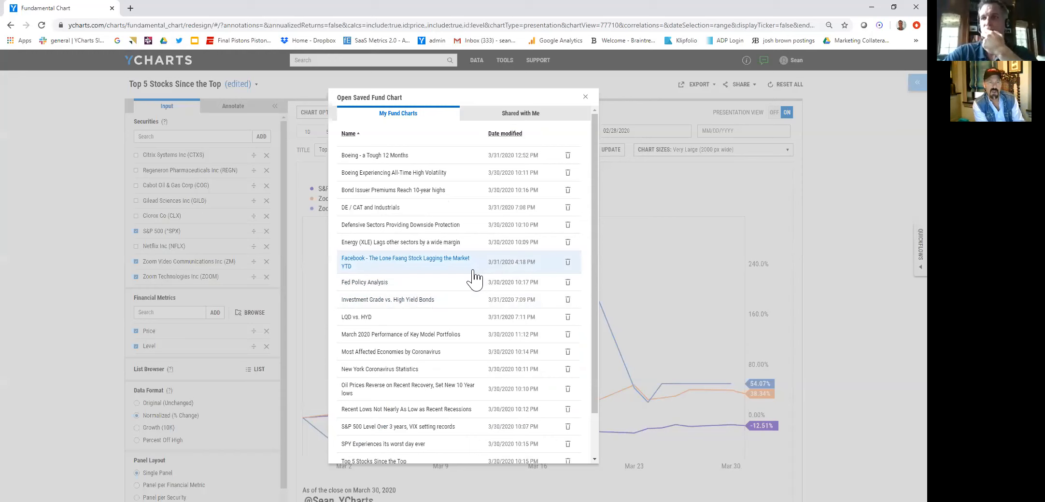
{"action": "left_click", "coordinate": [585, 96]}
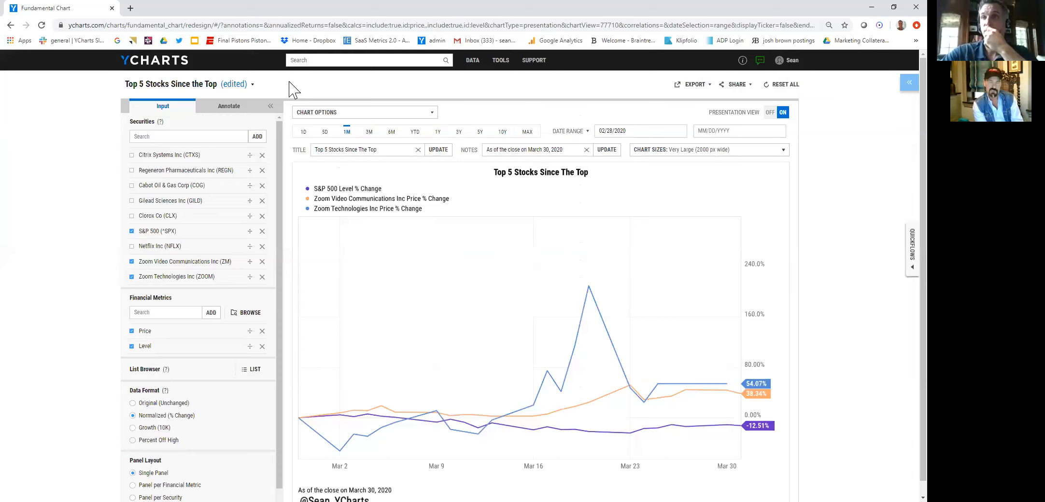
{"action": "left_click", "coordinate": [252, 84]}
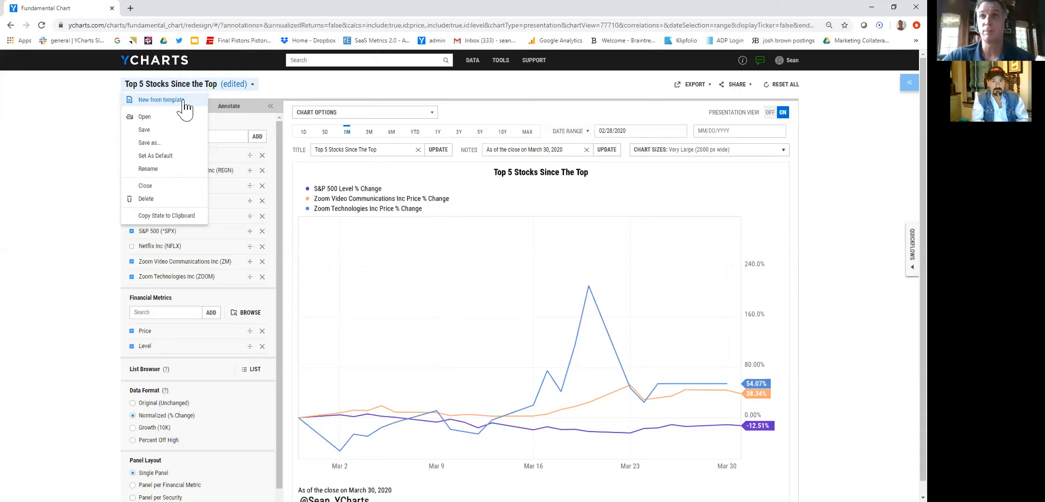
Choose New from template and scroll through the available templates
{"action": "left_click", "coordinate": [159, 100]}
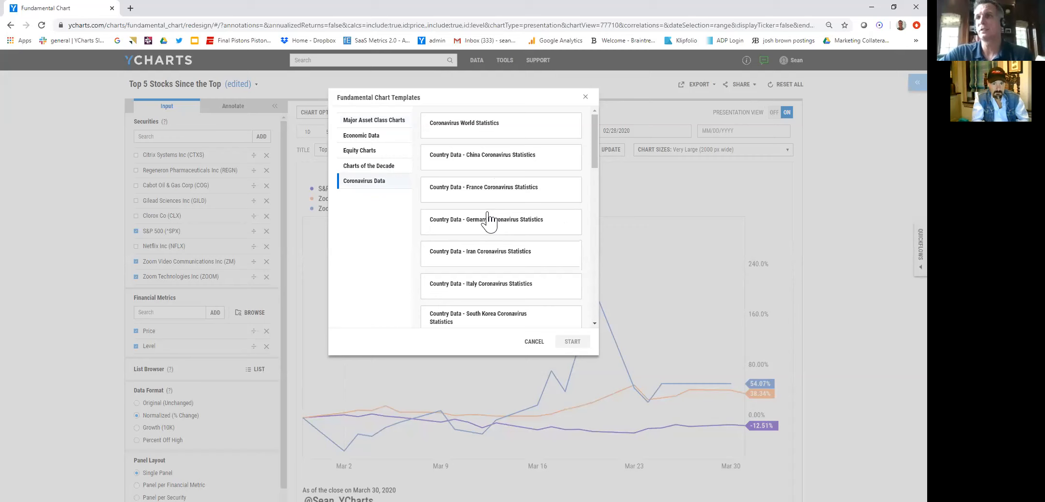
{"action": "scroll", "scroll_direction": "down", "scroll_amount": 3}
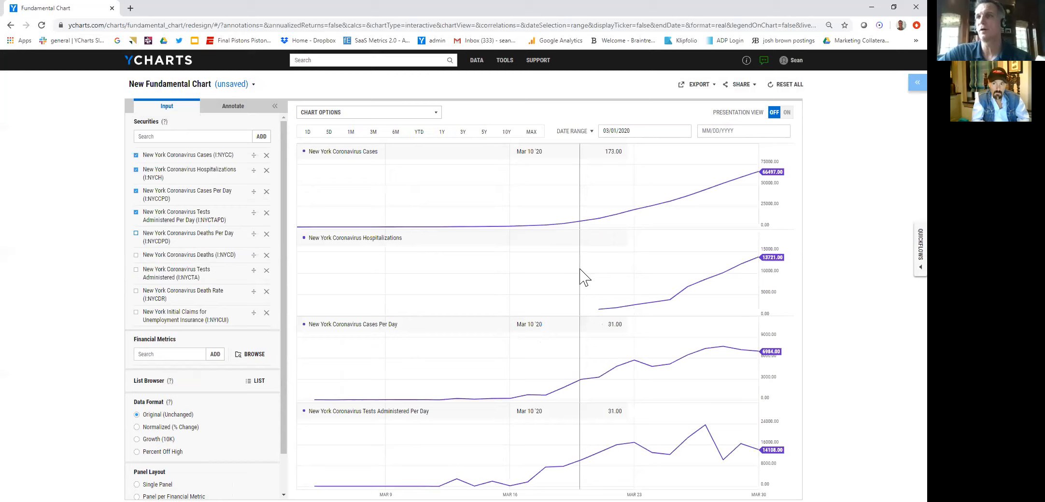
{"action": "mouse_move", "coordinate": [241, 231]}
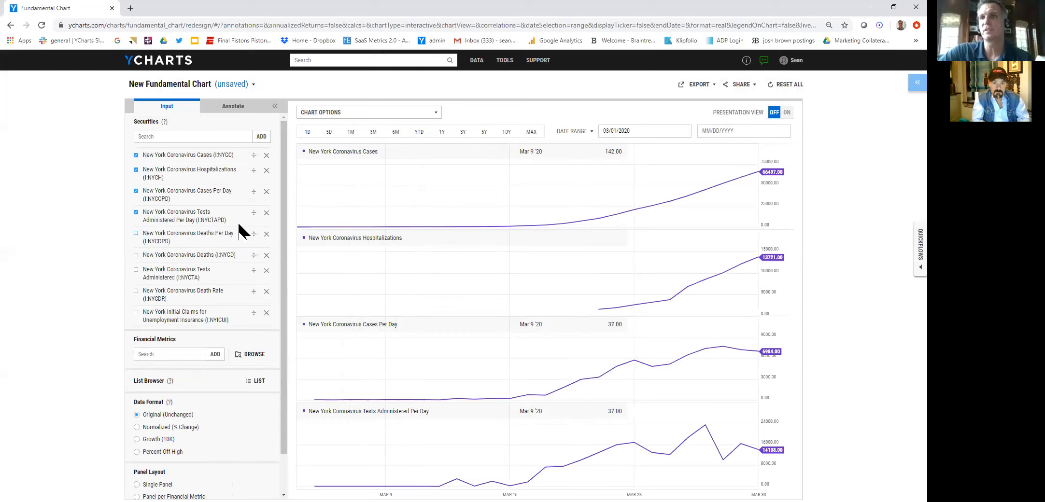
{"action": "mouse_move", "coordinate": [603, 286]}
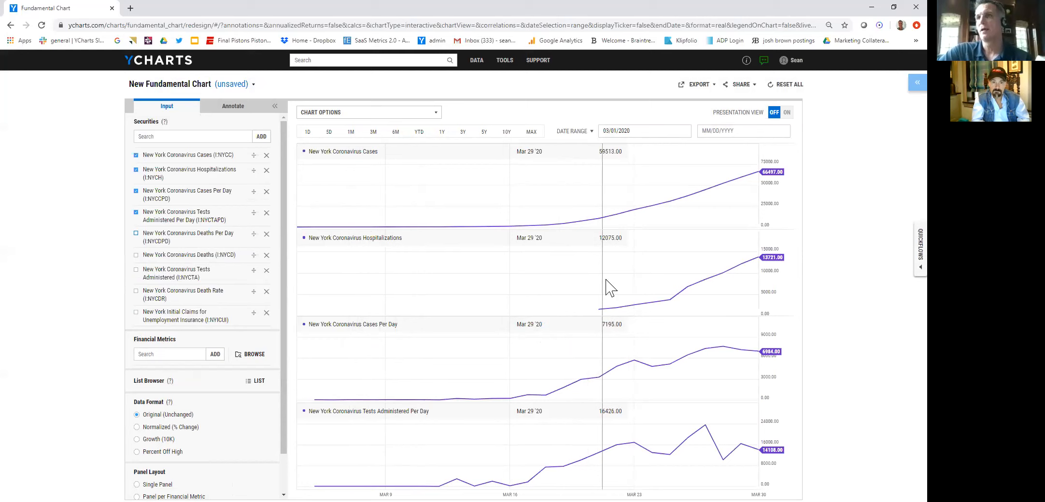
{"action": "mouse_move", "coordinate": [810, 345]}
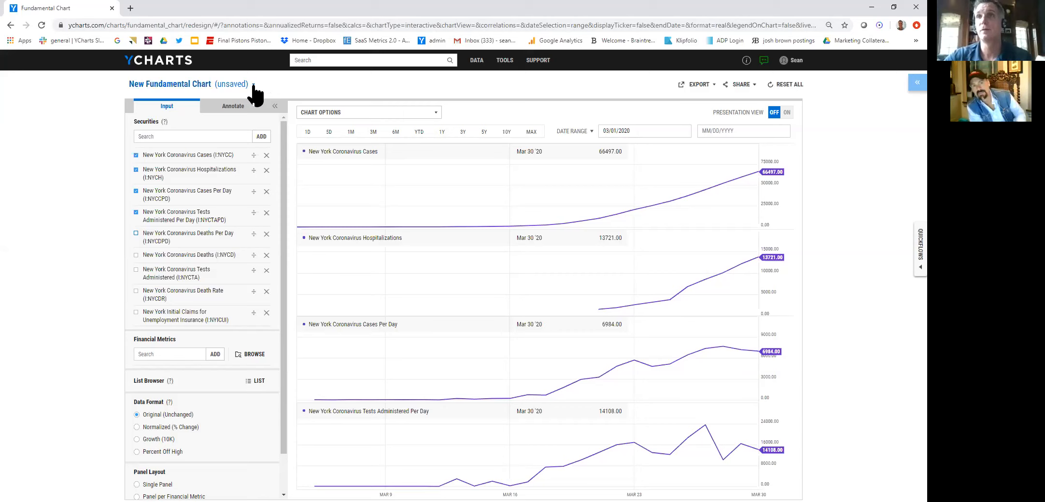
Reopen the Abbott Laboratories price chart in the new design from the file options
{"action": "left_click", "coordinate": [475, 60]}
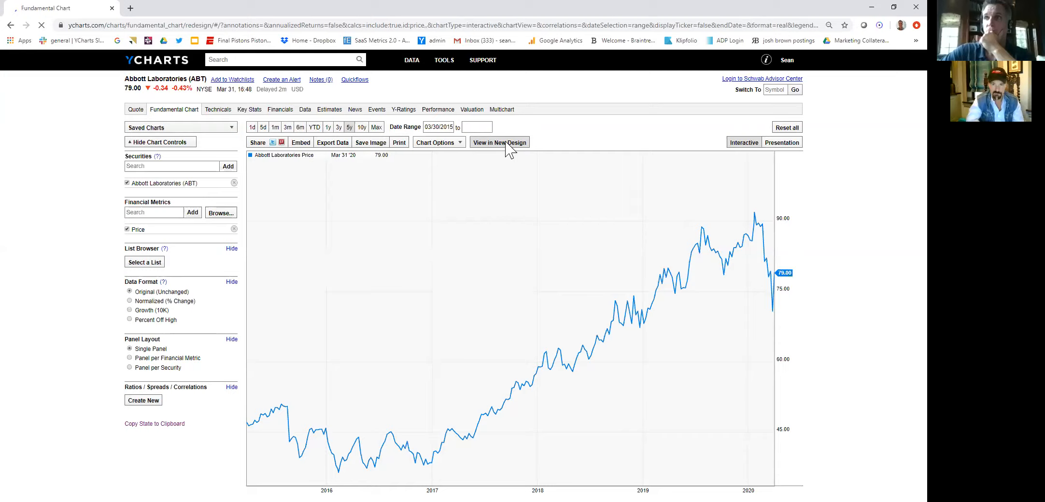
{"action": "left_click", "coordinate": [499, 142]}
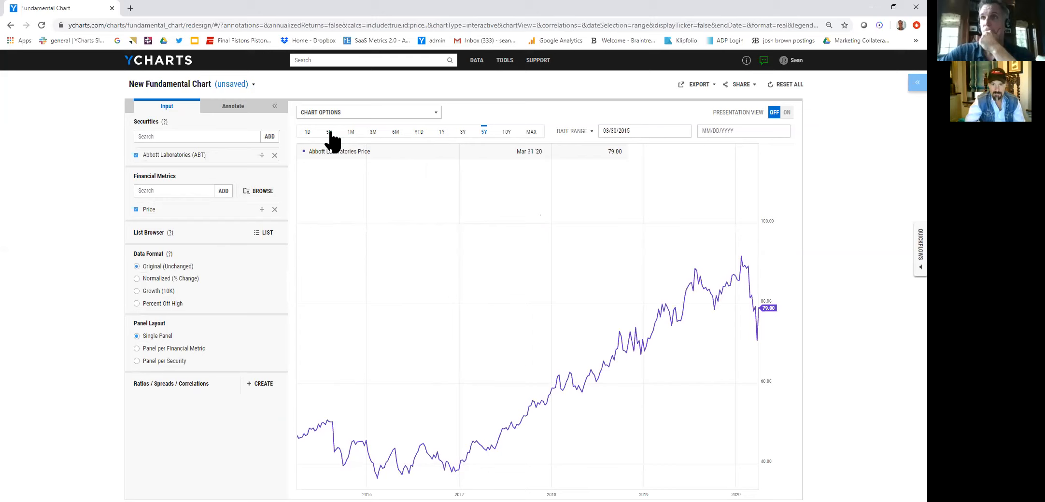
Set the Abbott price chart range to one month, then three months
{"action": "left_click", "coordinate": [350, 131]}
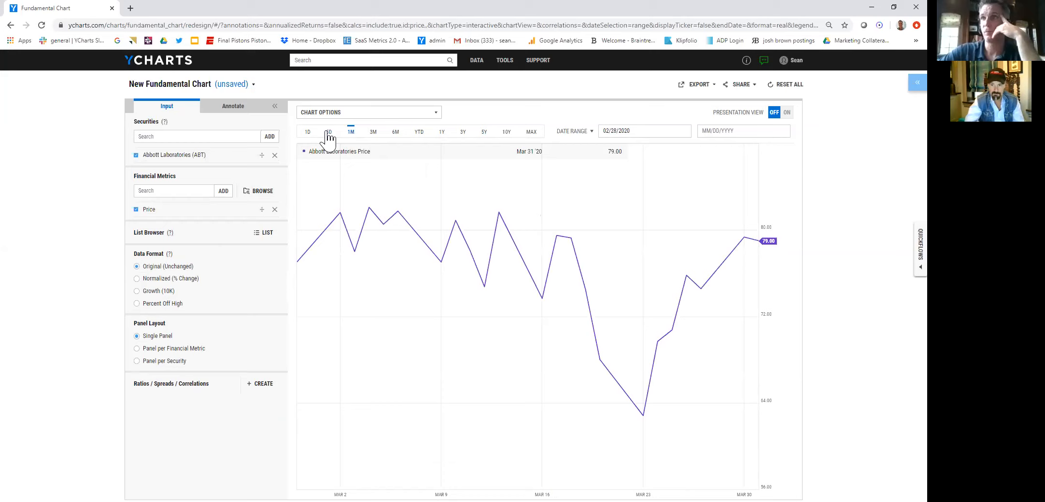
{"action": "mouse_move", "coordinate": [645, 425]}
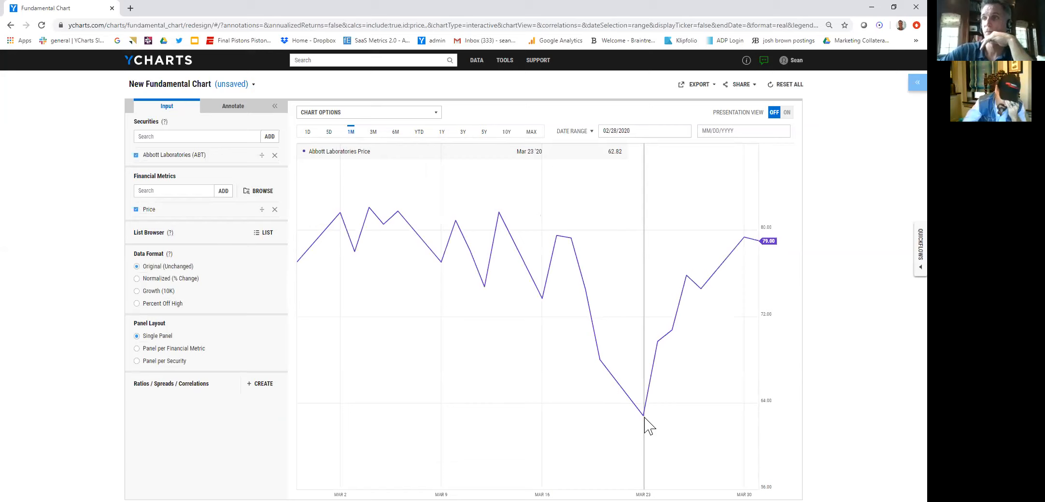
{"action": "left_click", "coordinate": [373, 131]}
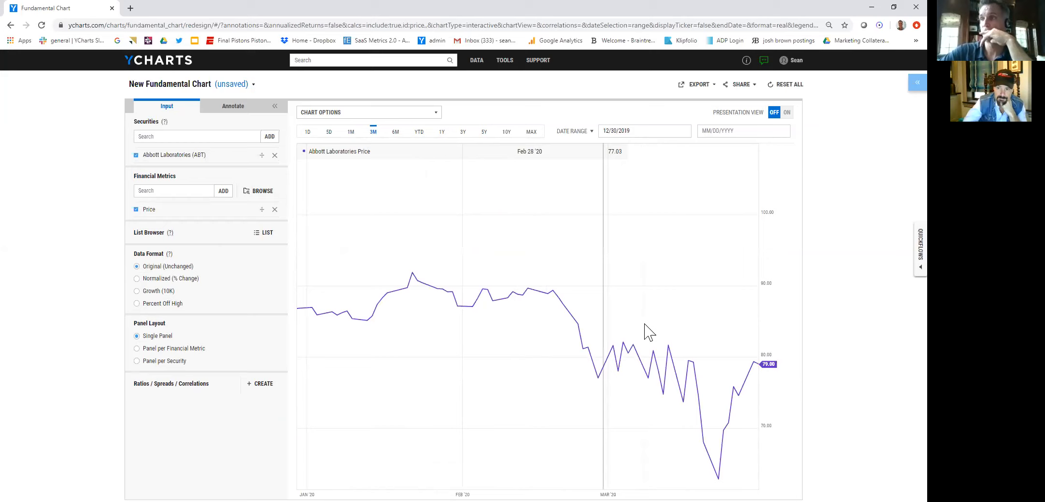
{"action": "mouse_move", "coordinate": [543, 270]}
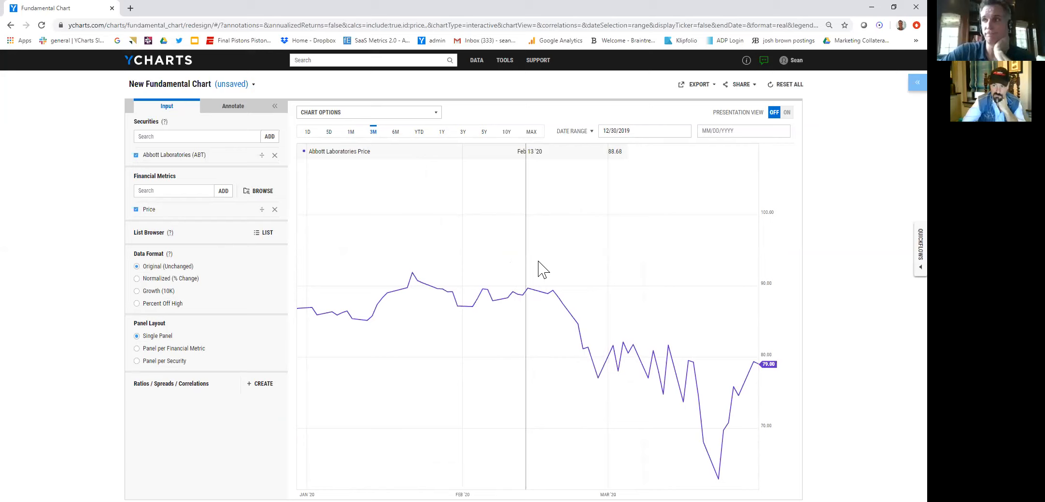
{"action": "mouse_move", "coordinate": [717, 479]}
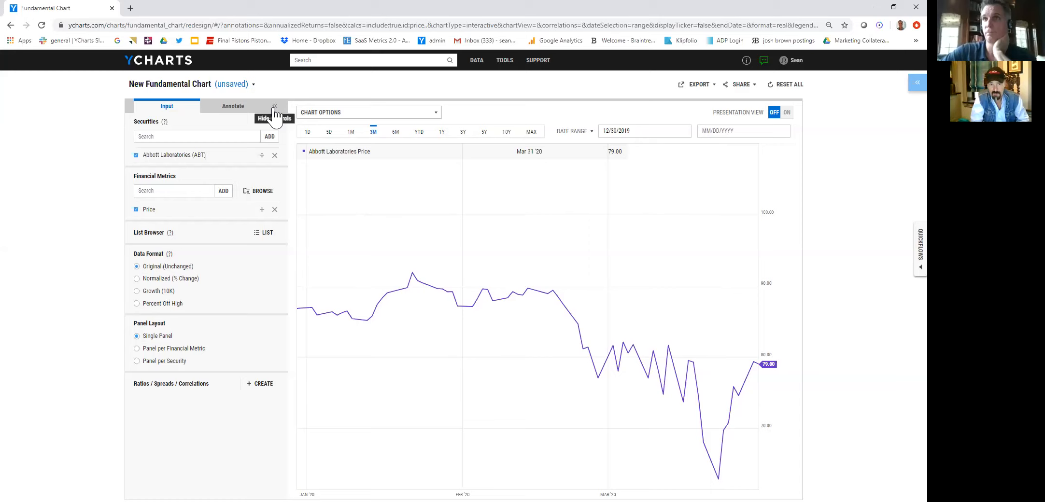
Hide the chart settings, then bring back the chart's editing controls
{"action": "left_click", "coordinate": [274, 112]}
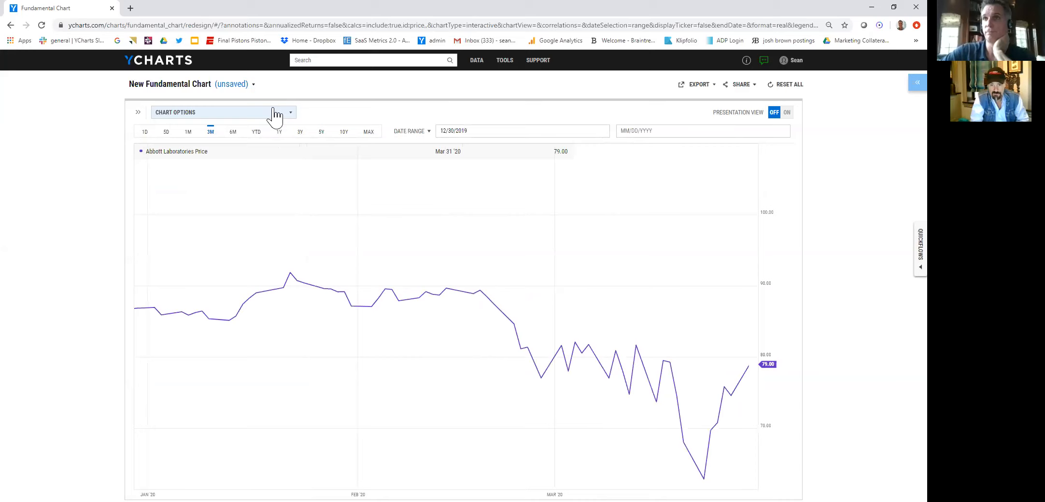
{"action": "mouse_move", "coordinate": [138, 111]}
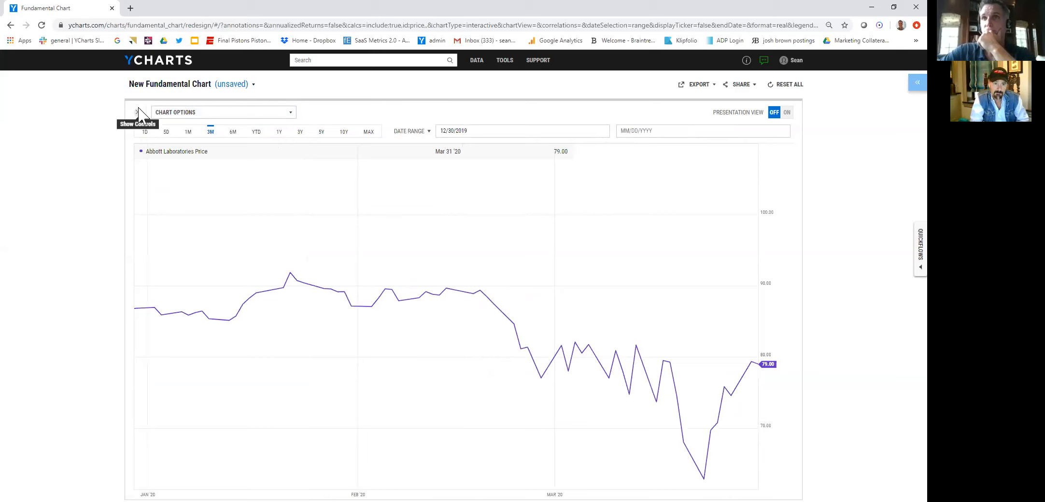
{"action": "left_click", "coordinate": [785, 112]}
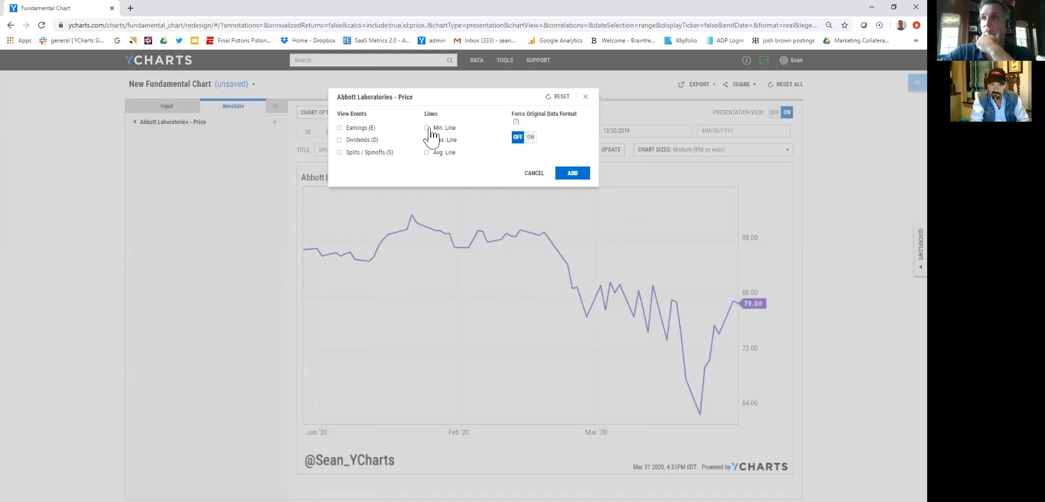
Tick the Min. Line option to mark Abbott's 62.82 low
{"action": "left_click", "coordinate": [571, 174]}
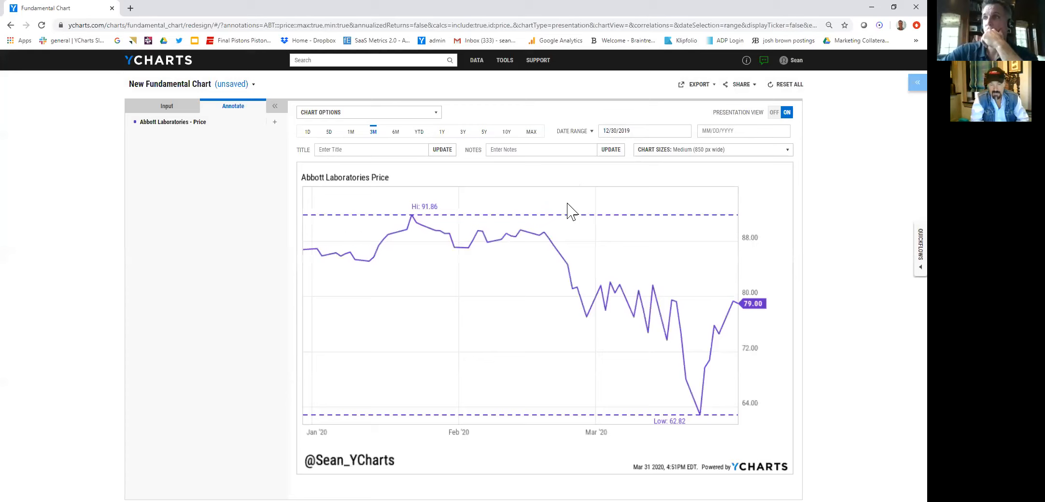
{"action": "mouse_move", "coordinate": [764, 175]}
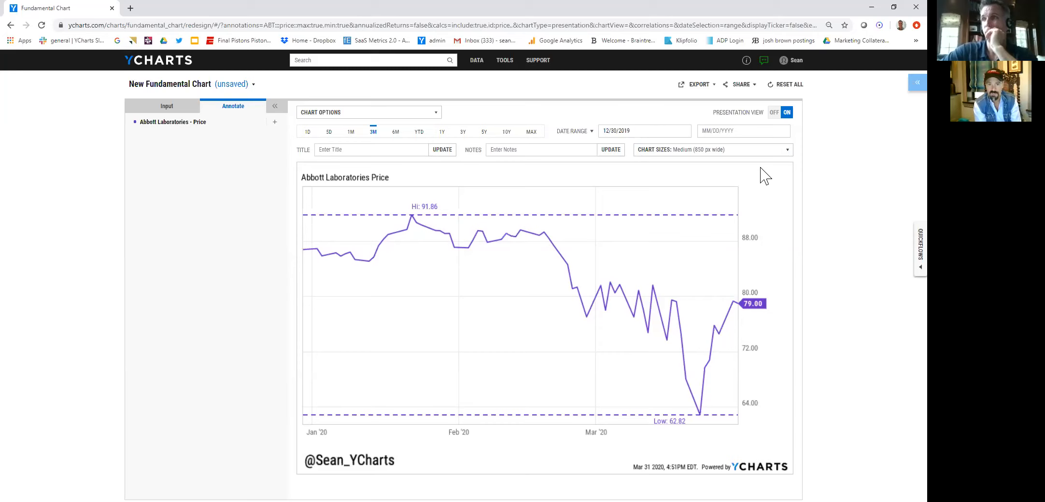
{"action": "mouse_move", "coordinate": [700, 236]}
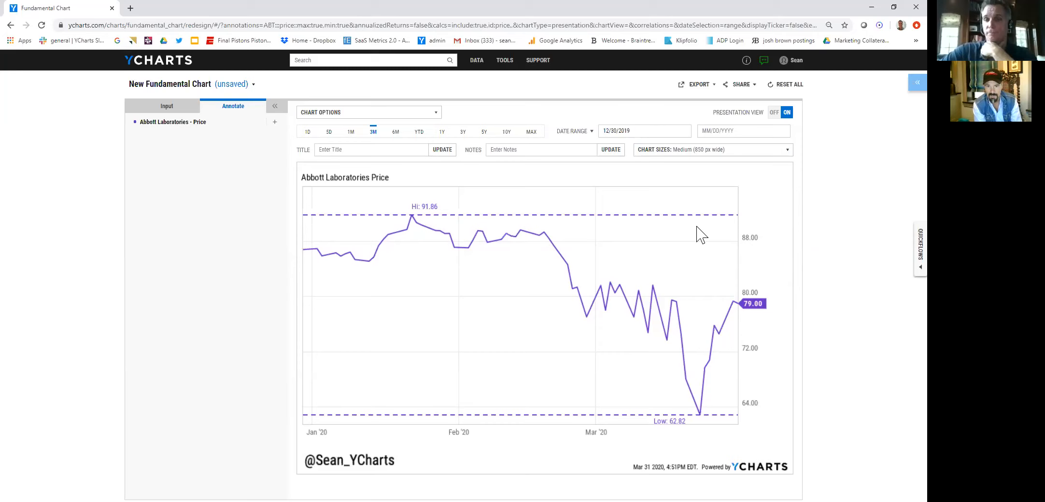
{"action": "mouse_move", "coordinate": [627, 200]}
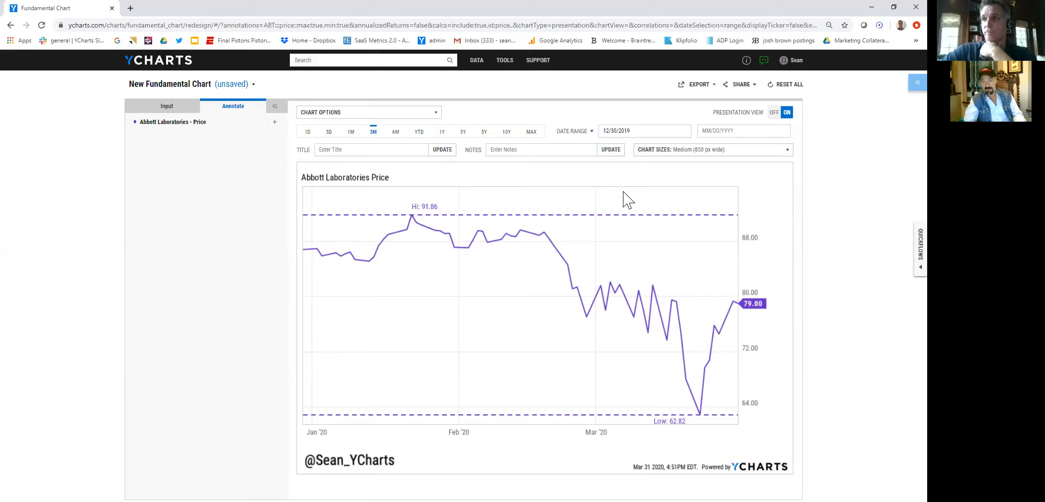
Show the chart's inputs (Abbott Laboratories, price, original format) instead of annotations
{"action": "left_click", "coordinate": [166, 106]}
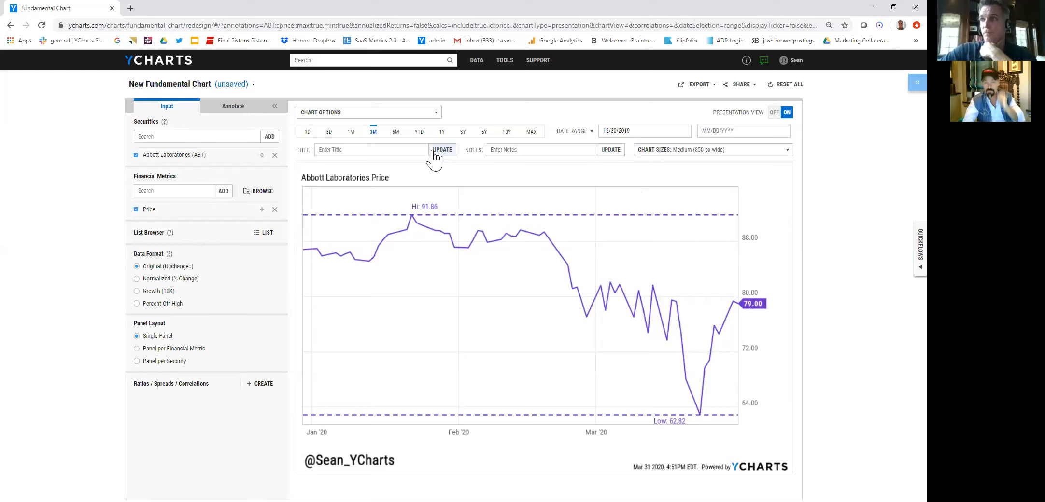
{"action": "mouse_move", "coordinate": [397, 140]}
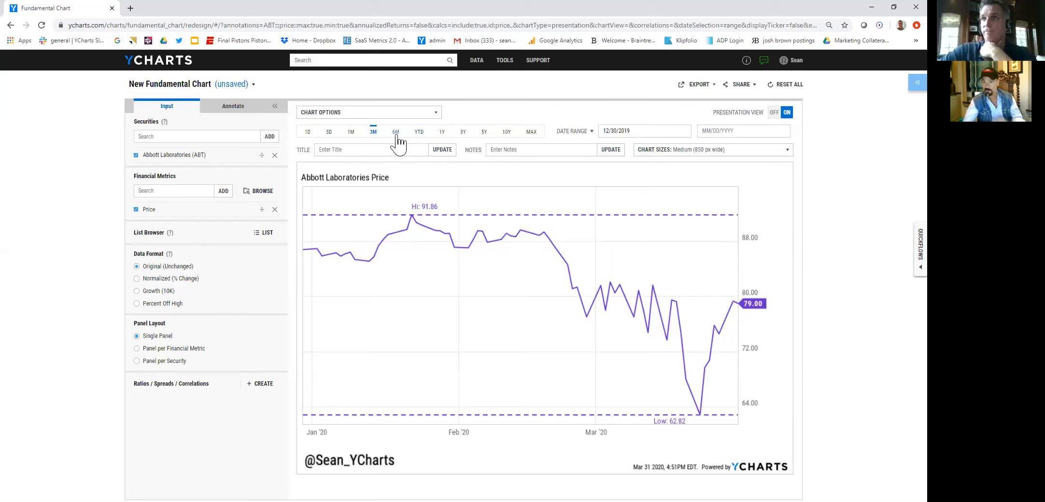
{"action": "mouse_move", "coordinate": [250, 169]}
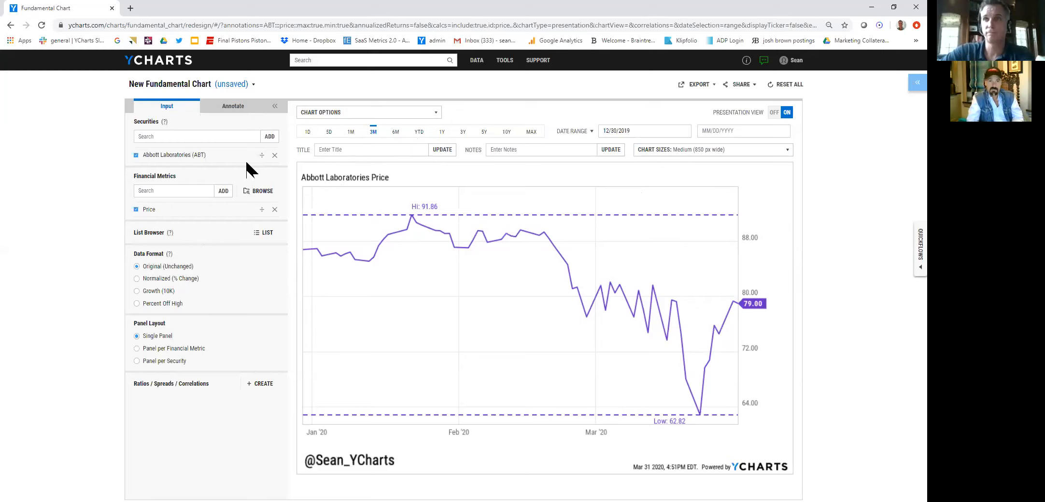
{"action": "mouse_move", "coordinate": [270, 90]}
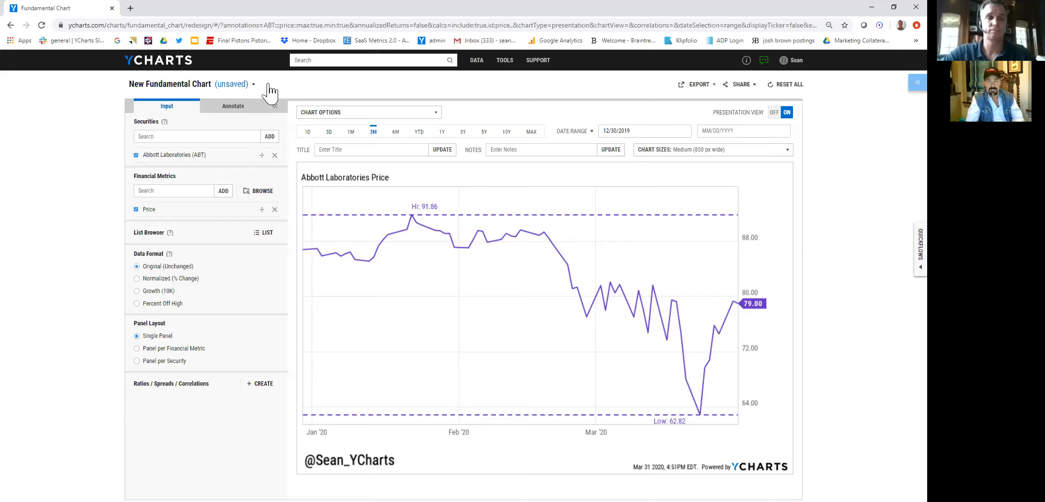
{"action": "mouse_move", "coordinate": [305, 102]}
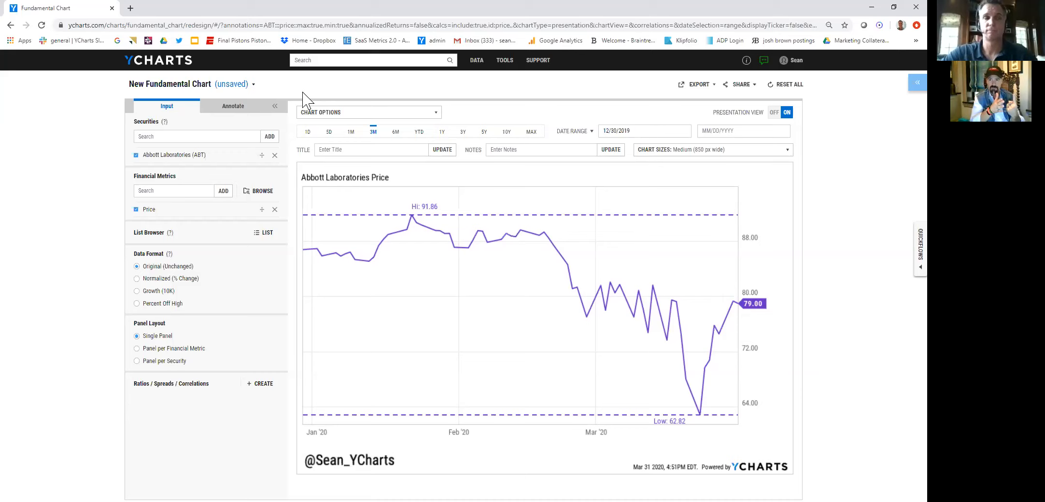
{"action": "mouse_move", "coordinate": [210, 190]}
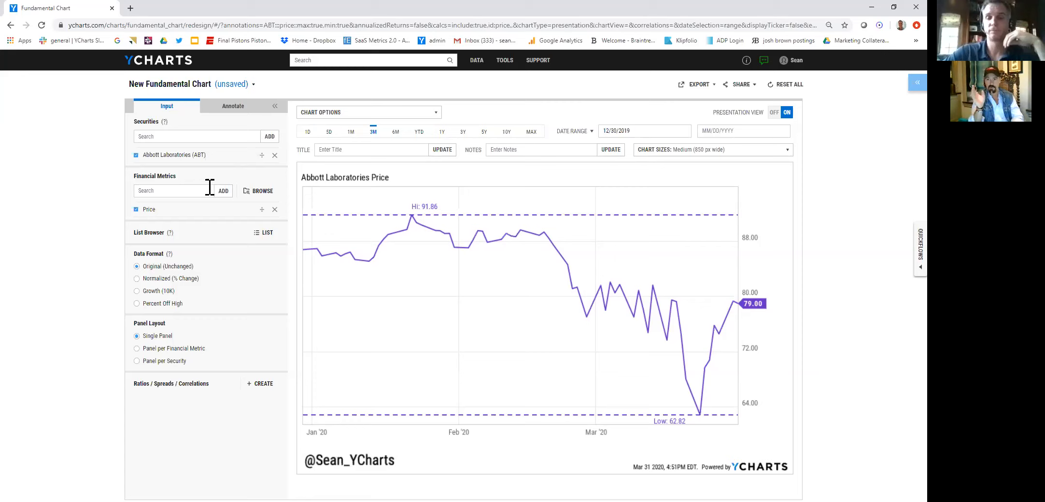
{"action": "mouse_move", "coordinate": [230, 189]}
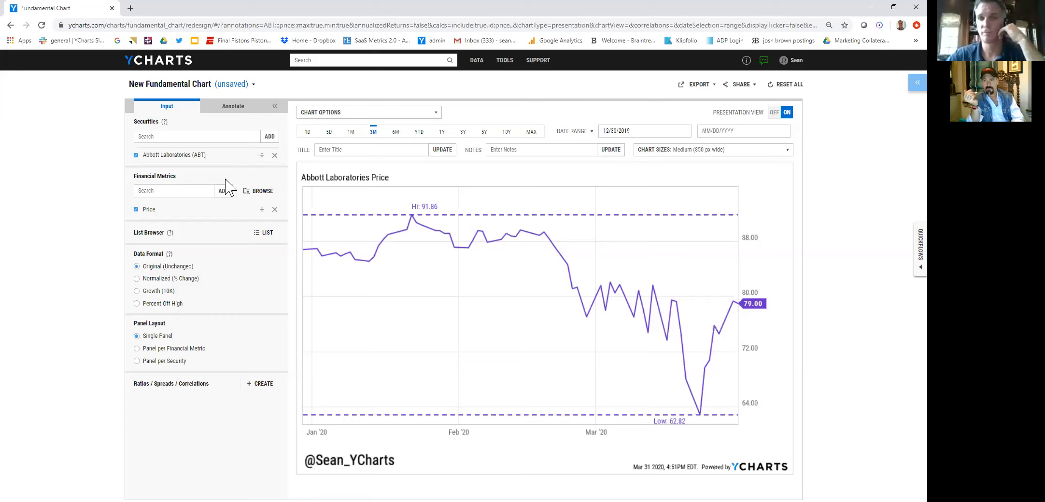
{"action": "mouse_move", "coordinate": [266, 188]}
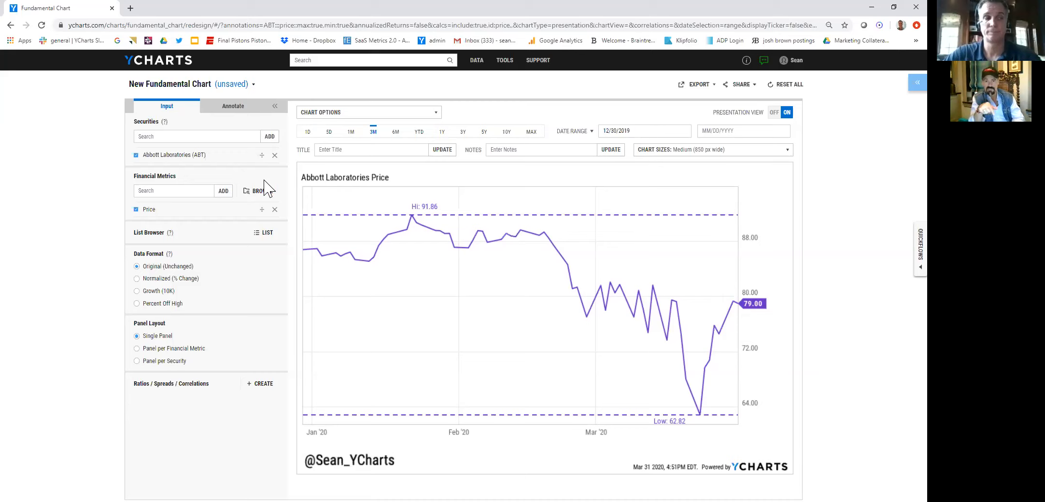
{"action": "mouse_move", "coordinate": [290, 187]}
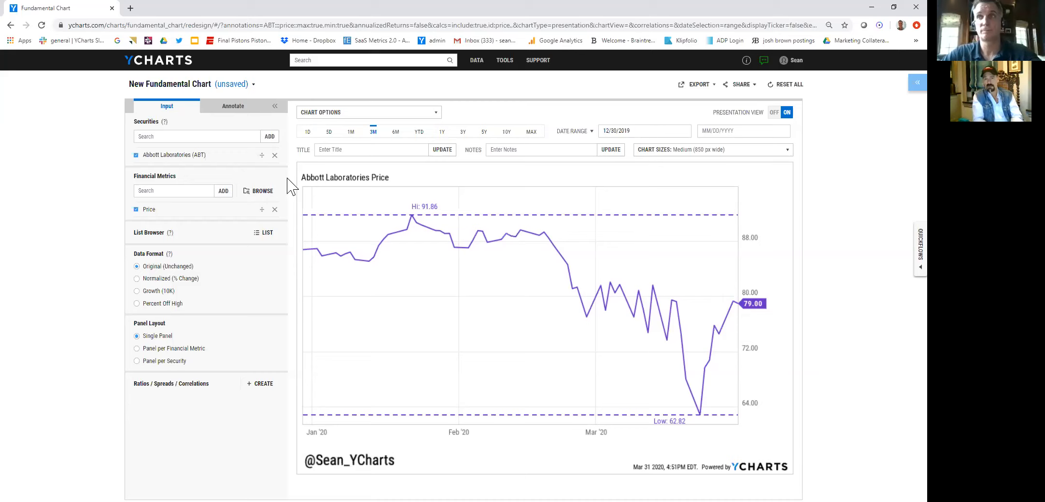
{"action": "mouse_move", "coordinate": [504, 60]}
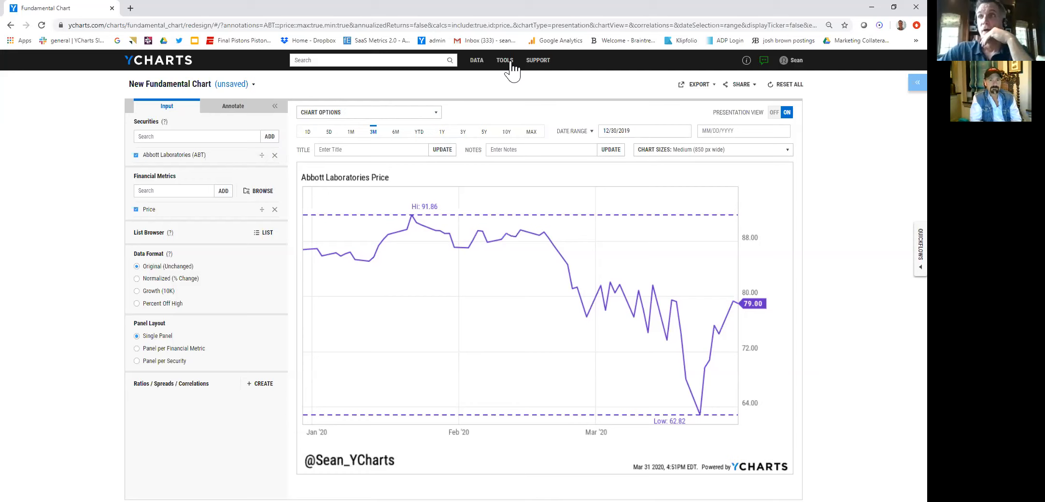
View the Cruise Lines model portfolio, then start a new blank Fundamental Chart
{"action": "left_click", "coordinate": [505, 59]}
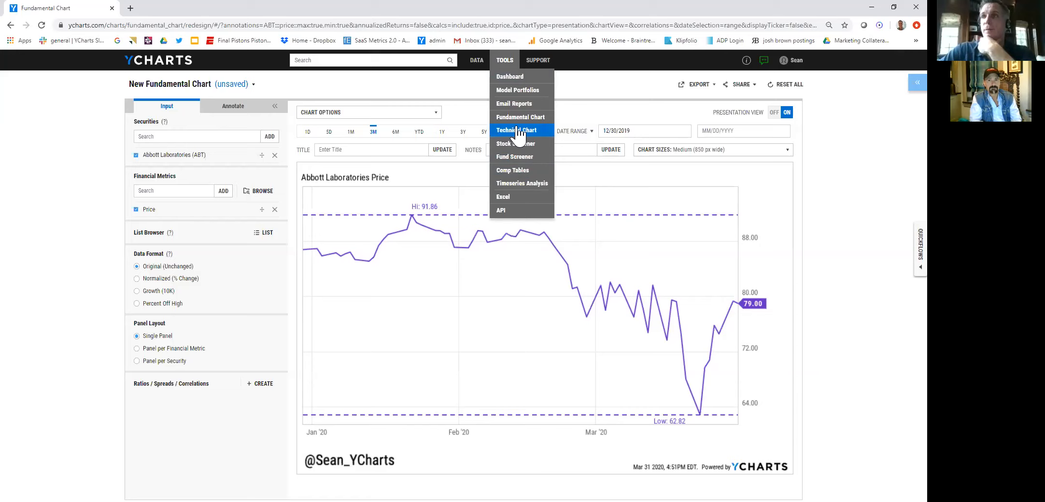
{"action": "left_click", "coordinate": [518, 90]}
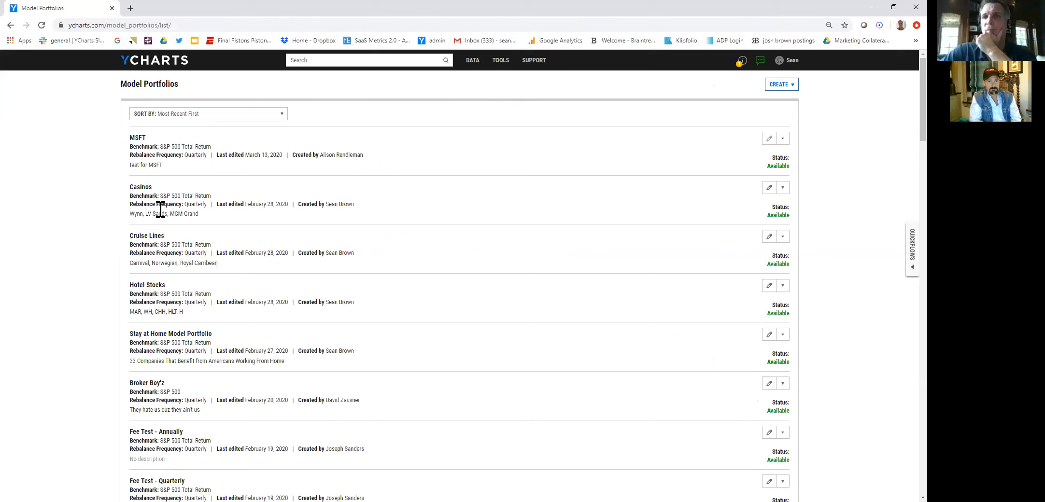
{"action": "left_click", "coordinate": [147, 235]}
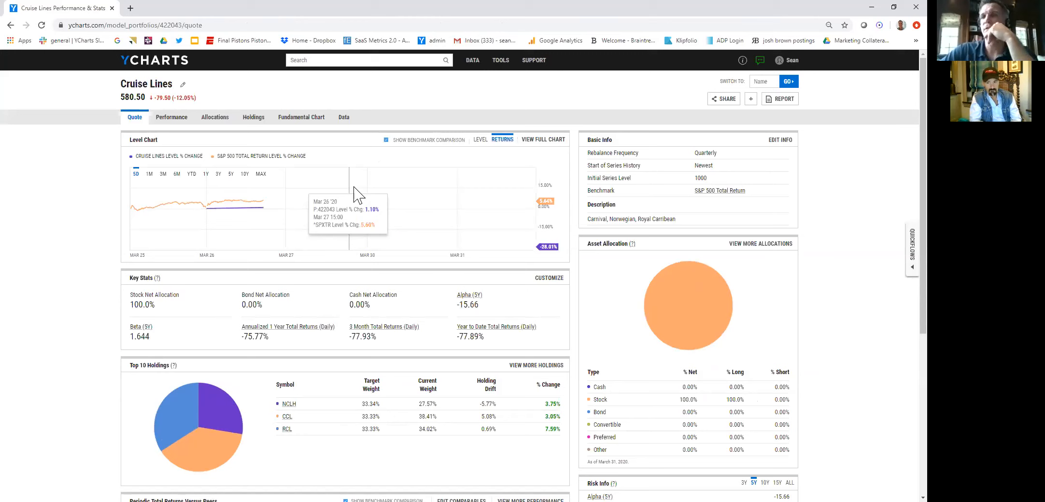
{"action": "left_click", "coordinate": [499, 60]}
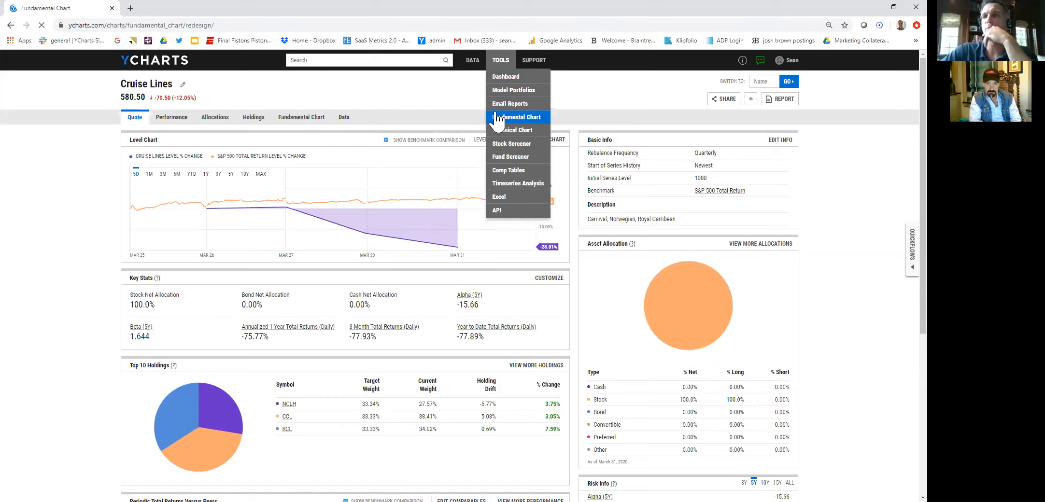
{"action": "left_click", "coordinate": [519, 116]}
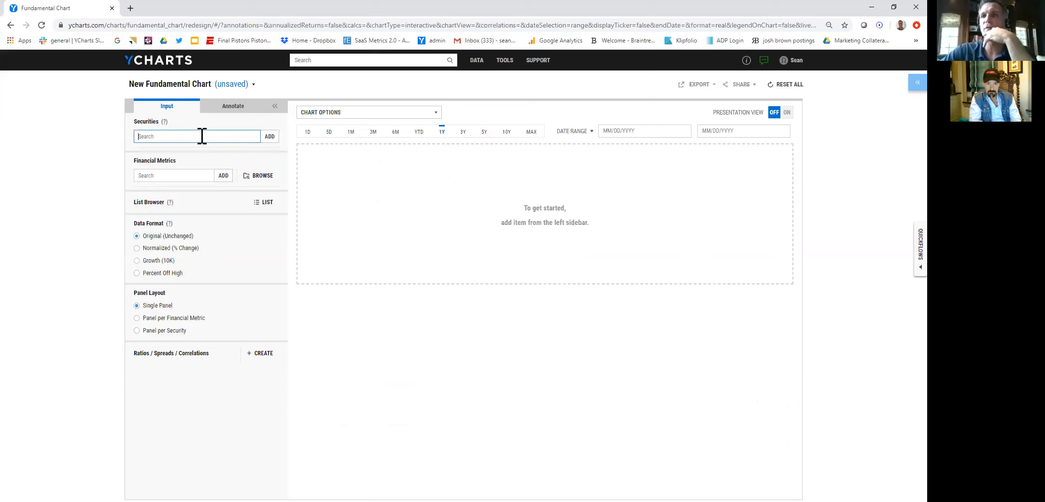
Add the Casinos portfolio and chart it as normalized percent change over 3 months
{"action": "type", "text": "cas"}
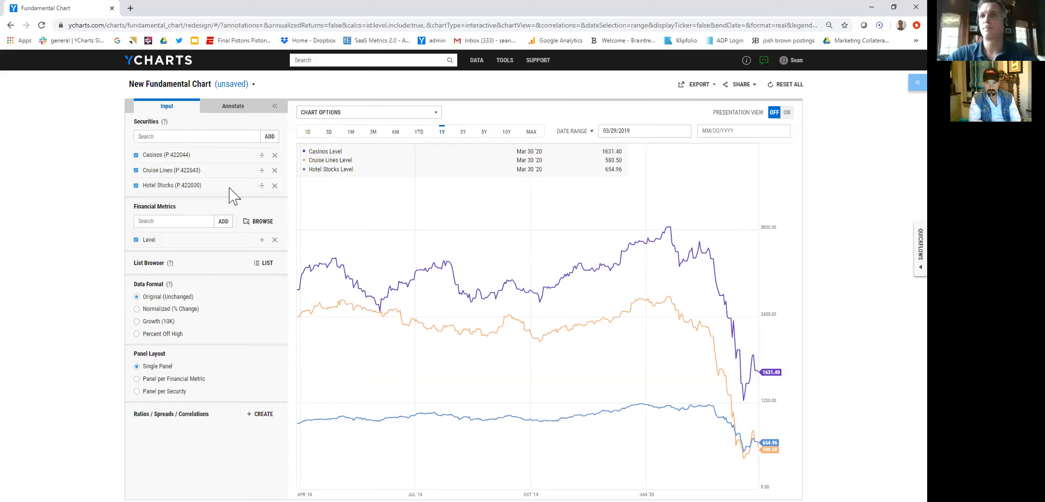
{"action": "left_click", "coordinate": [373, 131]}
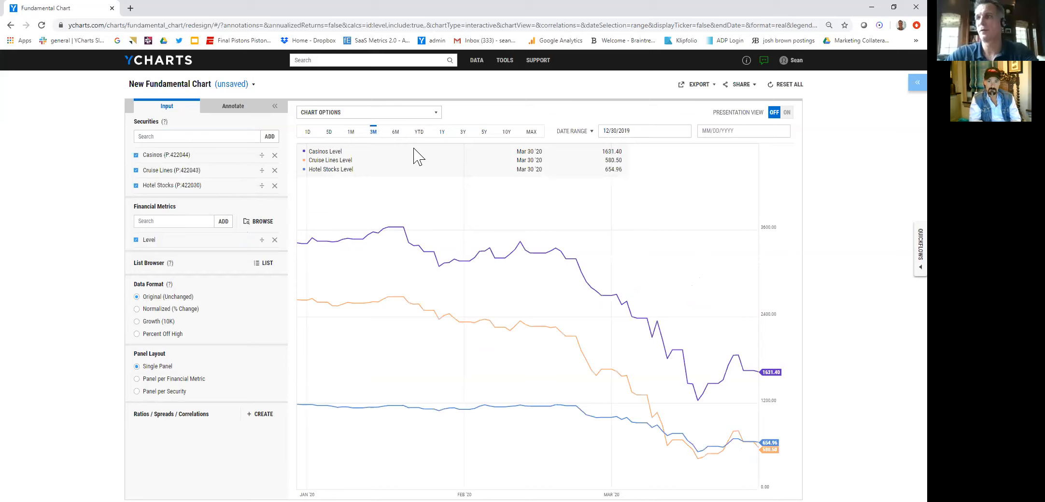
{"action": "left_click", "coordinate": [136, 308]}
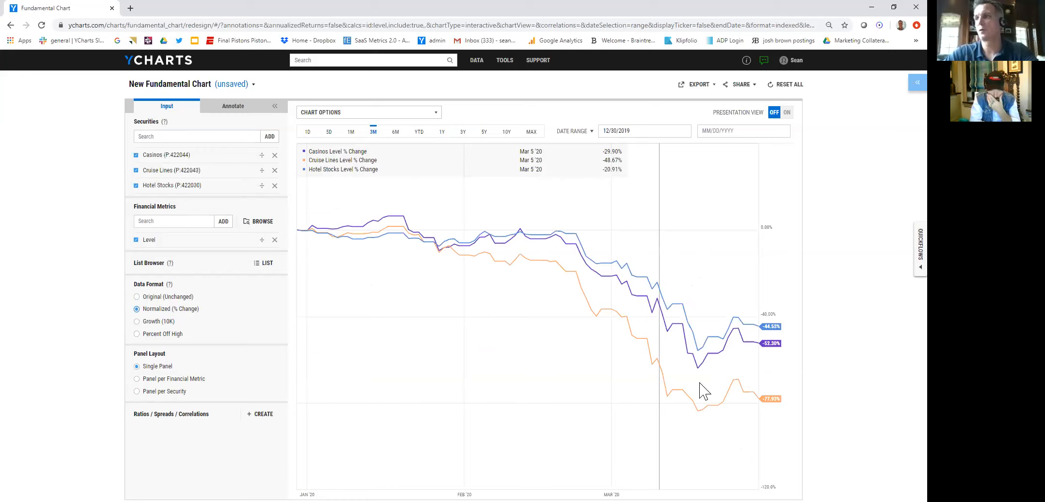
{"action": "mouse_move", "coordinate": [756, 342]}
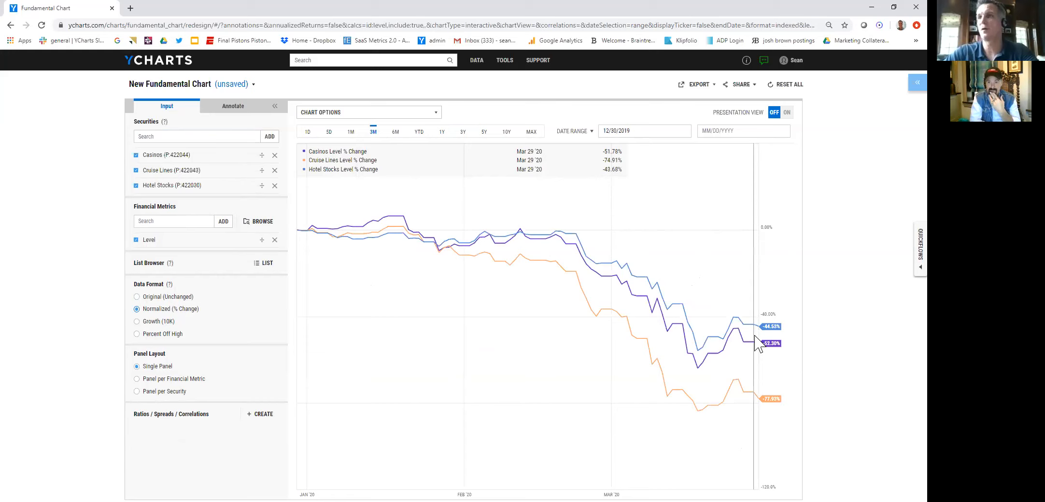
{"action": "type", "text": "airl"}
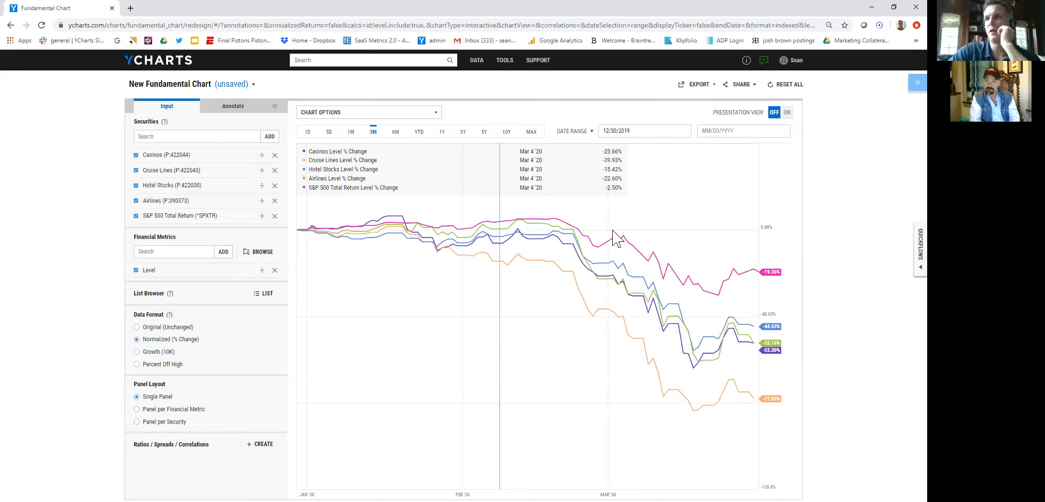
{"action": "mouse_move", "coordinate": [760, 353]}
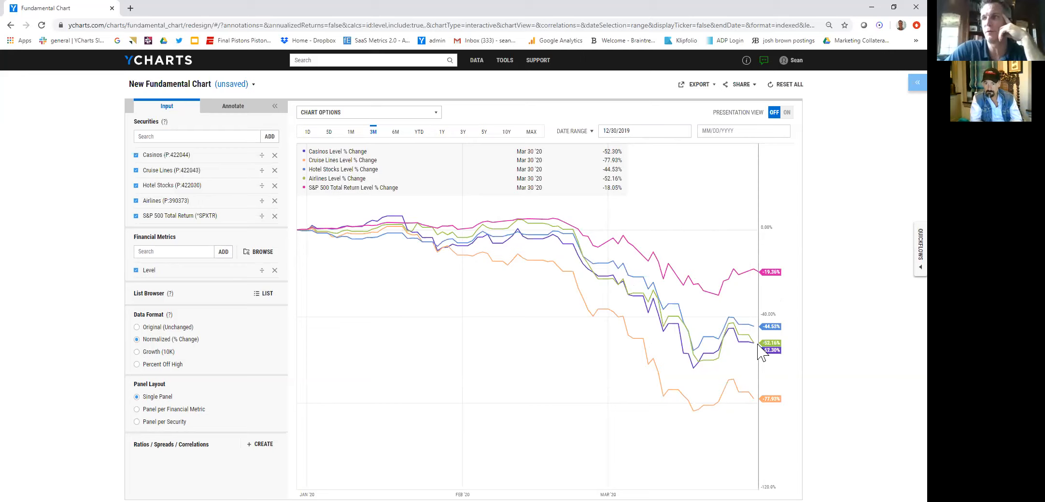
{"action": "mouse_move", "coordinate": [773, 388]}
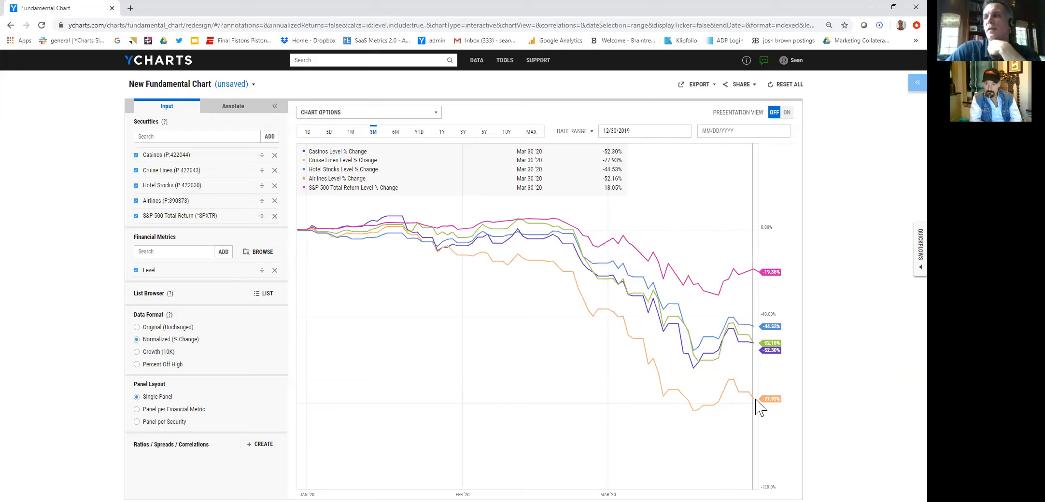
{"action": "mouse_move", "coordinate": [768, 409]}
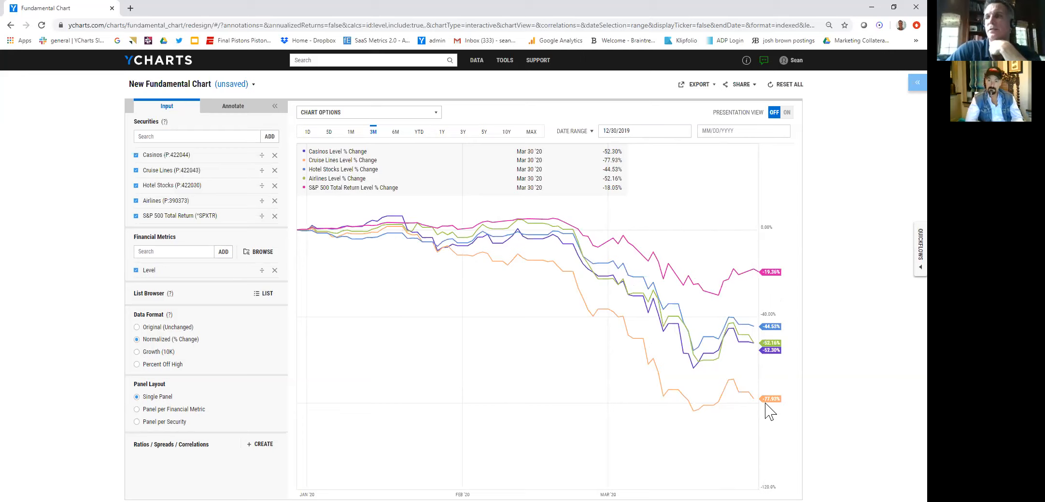
{"action": "mouse_move", "coordinate": [753, 353]}
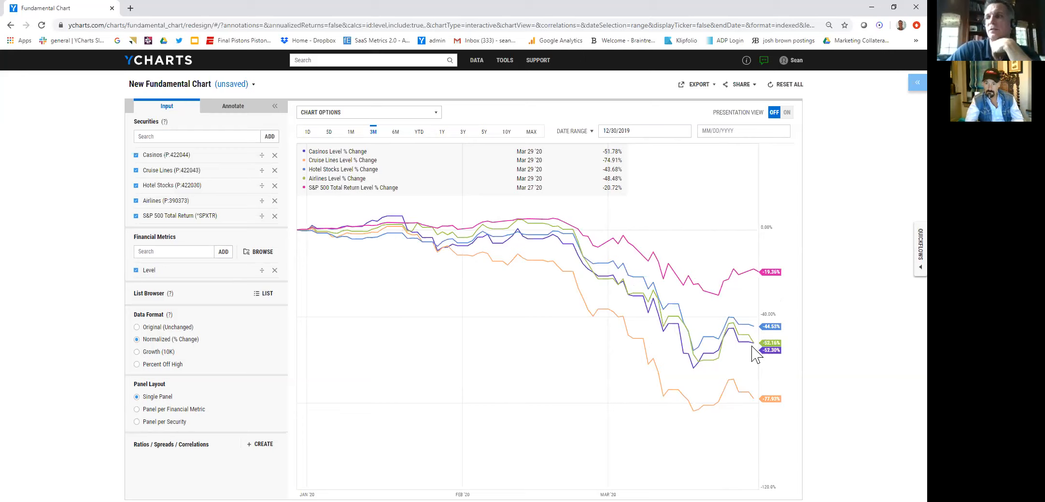
{"action": "mouse_move", "coordinate": [713, 278]}
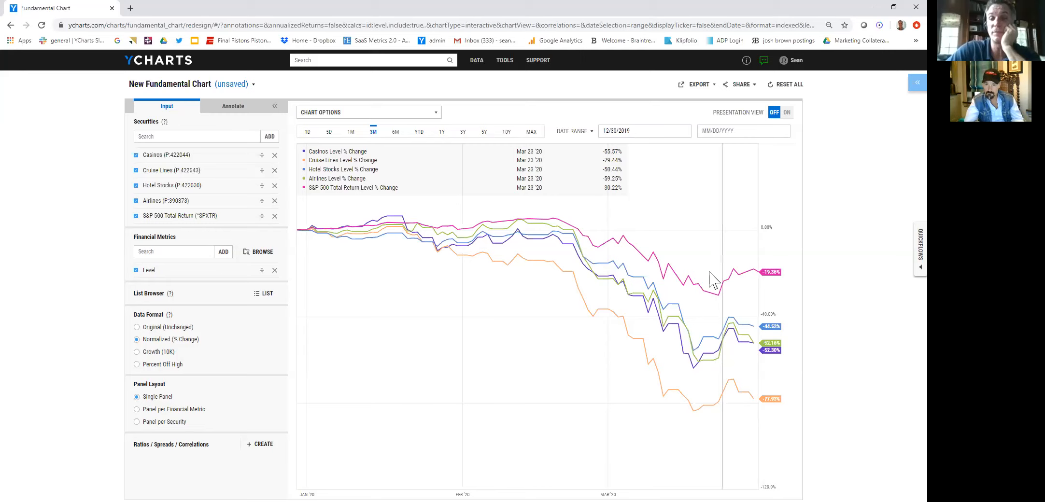
{"action": "mouse_move", "coordinate": [764, 351]}
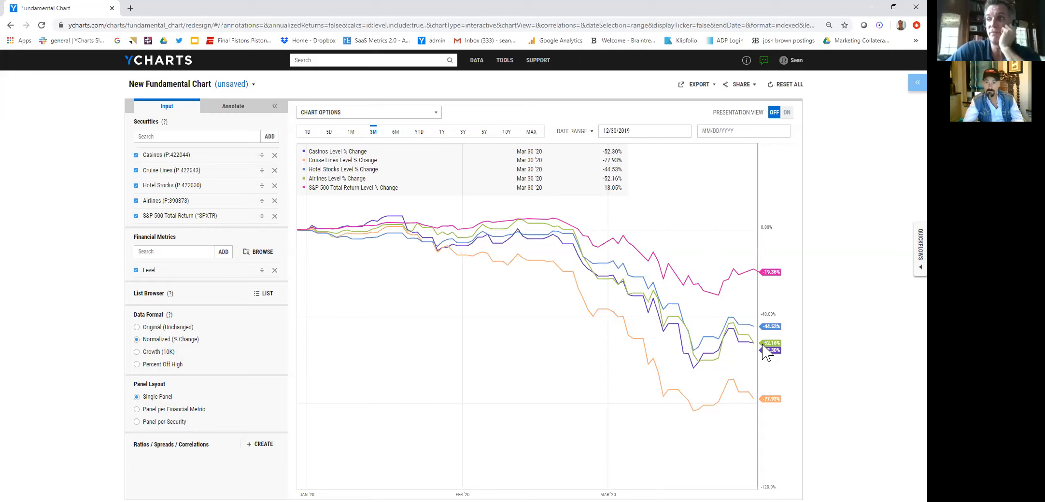
{"action": "mouse_move", "coordinate": [363, 242]}
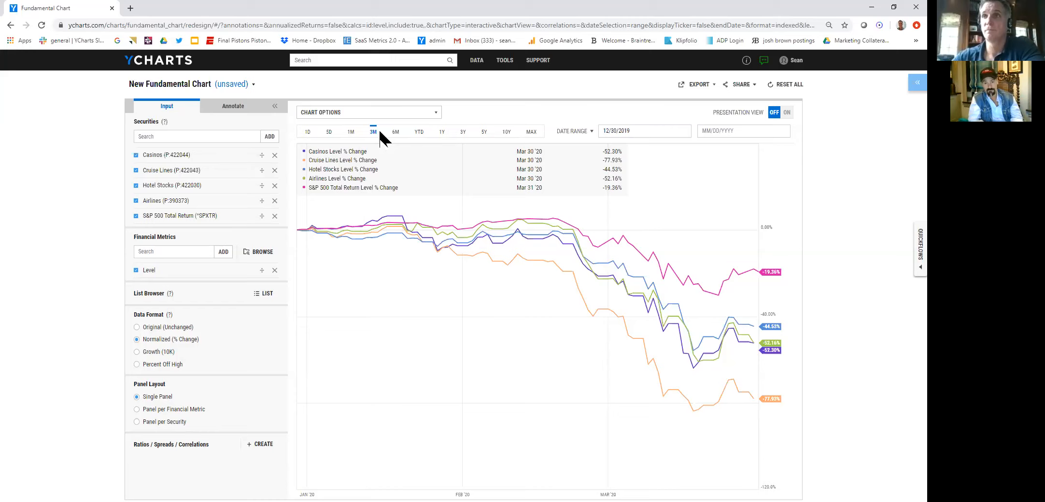
{"action": "mouse_move", "coordinate": [395, 131]}
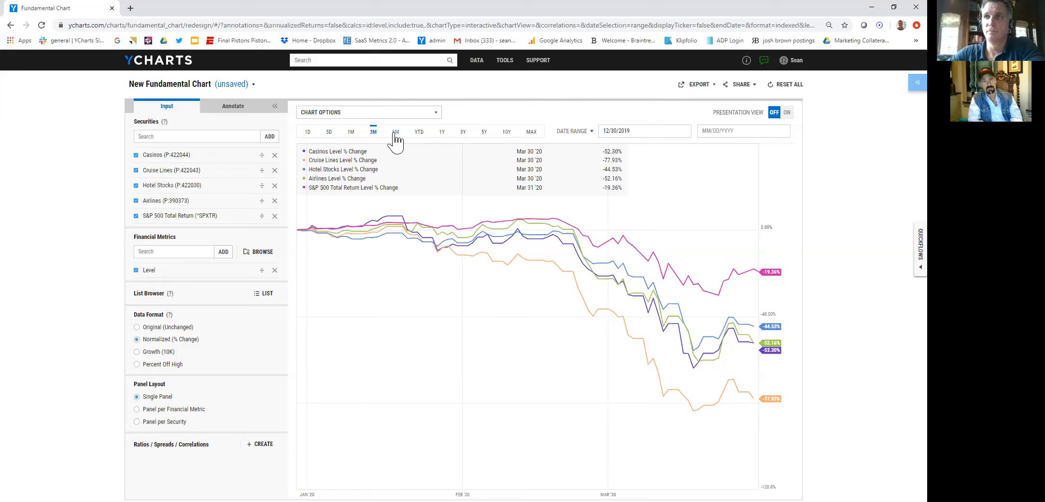
Widen the comparison chart to a 6M range from 09/27/2019
{"action": "left_click", "coordinate": [395, 132]}
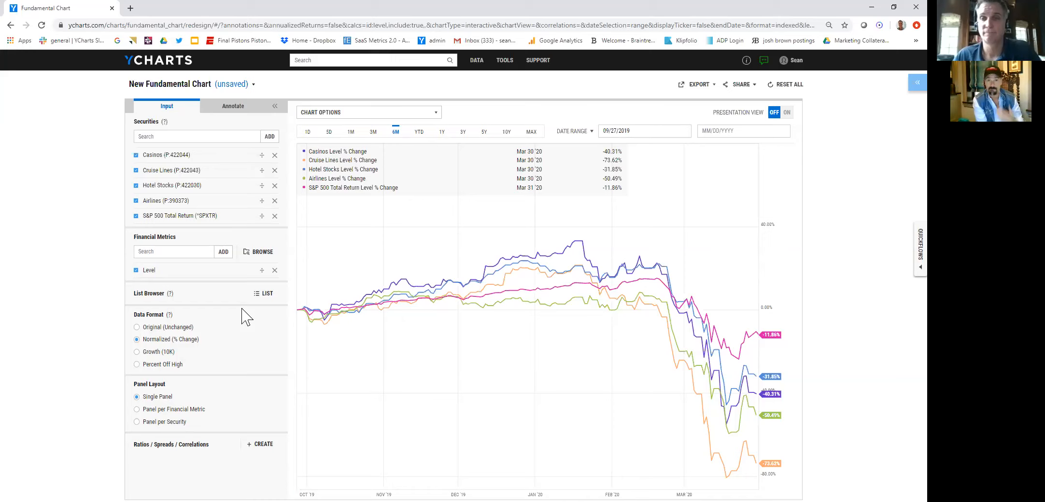
{"action": "mouse_move", "coordinate": [61, 418]}
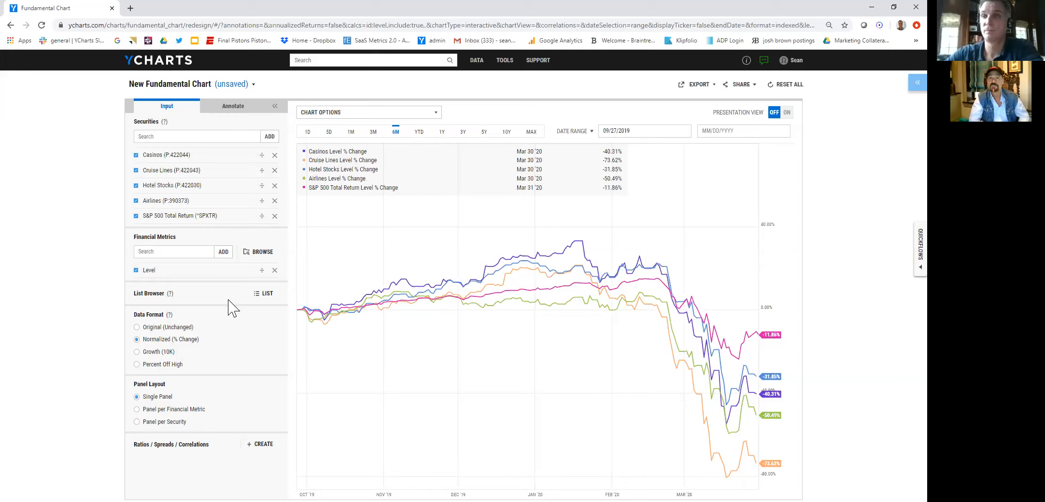
{"action": "mouse_move", "coordinate": [200, 356]}
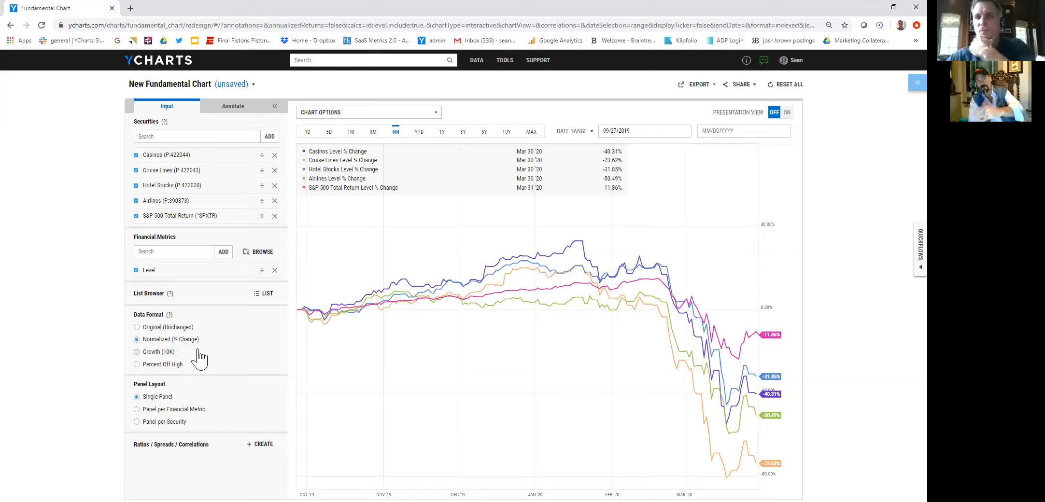
{"action": "mouse_move", "coordinate": [671, 451]}
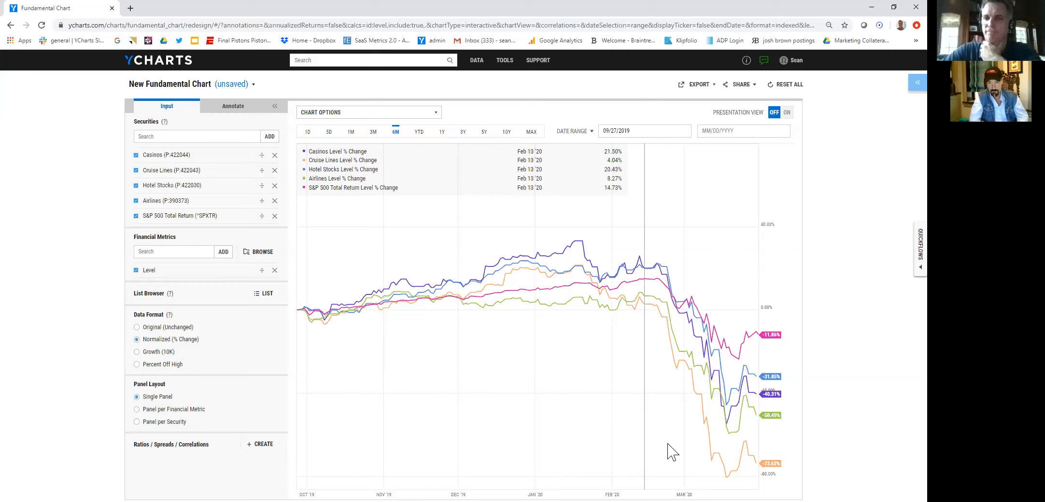
{"action": "mouse_move", "coordinate": [413, 287]}
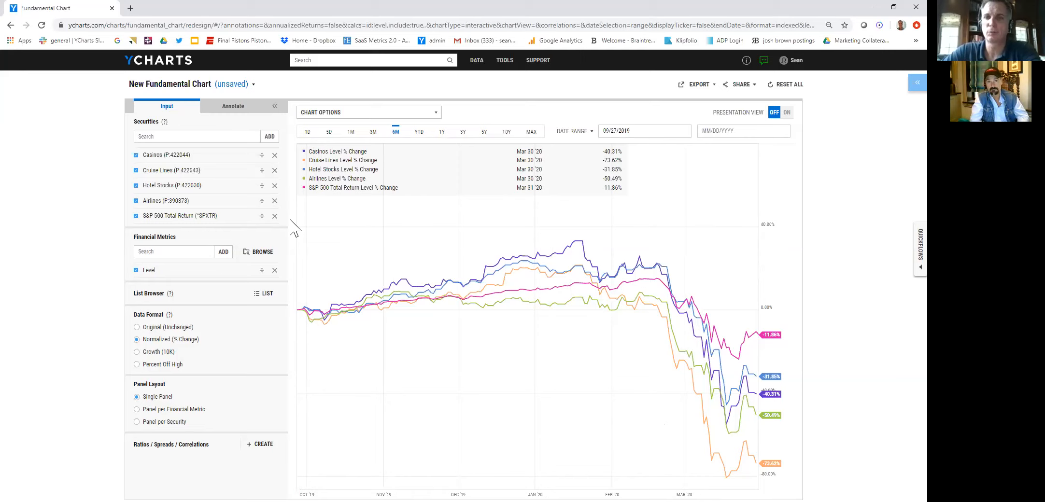
{"action": "mouse_move", "coordinate": [297, 252]}
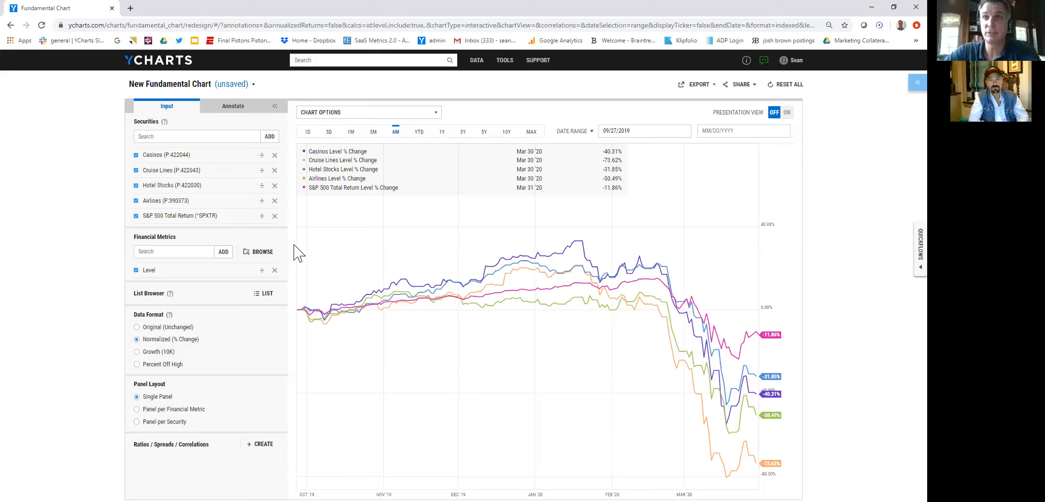
{"action": "mouse_move", "coordinate": [298, 262]}
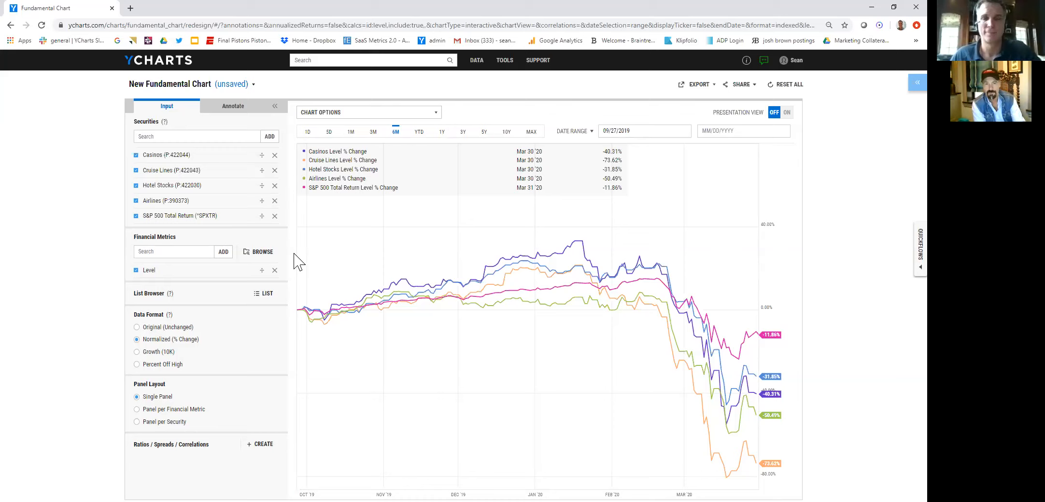
Hide Cruise Lines, Hotel Stocks and Airlines, keeping Casinos and S&P 500 Total Return
{"action": "left_click", "coordinate": [136, 170]}
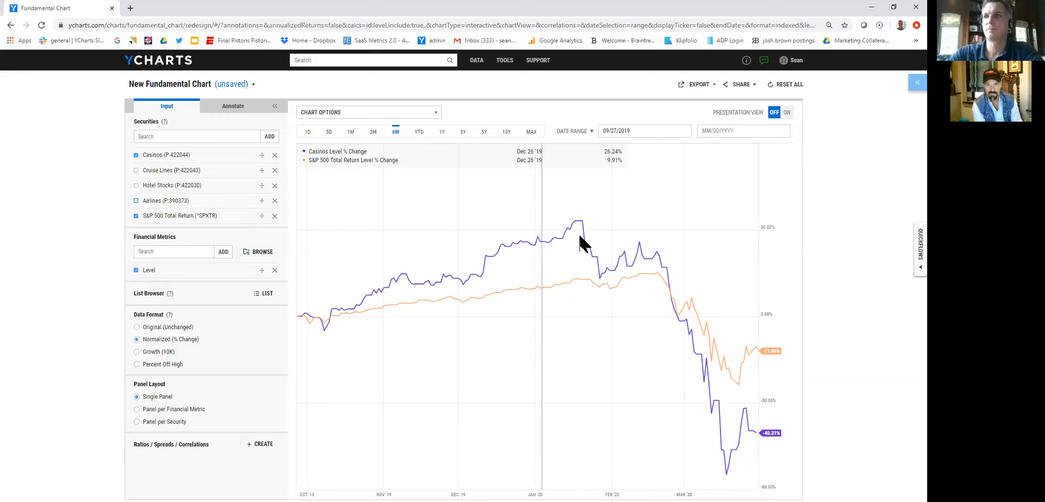
{"action": "mouse_move", "coordinate": [433, 143]}
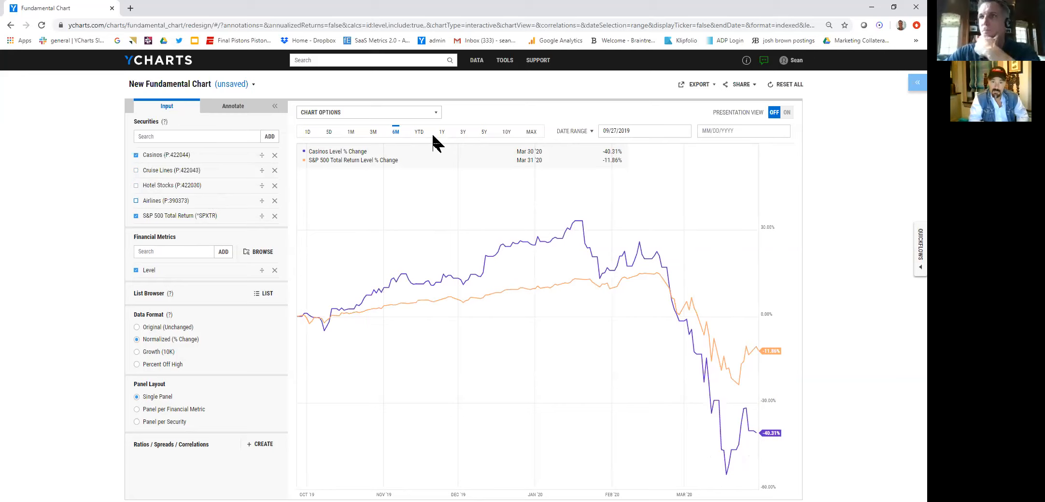
{"action": "mouse_move", "coordinate": [442, 142]}
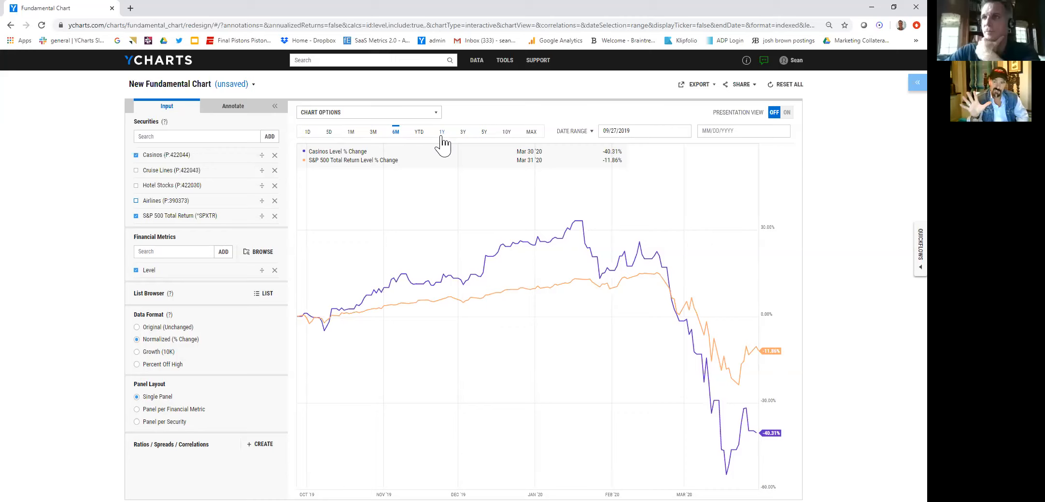
{"action": "mouse_move", "coordinate": [393, 144]}
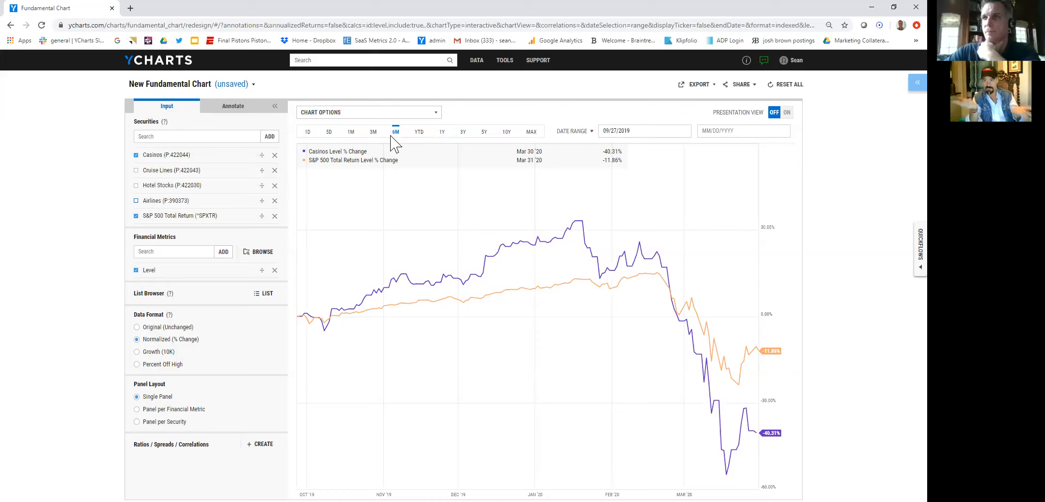
Set a 3M range with Percent Off High data format
{"action": "left_click", "coordinate": [373, 131]}
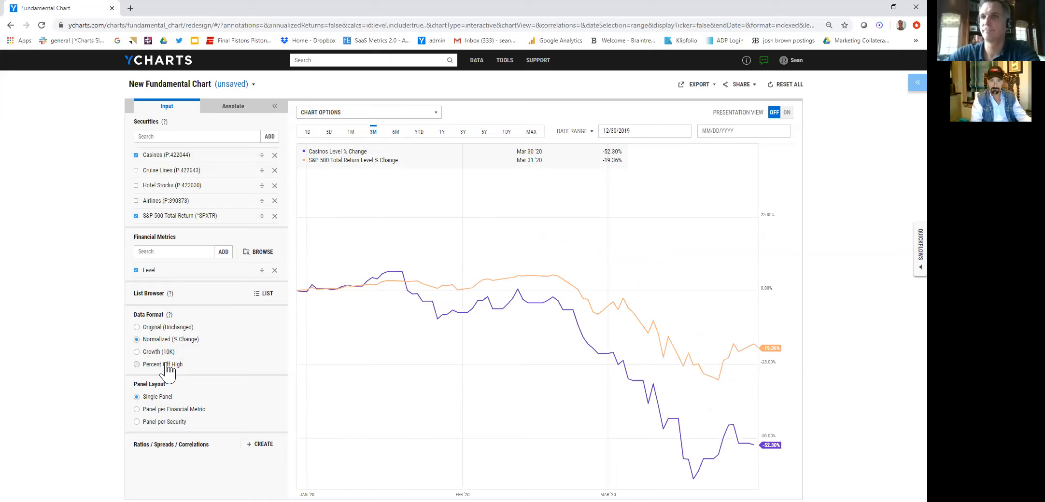
{"action": "mouse_move", "coordinate": [169, 372]}
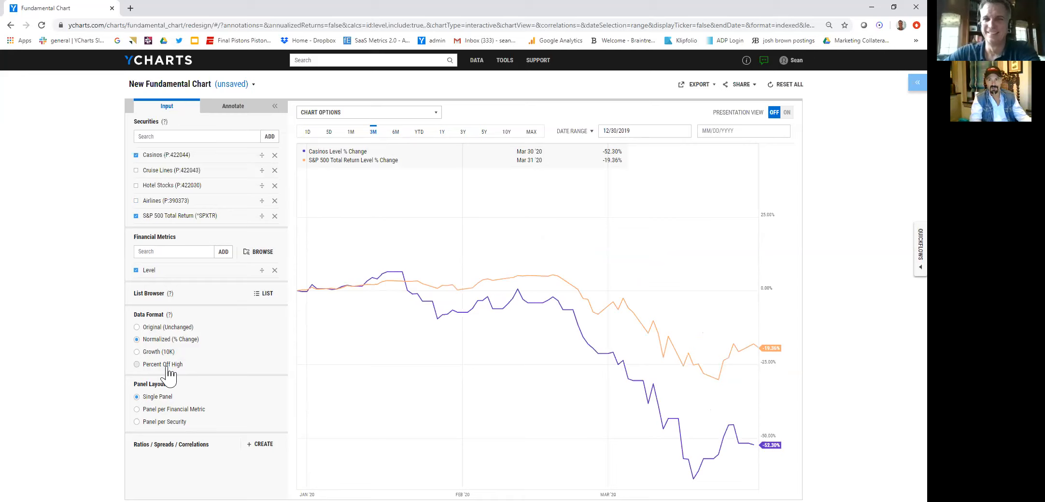
{"action": "left_click", "coordinate": [137, 364]}
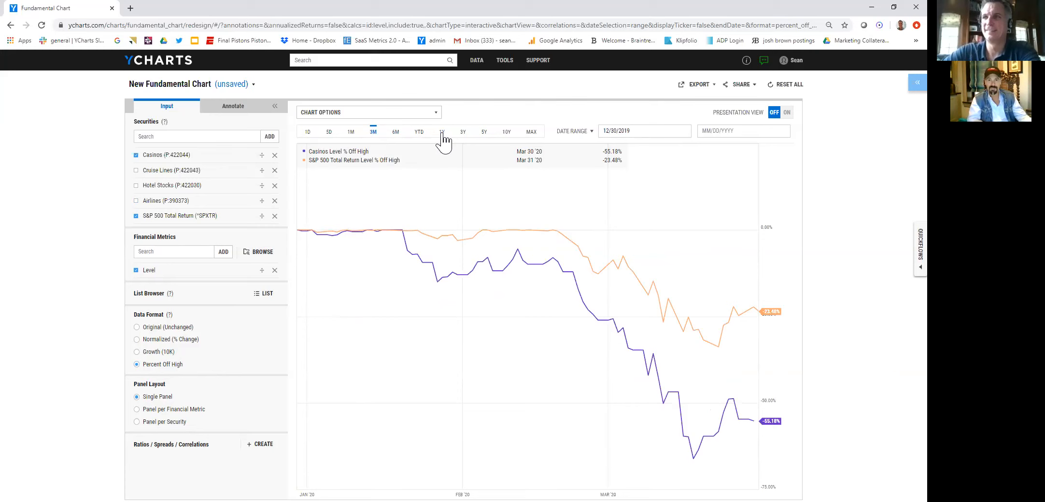
Set a 1Y range with Normalized (% Change) data format
{"action": "left_click", "coordinate": [441, 132]}
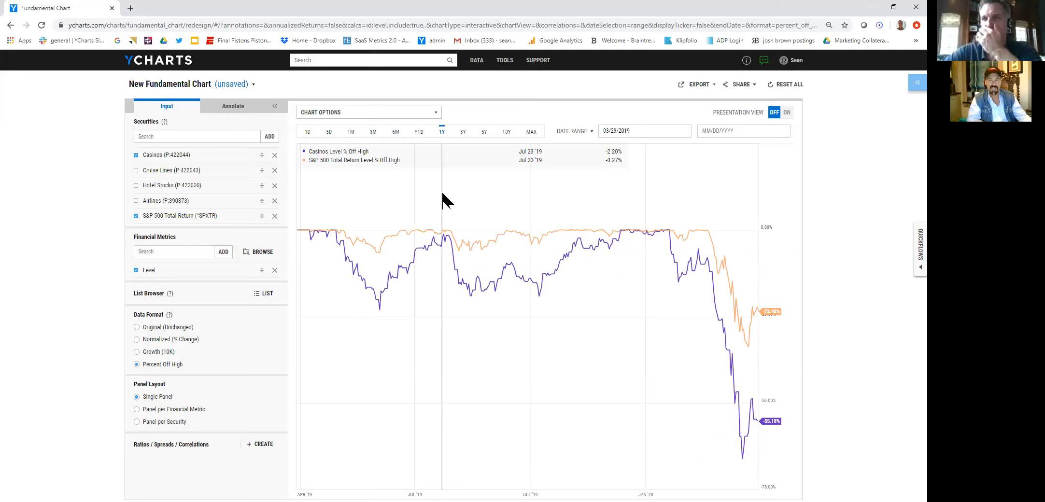
{"action": "mouse_move", "coordinate": [373, 253]}
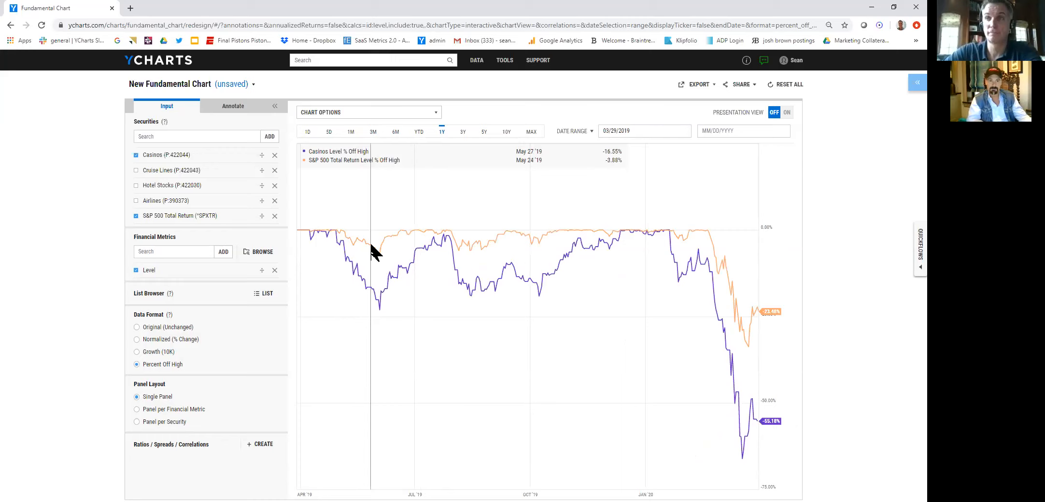
{"action": "mouse_move", "coordinate": [379, 252]}
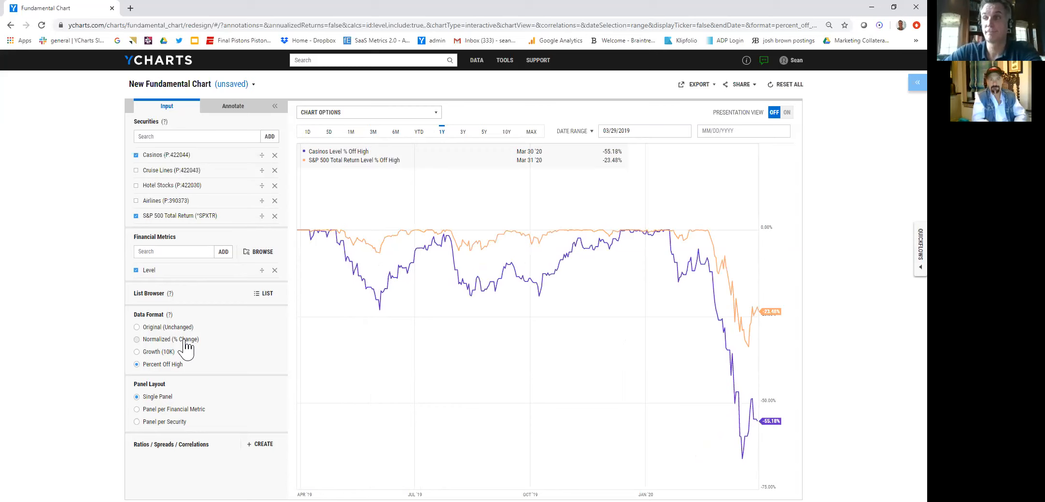
{"action": "left_click", "coordinate": [137, 339]}
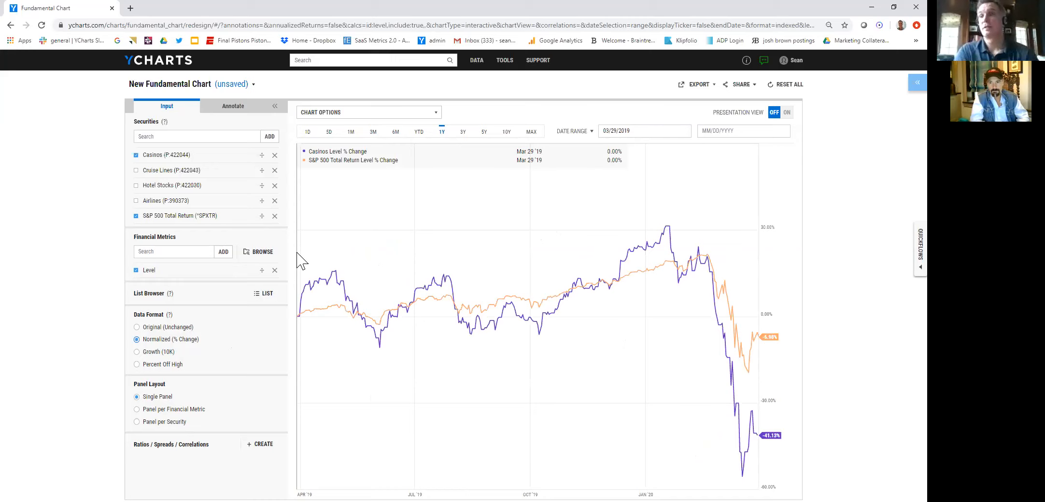
Open the New Fundamental Chart title menu with open, save and save-as options
{"action": "left_click", "coordinate": [253, 84]}
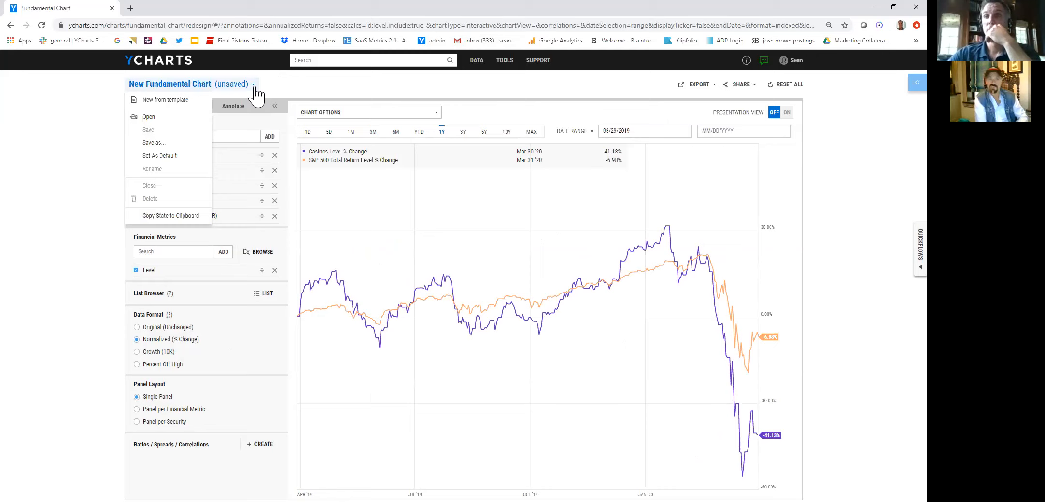
{"action": "mouse_move", "coordinate": [148, 116]}
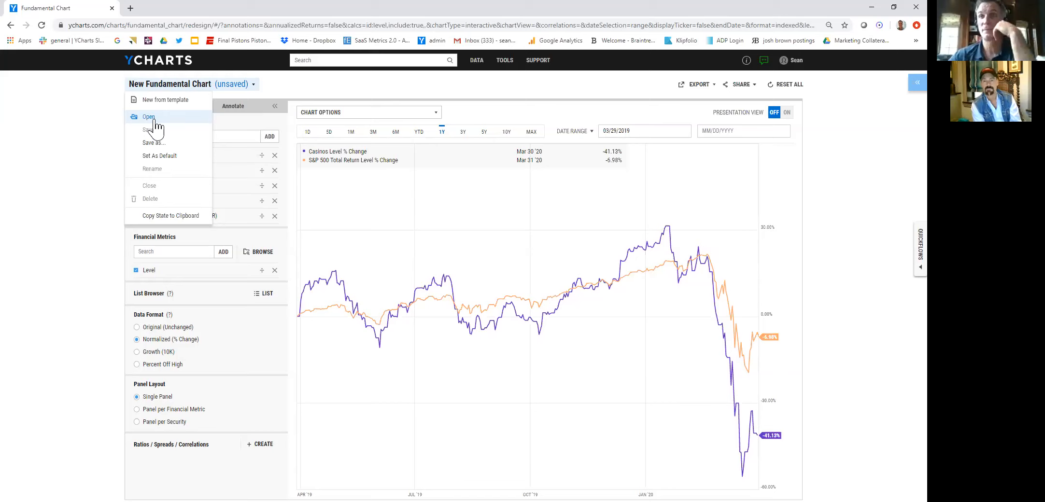
Switch the Presentation View toggle on for the one-year Casinos vs S&P 500 chart
{"action": "left_click", "coordinate": [787, 112]}
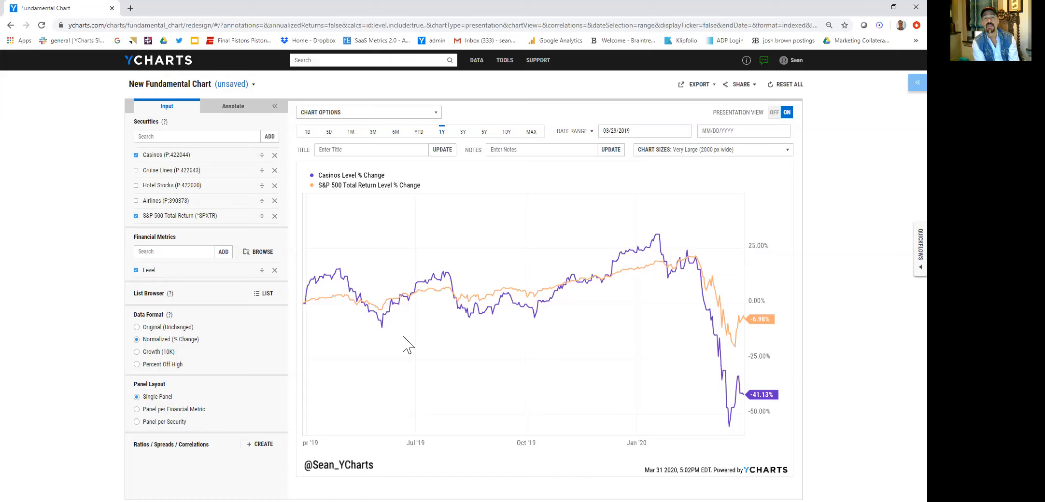
{"action": "mouse_move", "coordinate": [476, 26]}
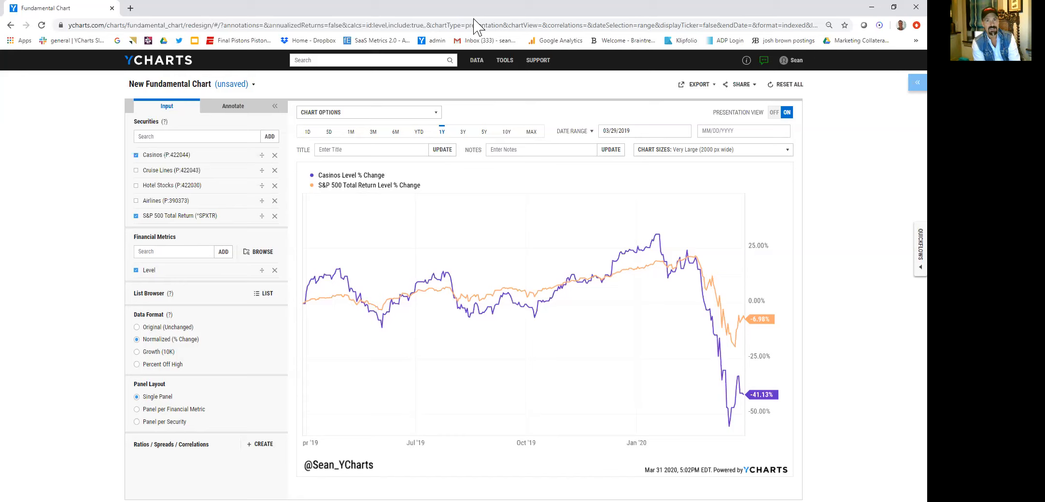